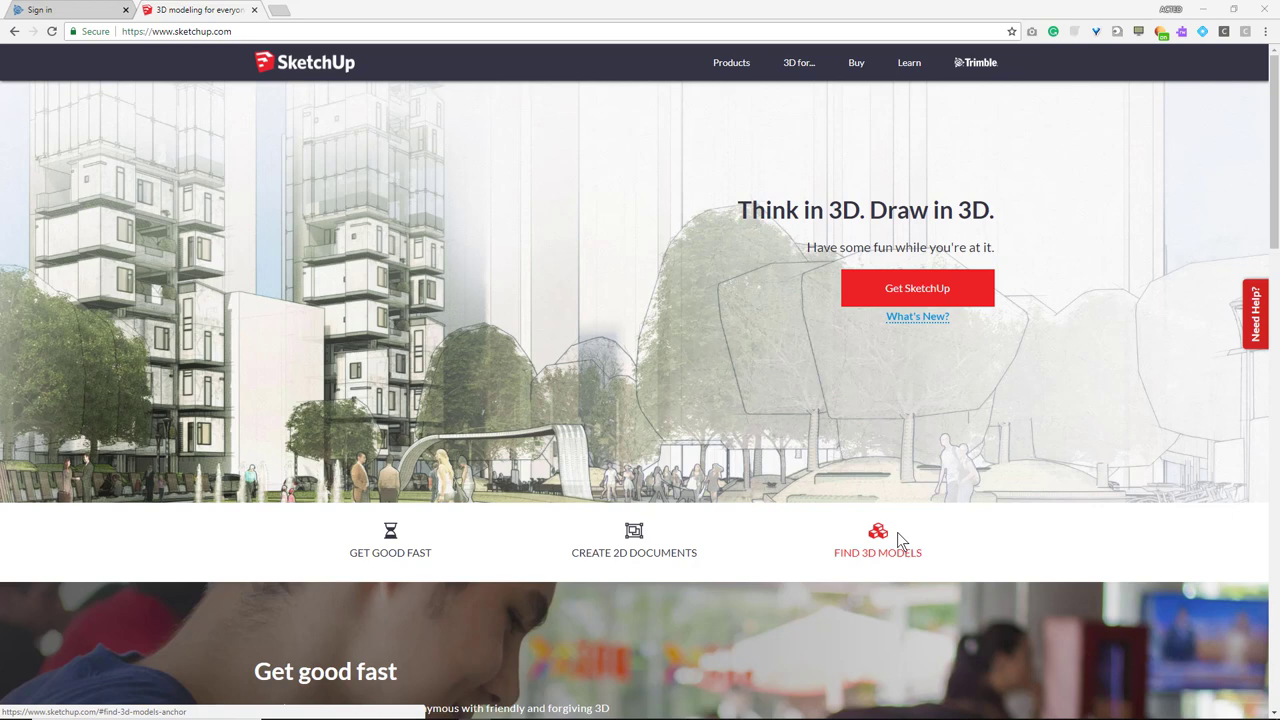
pyautogui.moveTo(567, 399)
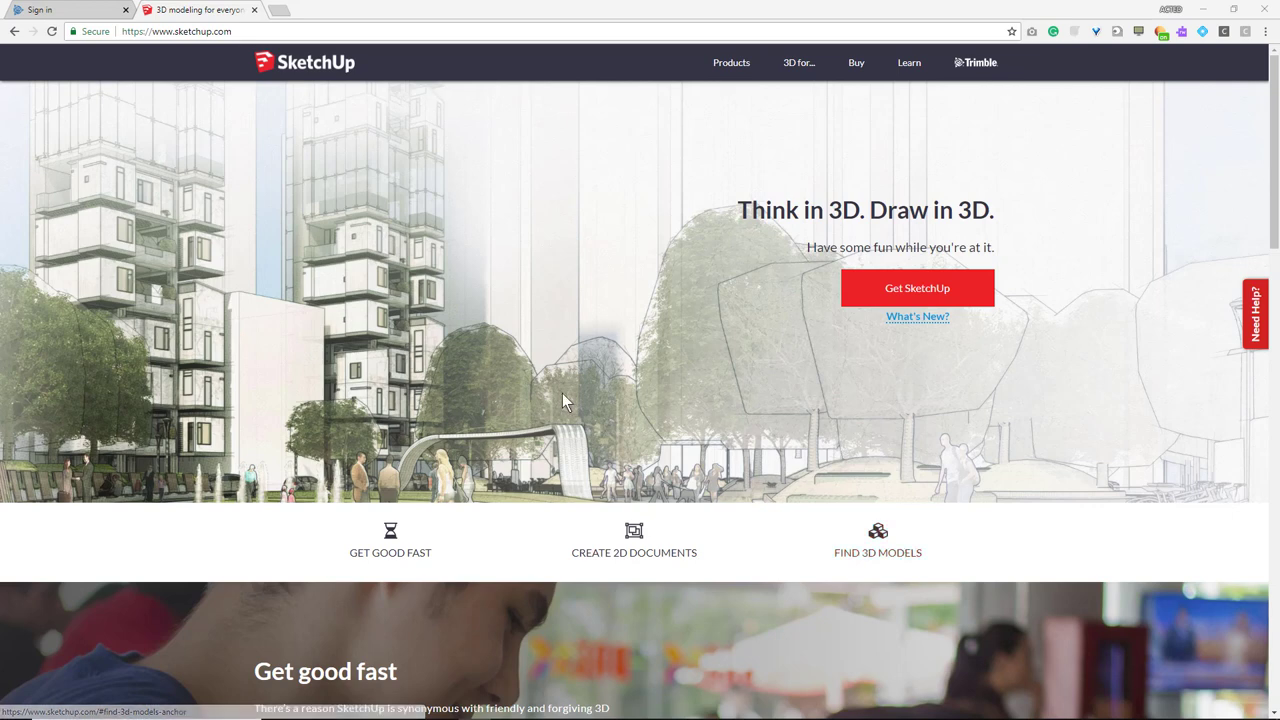
pyautogui.moveTo(365, 140)
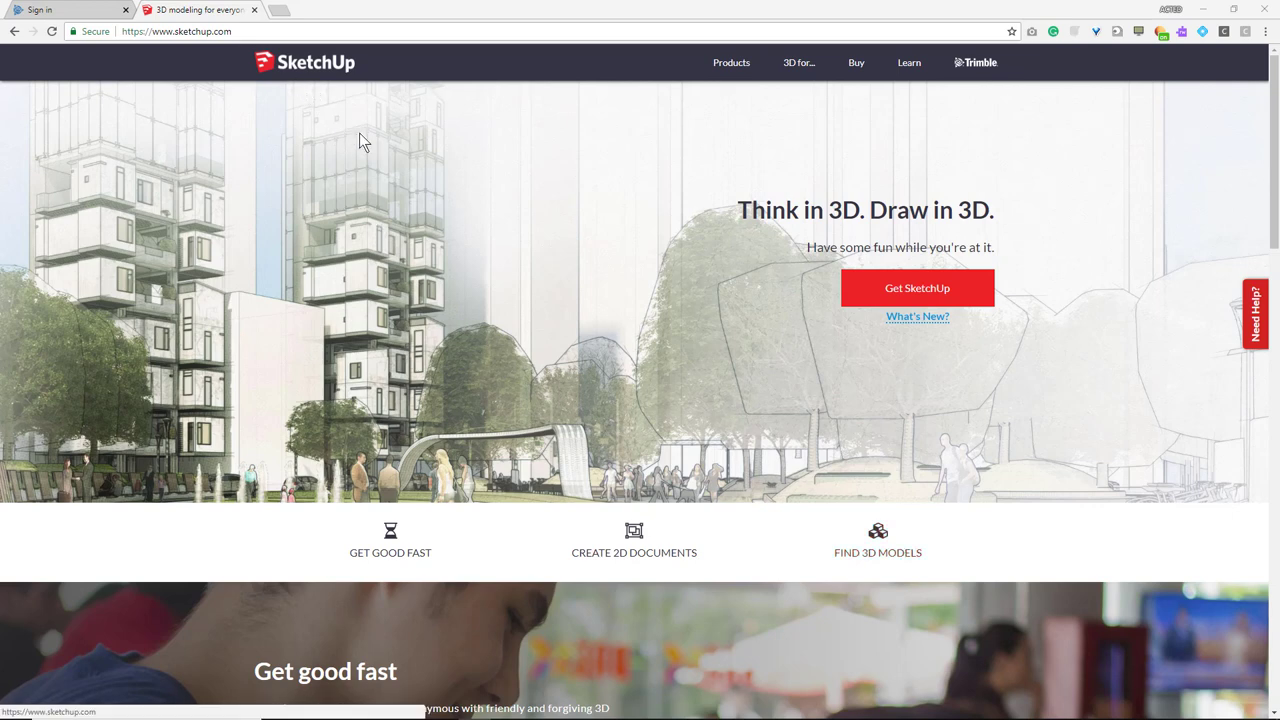
pyautogui.moveTo(522, 294)
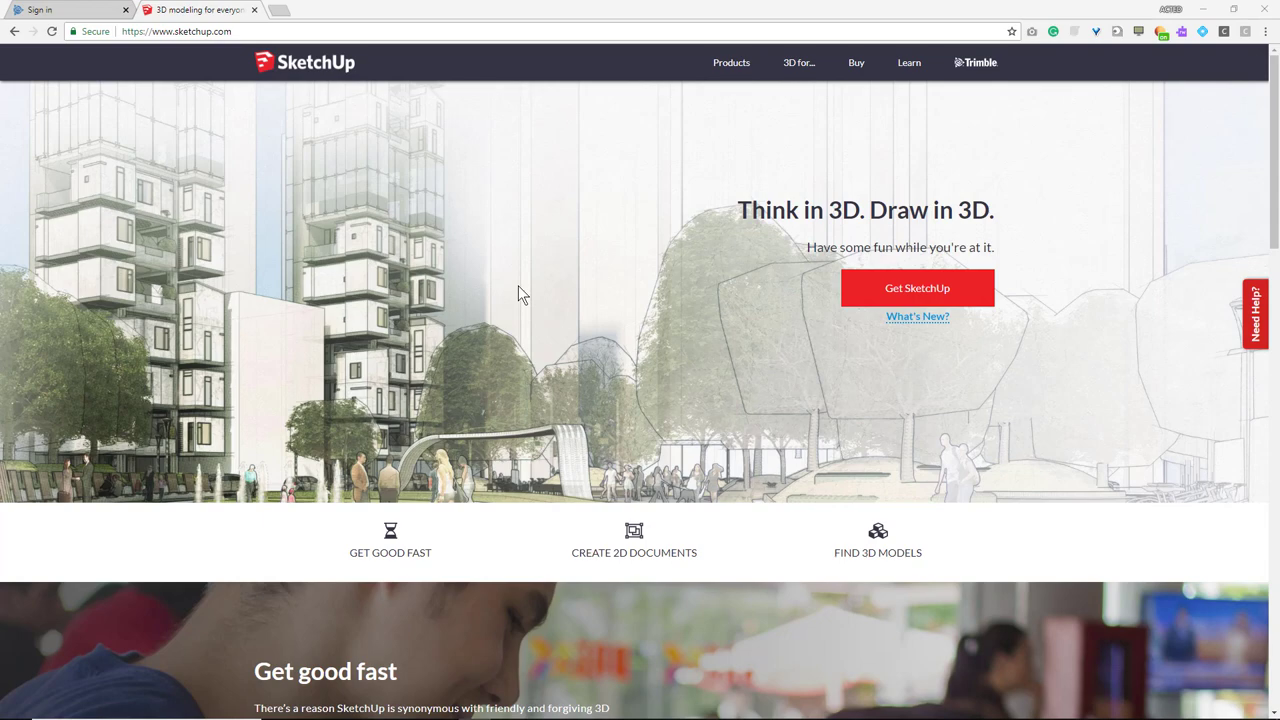
pyautogui.moveTo(526, 291)
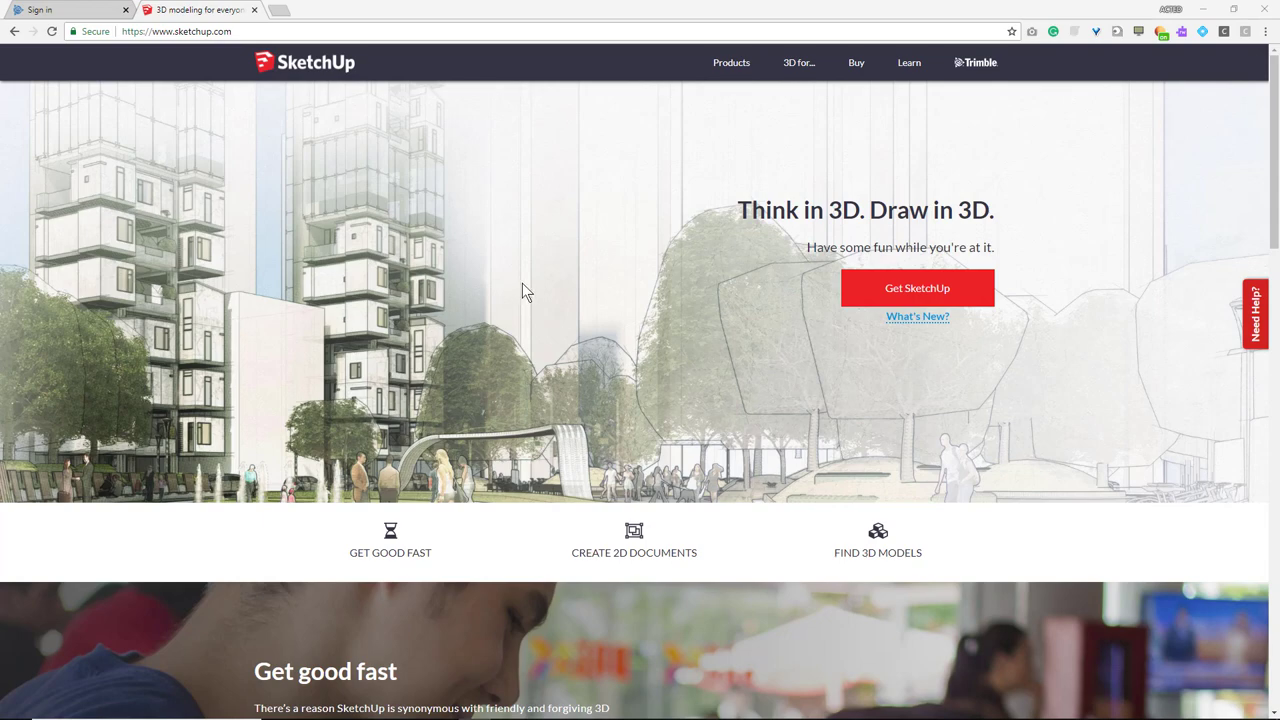
# - On the SketchUp sign-in page, choose 'Sign in with Google'
pyautogui.scroll(-3)
pyautogui.write('my')
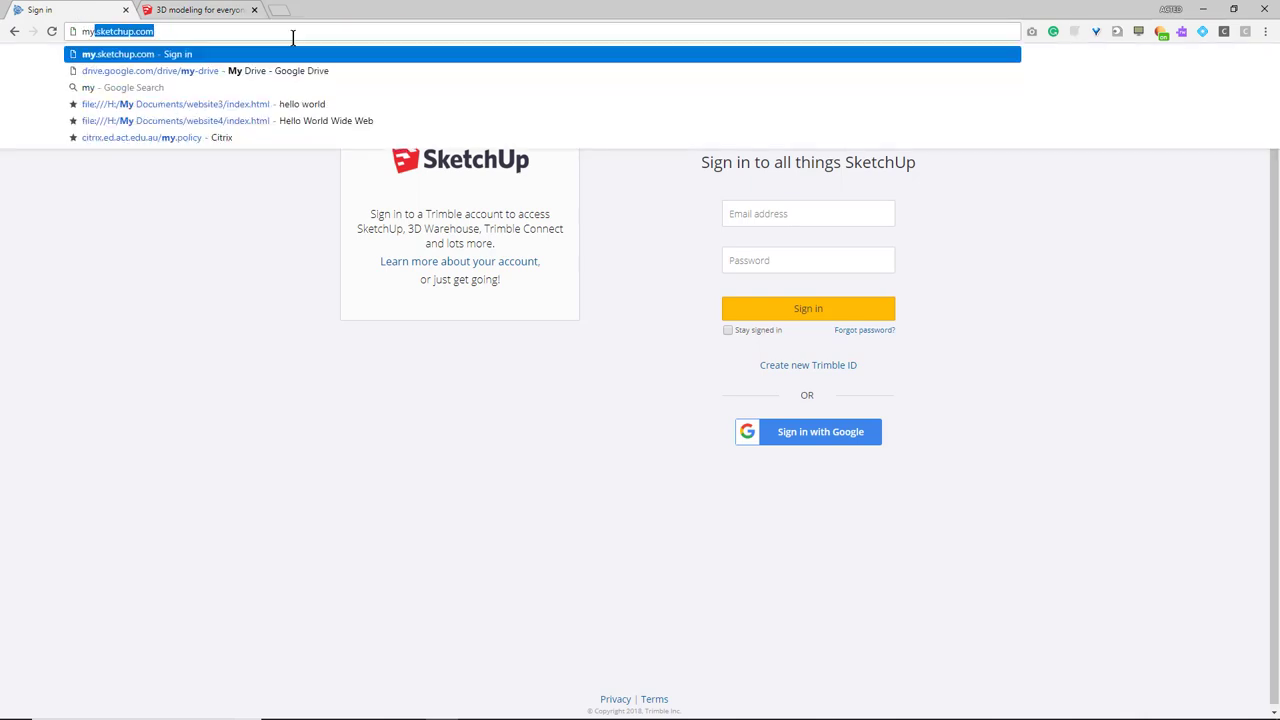
pyautogui.moveTo(282, 48)
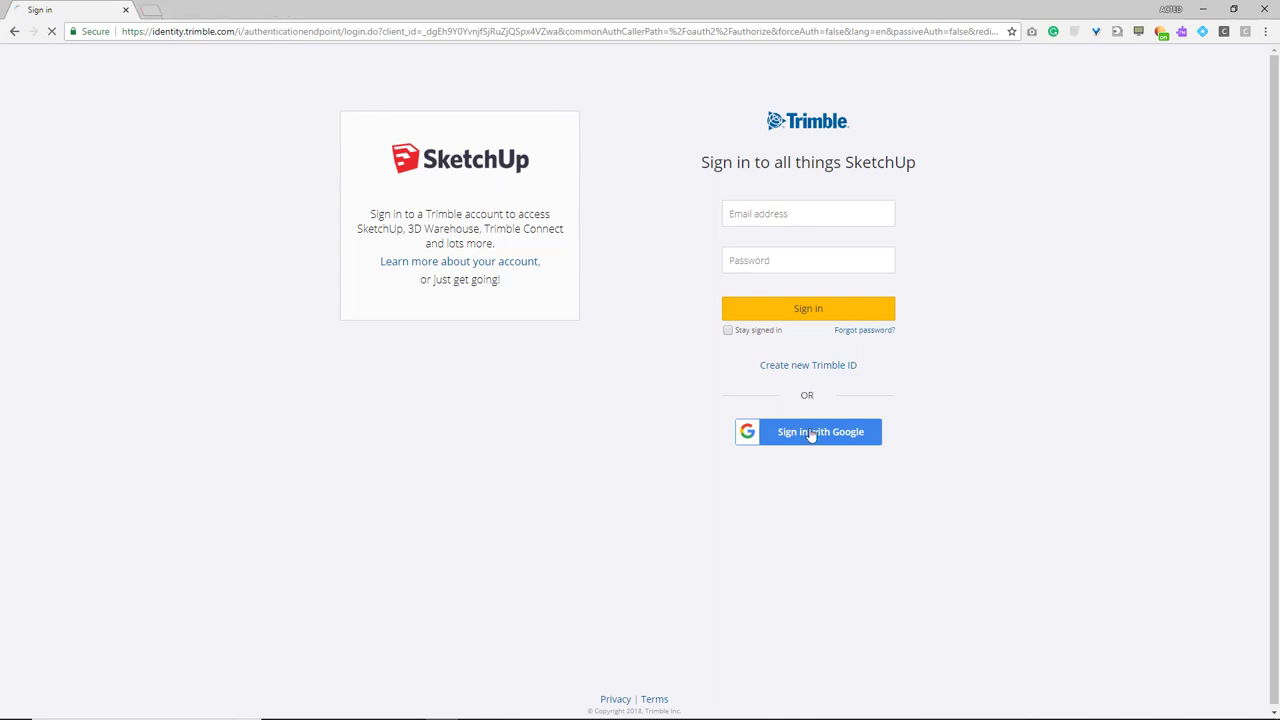
pyautogui.click(809, 432)
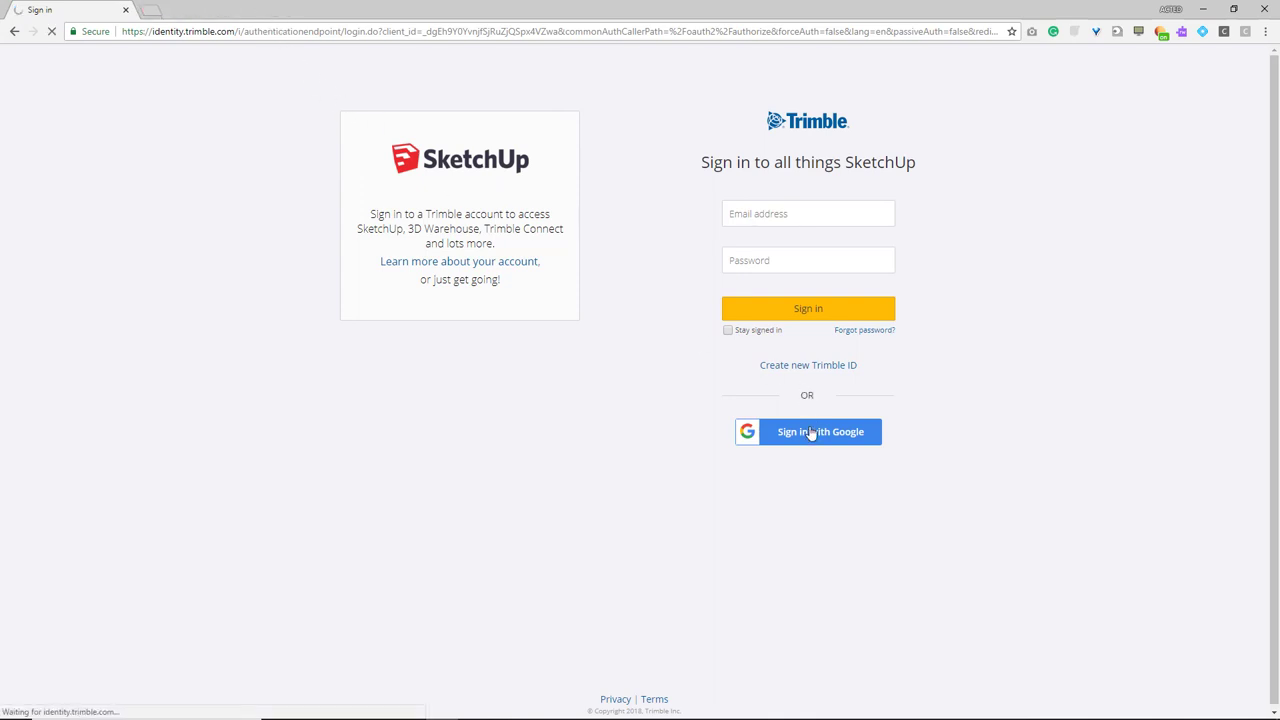
pyautogui.click(808, 432)
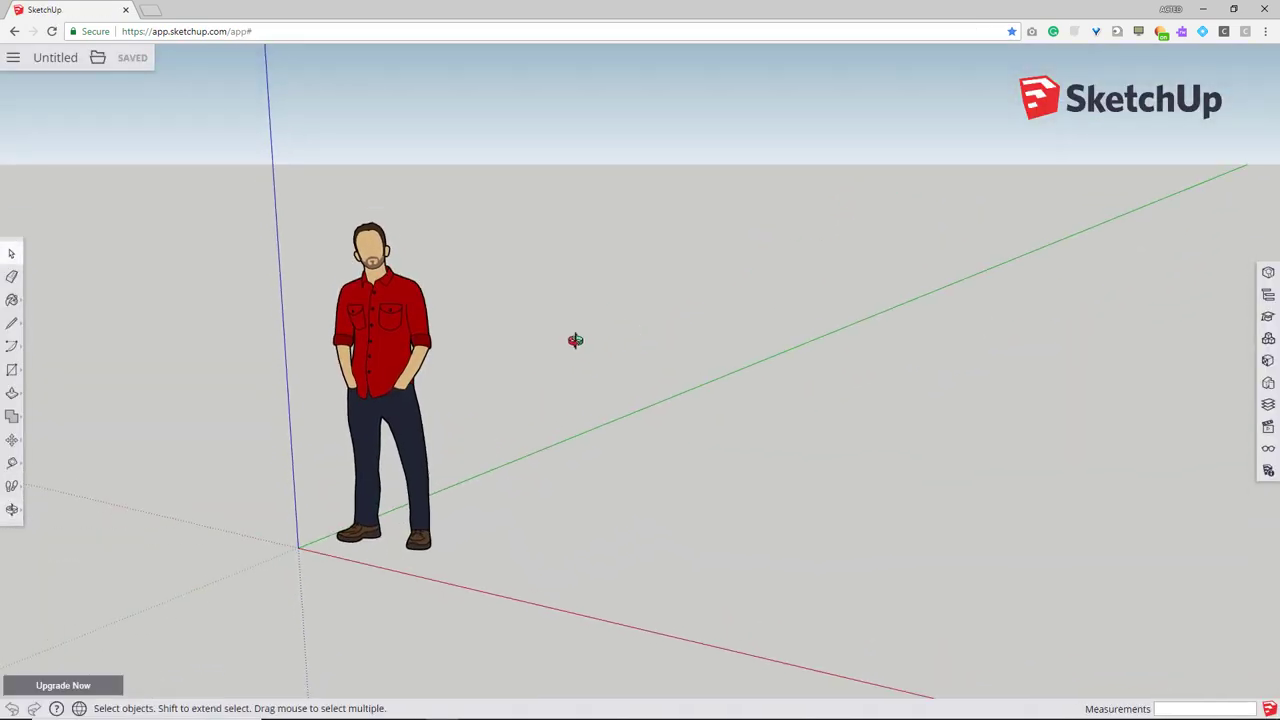
pyautogui.moveTo(658, 322)
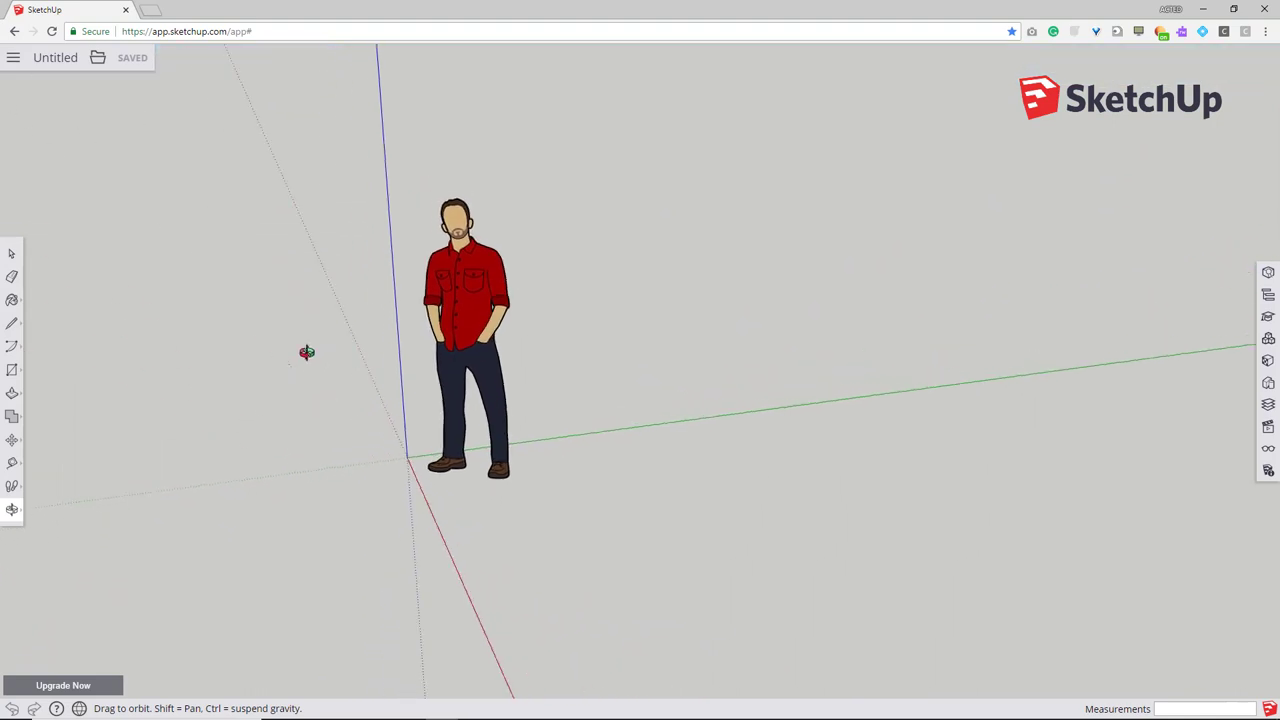
pyautogui.moveTo(307, 351); pyautogui.dragTo(816, 351)
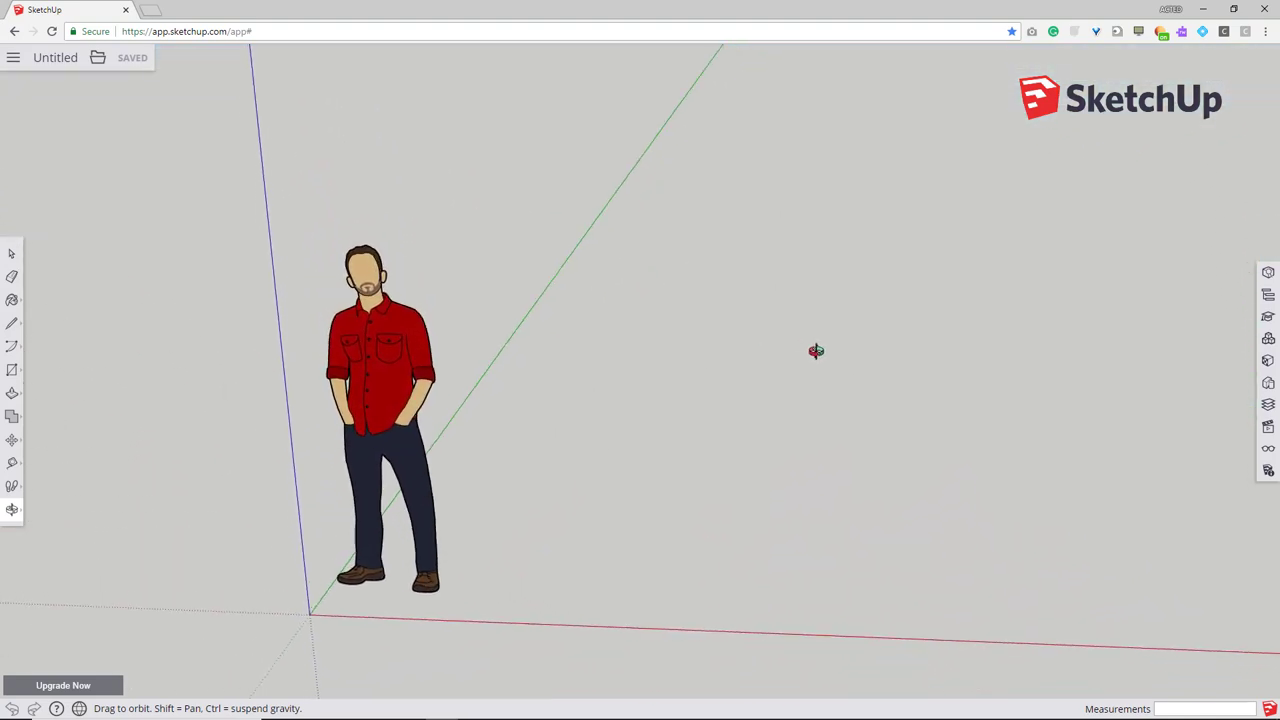
pyautogui.moveTo(815, 350); pyautogui.dragTo(485, 355)
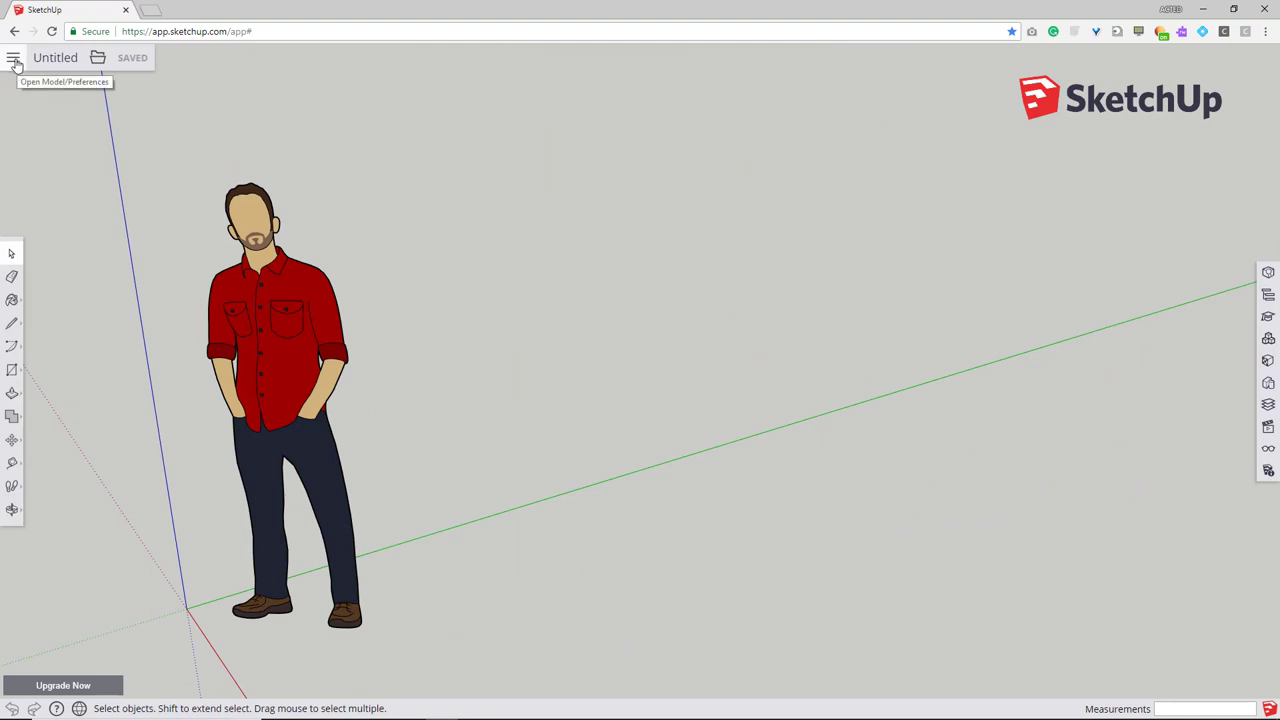
# - From the hamburger menu, create a New Model from a template
pyautogui.click(15, 58)
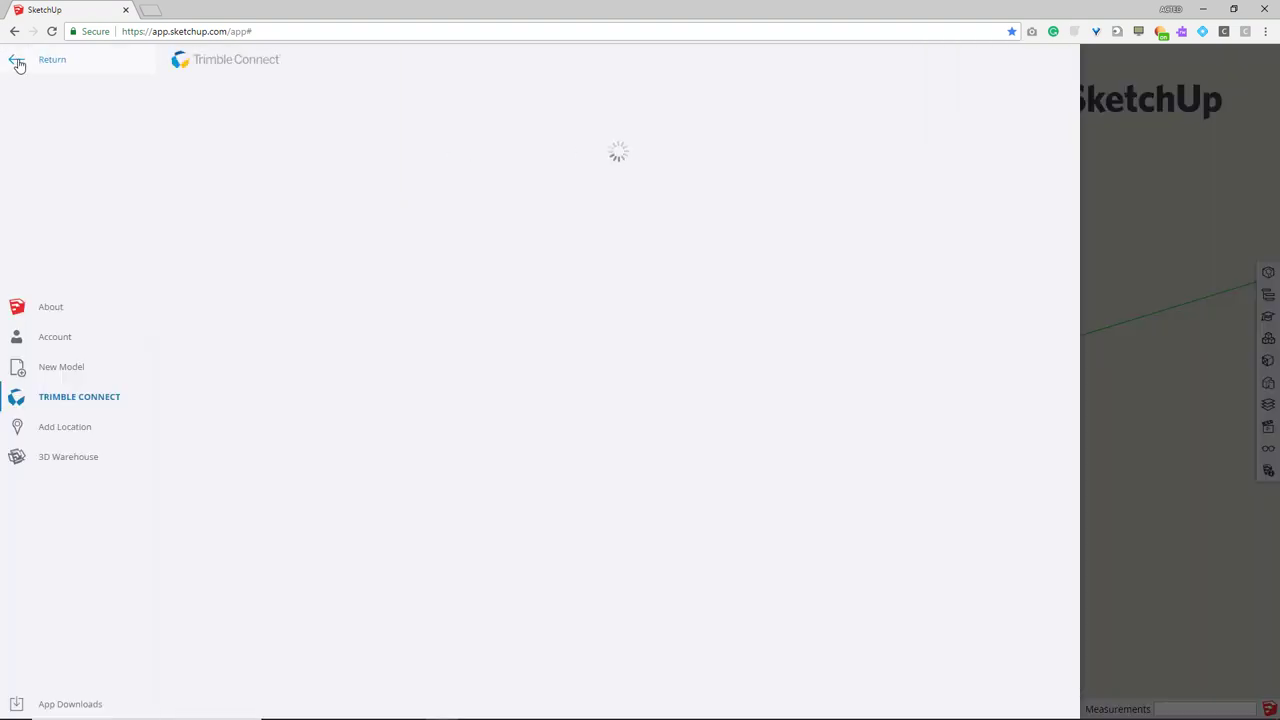
pyautogui.moveTo(50, 343)
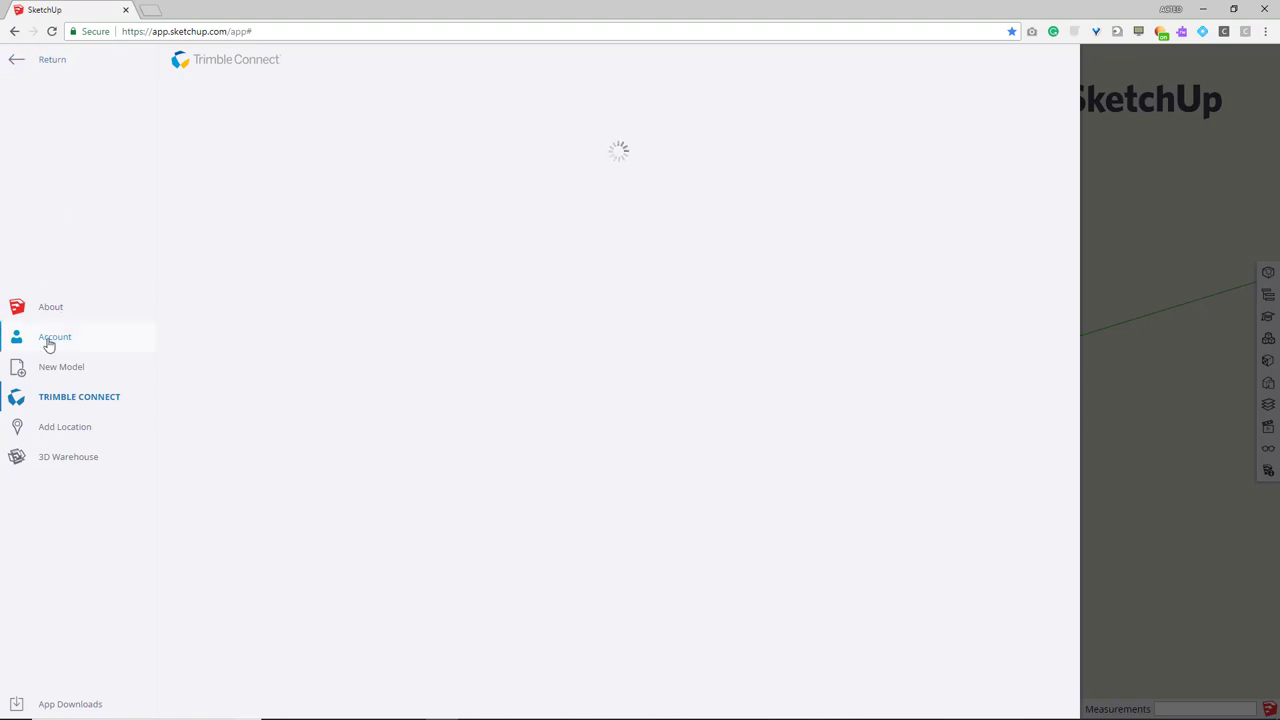
pyautogui.click(61, 367)
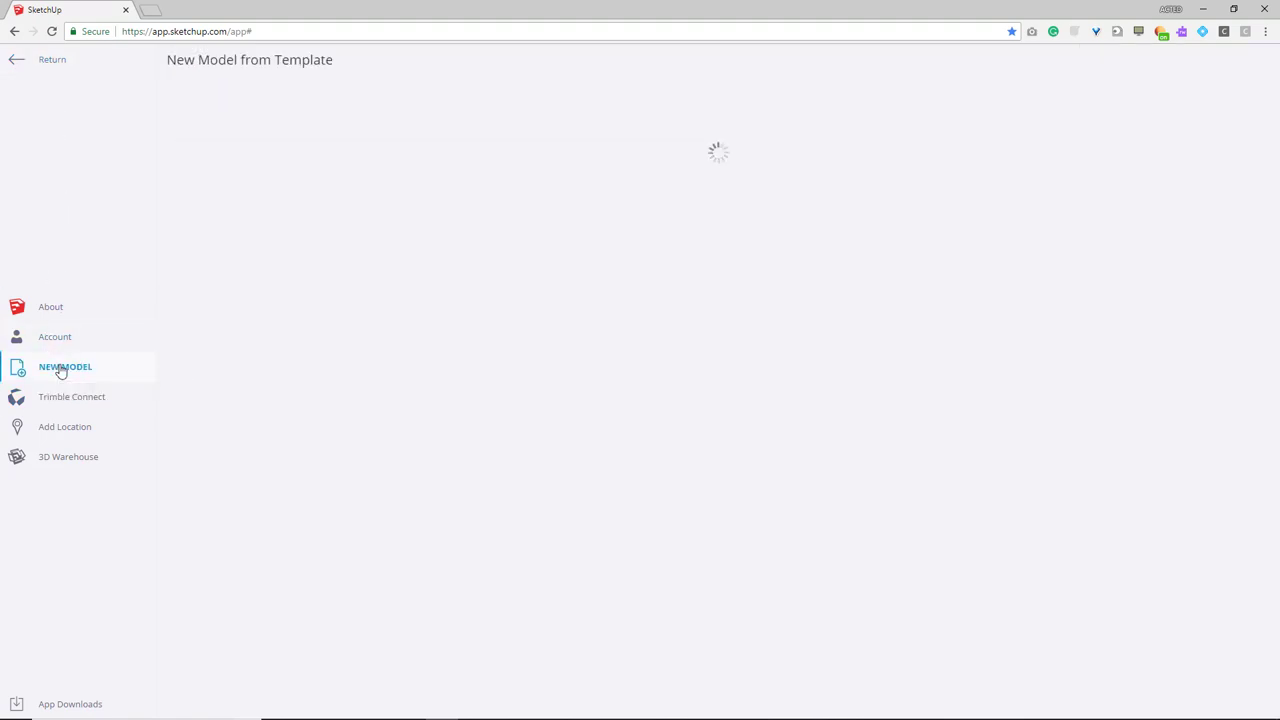
pyautogui.click(65, 366)
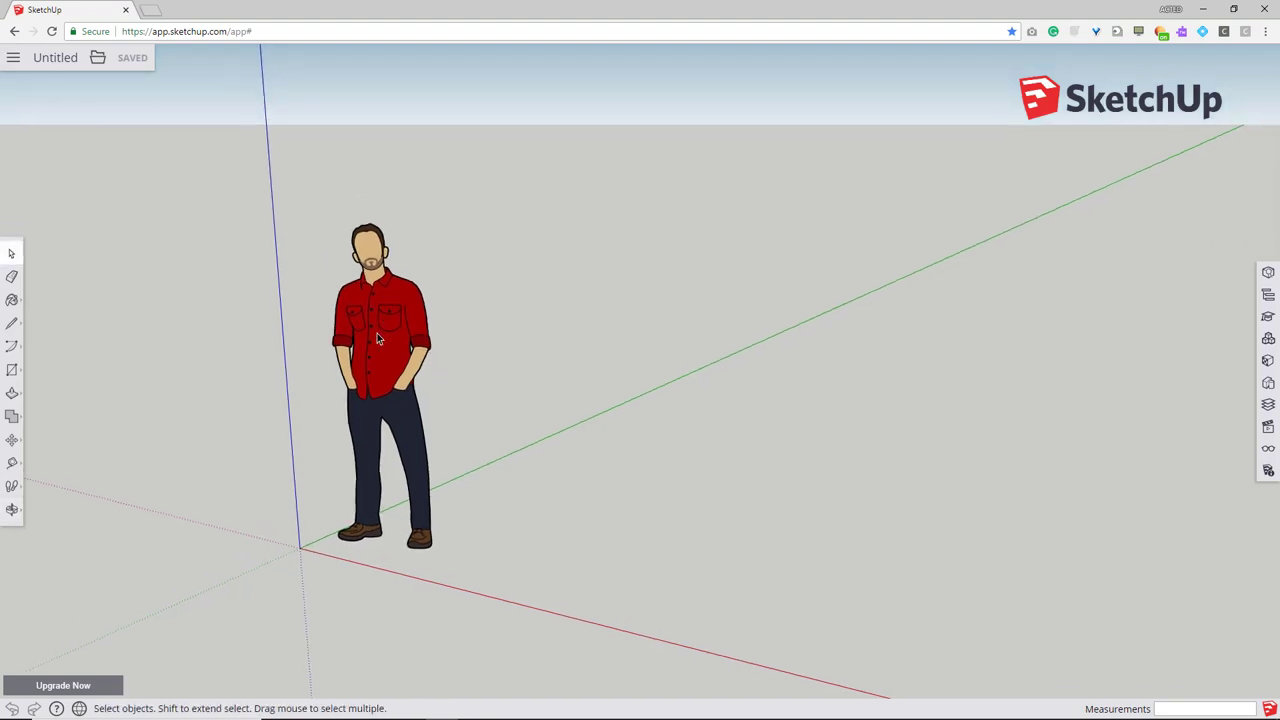
# - Select the person figure and start a ridge line on the rectangle's near edge
pyautogui.click(381, 352)
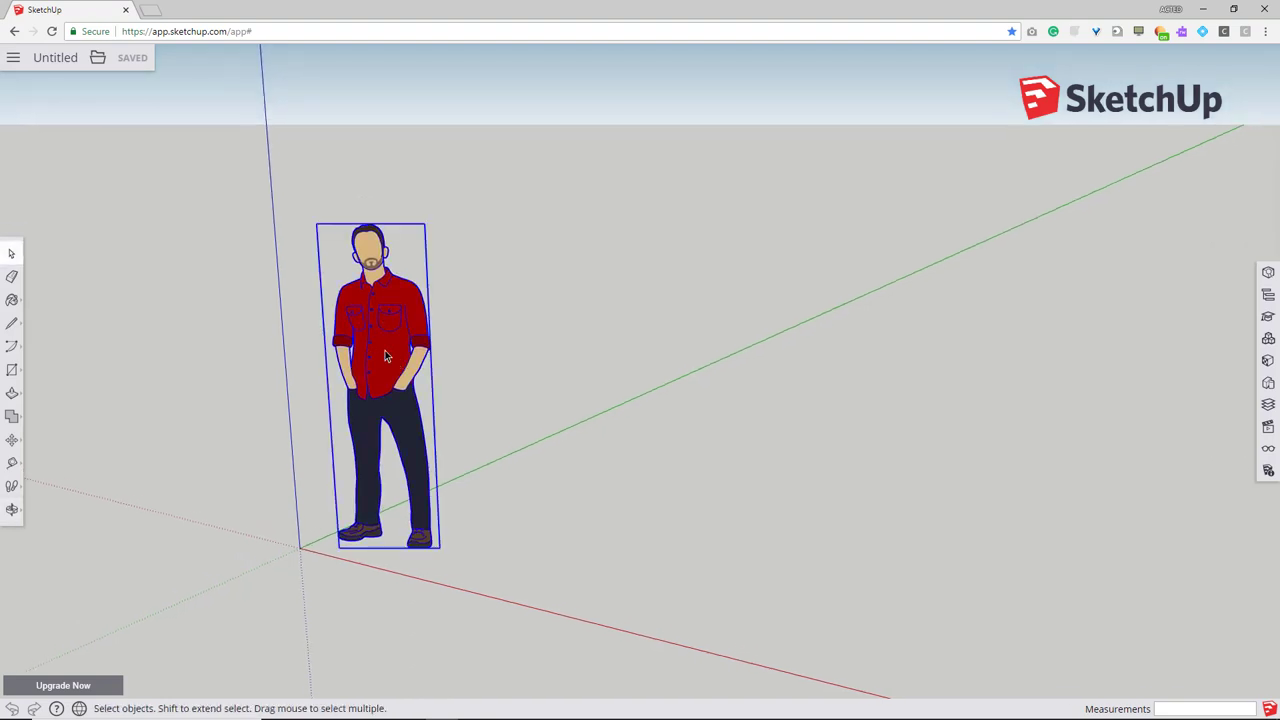
pyautogui.moveTo(395, 351)
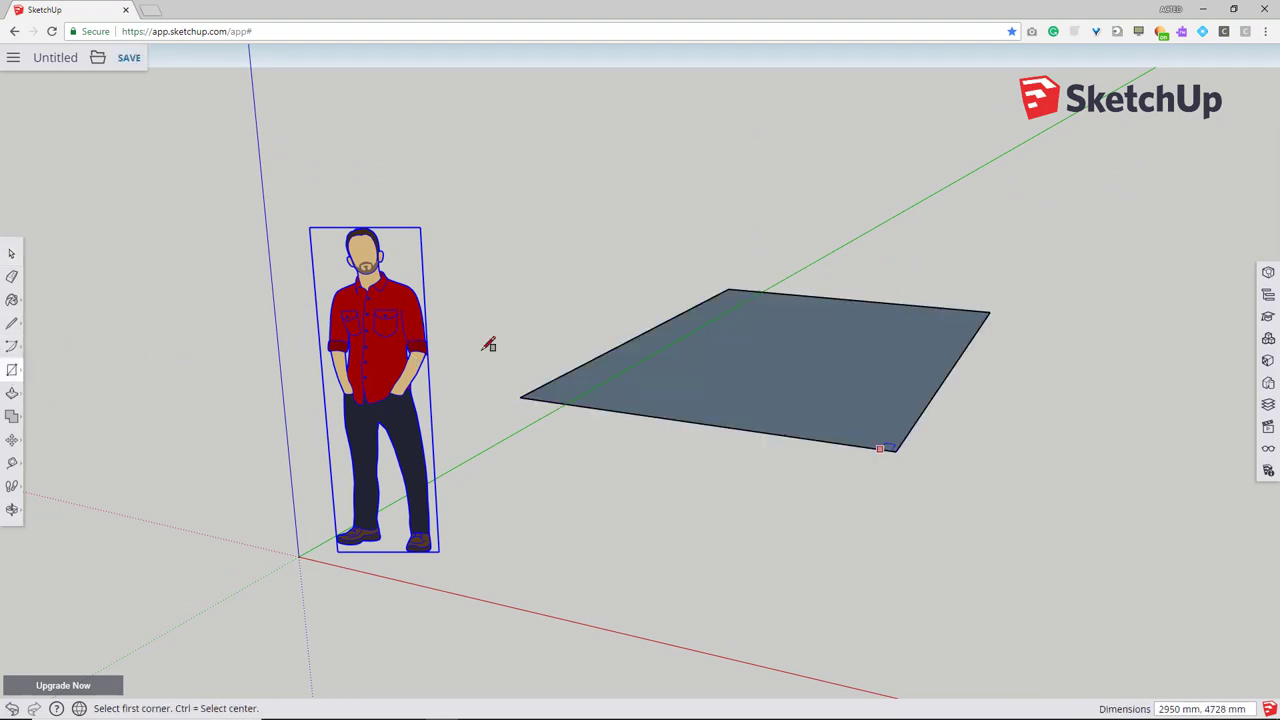
pyautogui.click(13, 323)
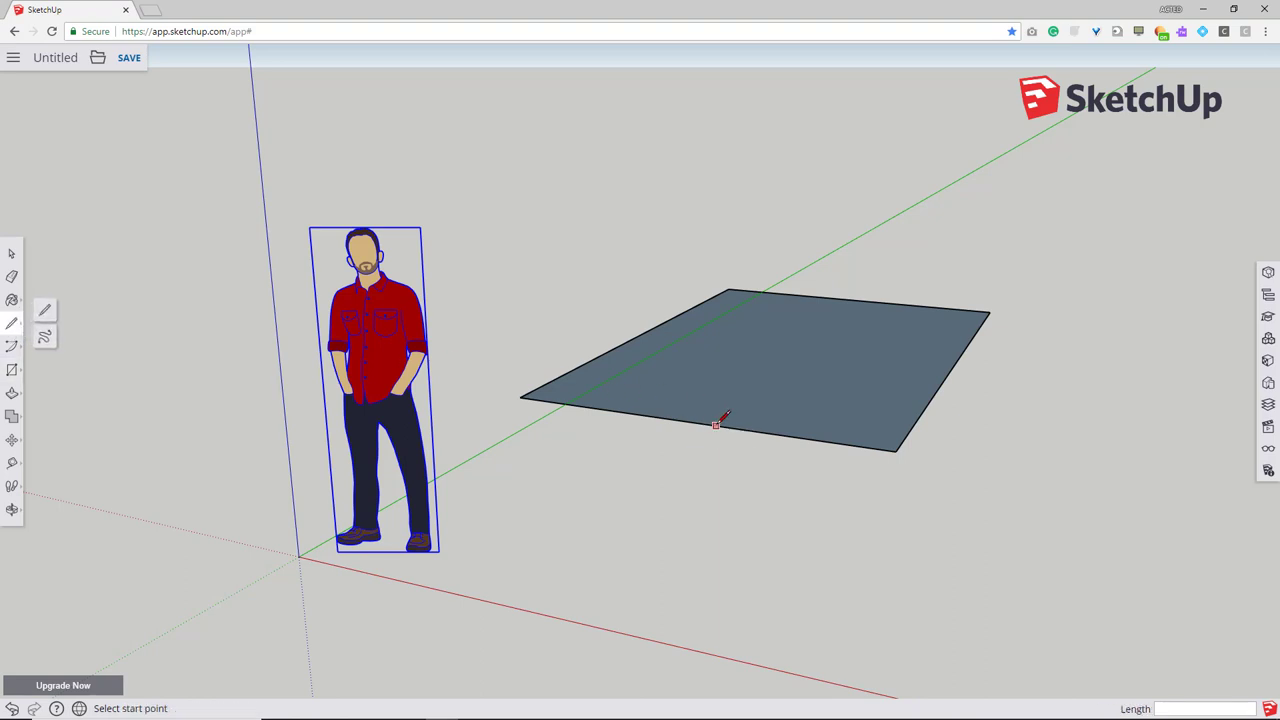
pyautogui.click(723, 423)
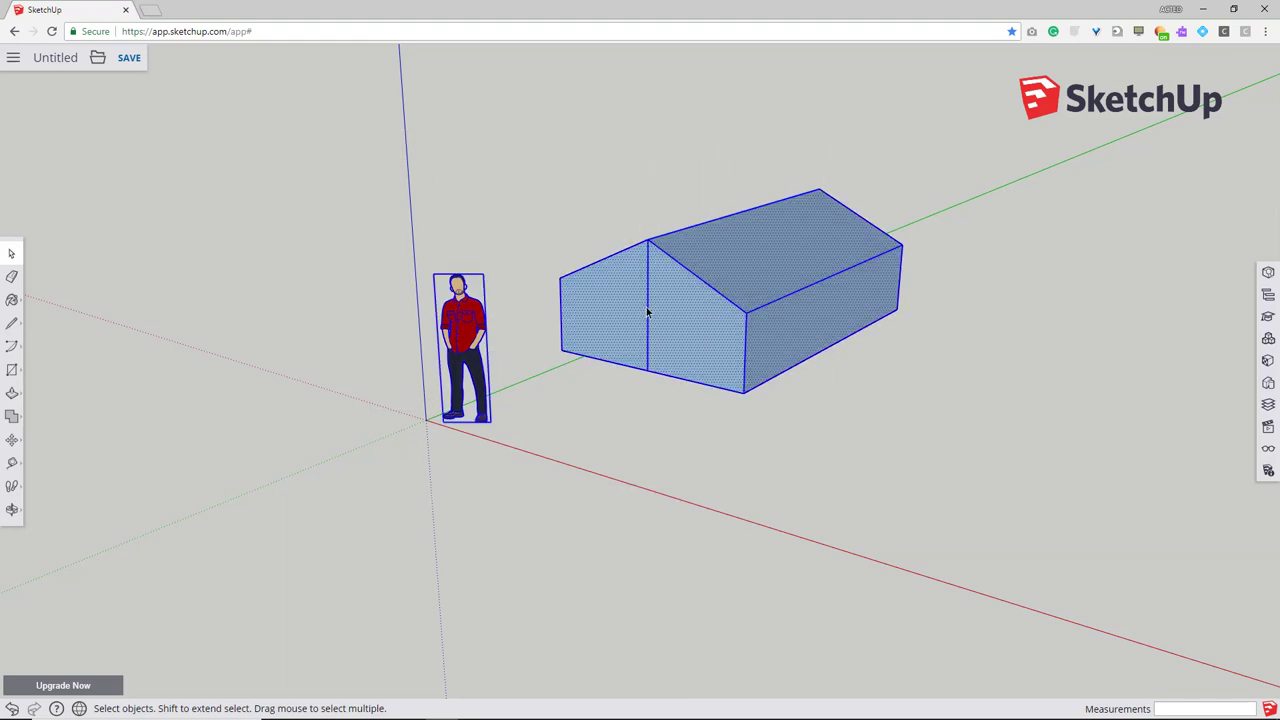
pyautogui.moveTo(683, 325)
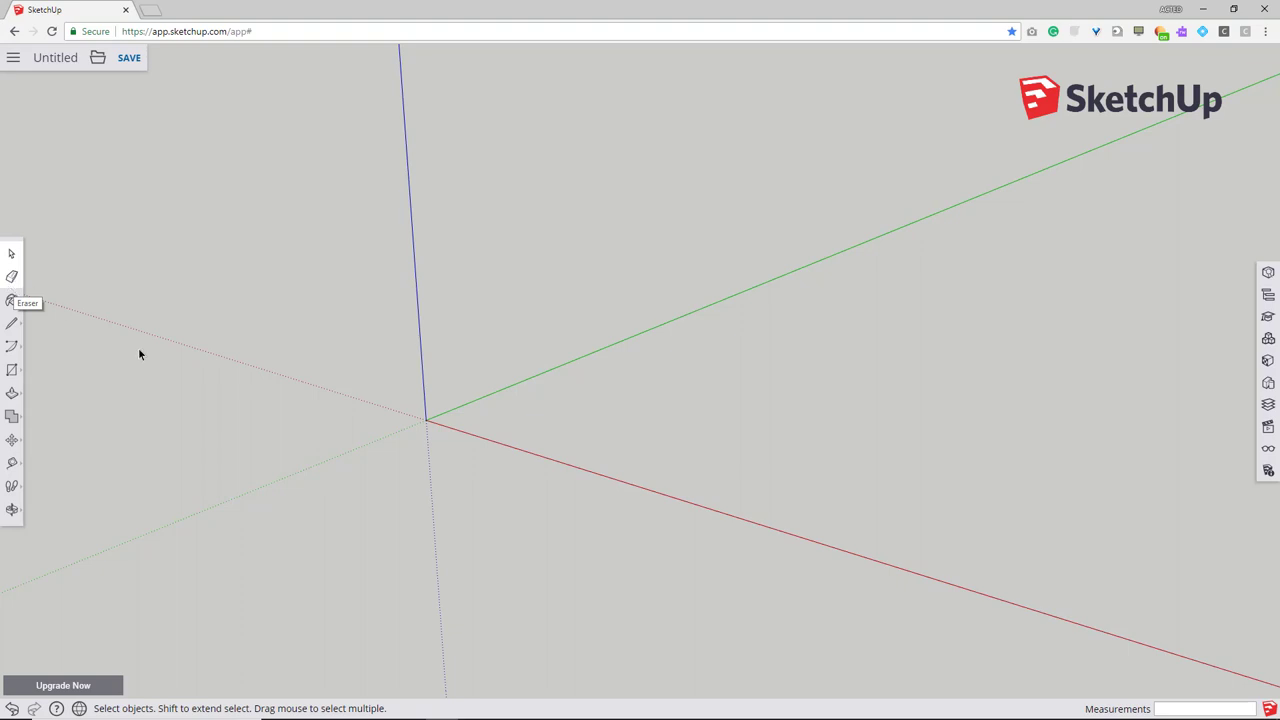
pyautogui.moveTo(248, 280)
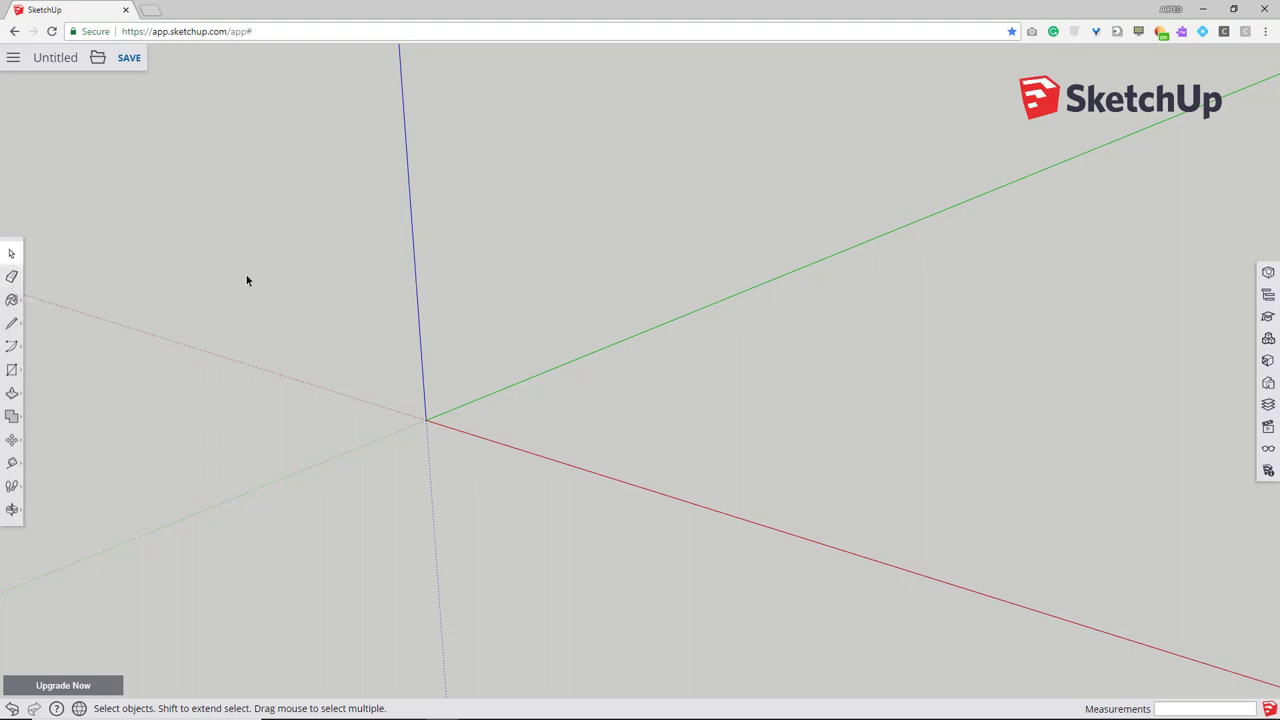
pyautogui.moveTo(127, 63)
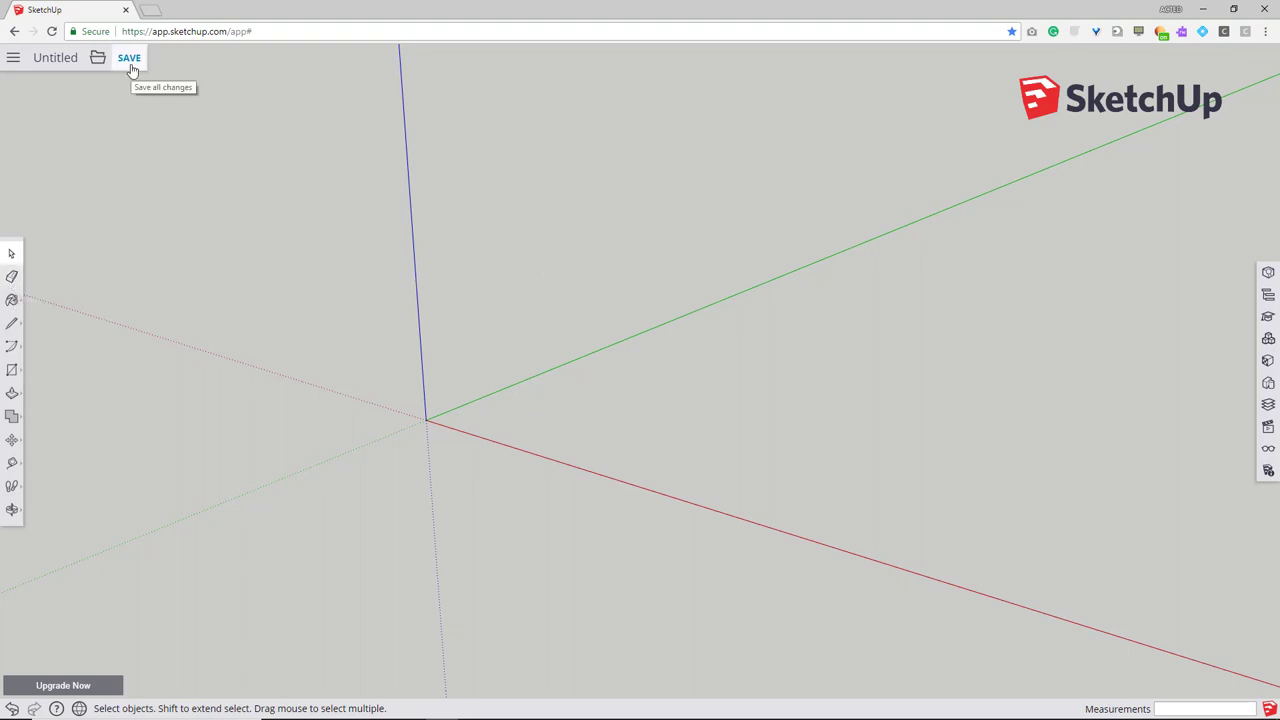
pyautogui.moveTo(113, 255)
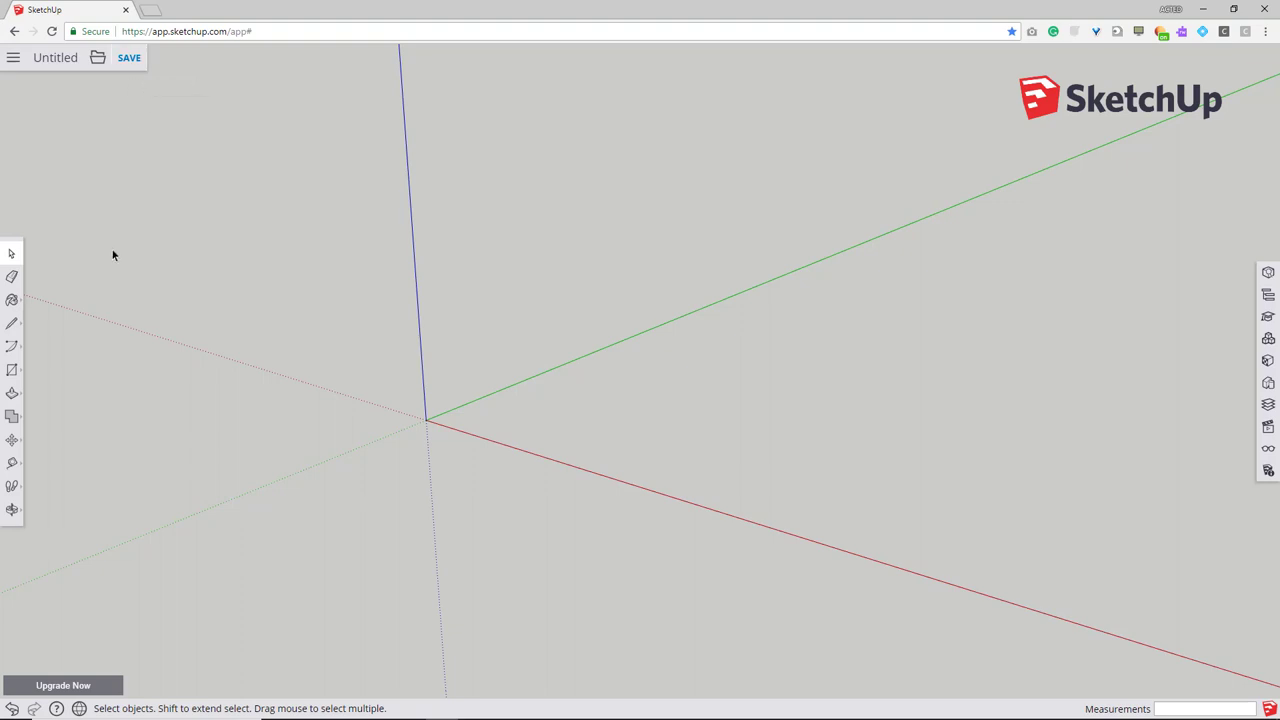
pyautogui.moveTo(126, 57)
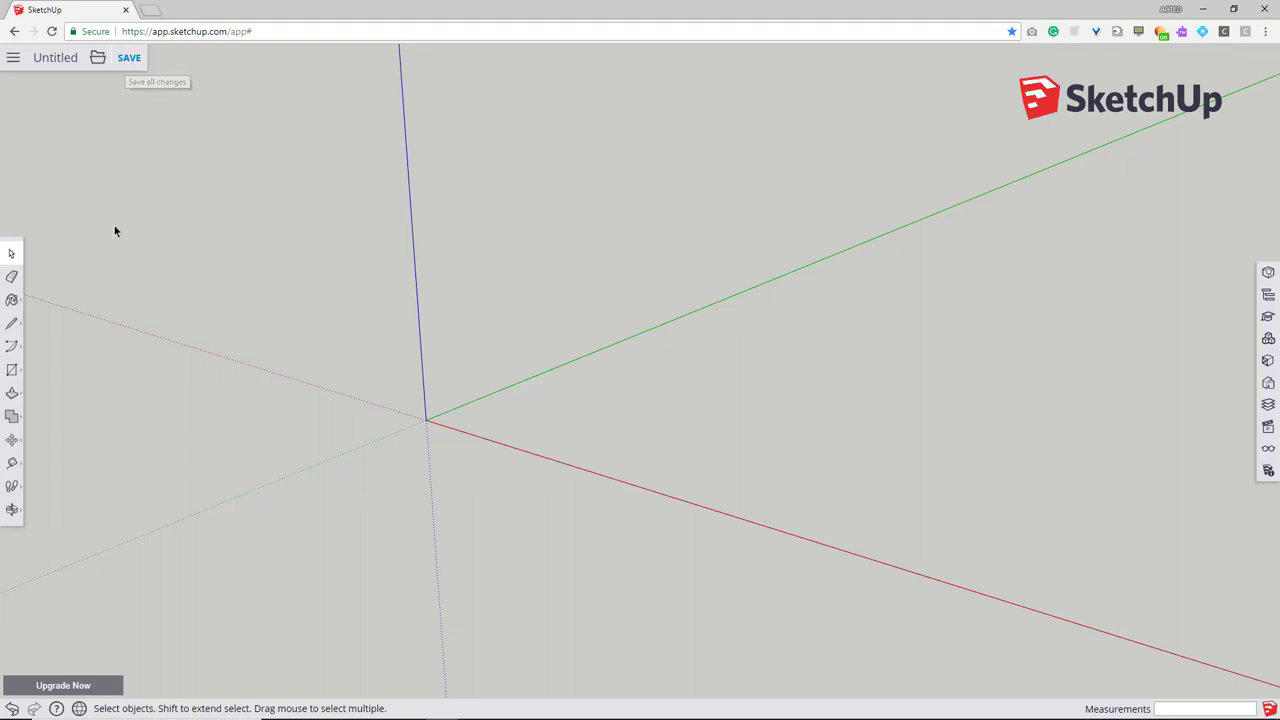
pyautogui.moveTo(37, 310)
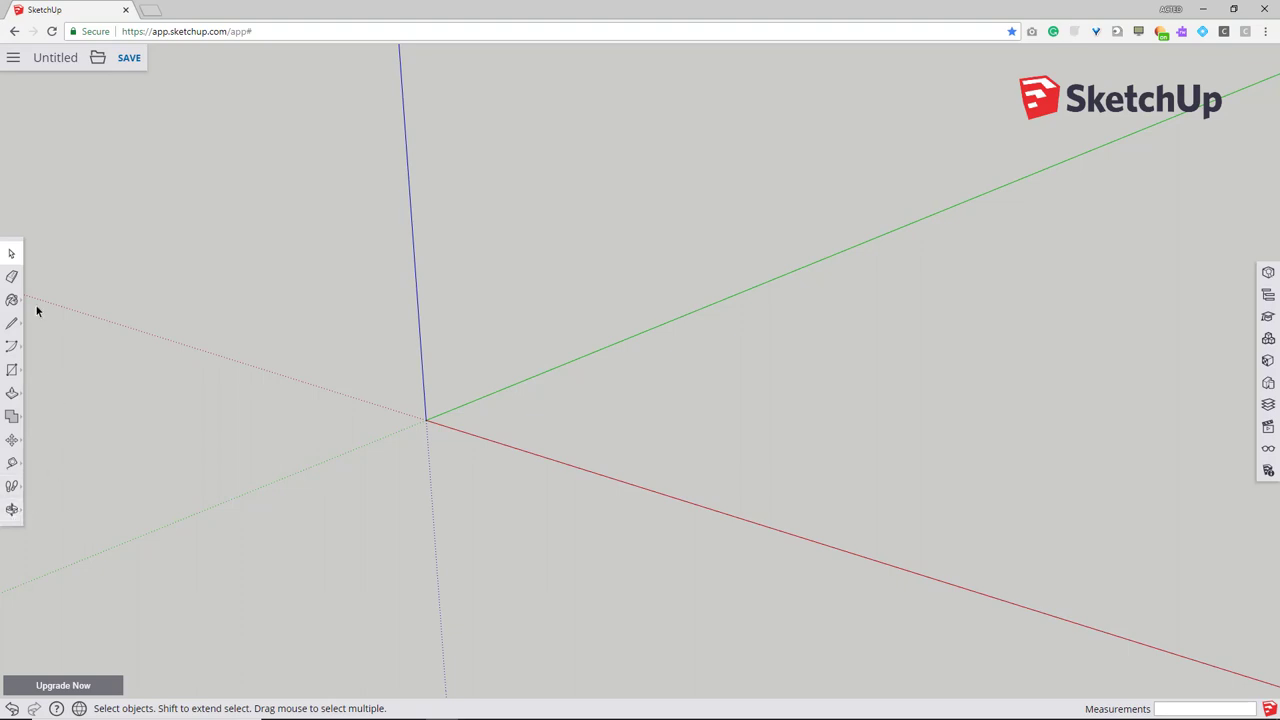
pyautogui.moveTo(38, 334)
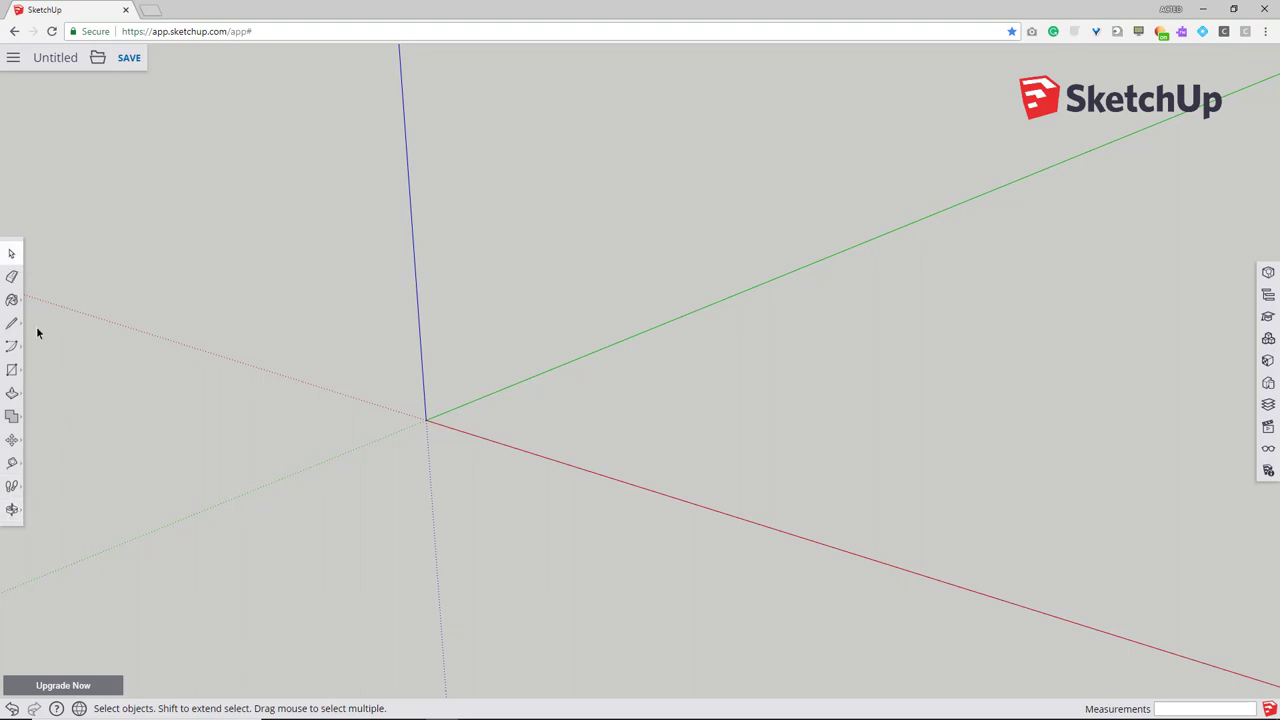
pyautogui.moveTo(1089, 361)
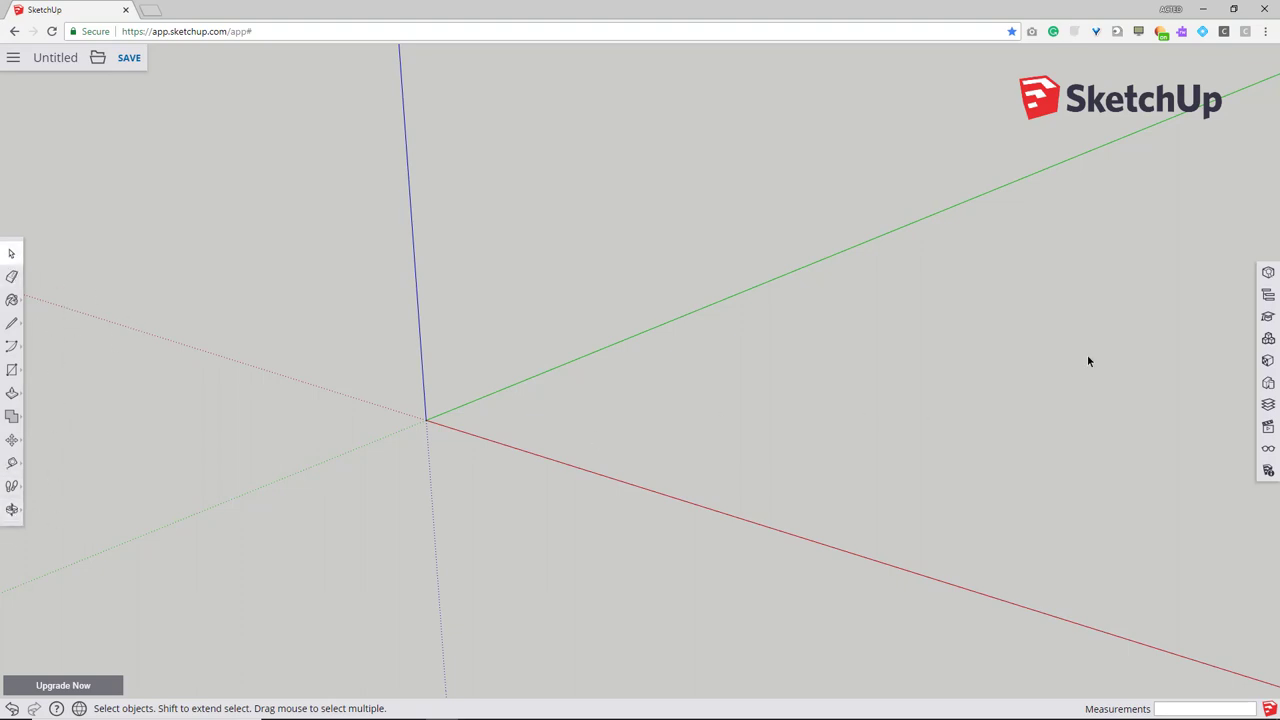
pyautogui.moveTo(1216, 351)
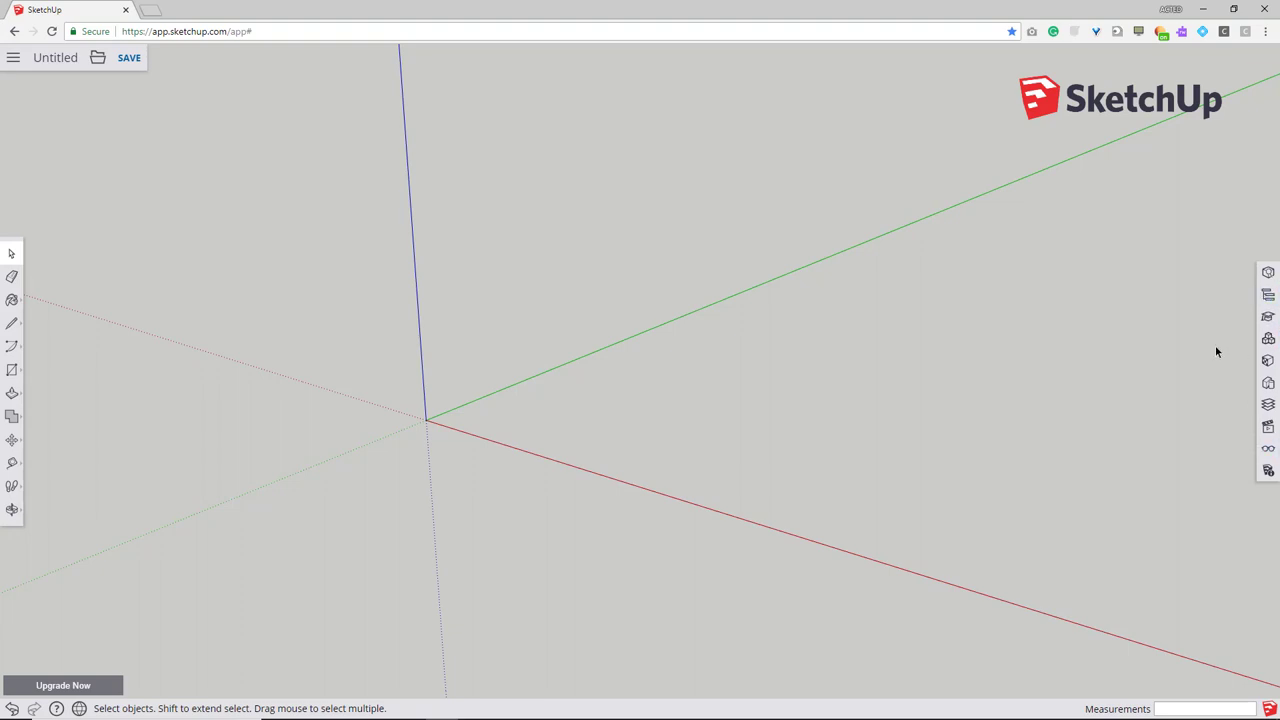
pyautogui.moveTo(1235, 333)
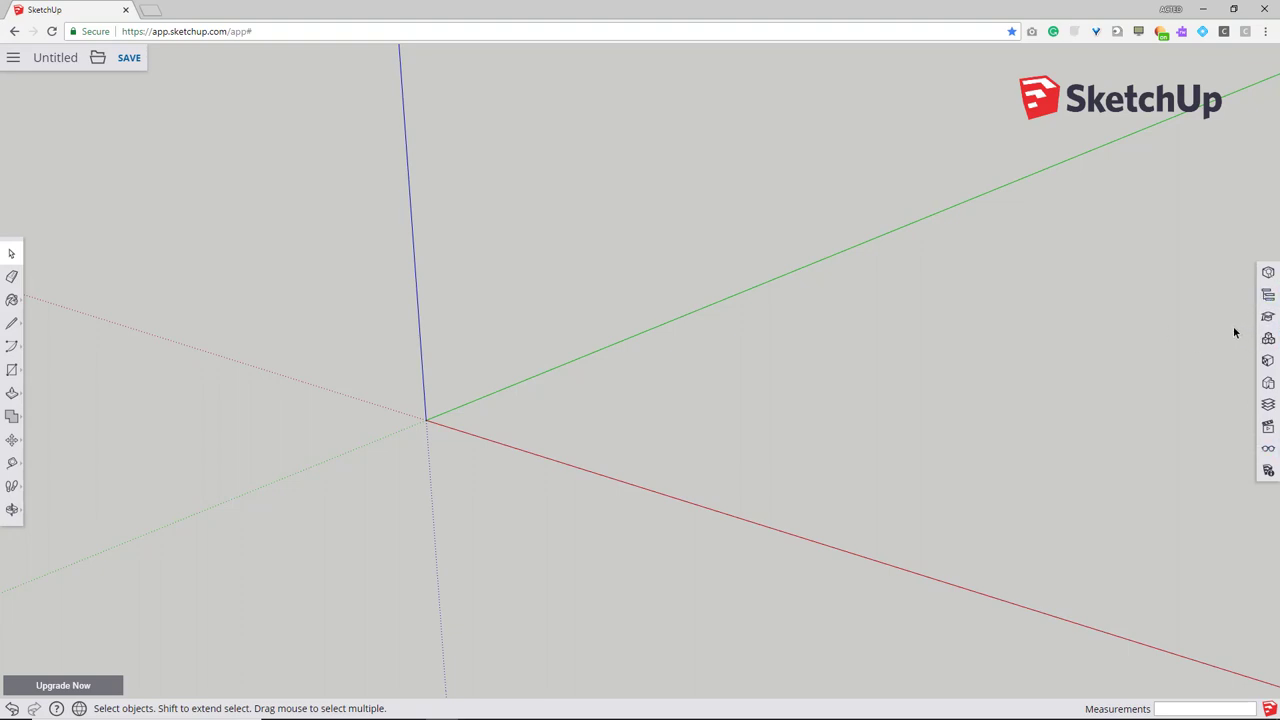
pyautogui.moveTo(1243, 378)
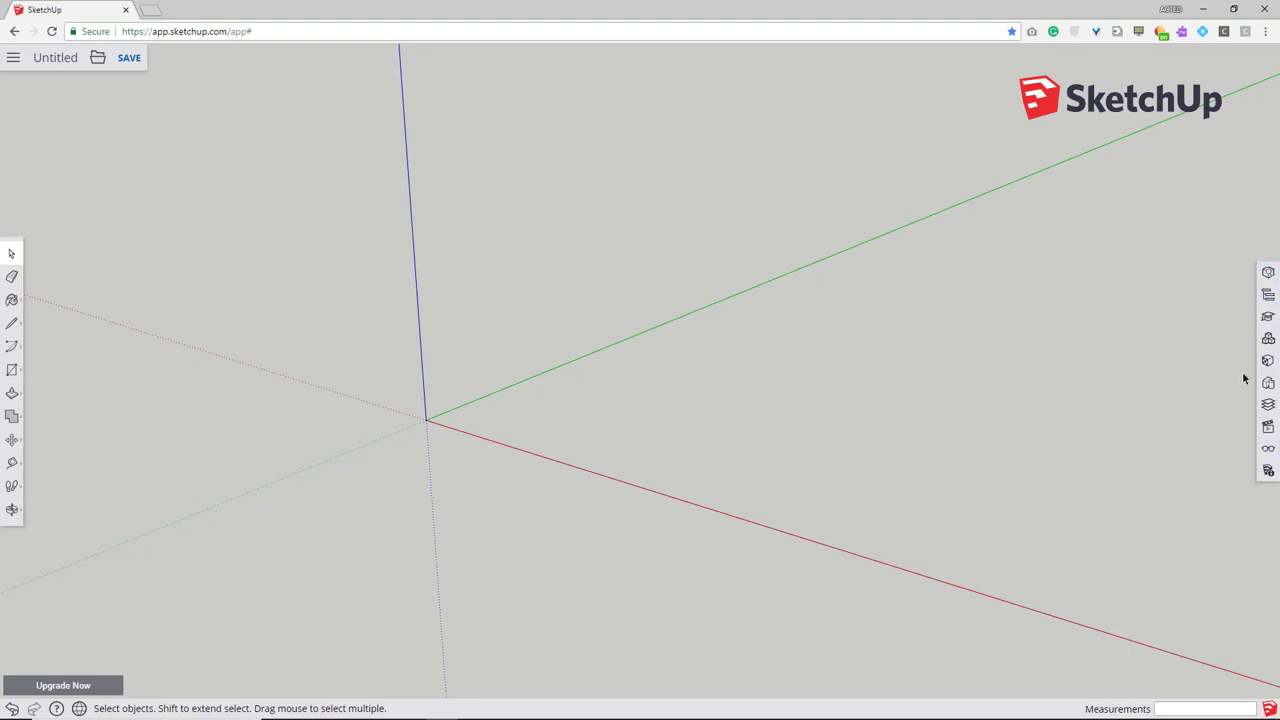
pyautogui.moveTo(95, 304)
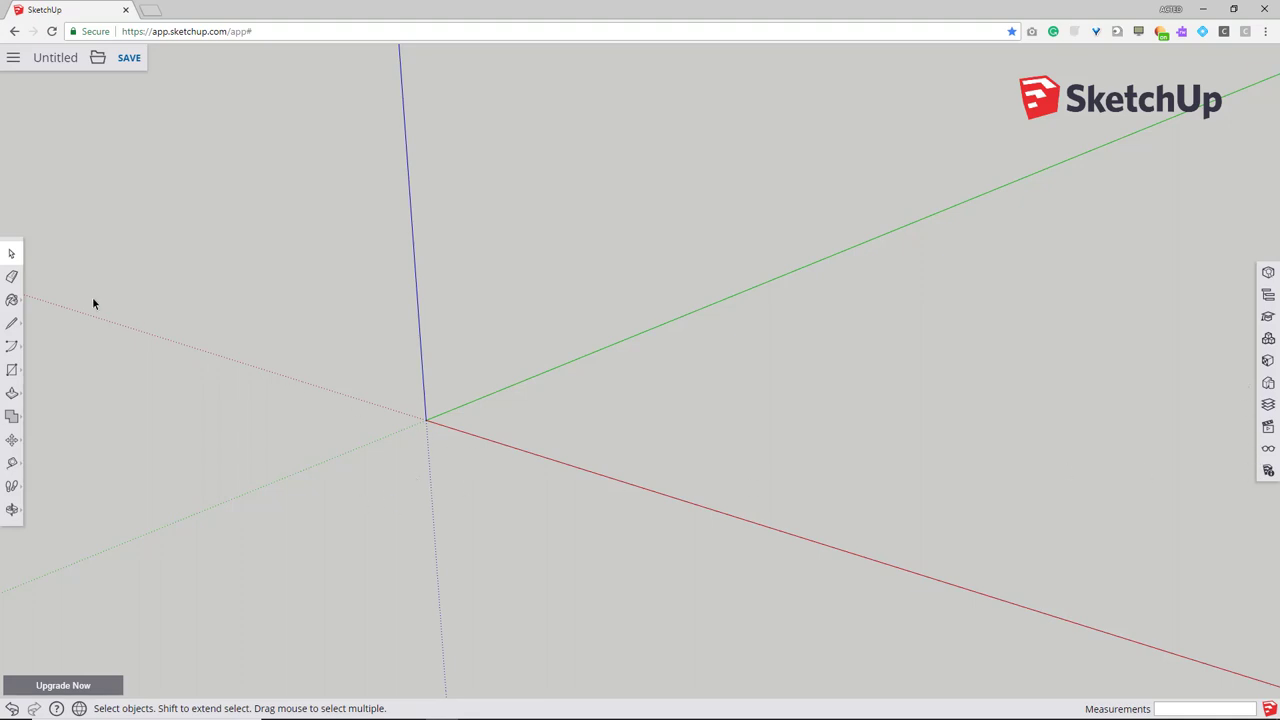
pyautogui.moveTo(44, 442)
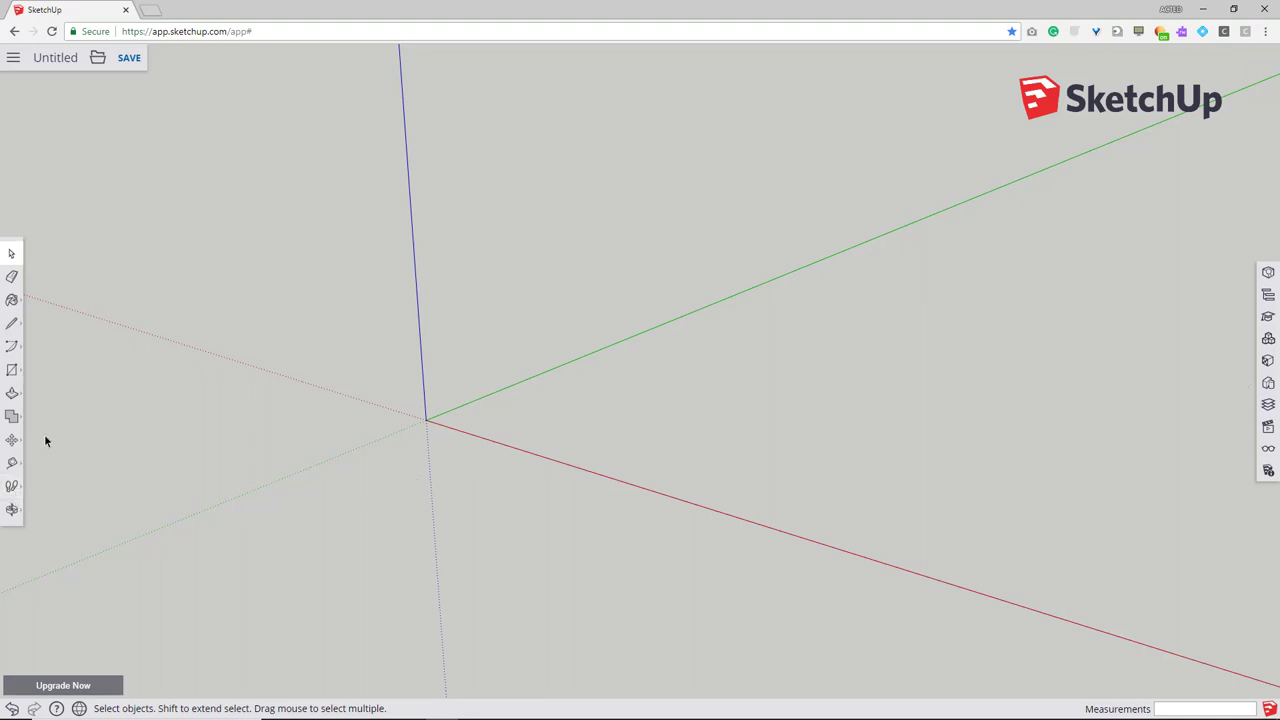
pyautogui.moveTo(83, 305)
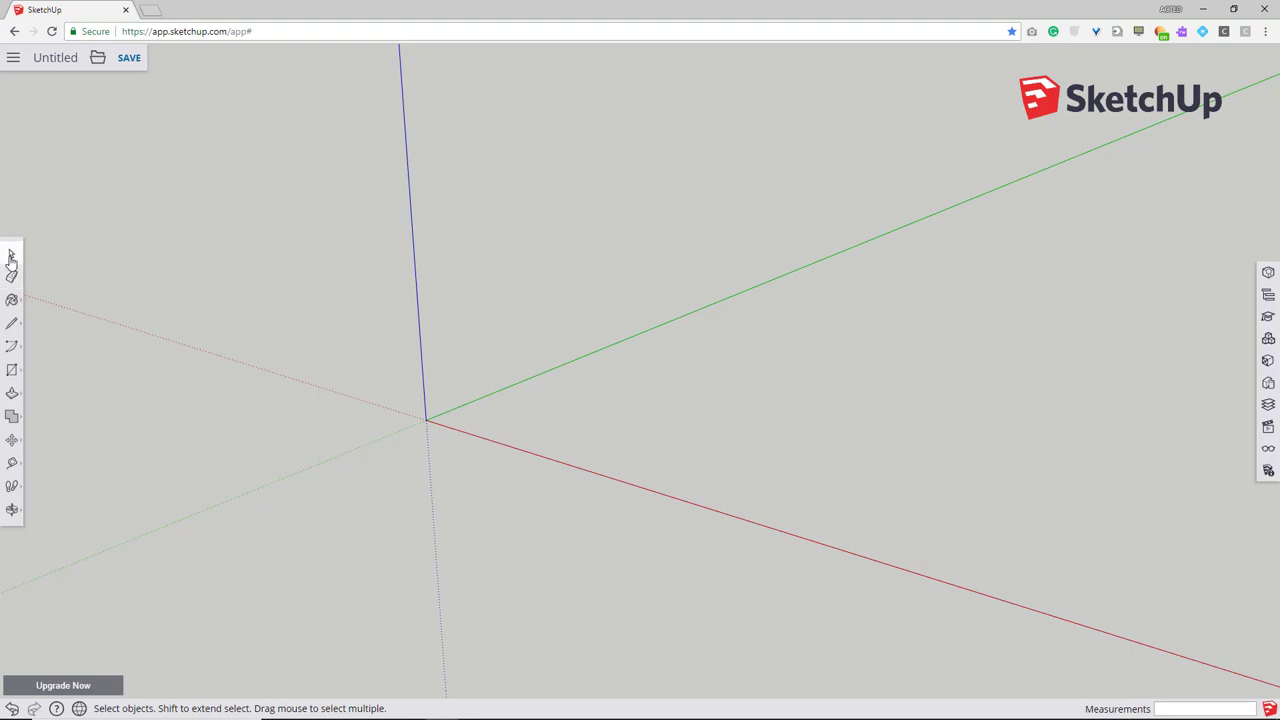
pyautogui.moveTo(24, 301)
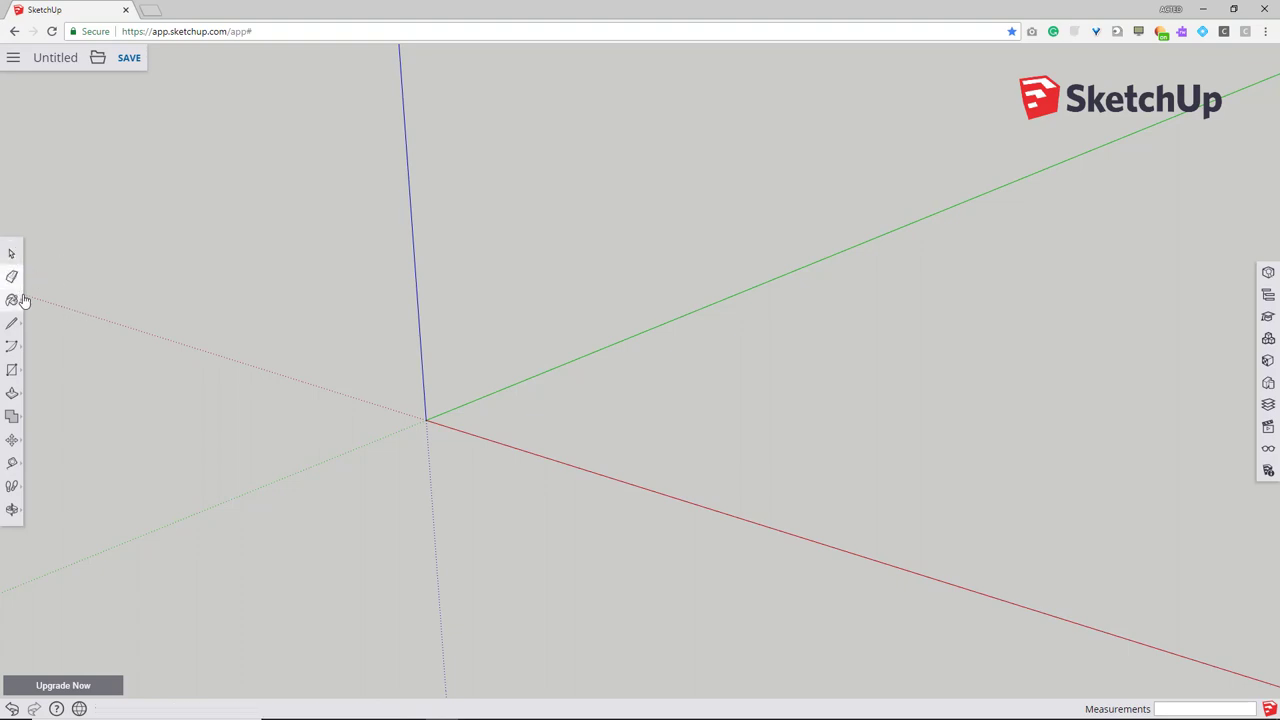
pyautogui.moveTo(14, 300)
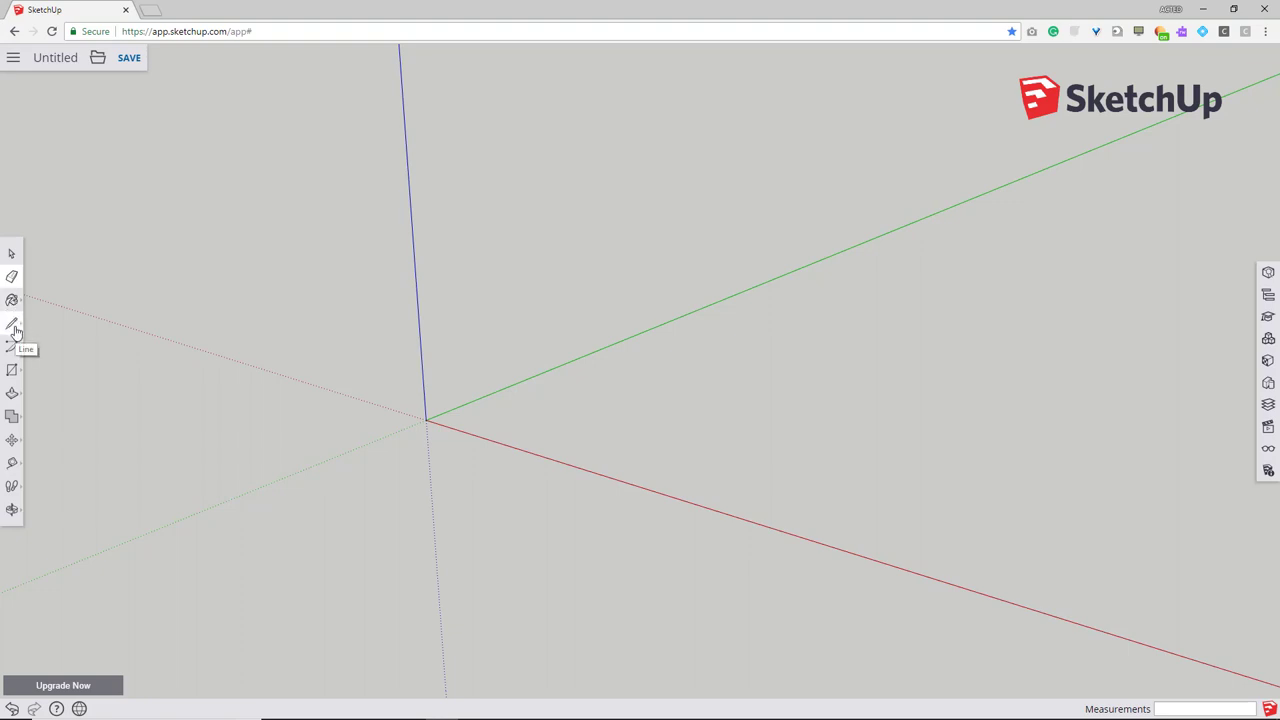
pyautogui.moveTo(16, 346)
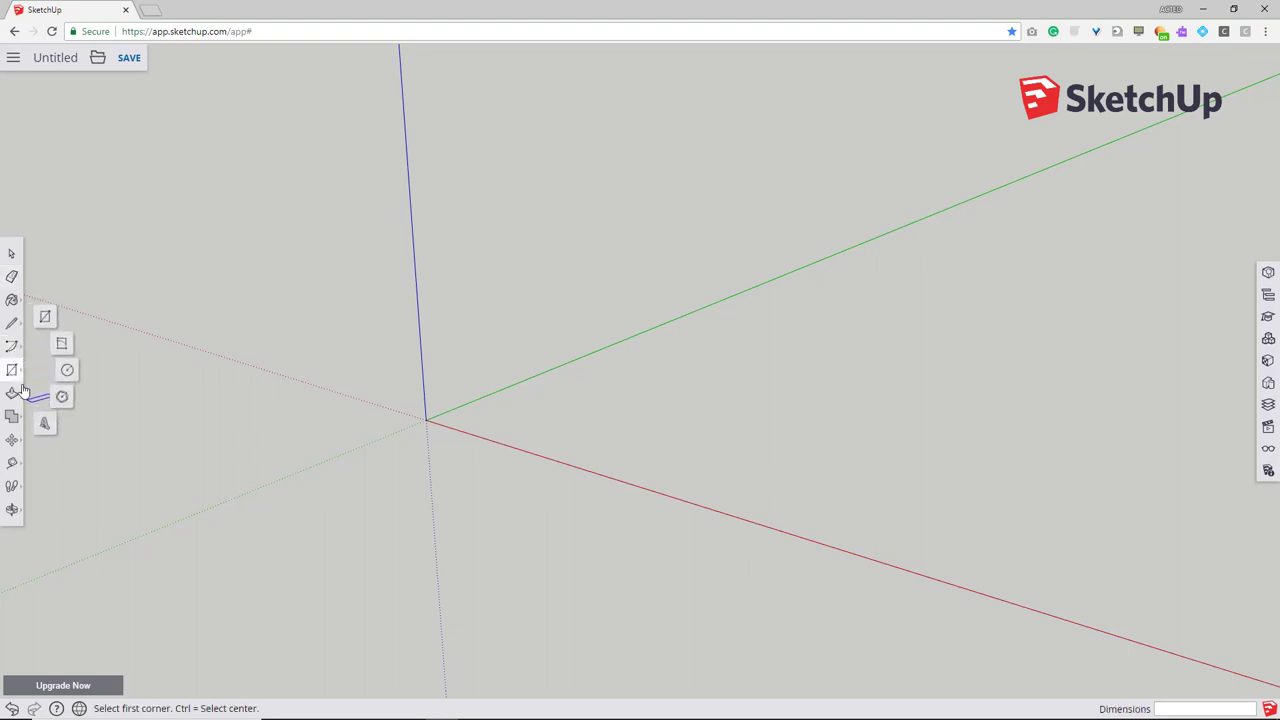
pyautogui.moveTo(13, 372)
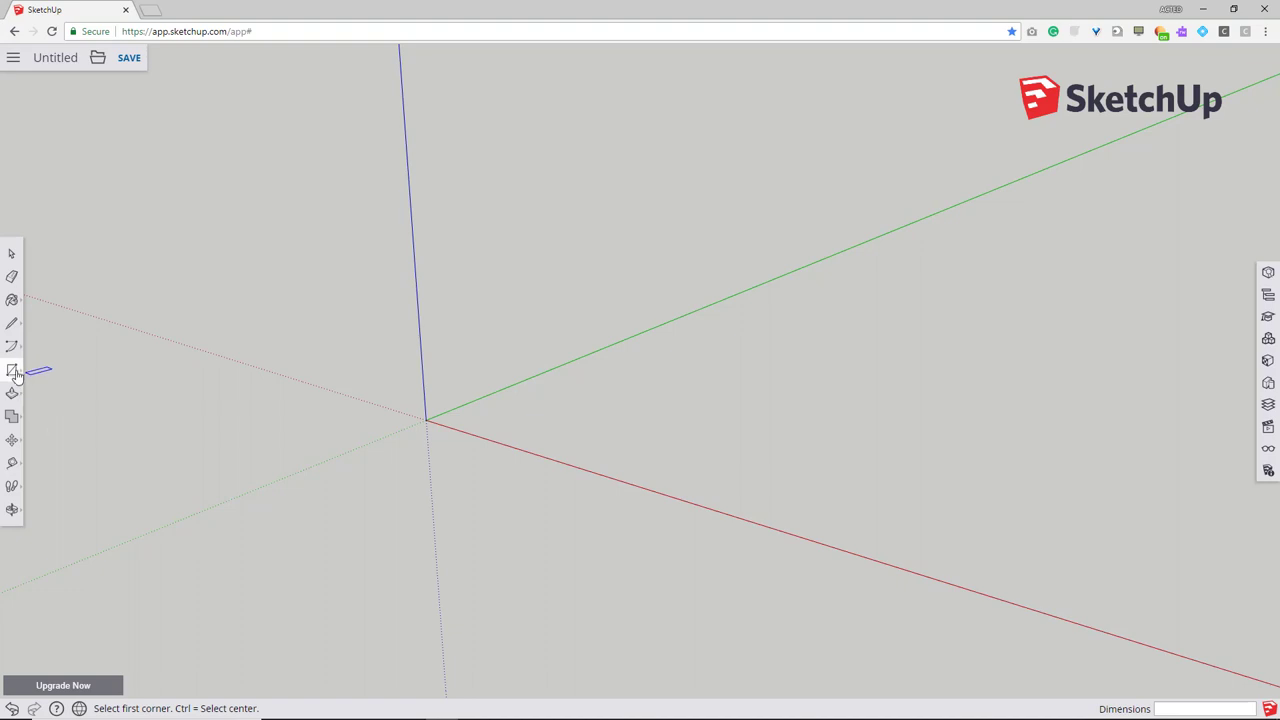
# - Try Push/Pull, then make the Rectangle tool active
pyautogui.click(12, 370)
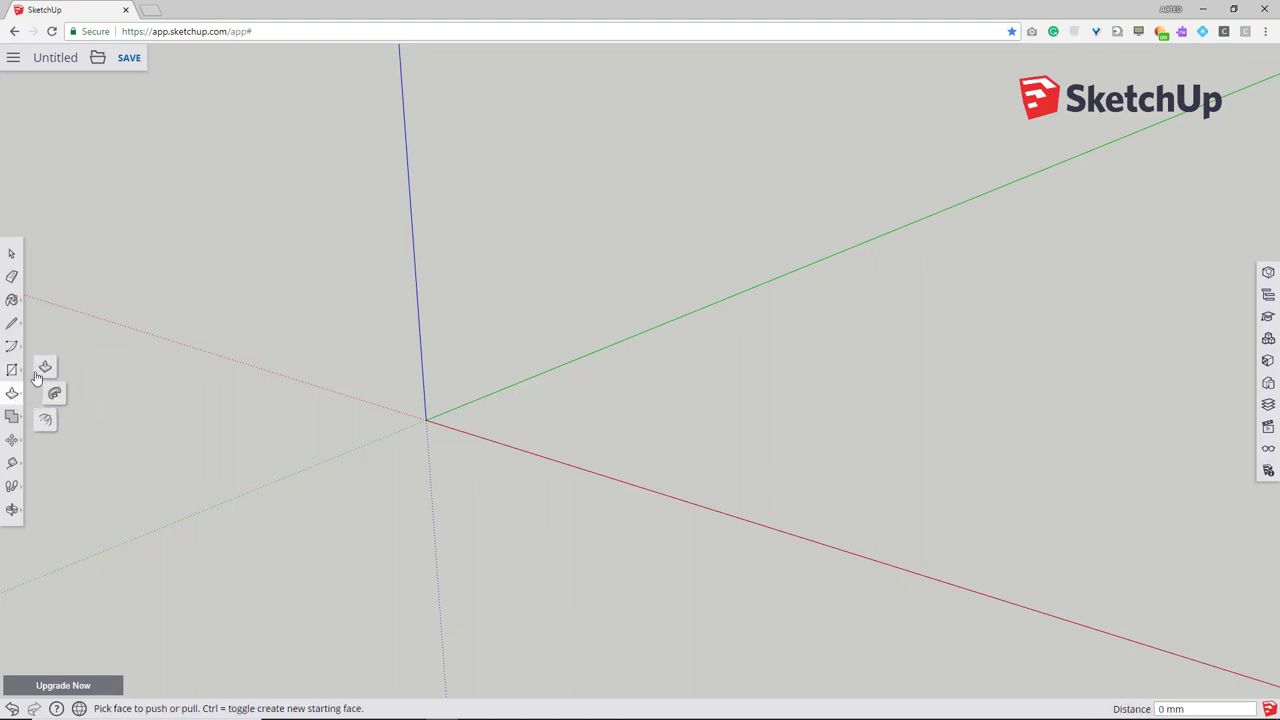
pyautogui.moveTo(45, 366)
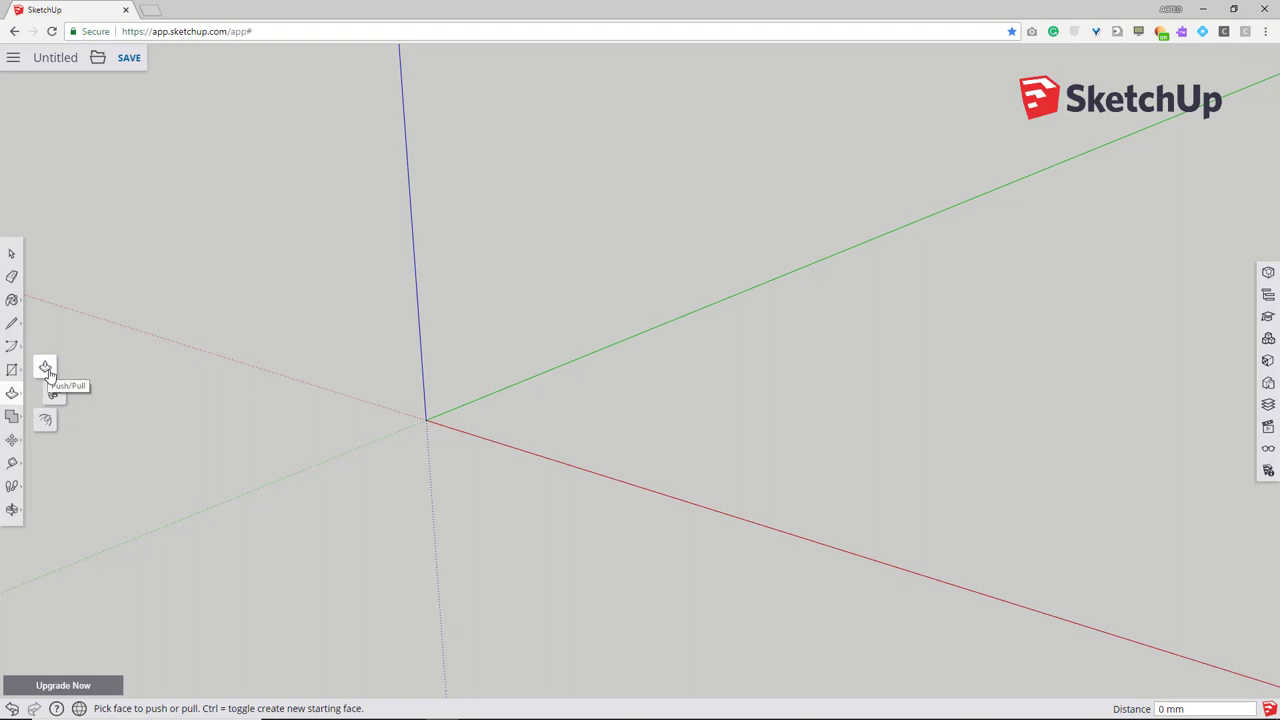
pyautogui.moveTo(53, 393)
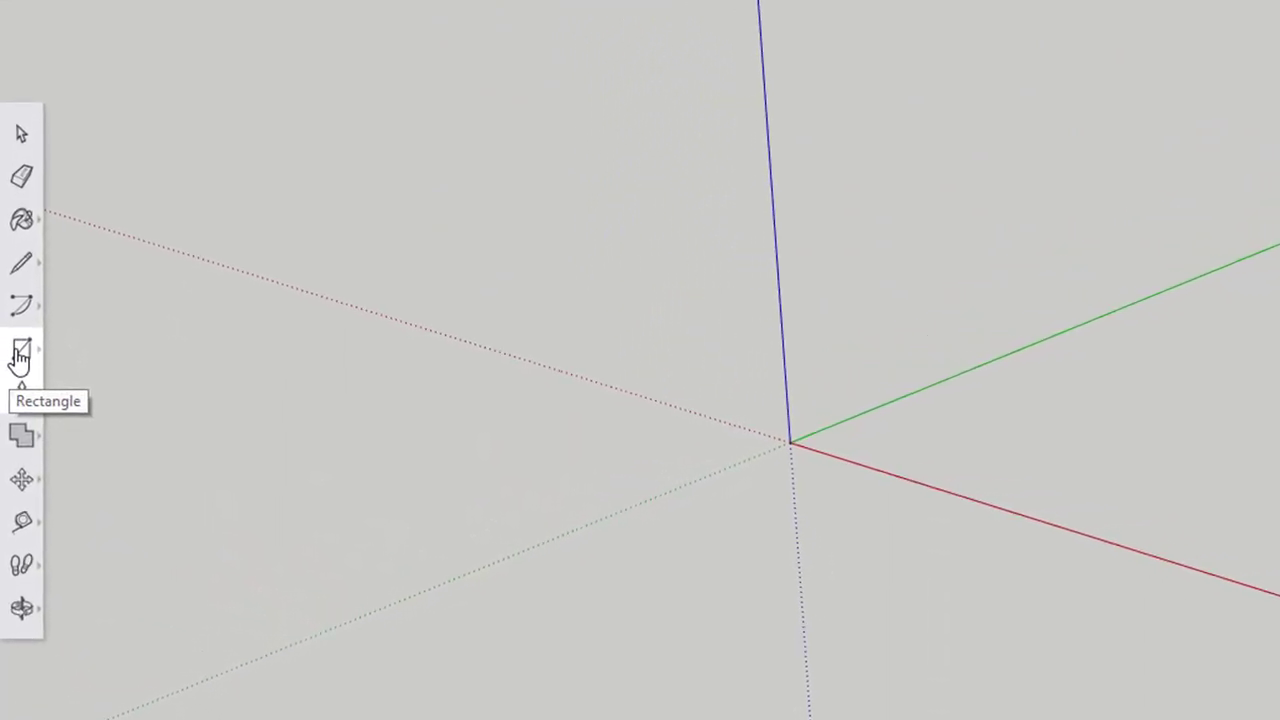
pyautogui.click(22, 345)
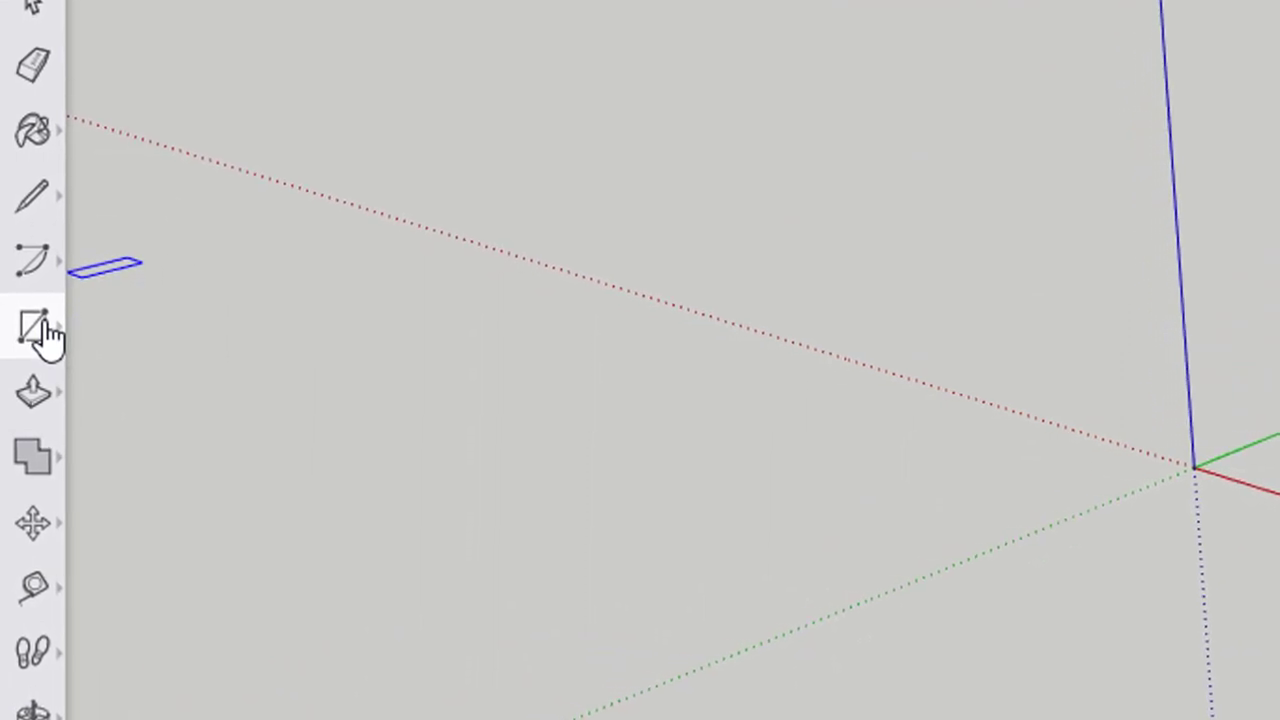
pyautogui.click(31, 320)
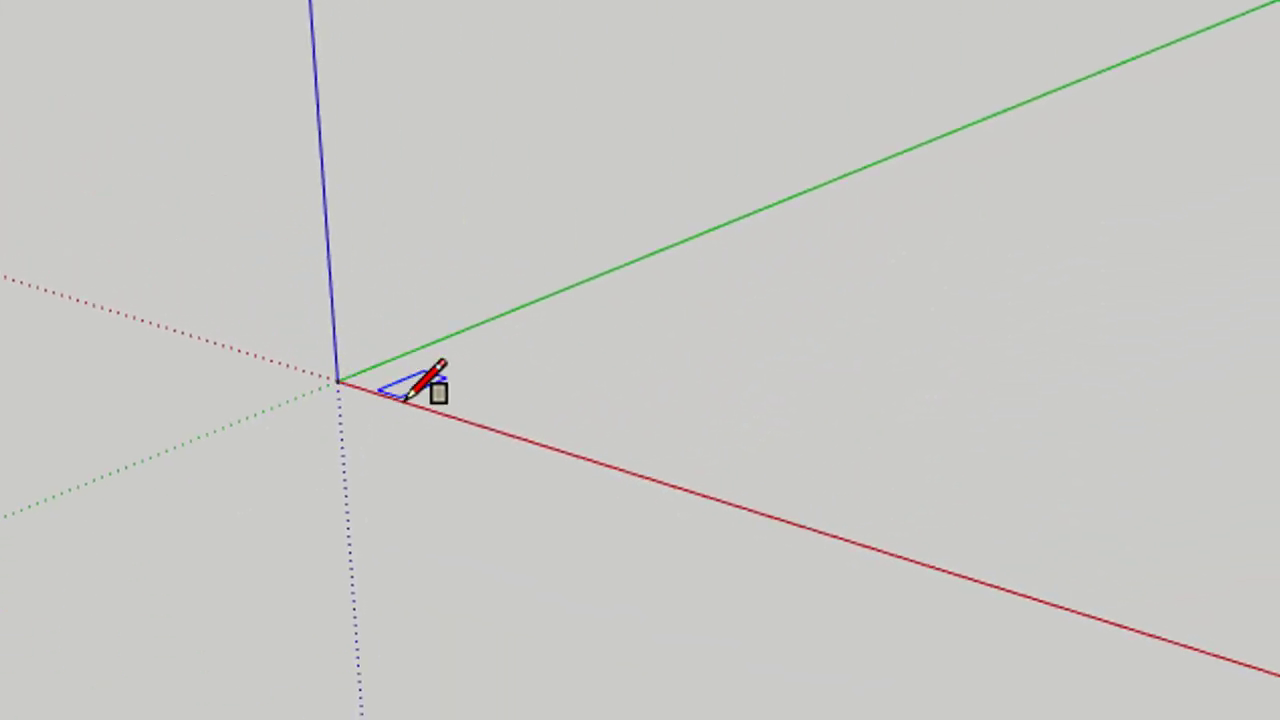
pyautogui.moveTo(403, 373)
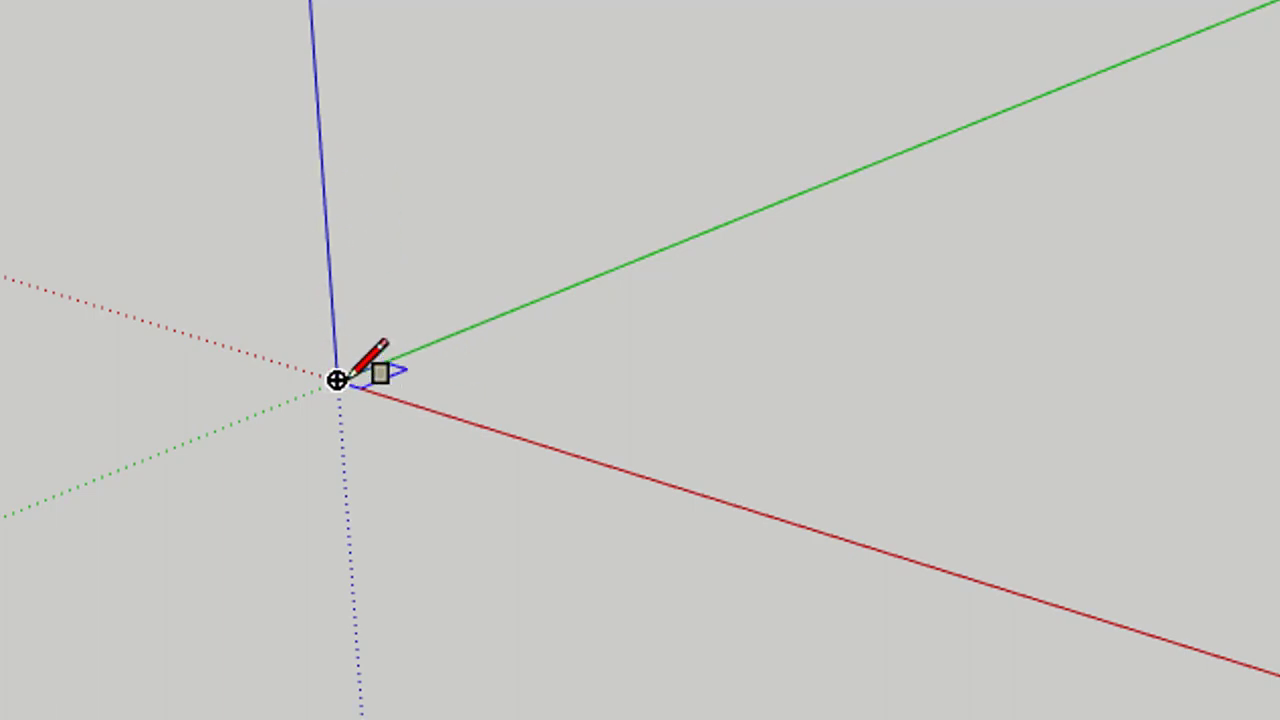
pyautogui.moveTo(338, 383)
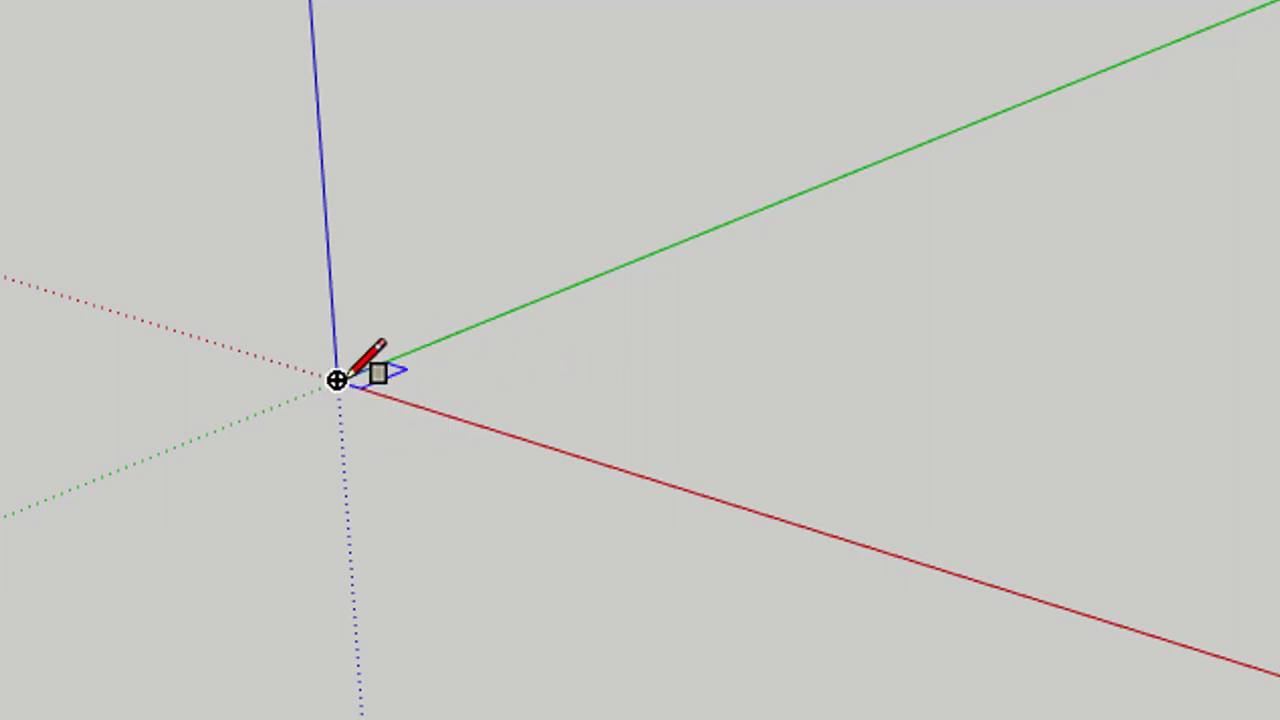
pyautogui.moveTo(340, 398)
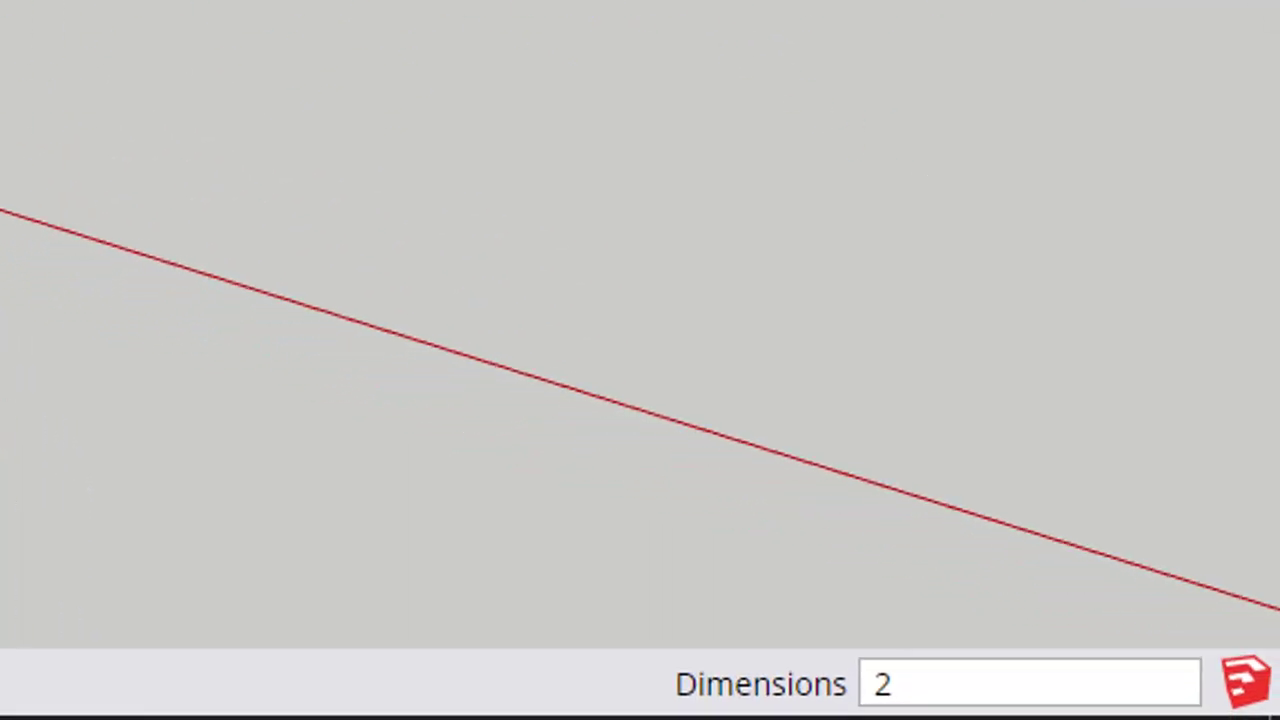
# - Enter 220,13 as the rectangle's dimensions
pyautogui.write('20,')
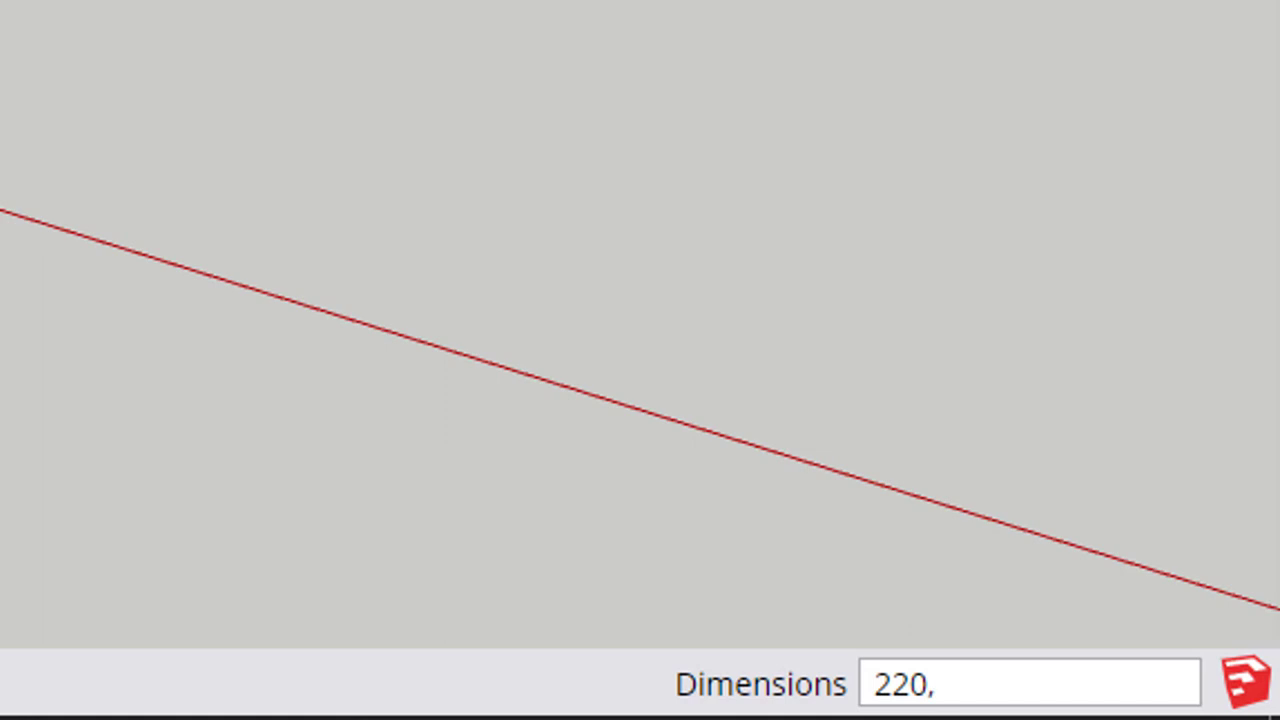
pyautogui.write('13')
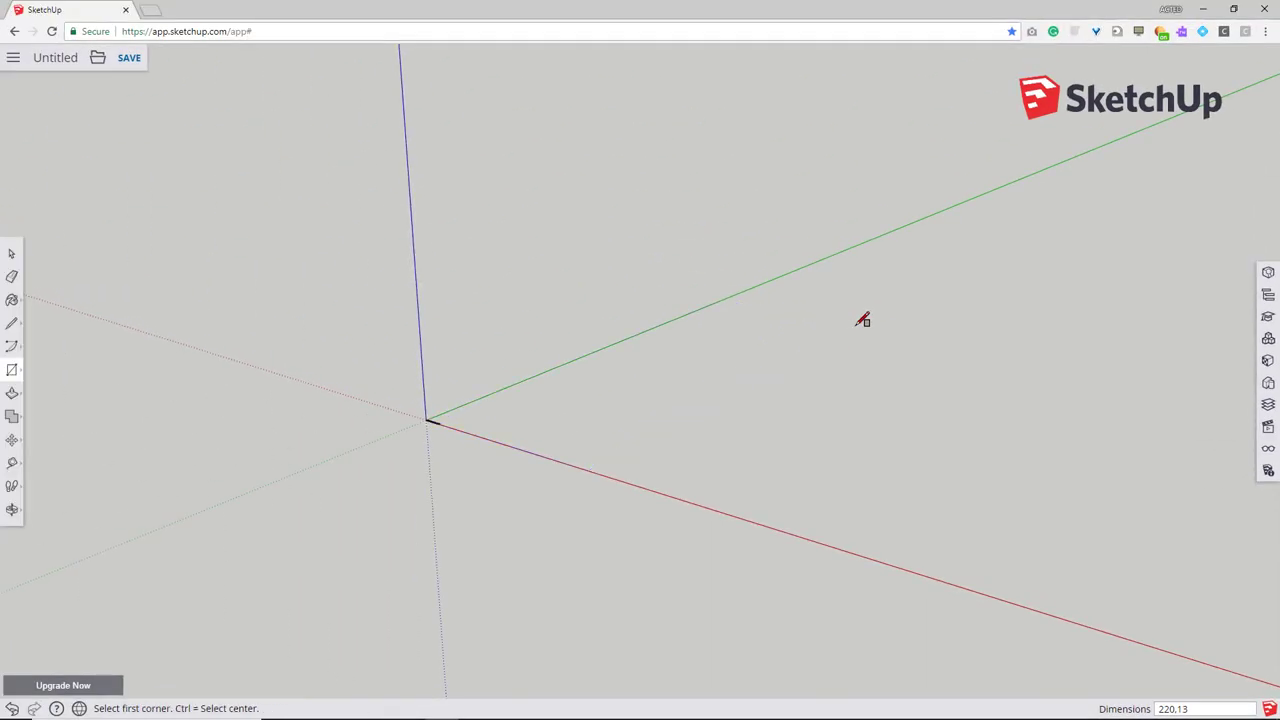
pyautogui.moveTo(427, 422)
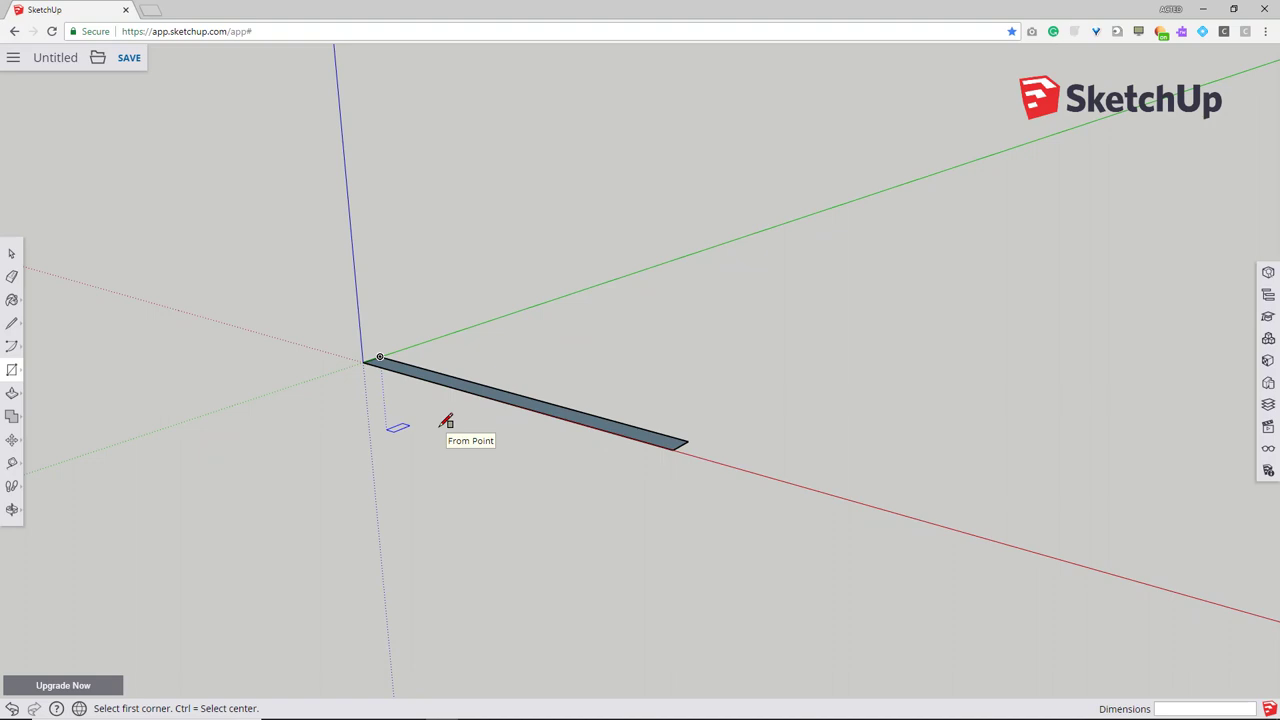
pyautogui.moveTo(385, 357)
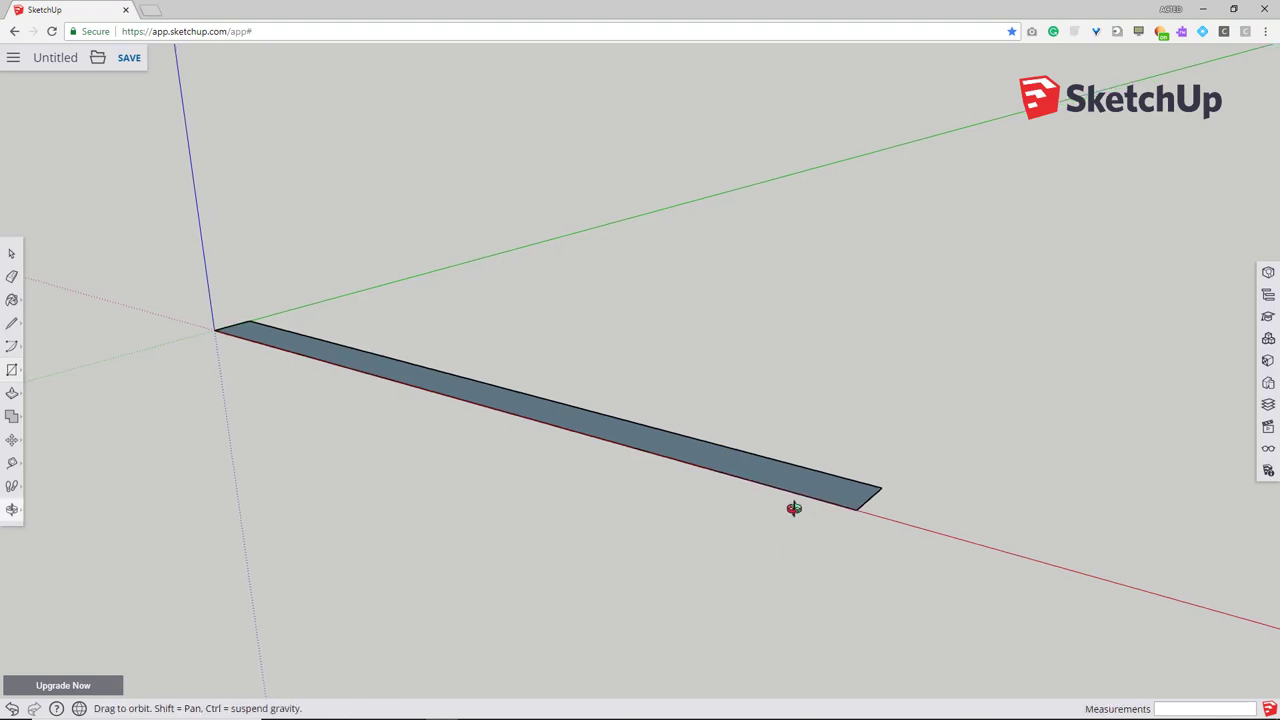
# - Orbit around the thin rectangle to view it side-on
pyautogui.moveTo(793, 508); pyautogui.dragTo(376, 273)
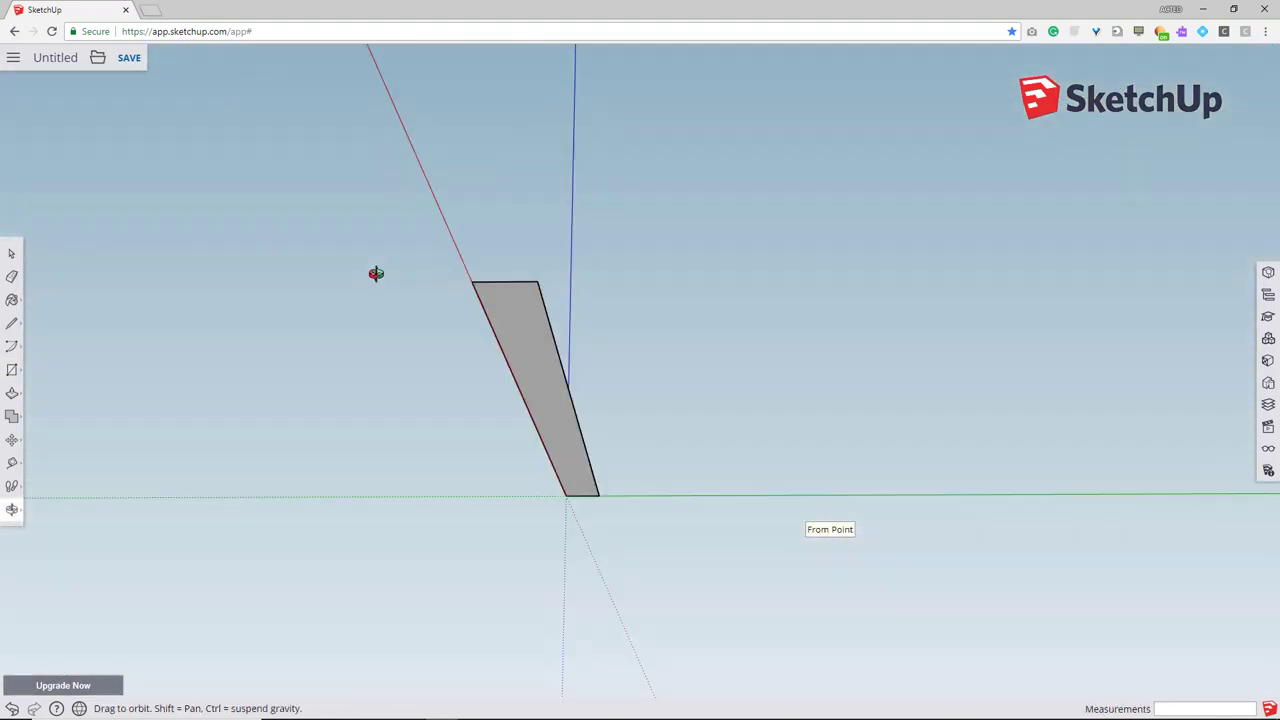
pyautogui.moveTo(376, 273); pyautogui.dragTo(610, 316)
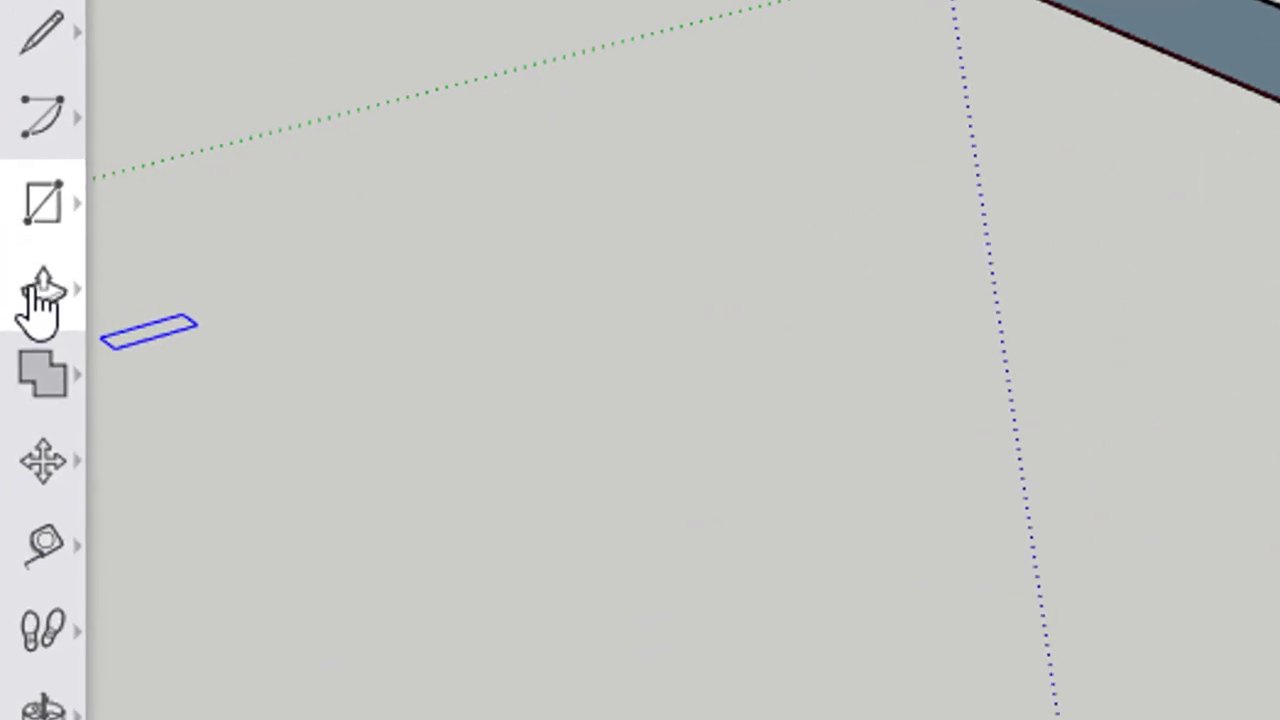
pyautogui.moveTo(40, 285)
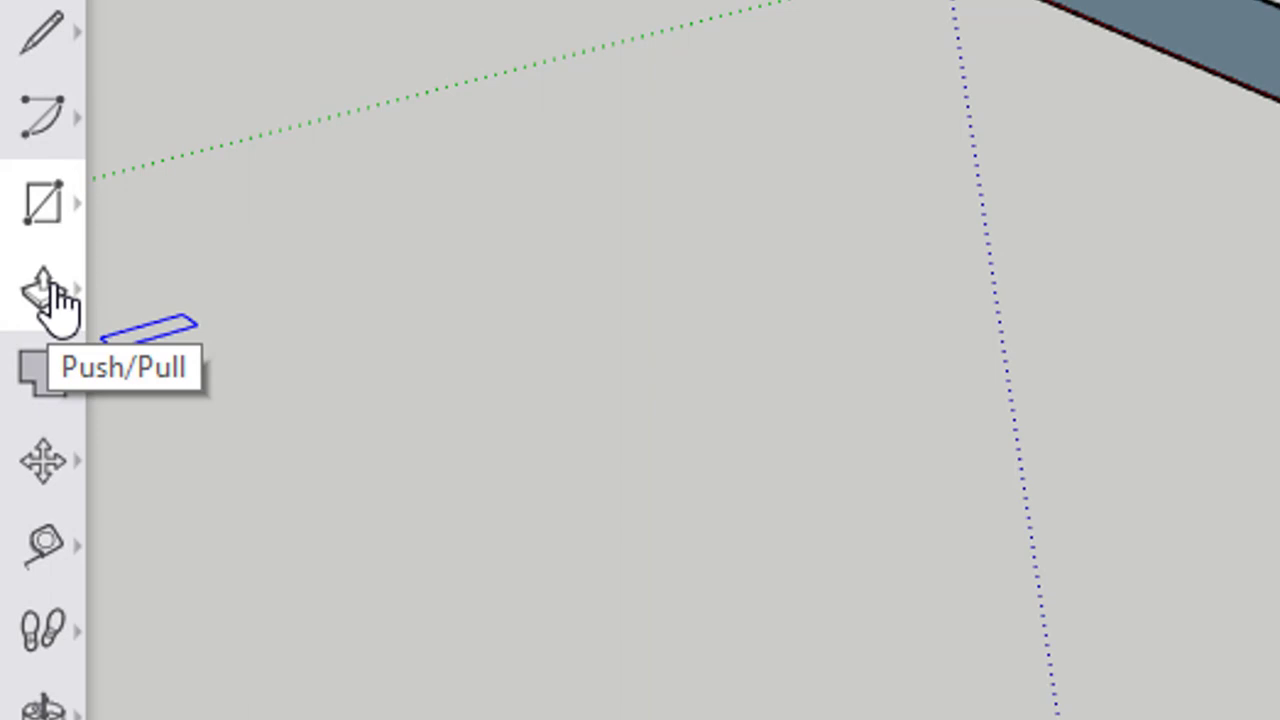
# - Push/Pull the rectangle face up 65 mm into a solid board
pyautogui.click(42, 290)
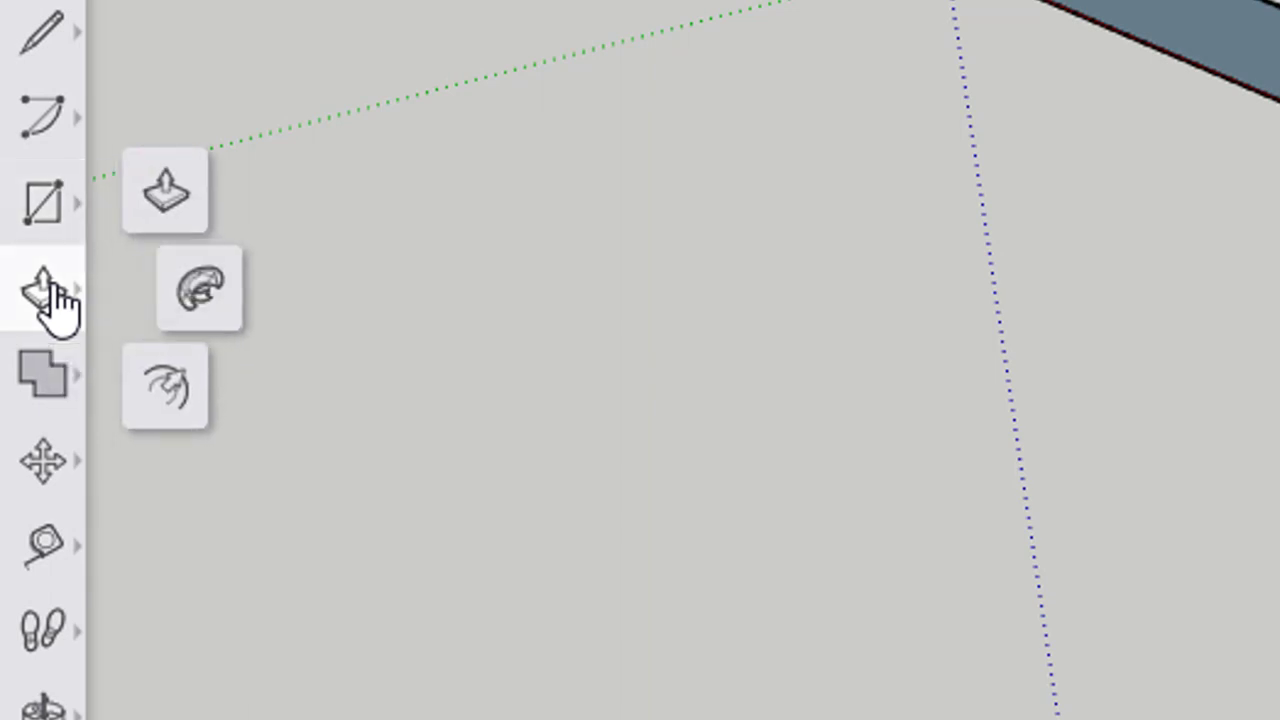
pyautogui.click(37, 288)
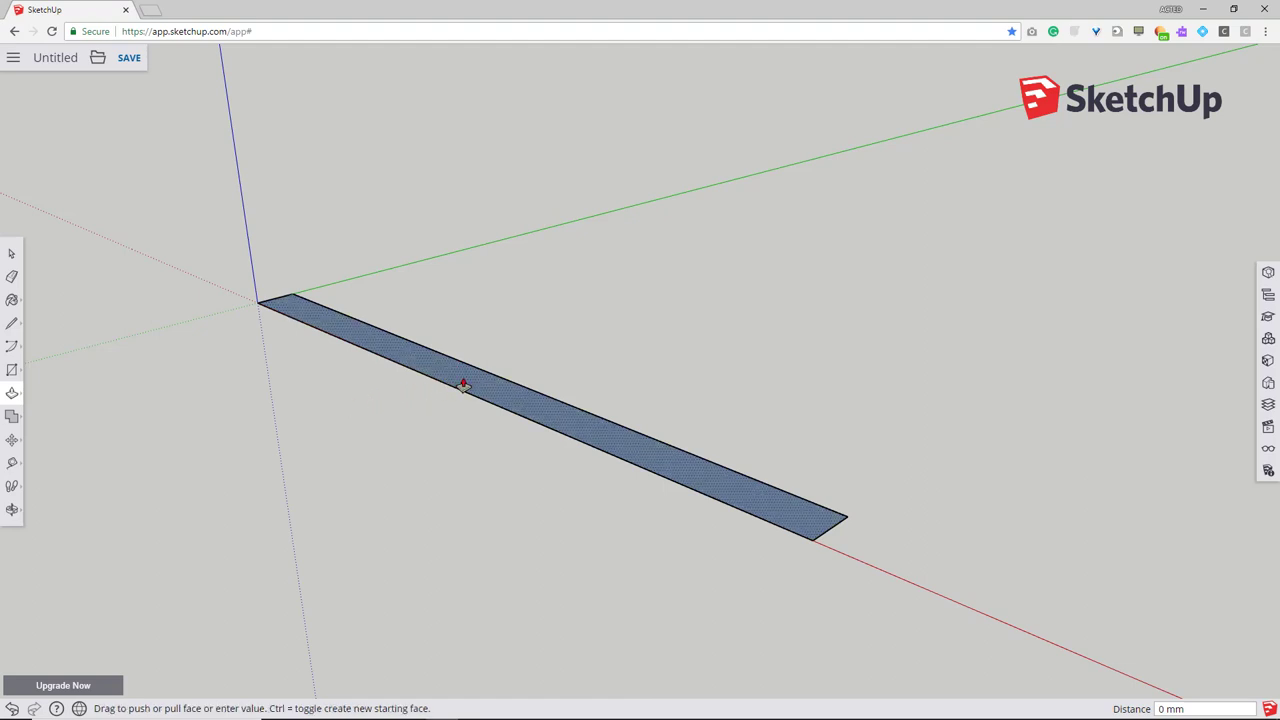
pyautogui.moveTo(462, 385); pyautogui.dragTo(457, 307)
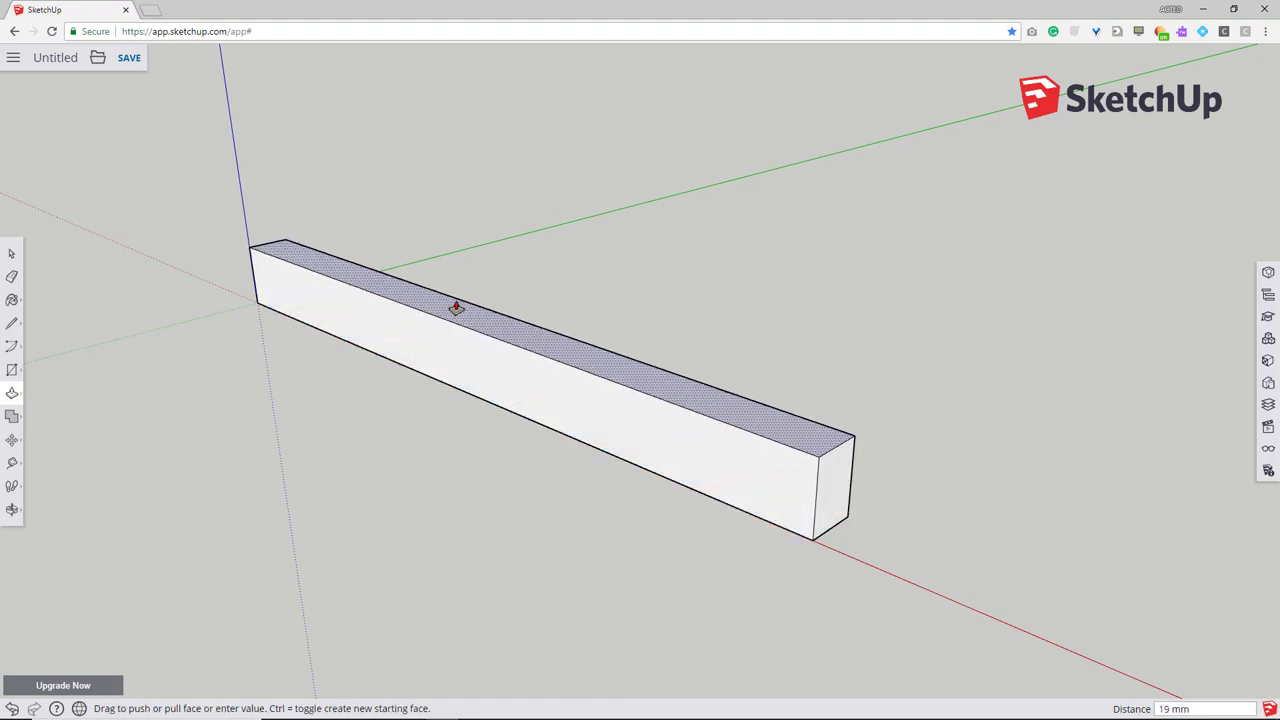
pyautogui.moveTo(455, 305); pyautogui.dragTo(470, 260)
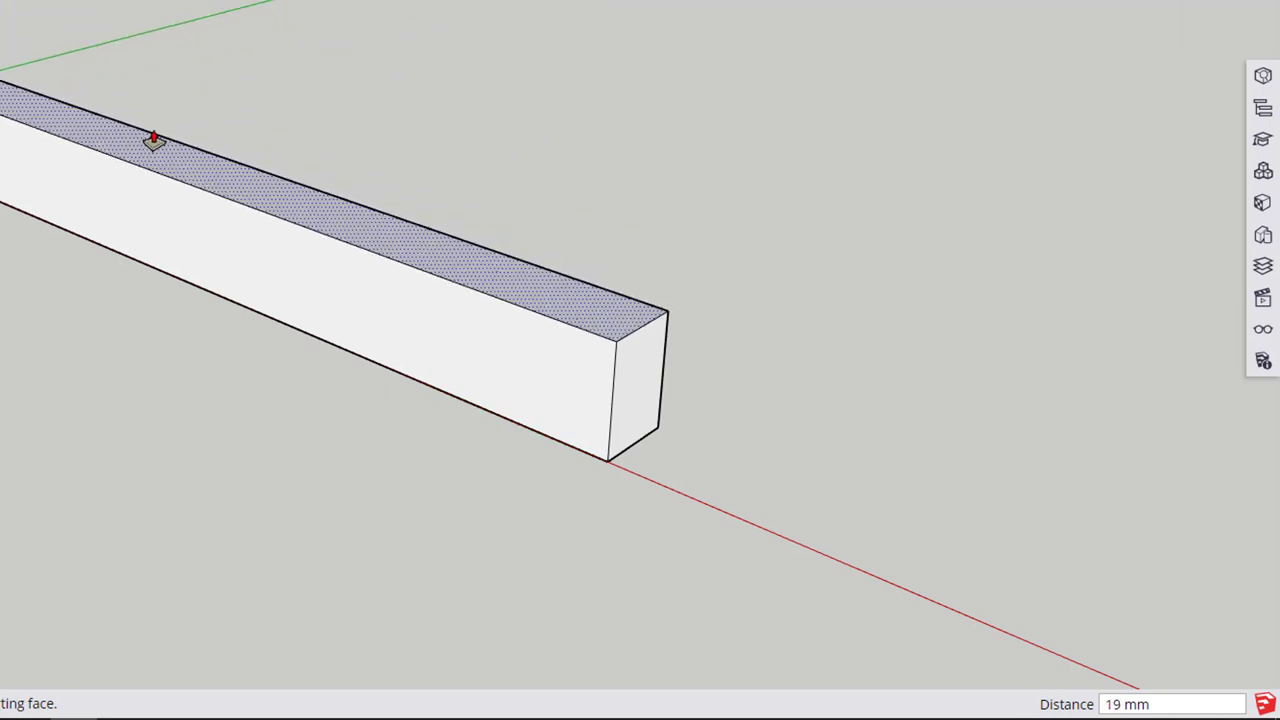
pyautogui.write('65')
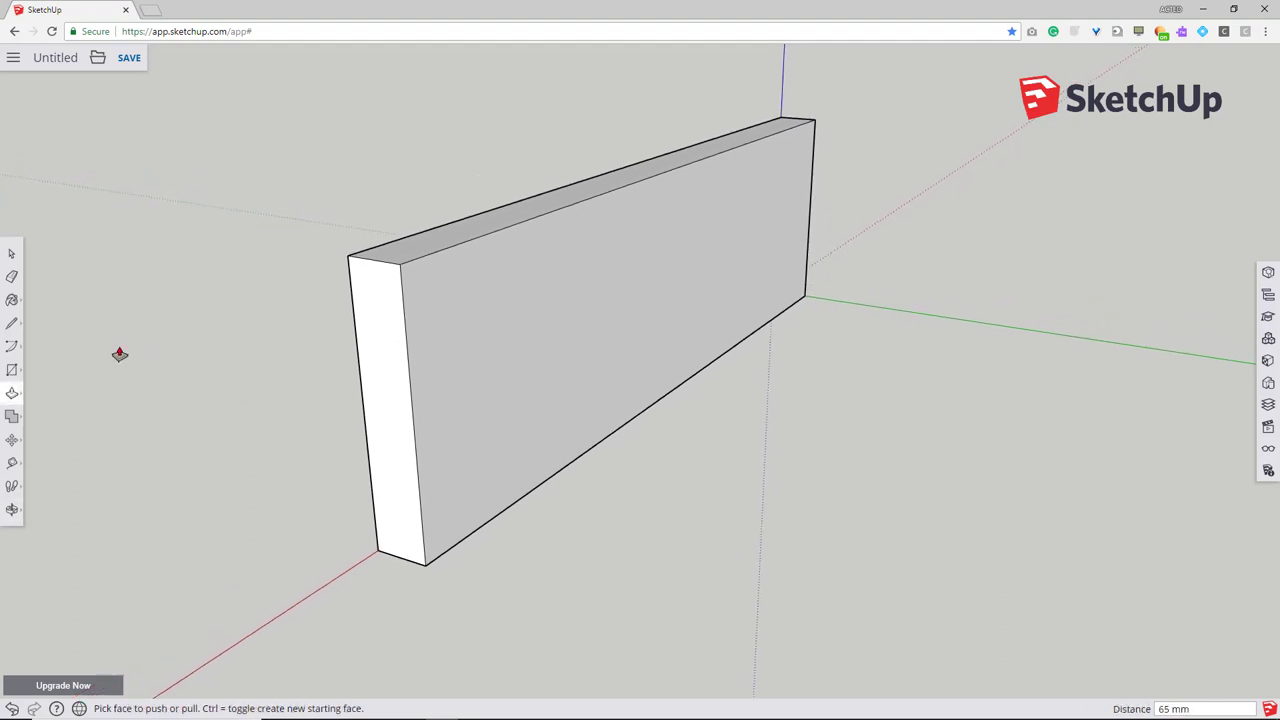
pyautogui.moveTo(252, 375)
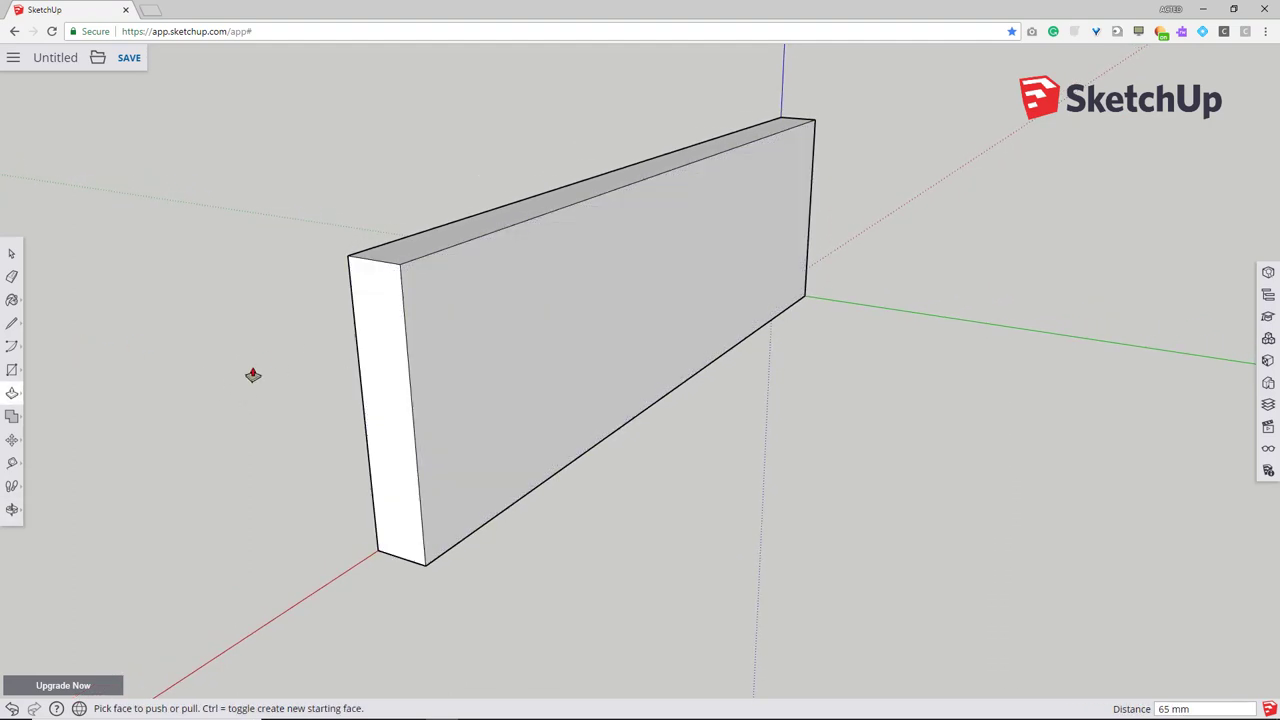
pyautogui.moveTo(13, 369)
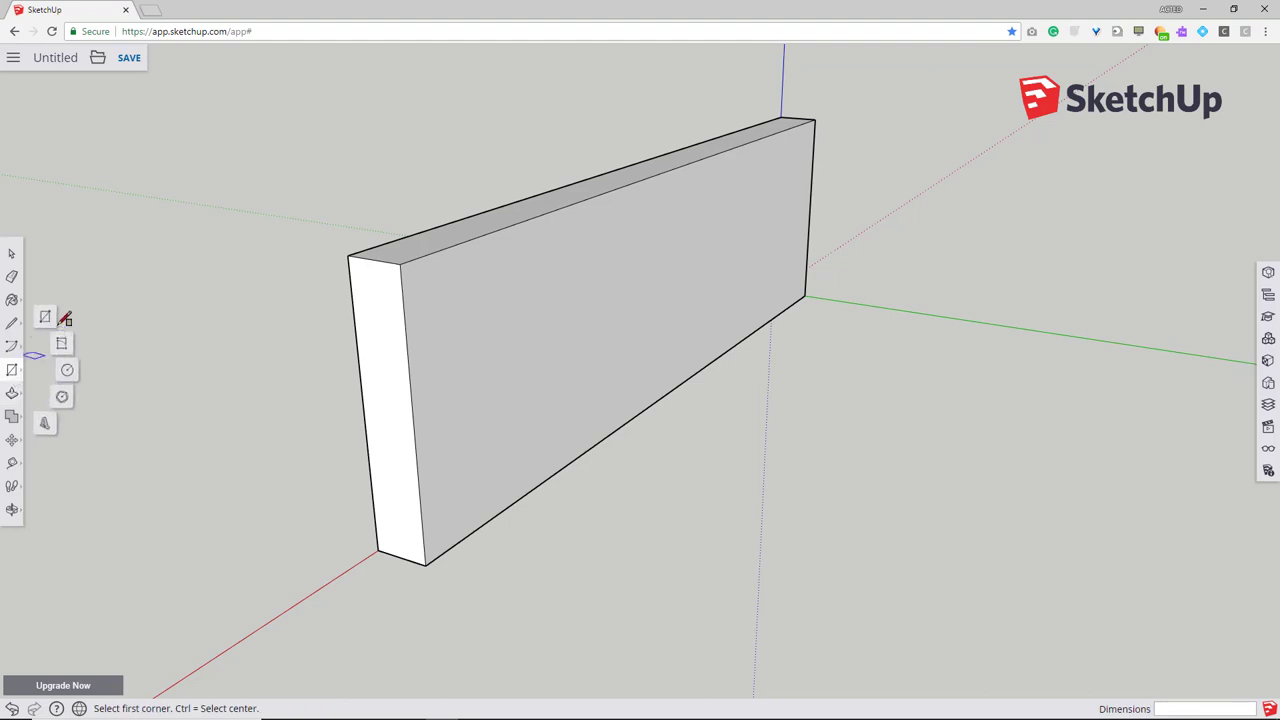
pyautogui.moveTo(400, 267)
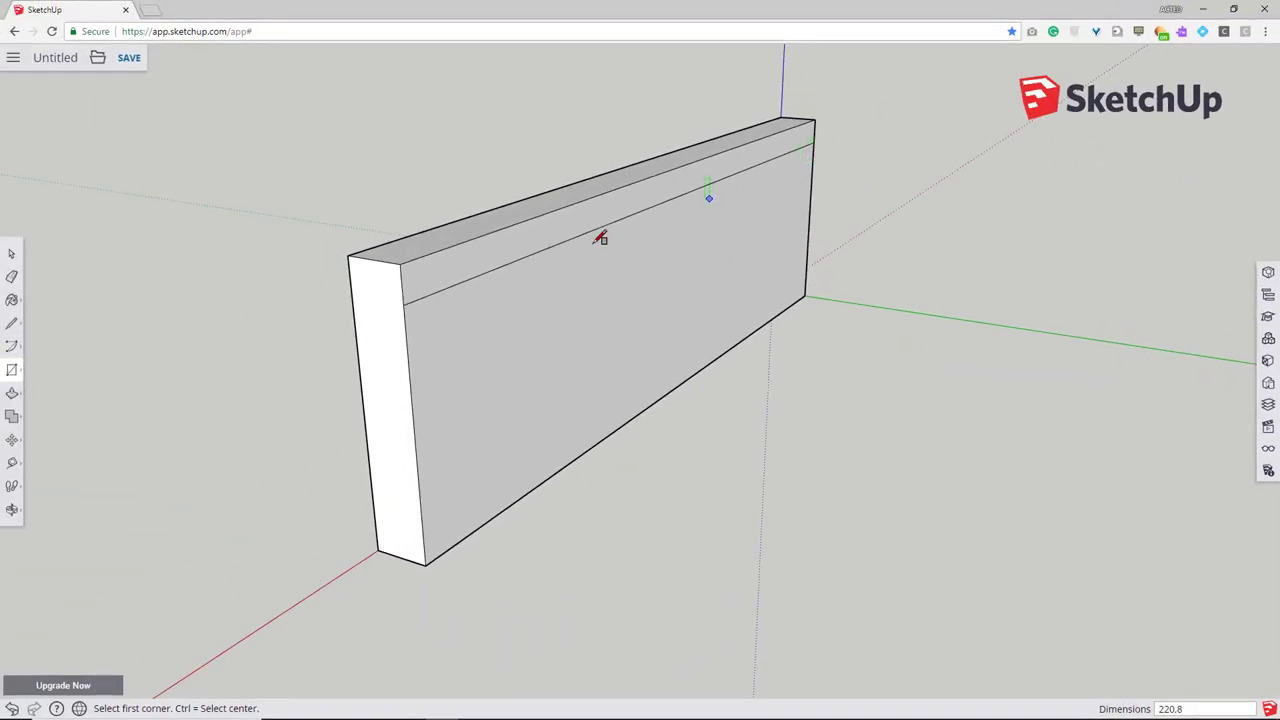
pyautogui.moveTo(133, 358)
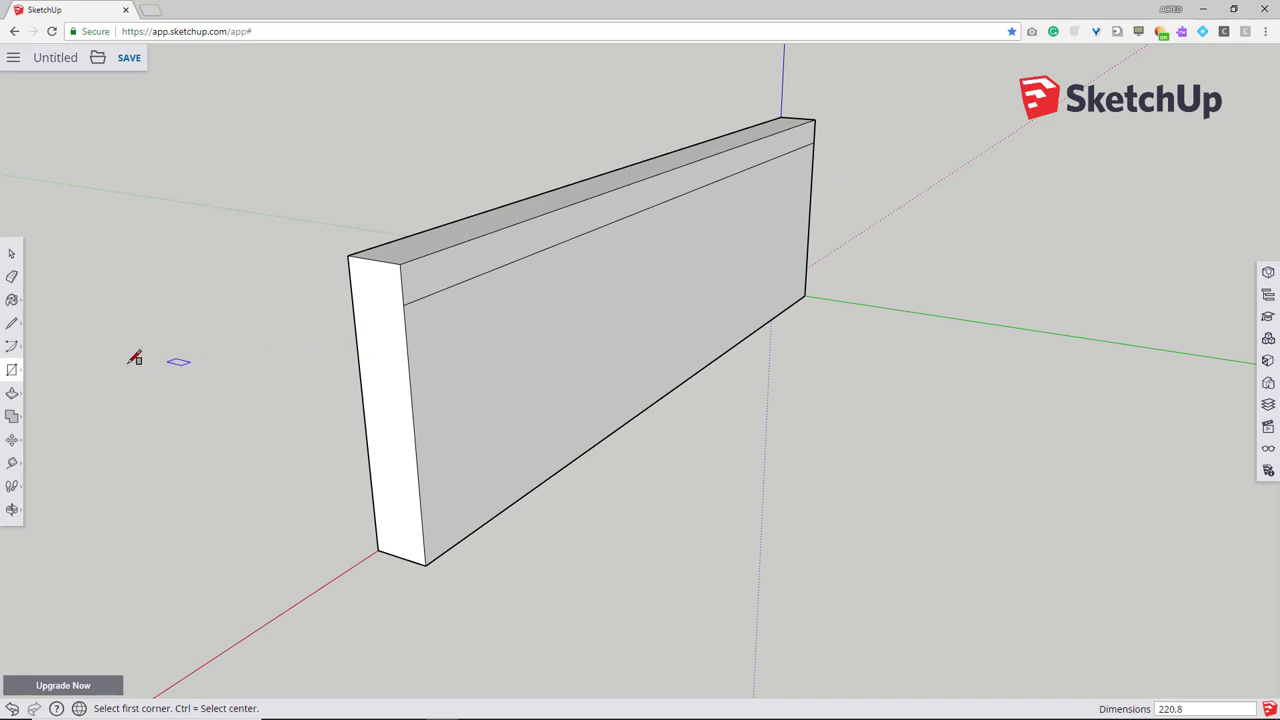
pyautogui.moveTo(12, 323)
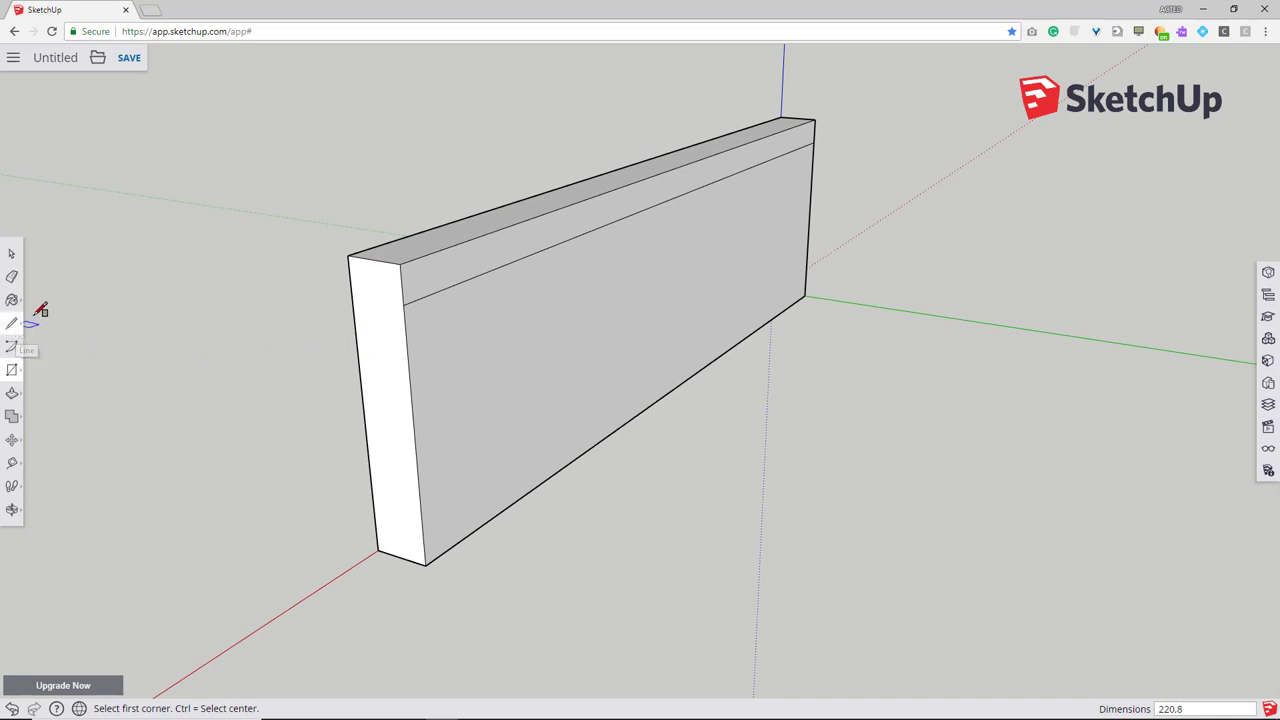
# - Draw a thin strip edge to edge along the top of the front face
pyautogui.click(401, 303)
pyautogui.write('2')
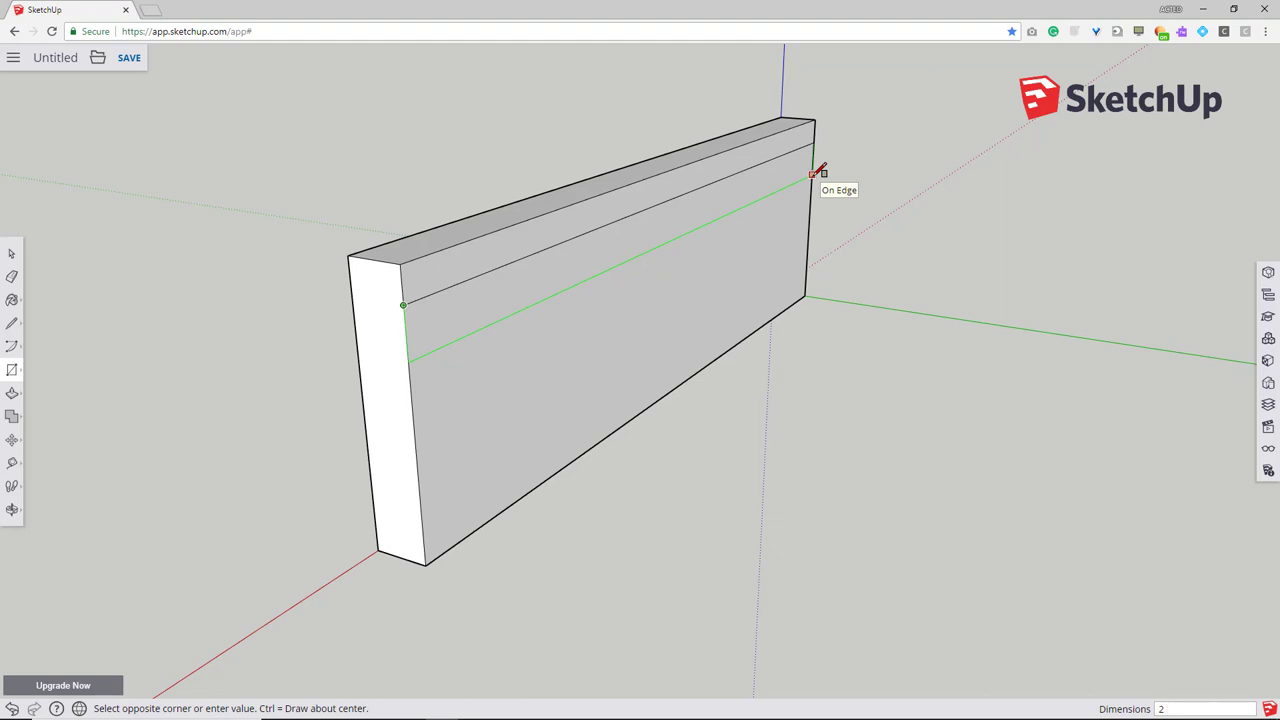
pyautogui.click(820, 172)
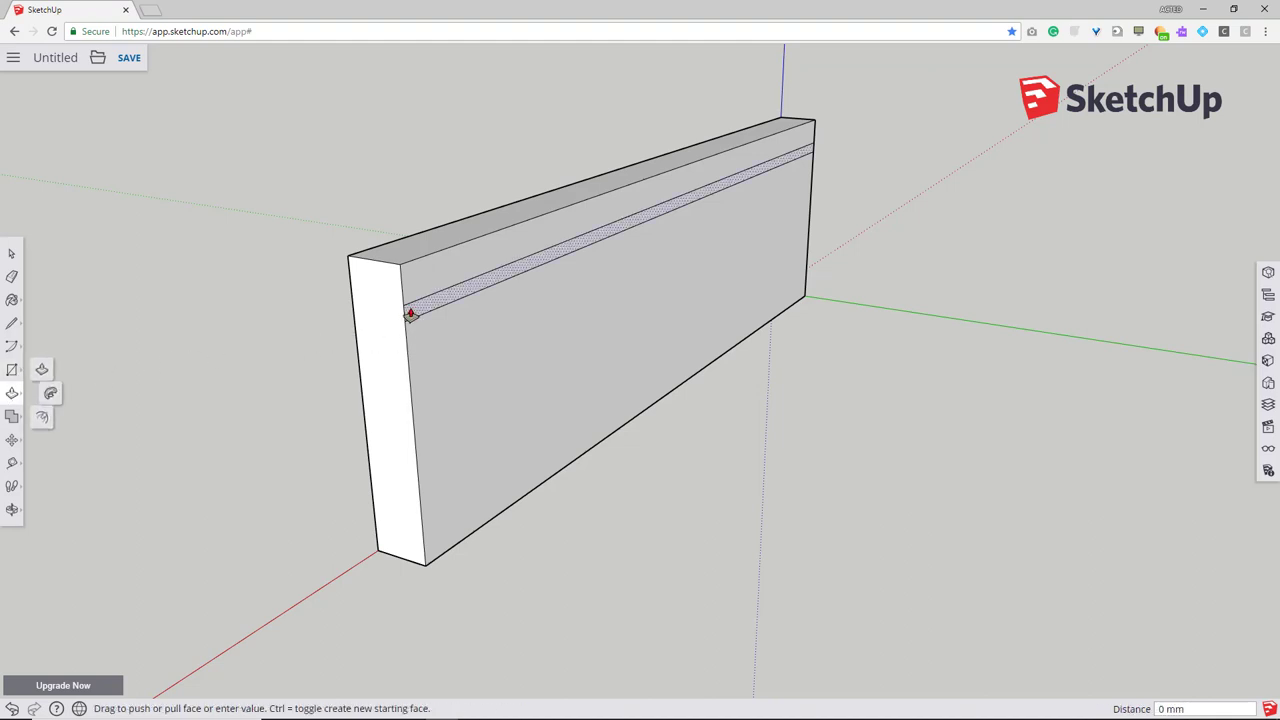
# - Push the thin strip a few millimetres into the front face as a groove
pyautogui.moveTo(410, 315); pyautogui.dragTo(745, 372)
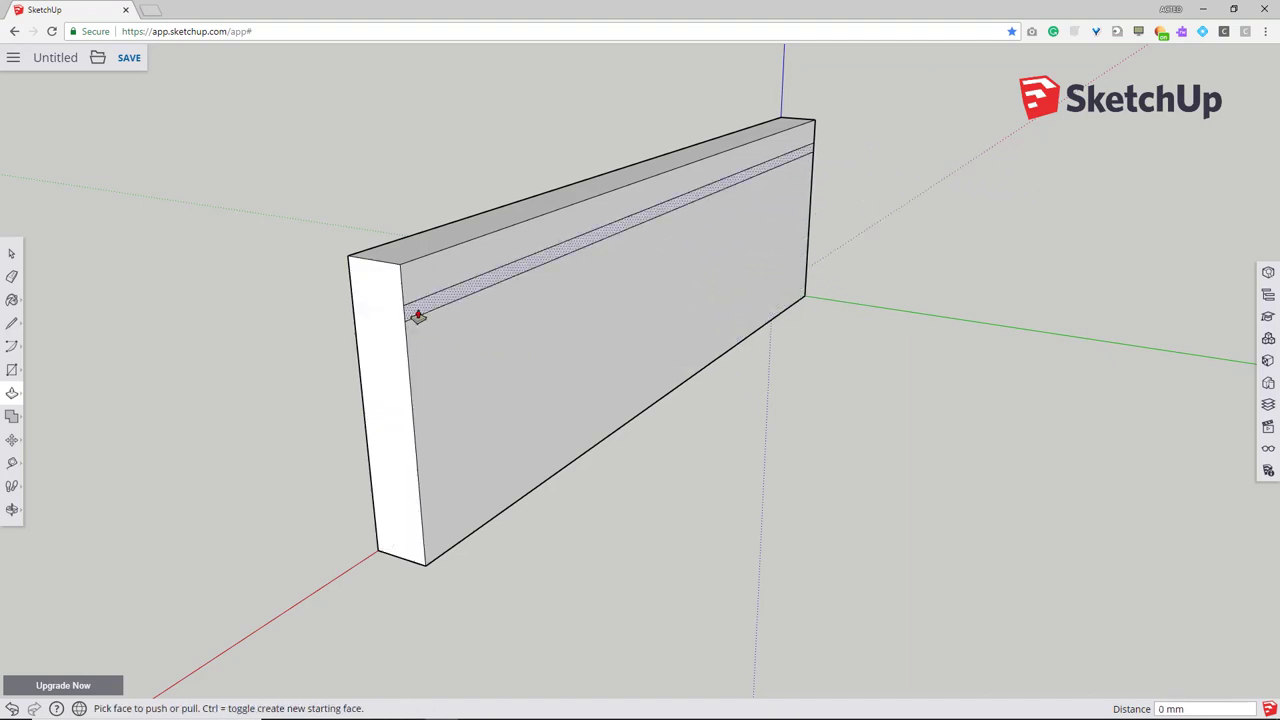
pyautogui.click(416, 318)
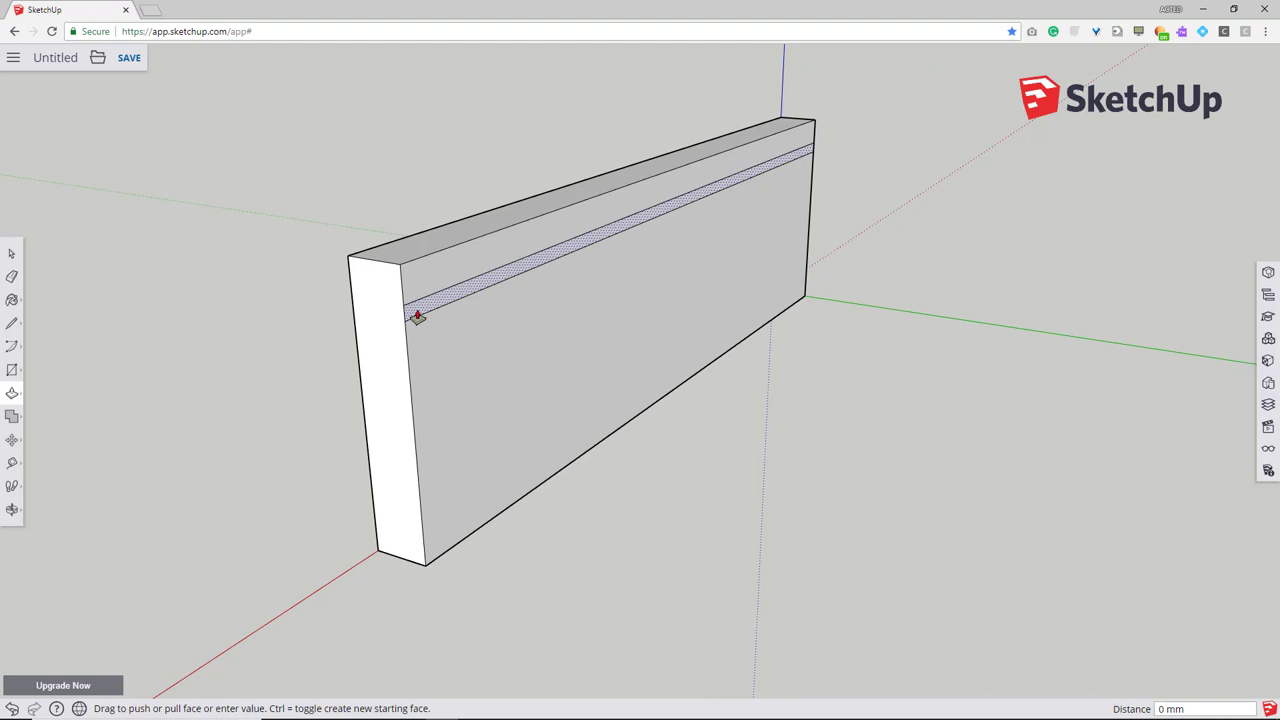
pyautogui.moveTo(420, 315); pyautogui.dragTo(392, 315)
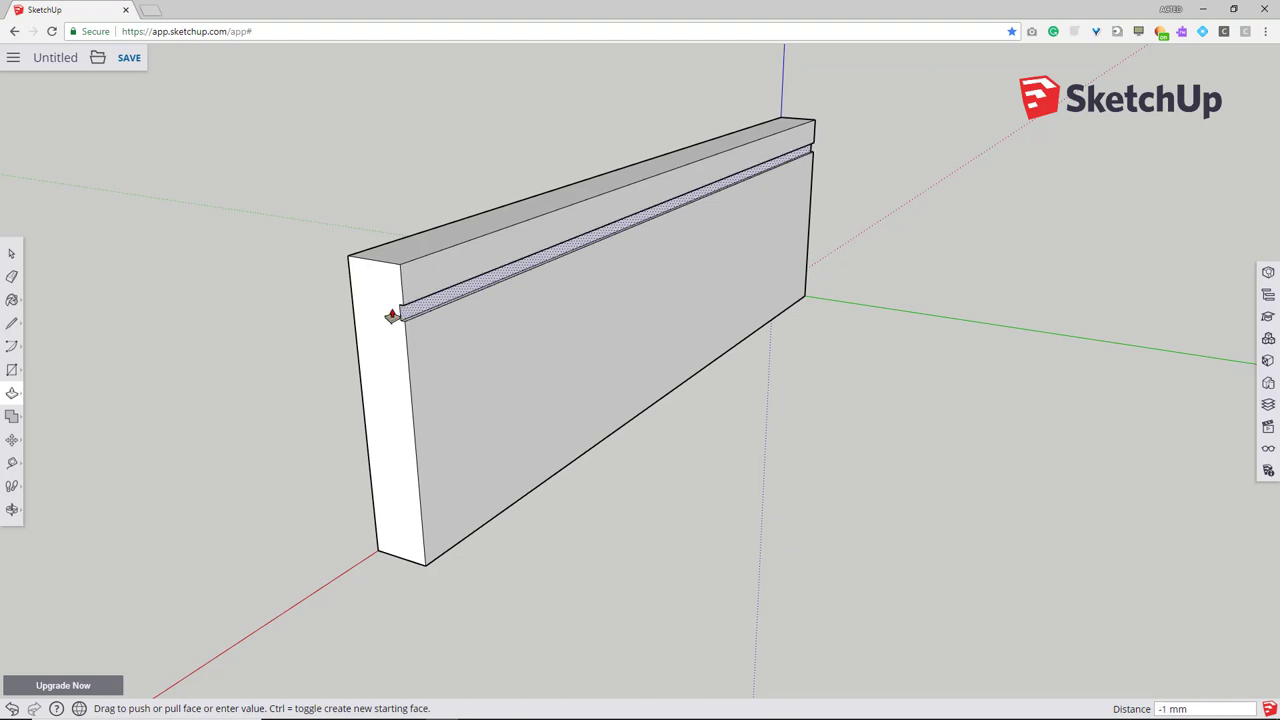
pyautogui.moveTo(392, 315); pyautogui.dragTo(380, 340)
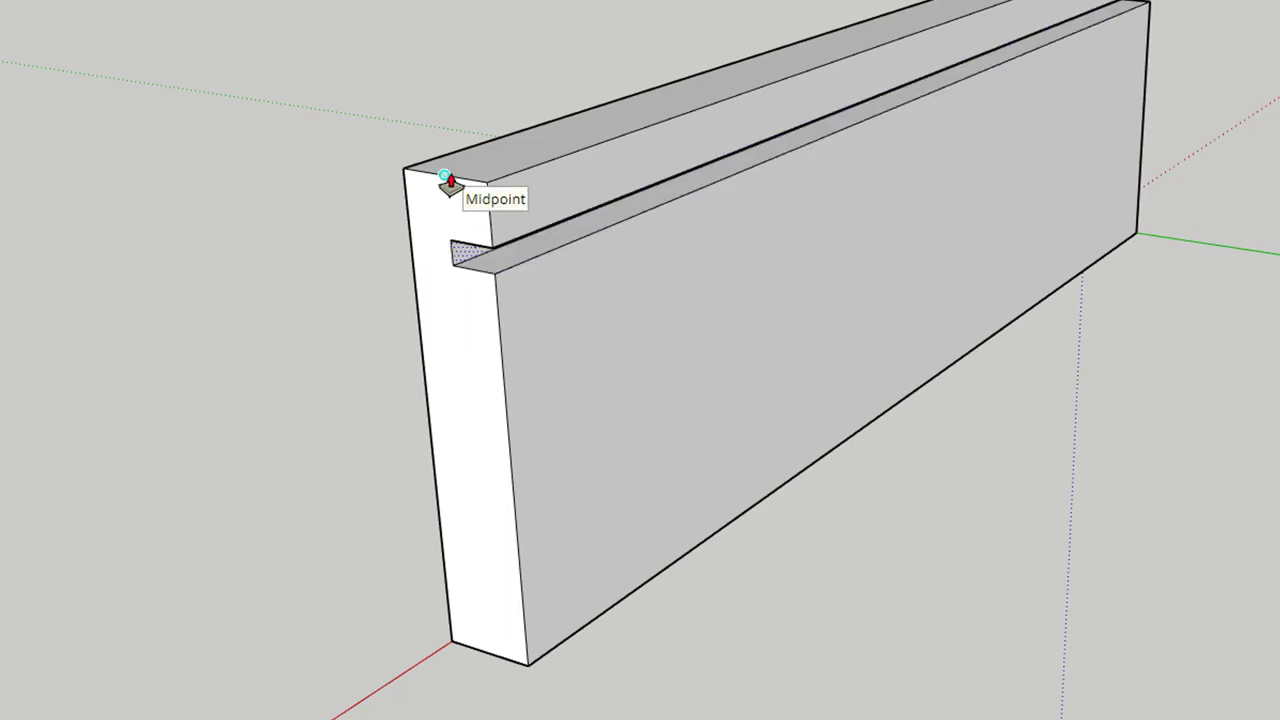
pyautogui.moveTo(446, 185)
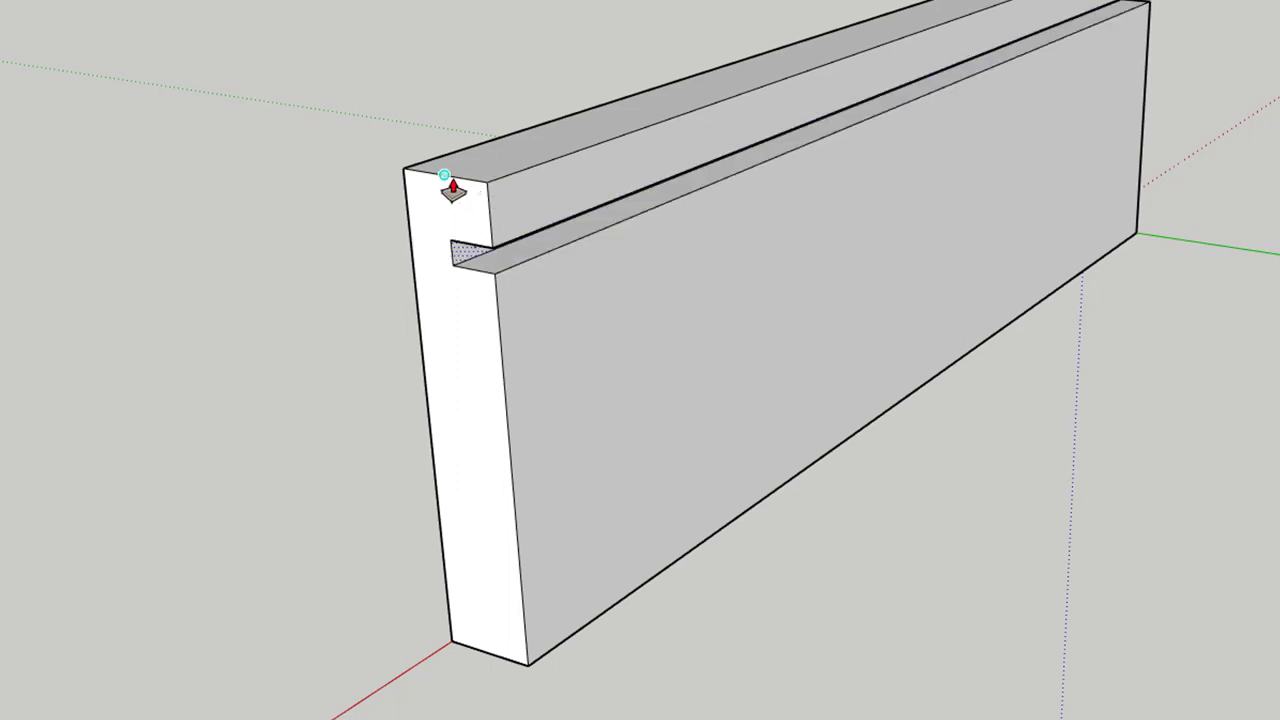
pyautogui.moveTo(447, 185)
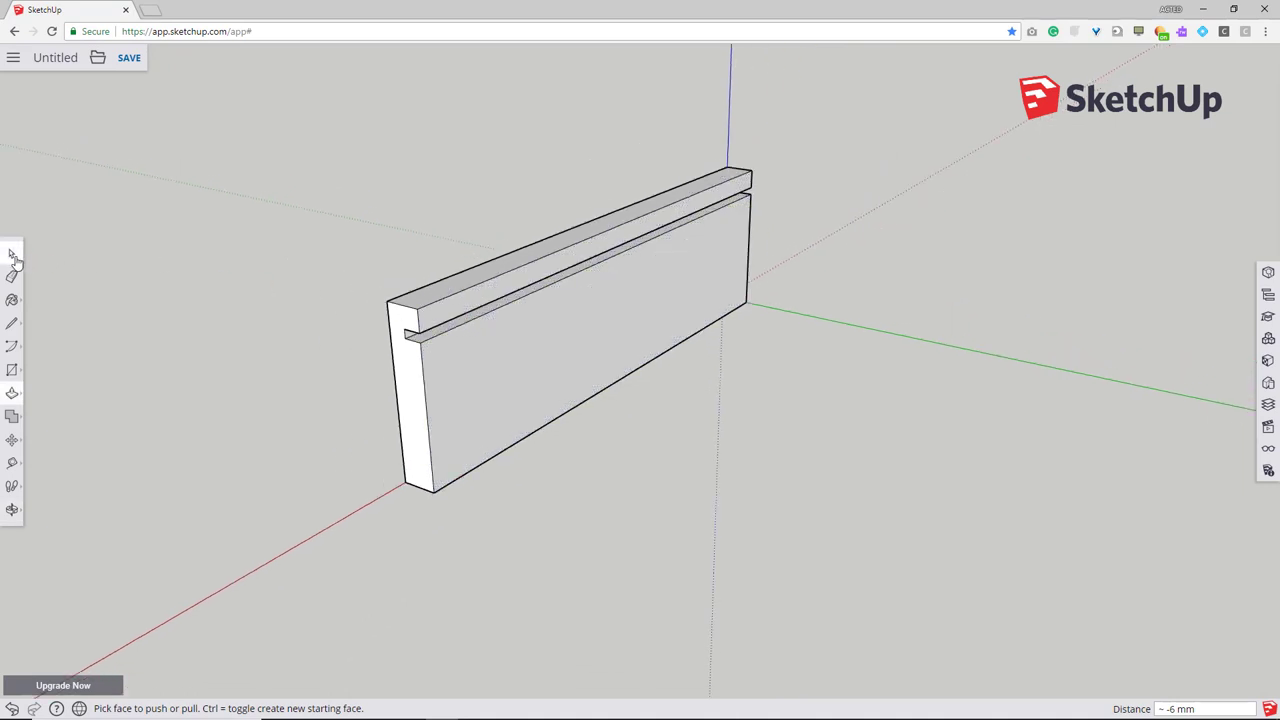
# - Select the whole grooved board and make it a component named 'Side'
pyautogui.click(11, 249)
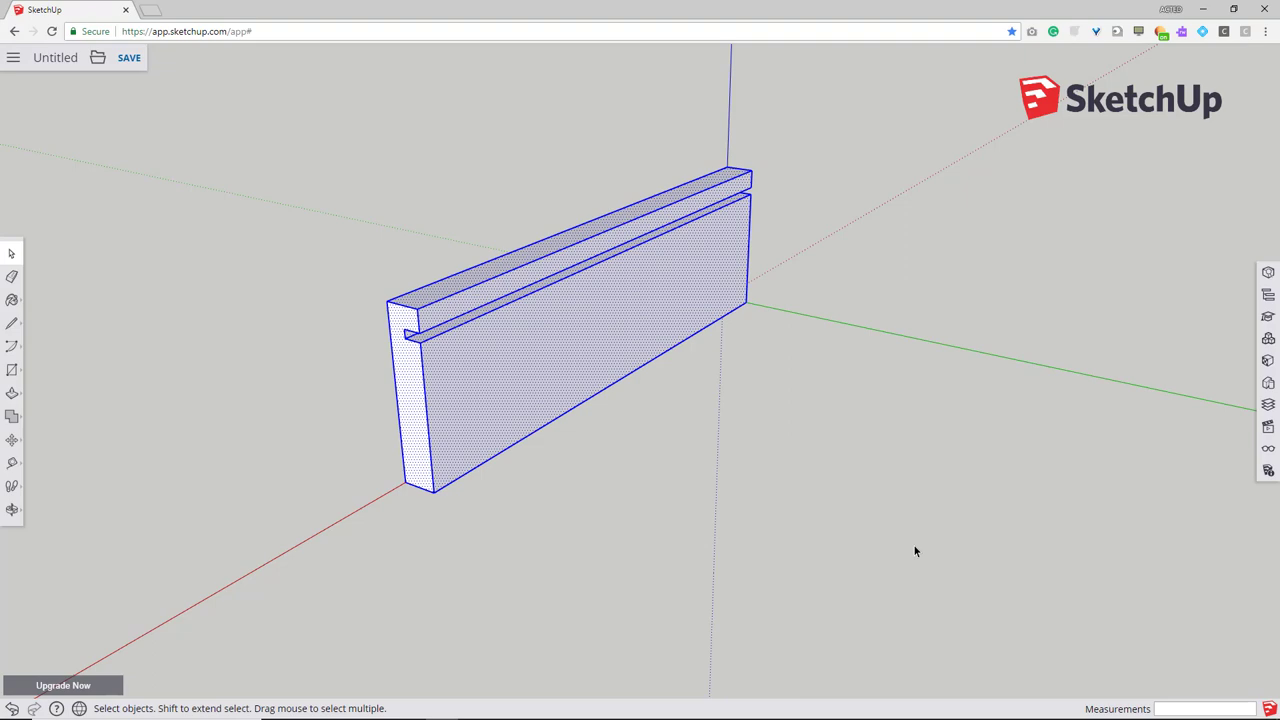
pyautogui.moveTo(914, 552); pyautogui.dragTo(705, 335)
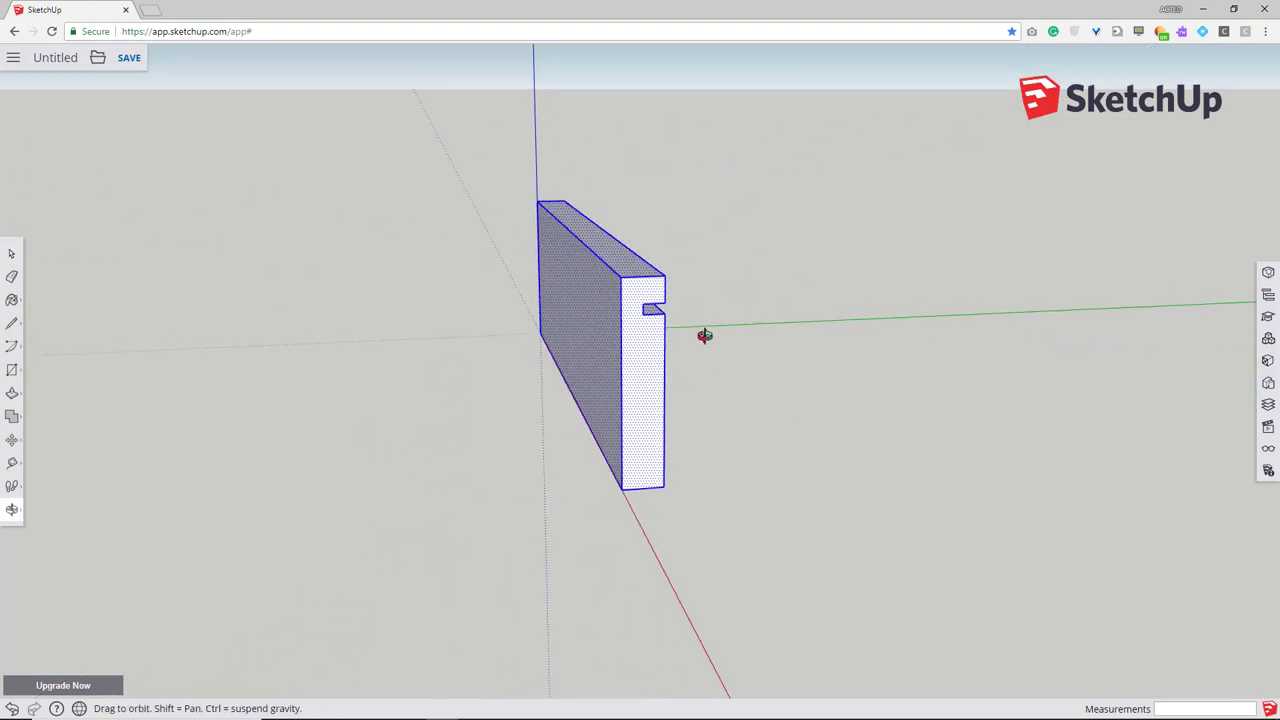
pyautogui.moveTo(705, 335); pyautogui.dragTo(418, 279)
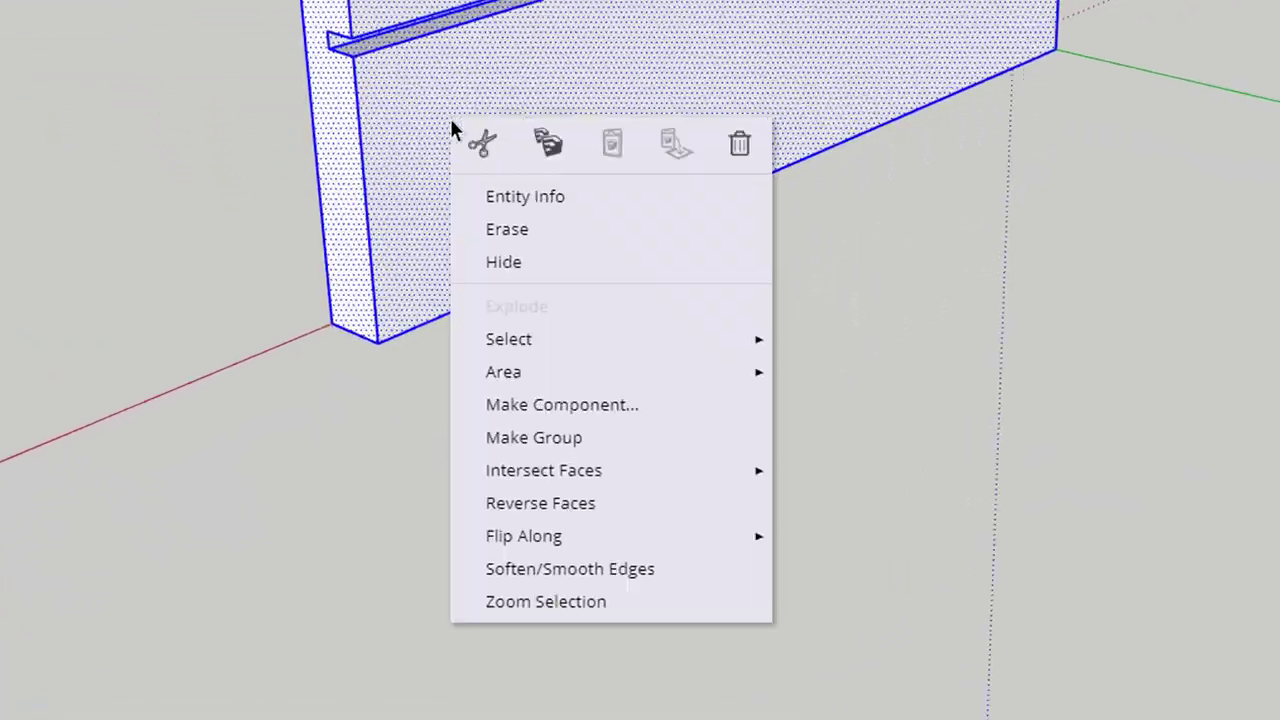
pyautogui.click(562, 404)
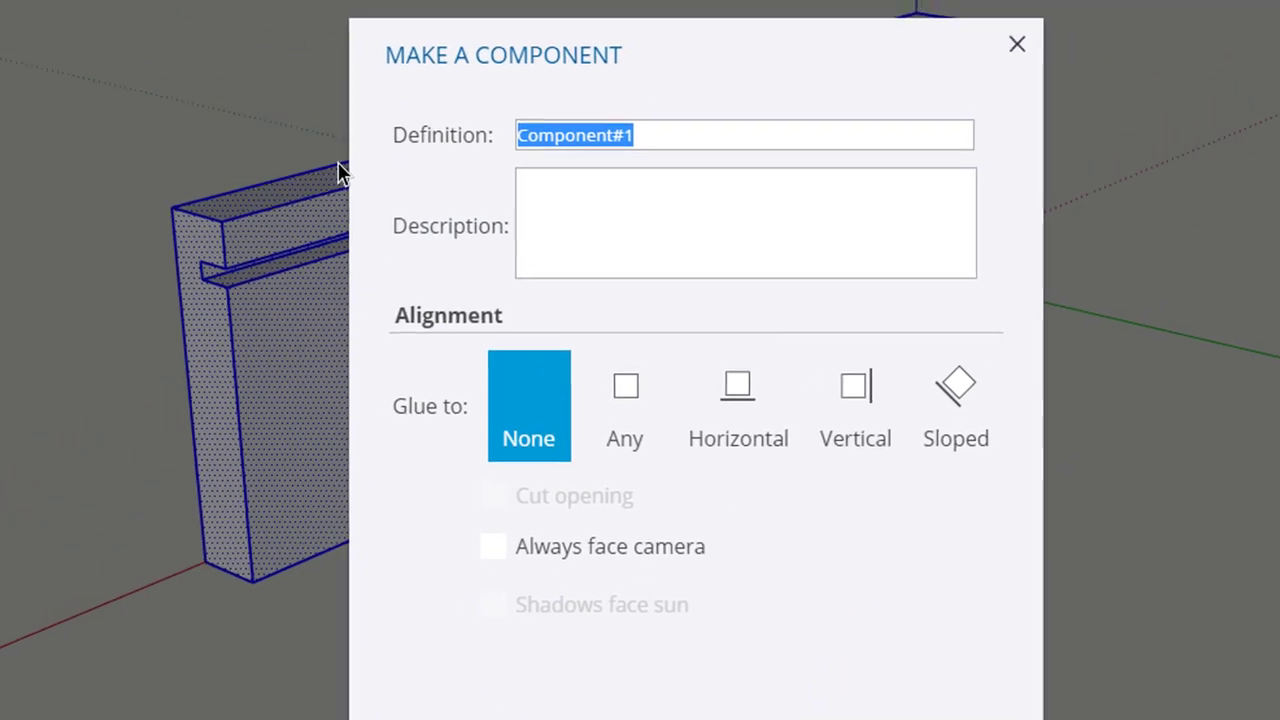
pyautogui.write('Side')
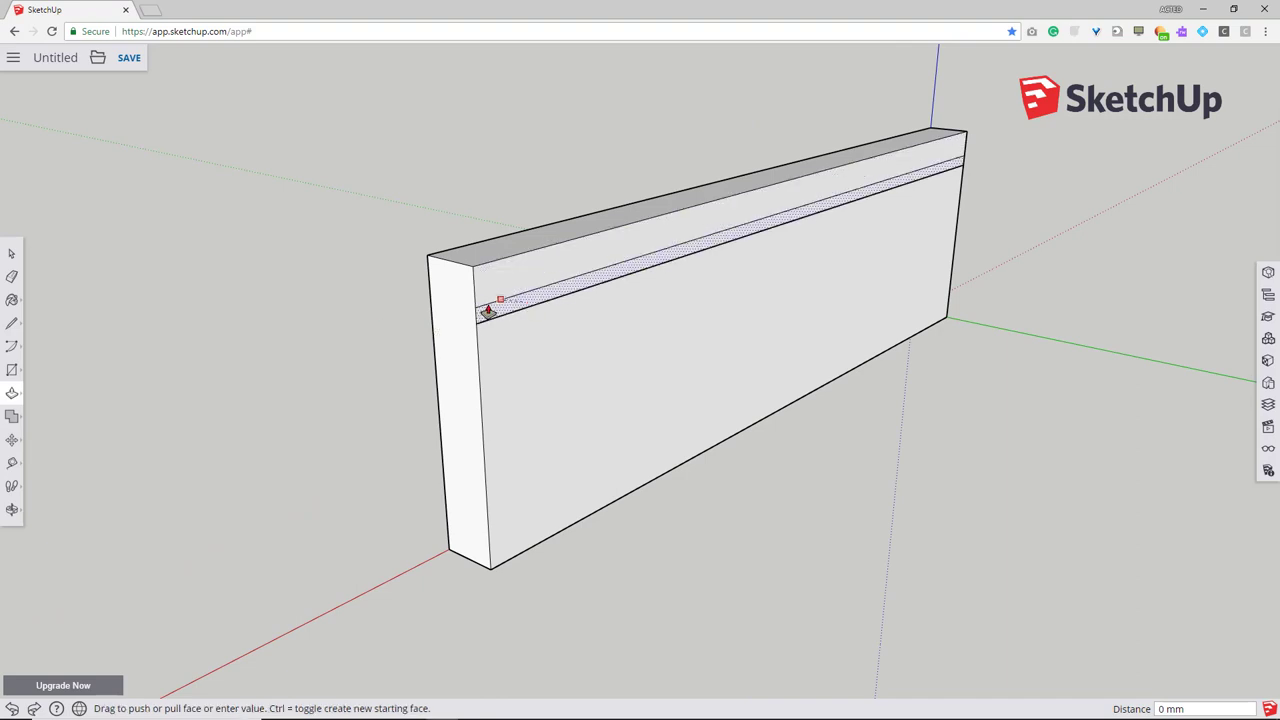
# - Push the front strip inward into a groove, select the box, and orbit to its end profile
pyautogui.moveTo(490, 300); pyautogui.dragTo(448, 275)
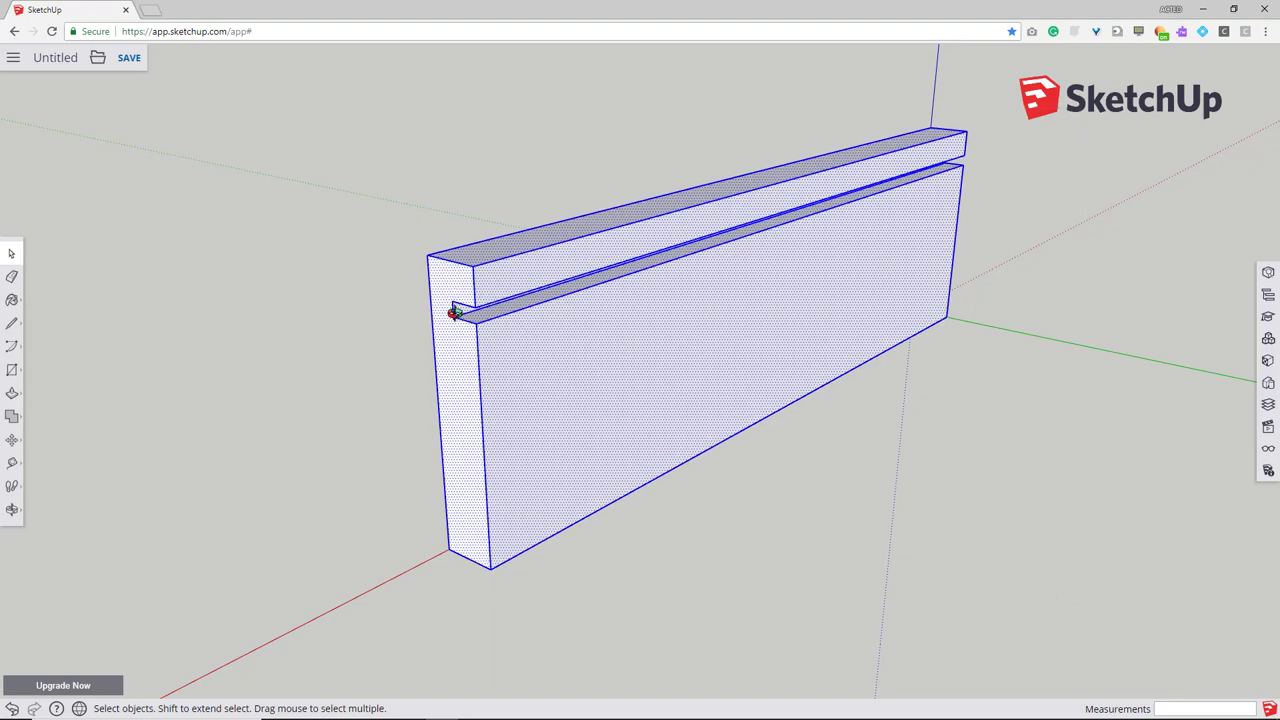
pyautogui.moveTo(454, 314); pyautogui.dragTo(768, 286)
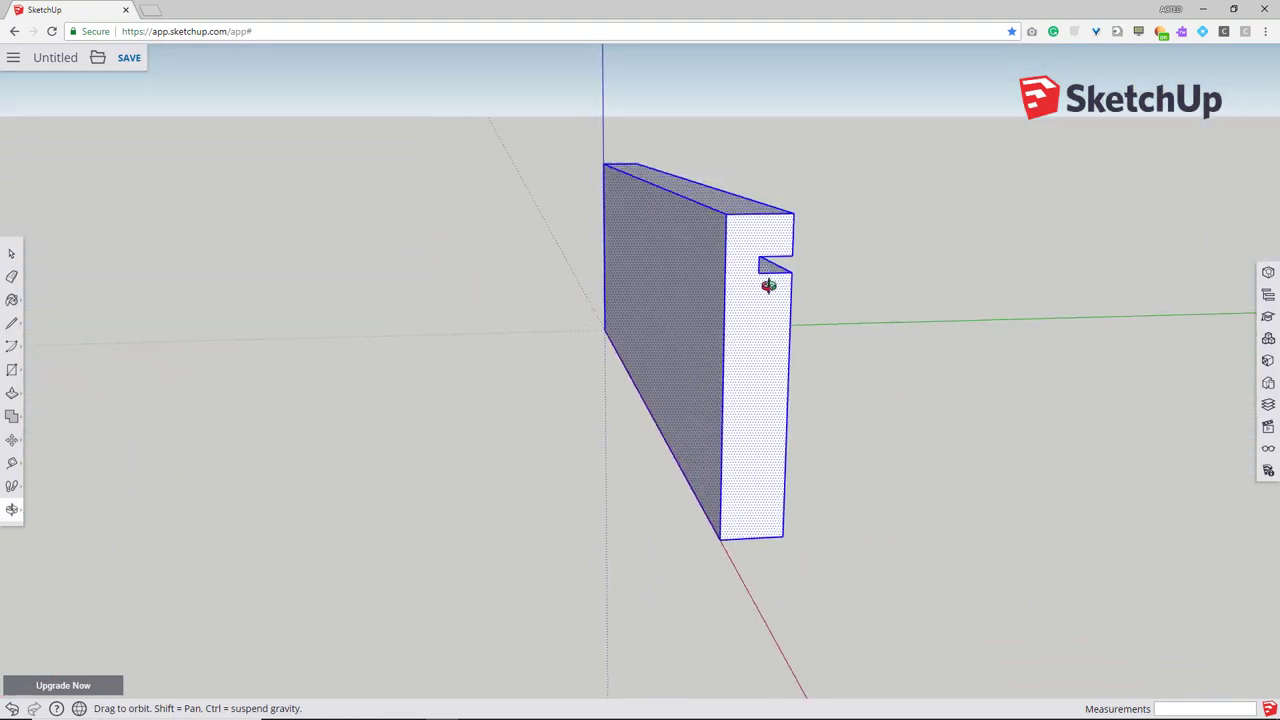
pyautogui.moveTo(768, 287); pyautogui.dragTo(632, 341)
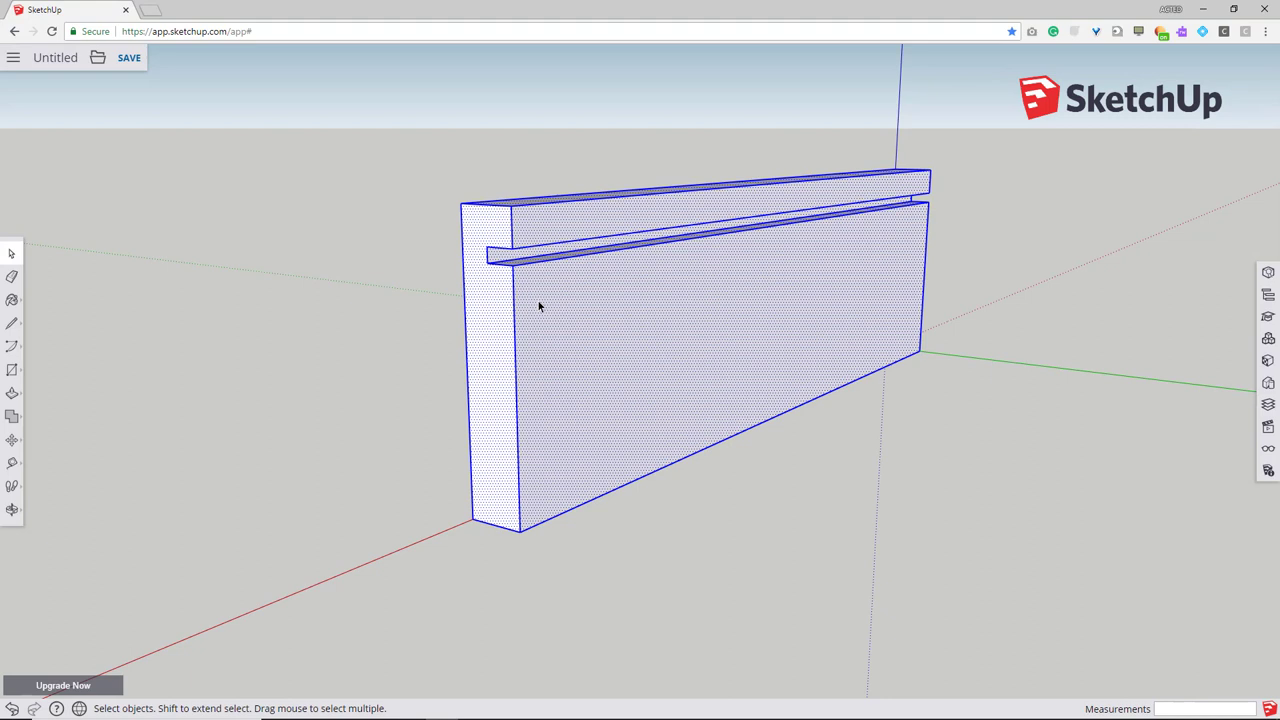
# - Make the selected grooved box a component with the definition name 'Side'
pyautogui.rightClick(540, 307)
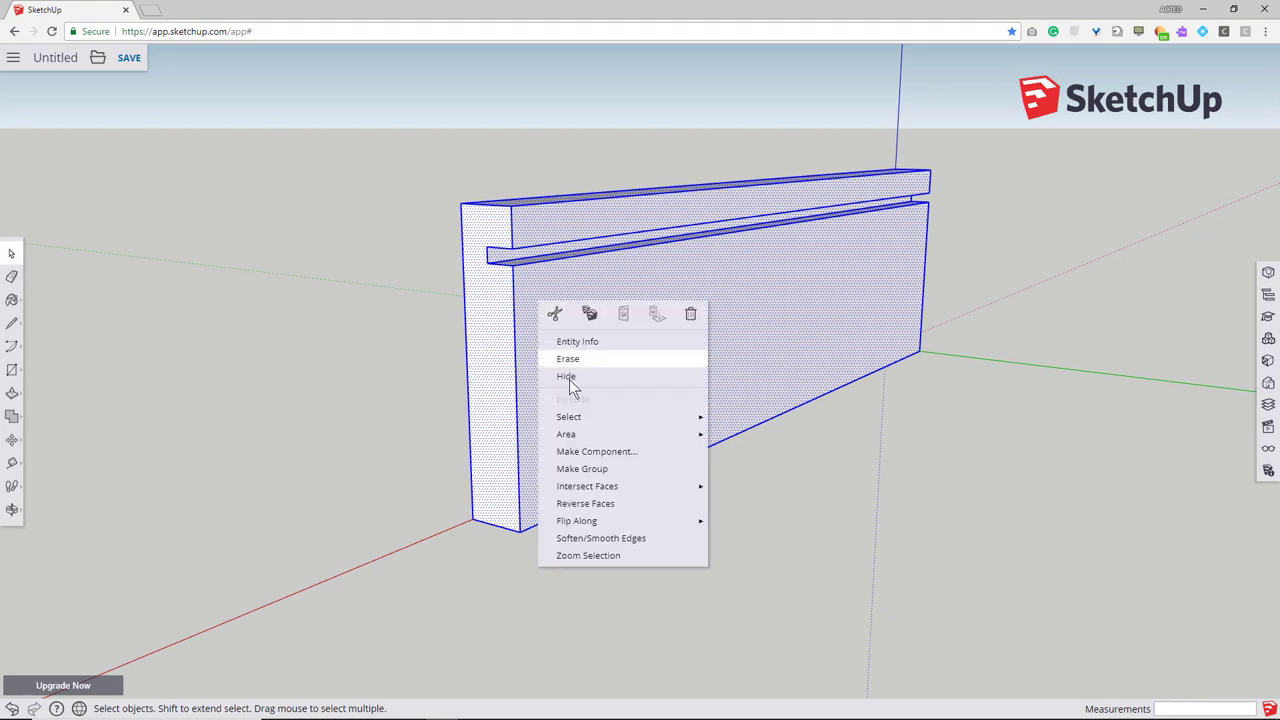
pyautogui.moveTo(594, 451)
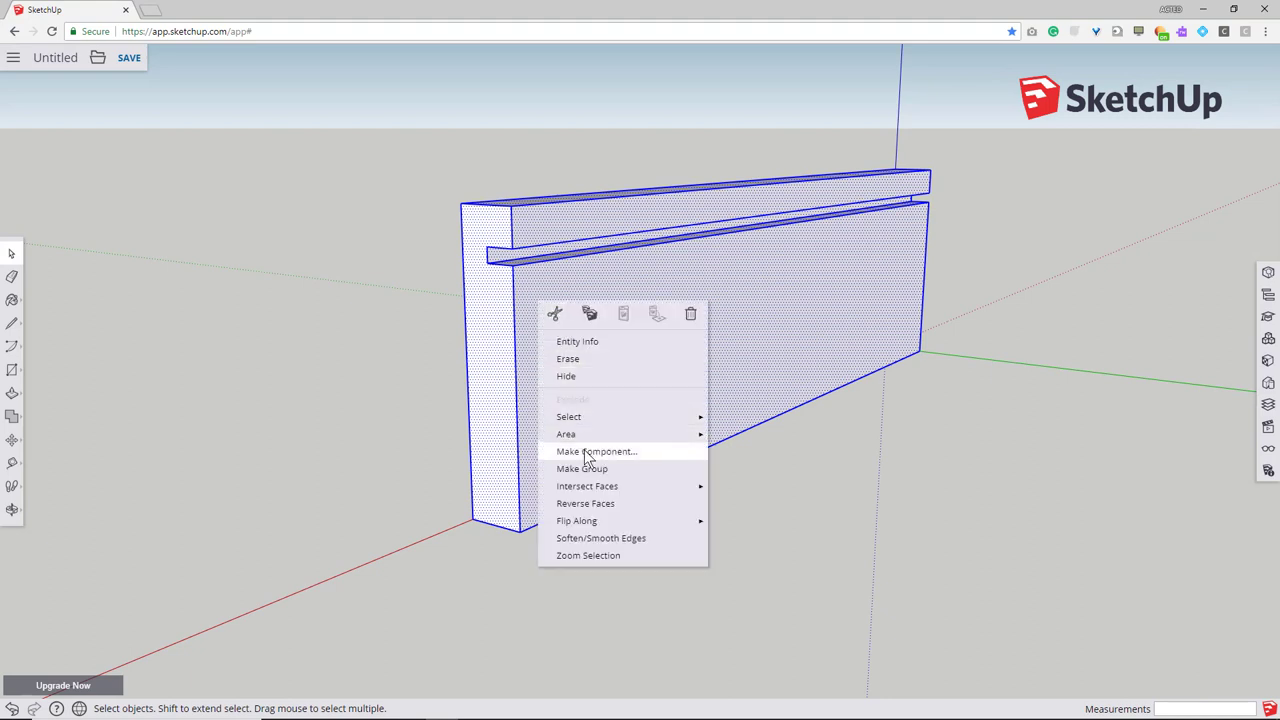
pyautogui.click(596, 451)
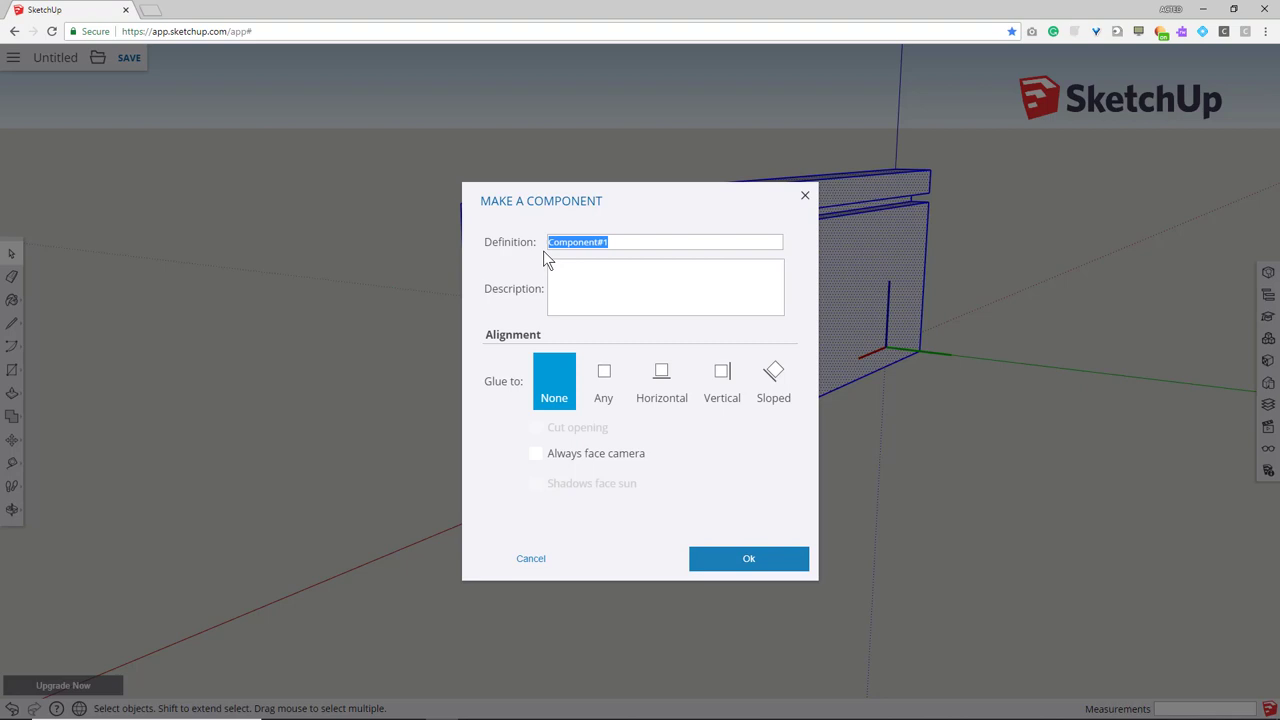
pyautogui.write('Side')
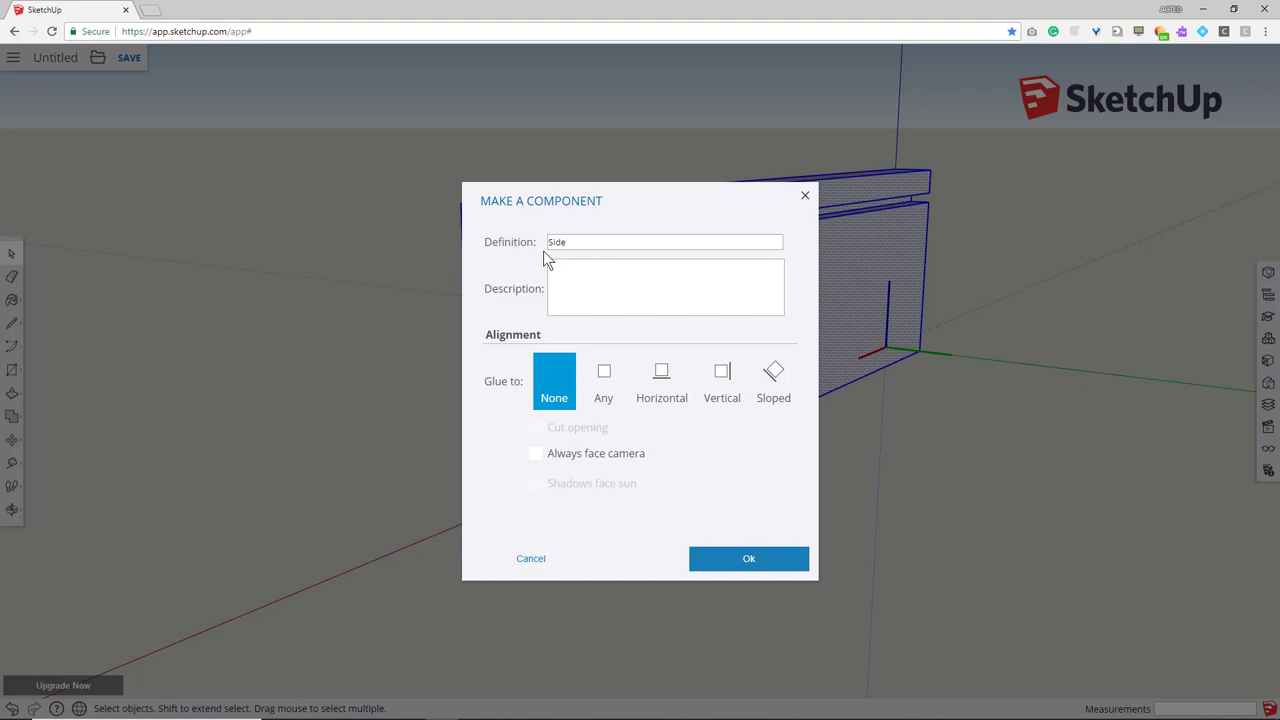
pyautogui.click(748, 558)
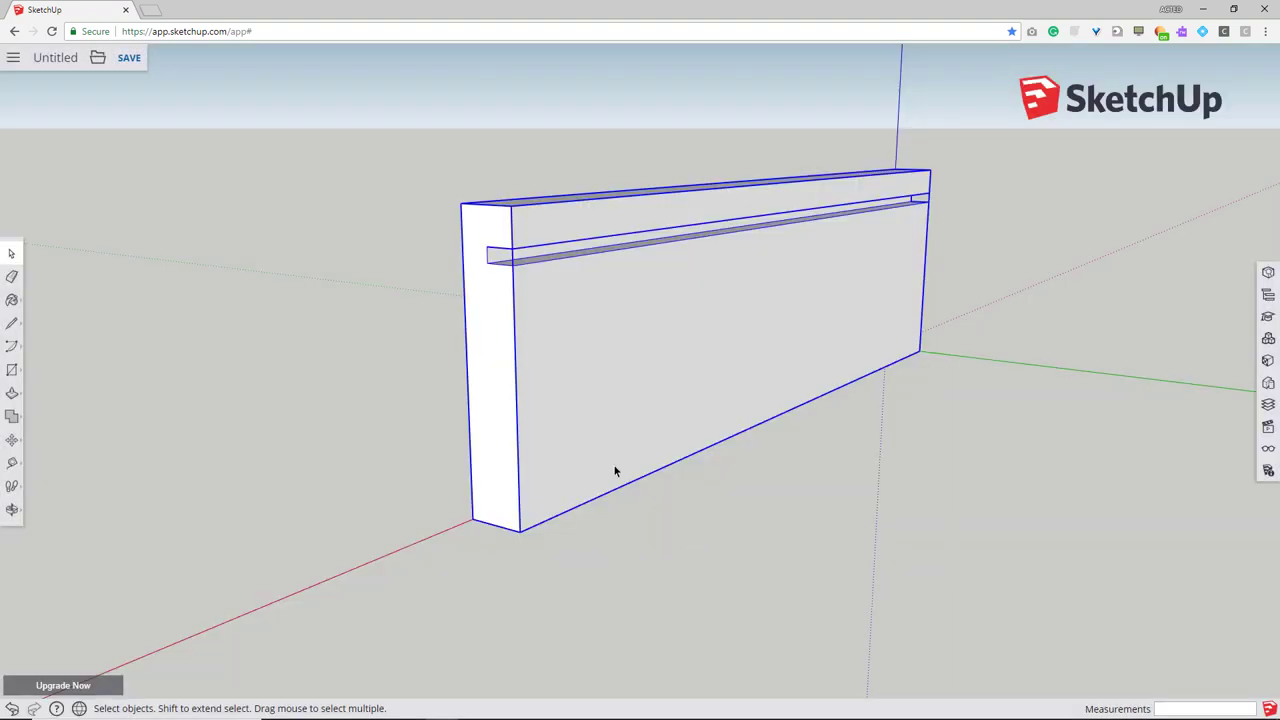
pyautogui.moveTo(615, 471); pyautogui.dragTo(585, 474)
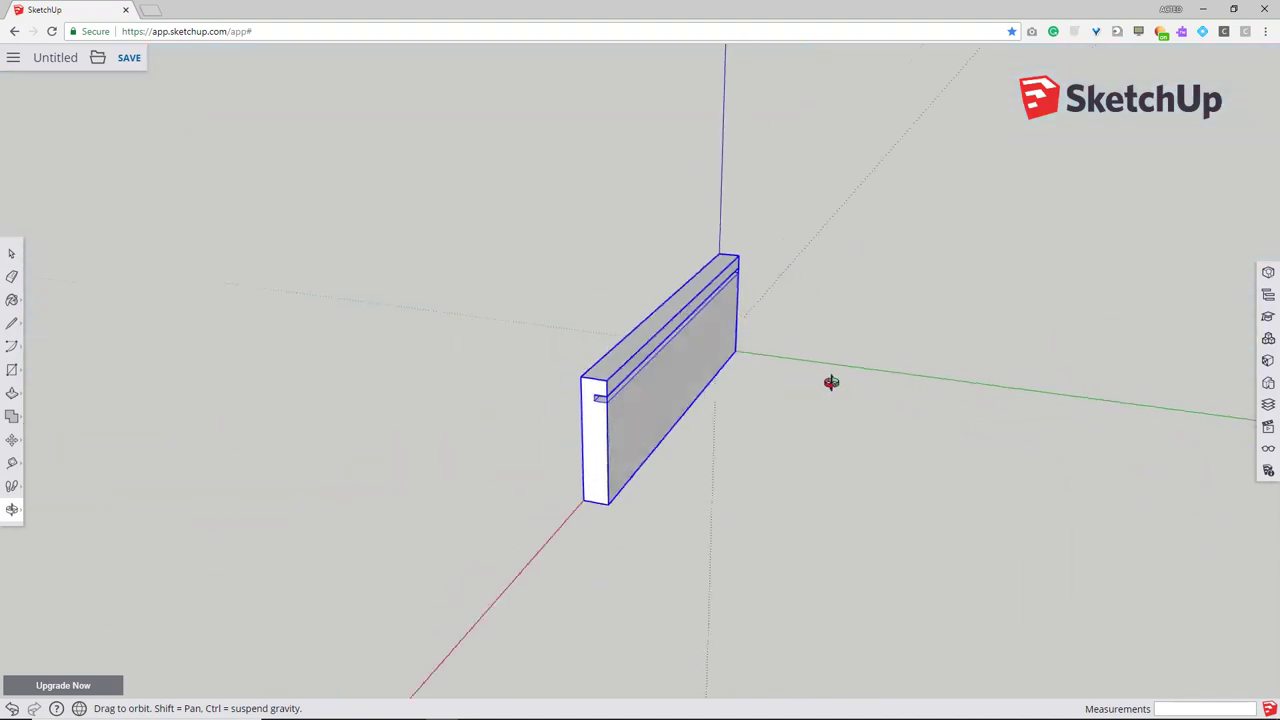
# - Move a Ctrl-copy of the Side board along the green axis beside the original
pyautogui.click(12, 252)
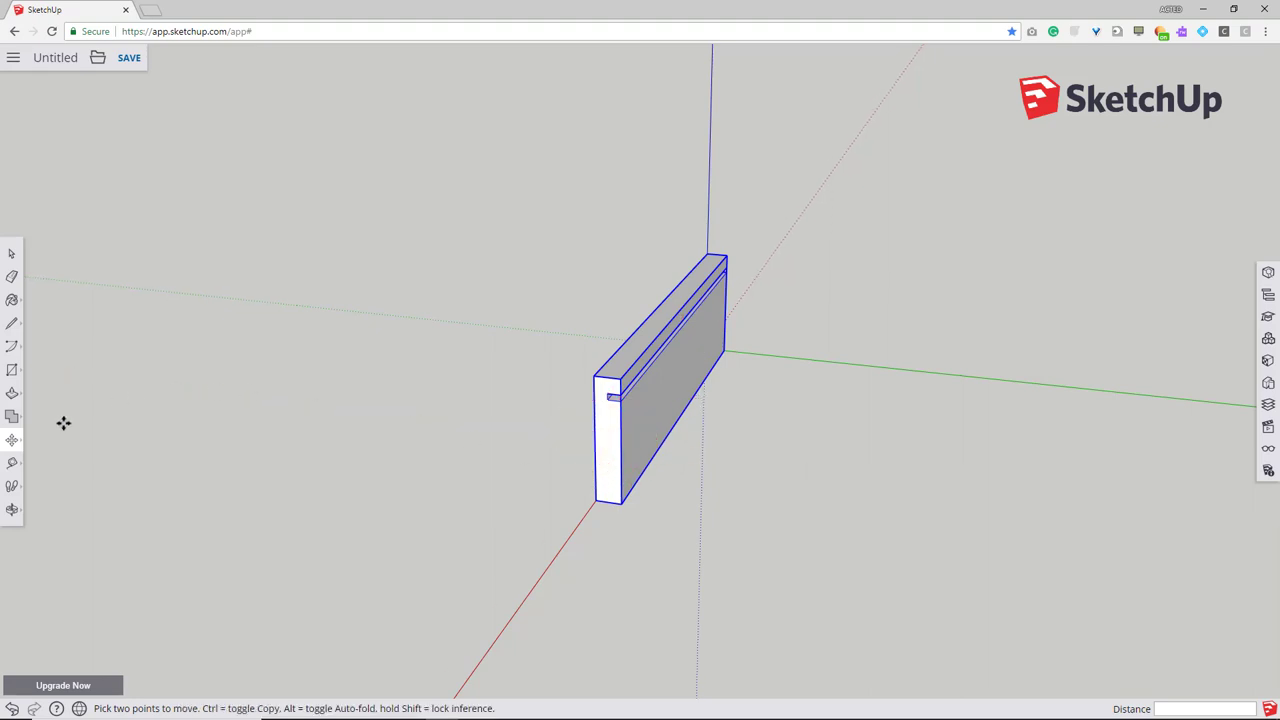
pyautogui.moveTo(10, 442)
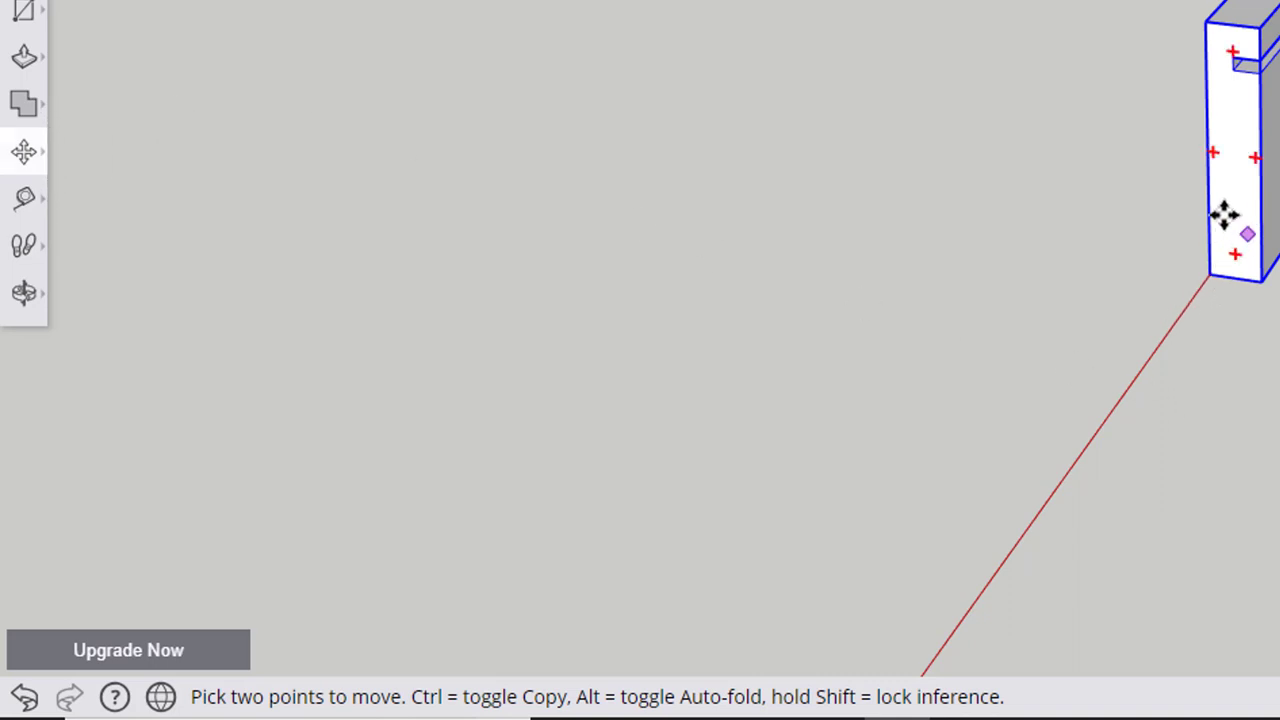
pyautogui.moveTo(1134, 216)
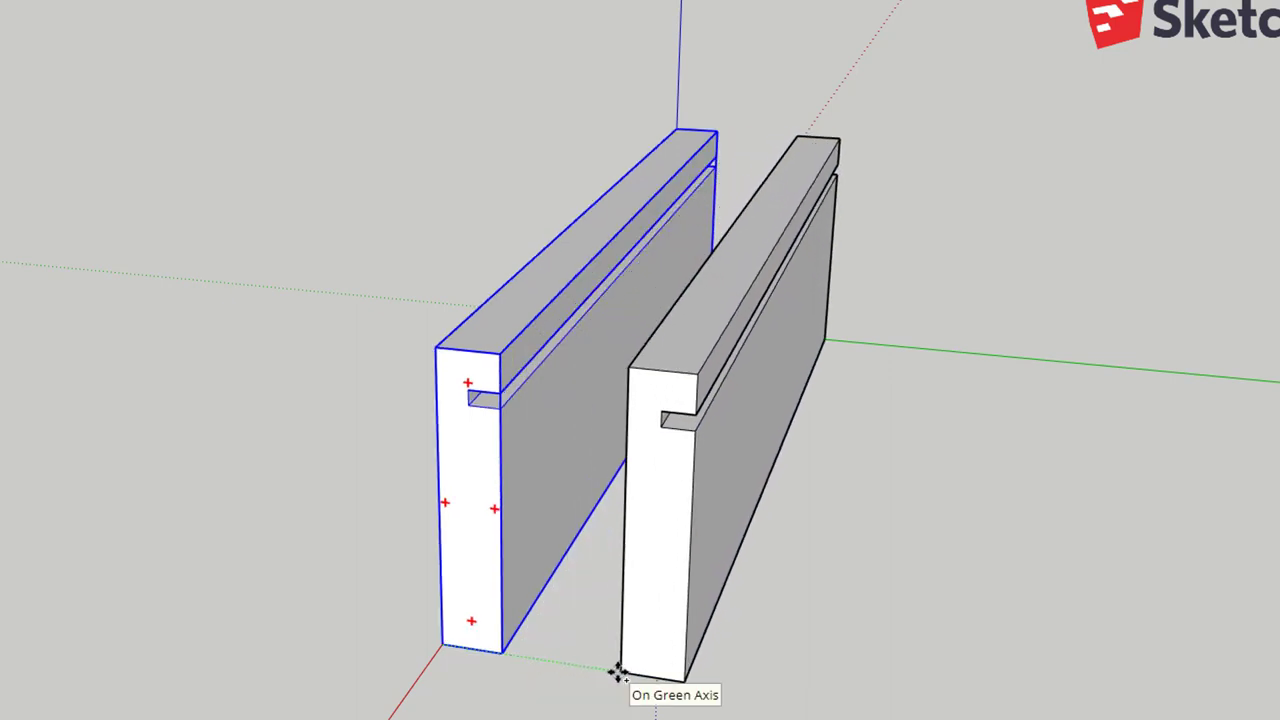
pyautogui.moveTo(620, 670); pyautogui.dragTo(535, 660)
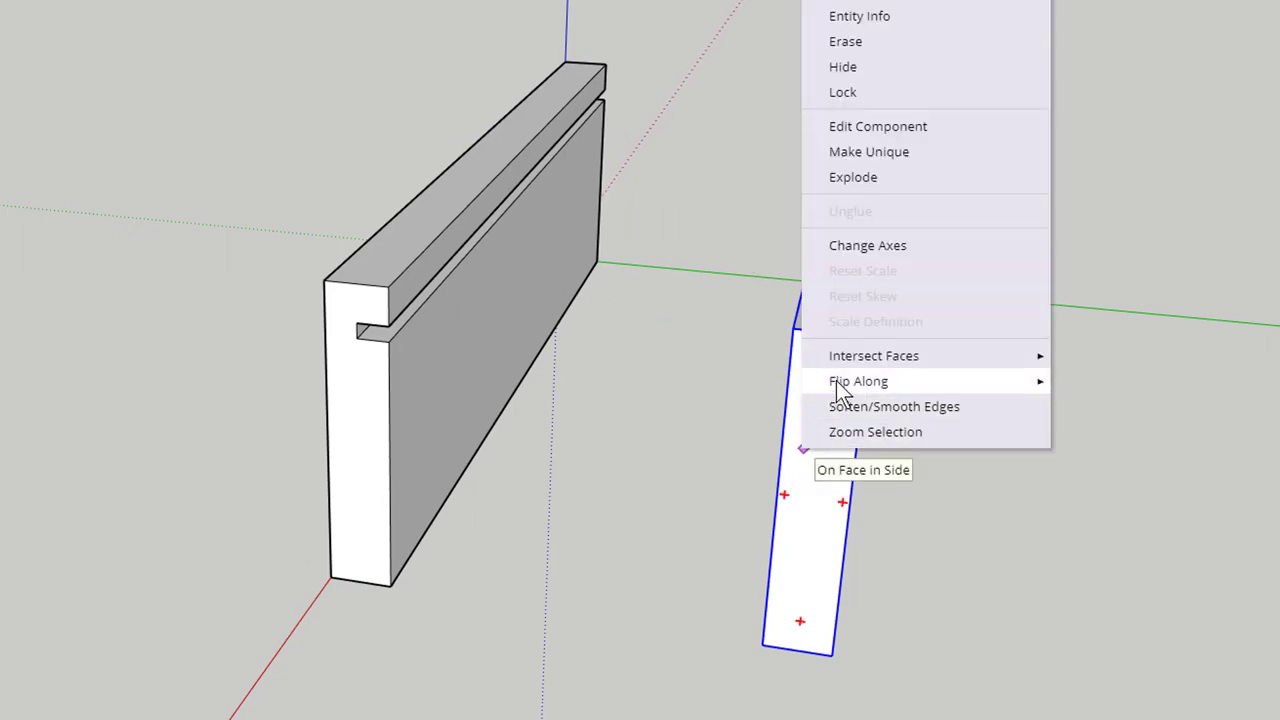
pyautogui.moveTo(865, 389)
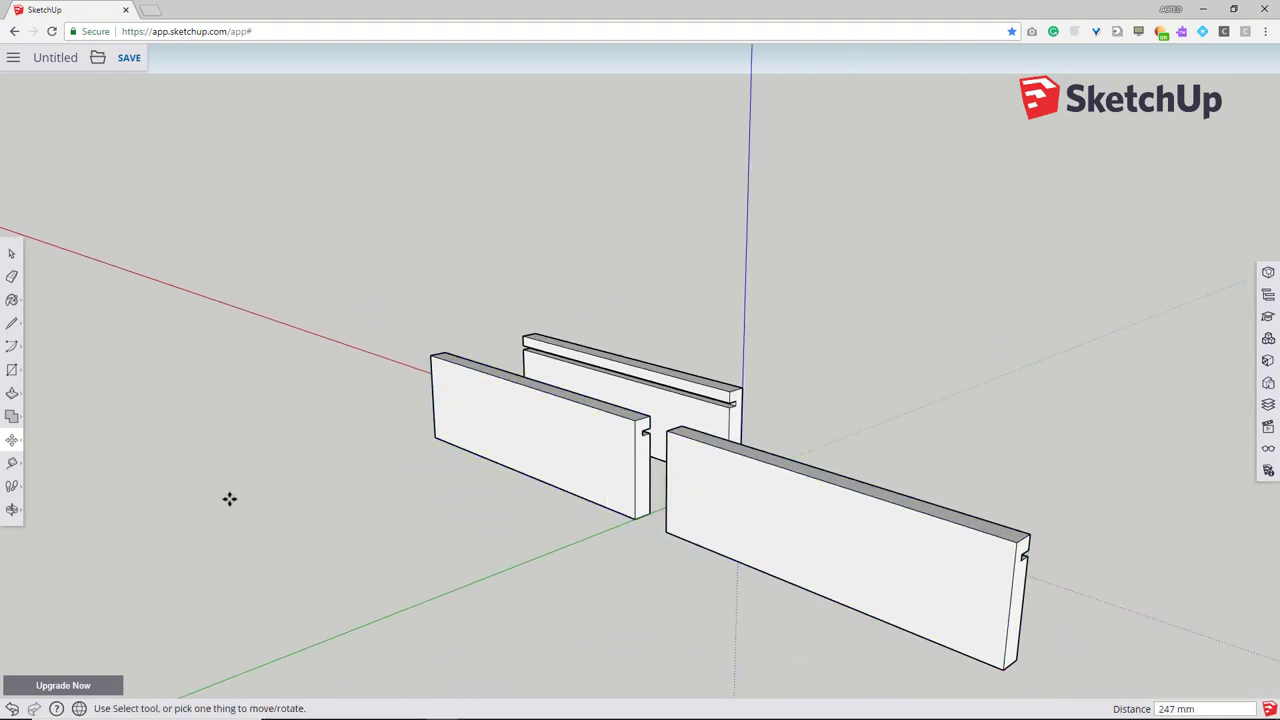
# - Choose the Rotate tool to turn a grooved board crosswise
pyautogui.click(11, 442)
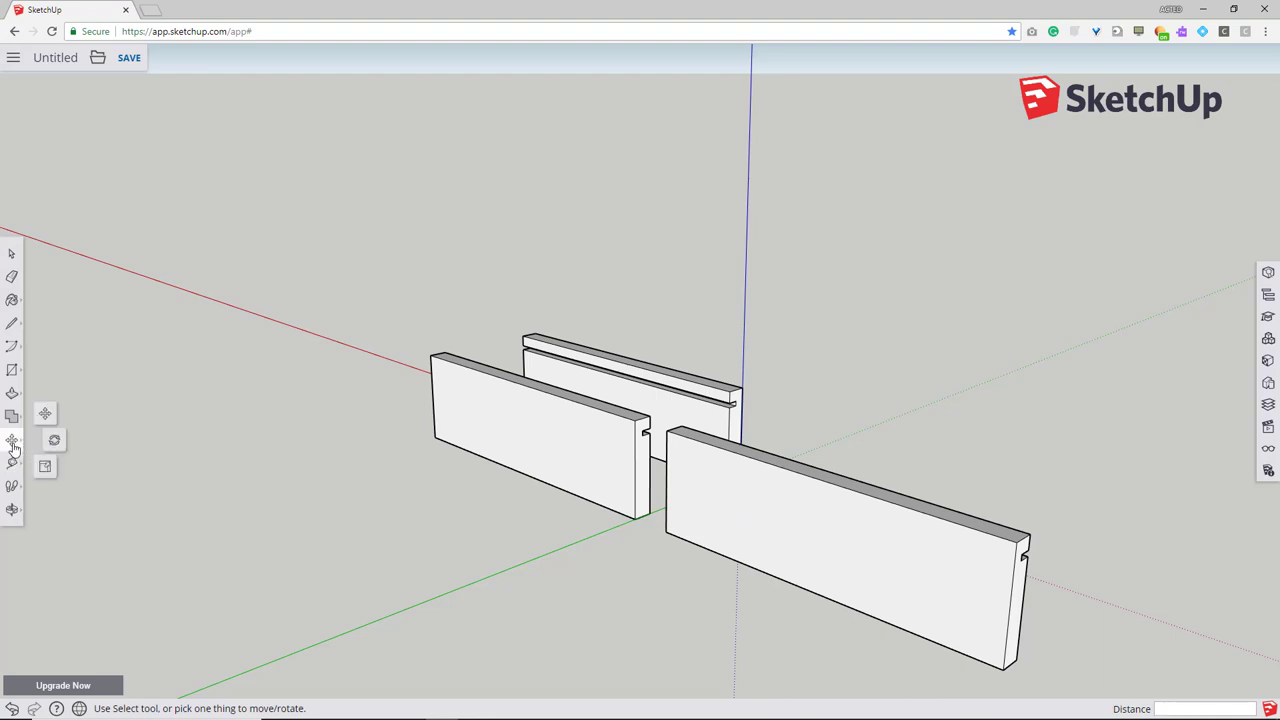
pyautogui.moveTo(55, 440)
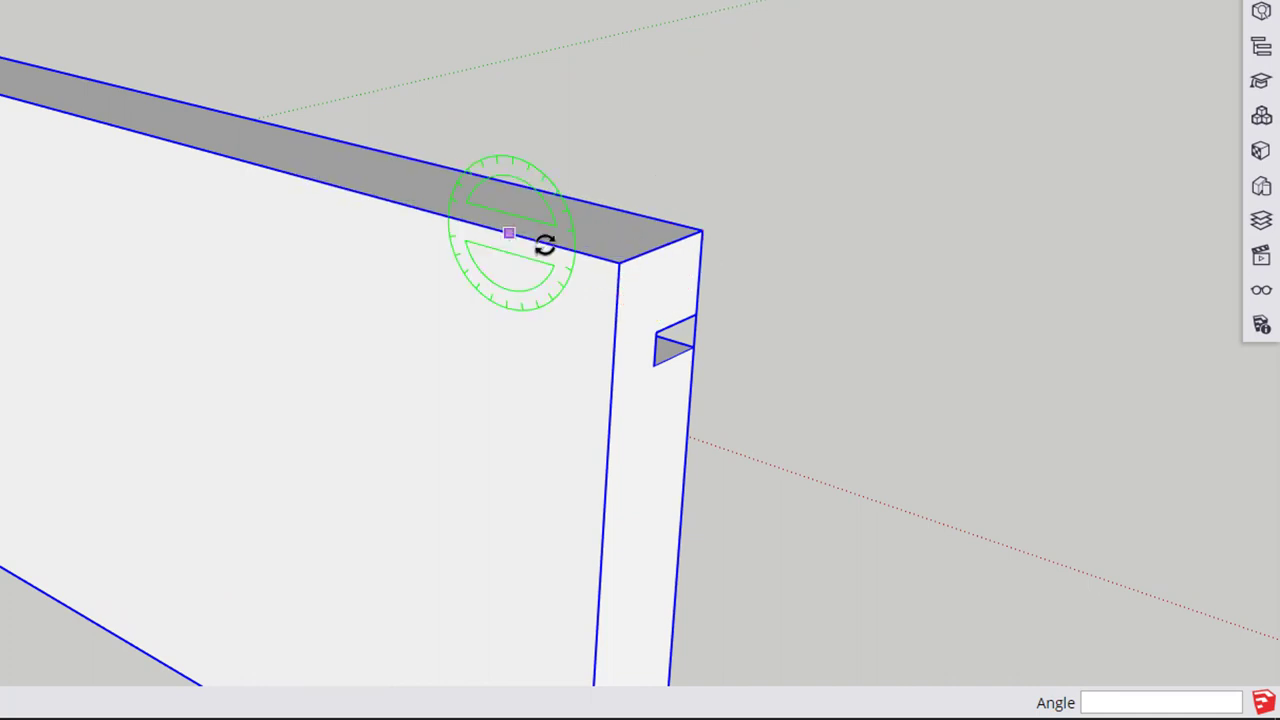
pyautogui.moveTo(657, 265)
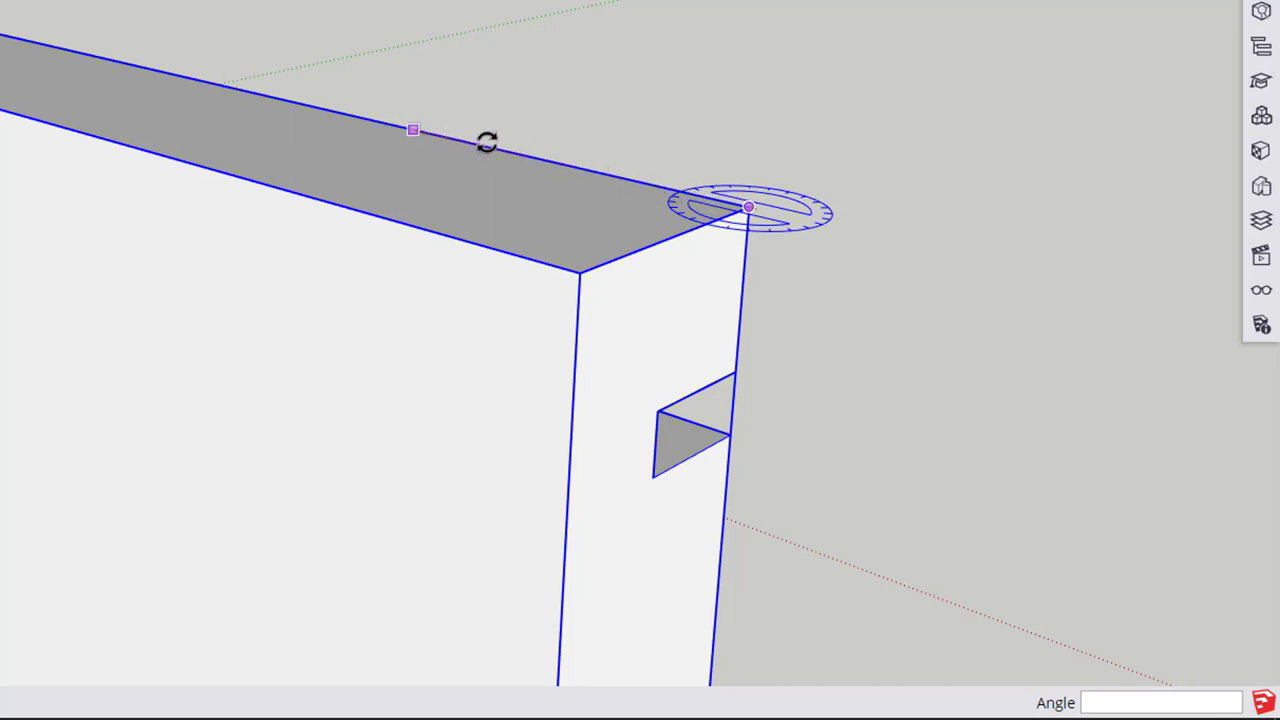
pyautogui.moveTo(421, 135)
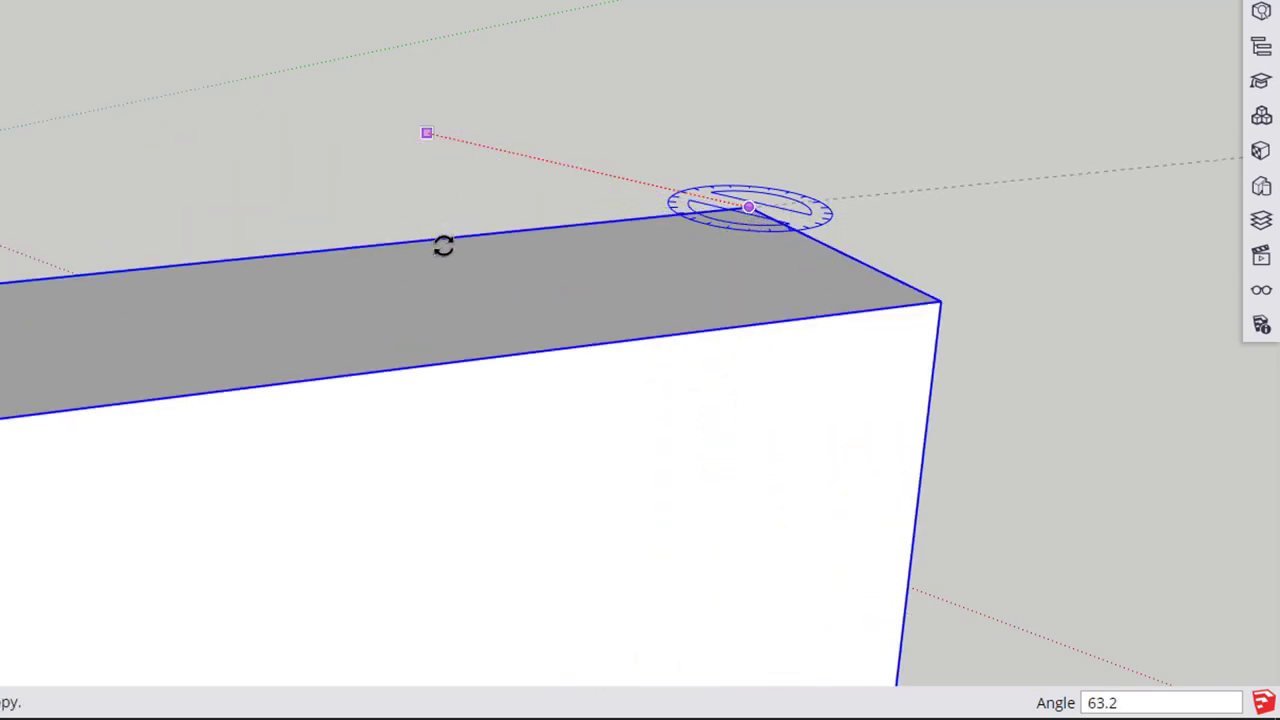
pyautogui.moveTo(446, 247)
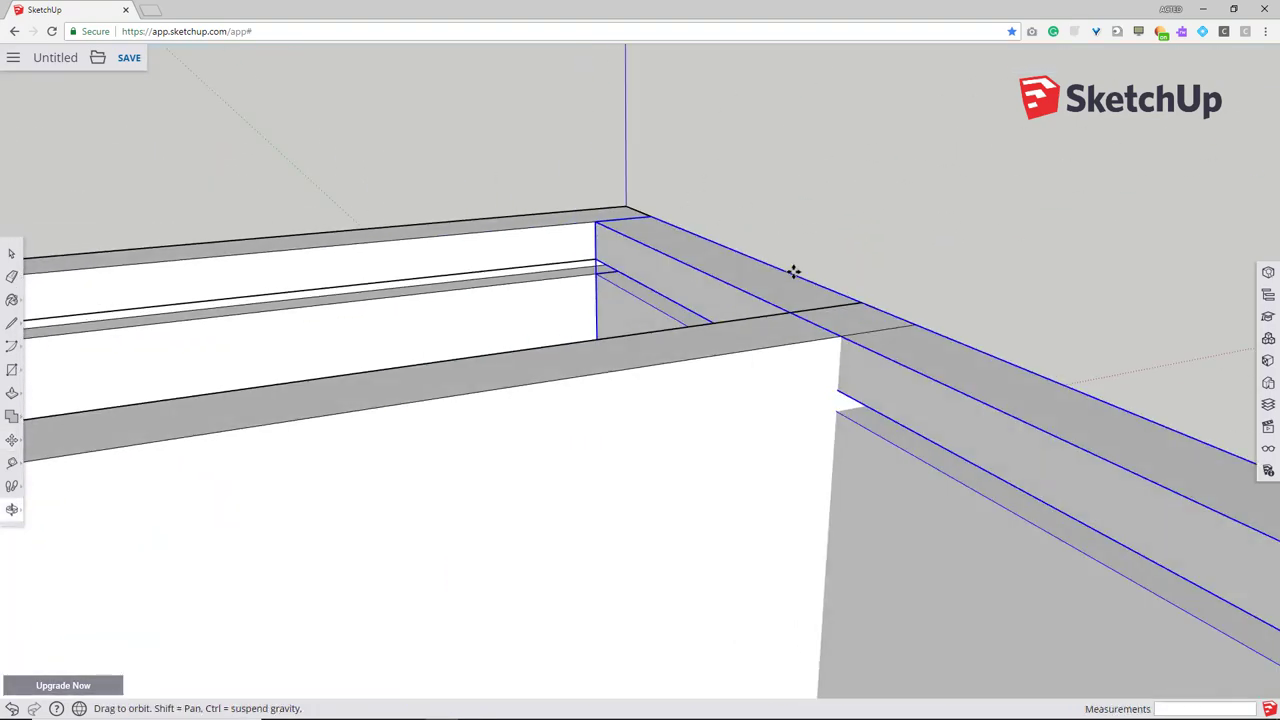
# - Orbit to the corner joint and push the crosswise board's end face inward
pyautogui.moveTo(794, 272); pyautogui.dragTo(1190, 376)
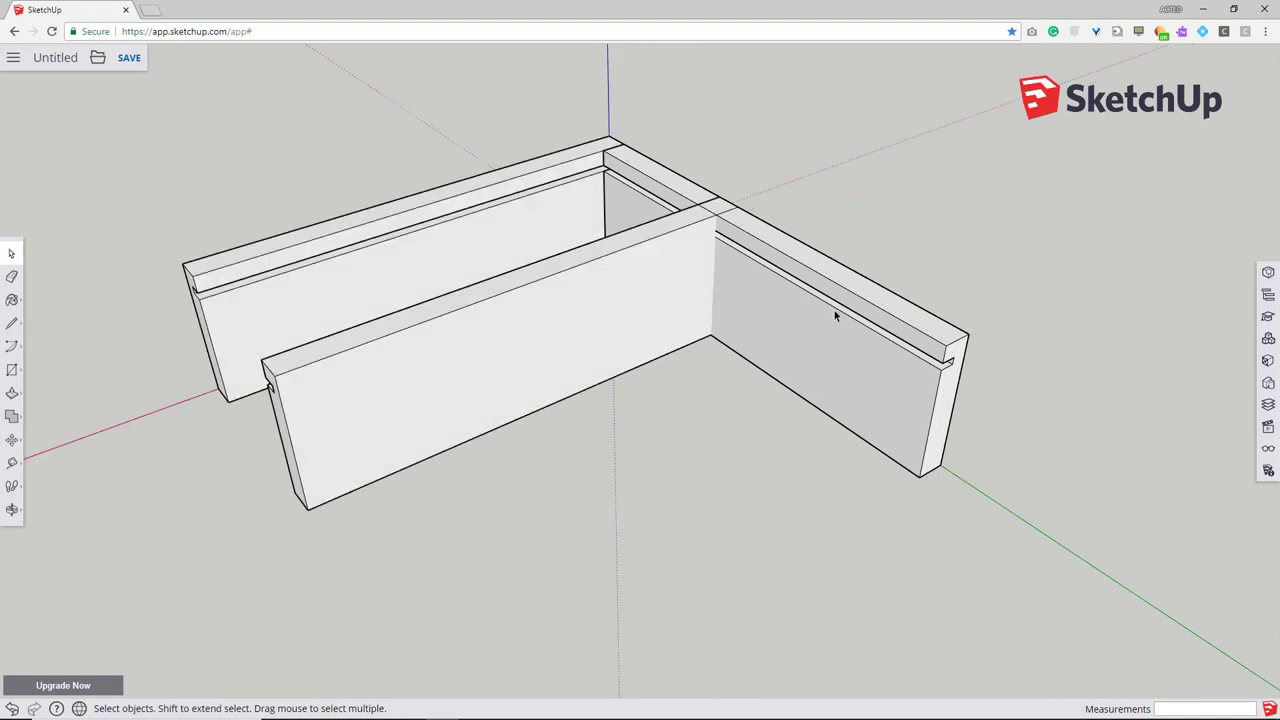
pyautogui.moveTo(832, 342)
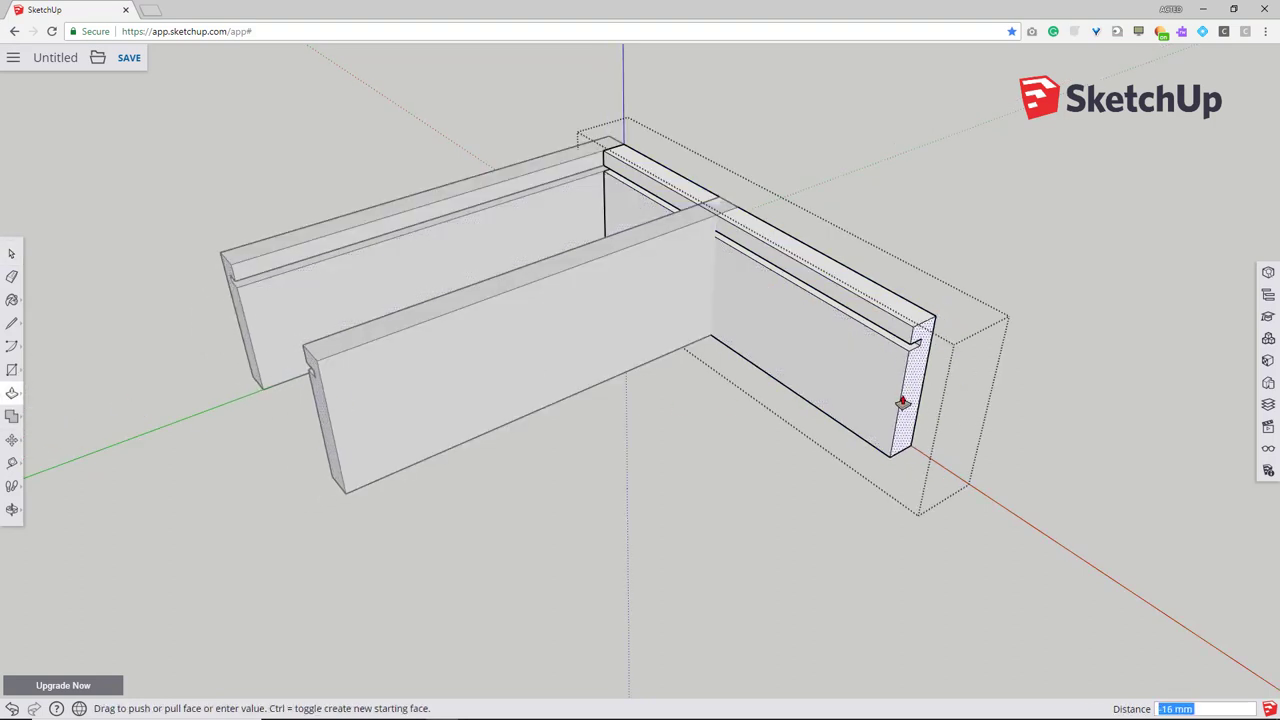
pyautogui.moveTo(903, 403); pyautogui.dragTo(757, 293)
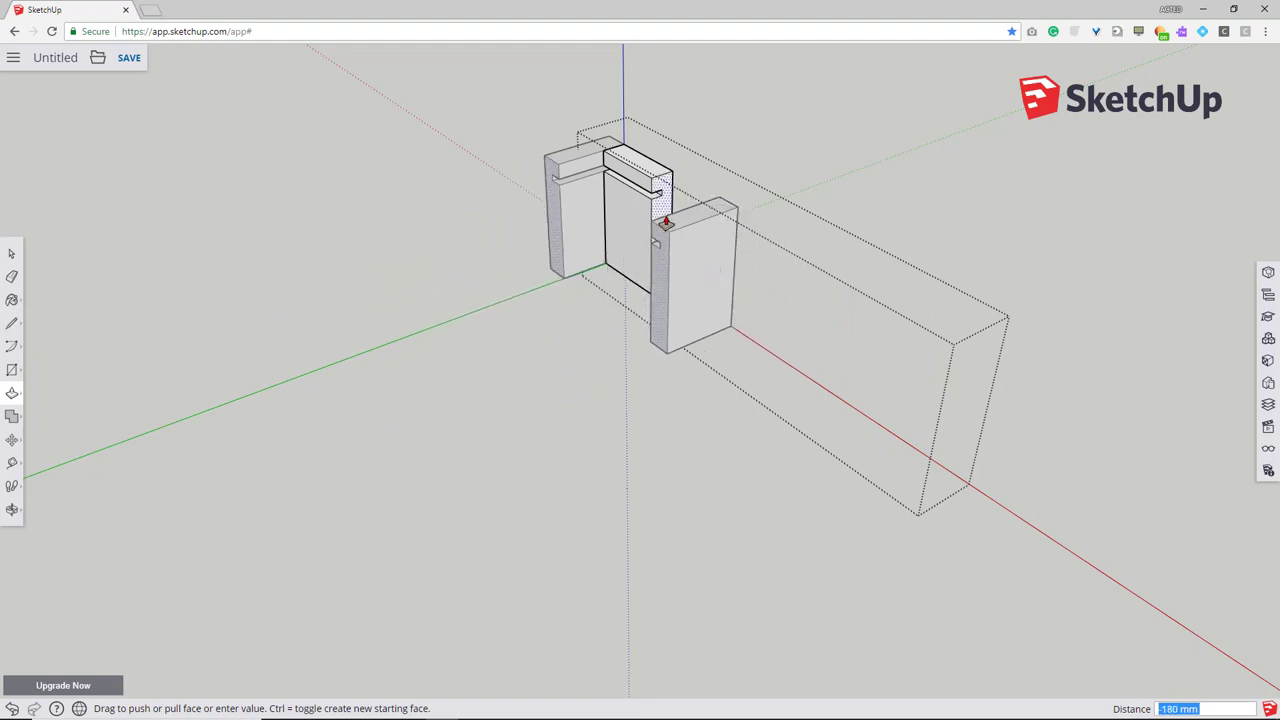
pyautogui.moveTo(665, 220); pyautogui.dragTo(711, 275)
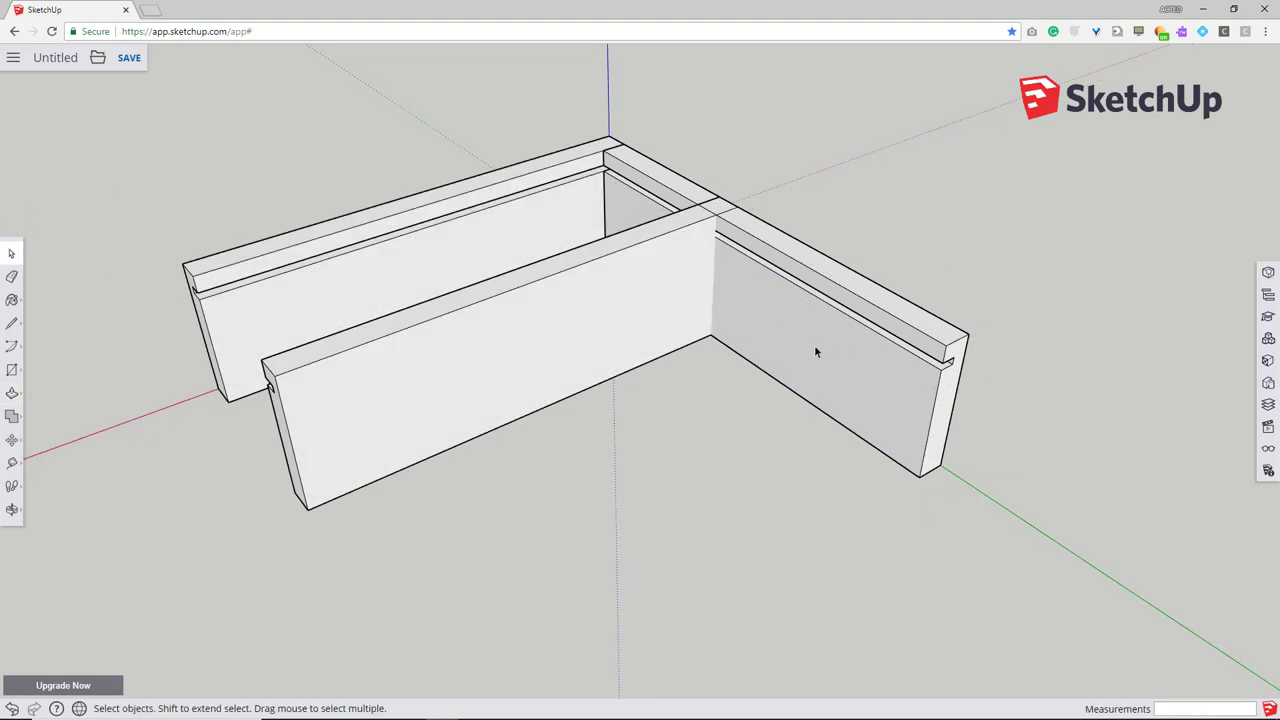
pyautogui.click(817, 353)
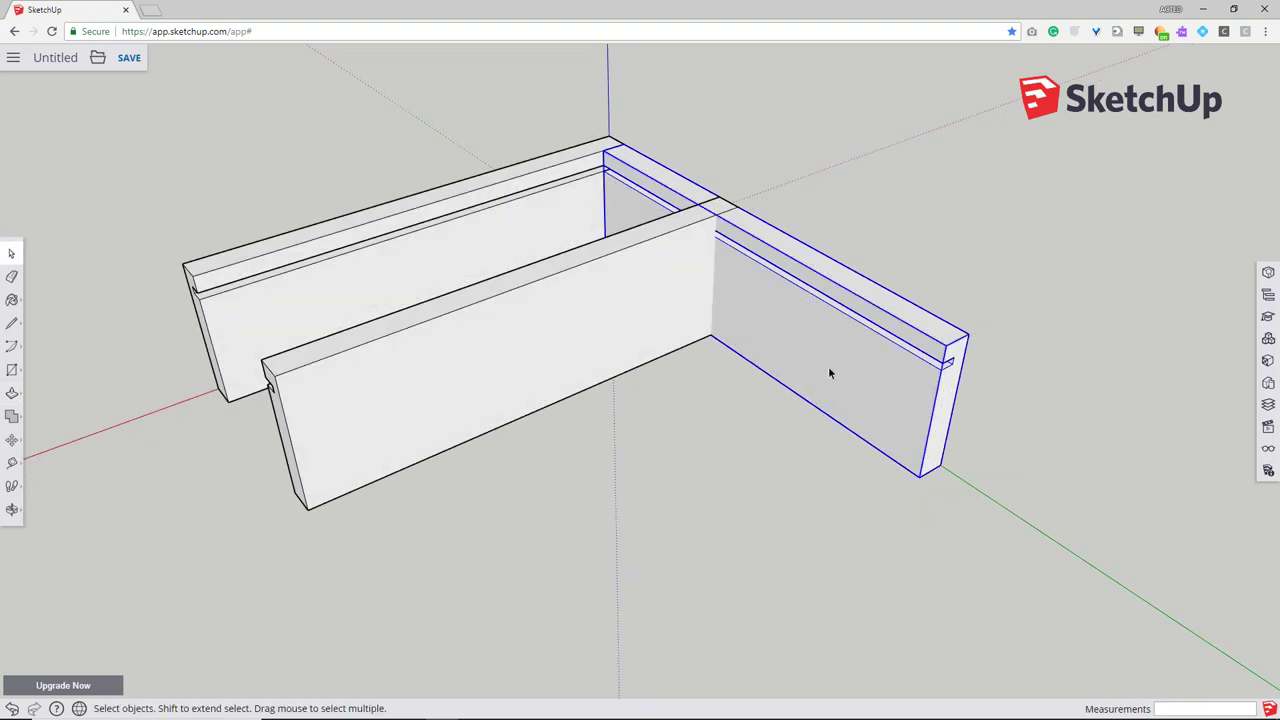
pyautogui.rightClick(830, 374)
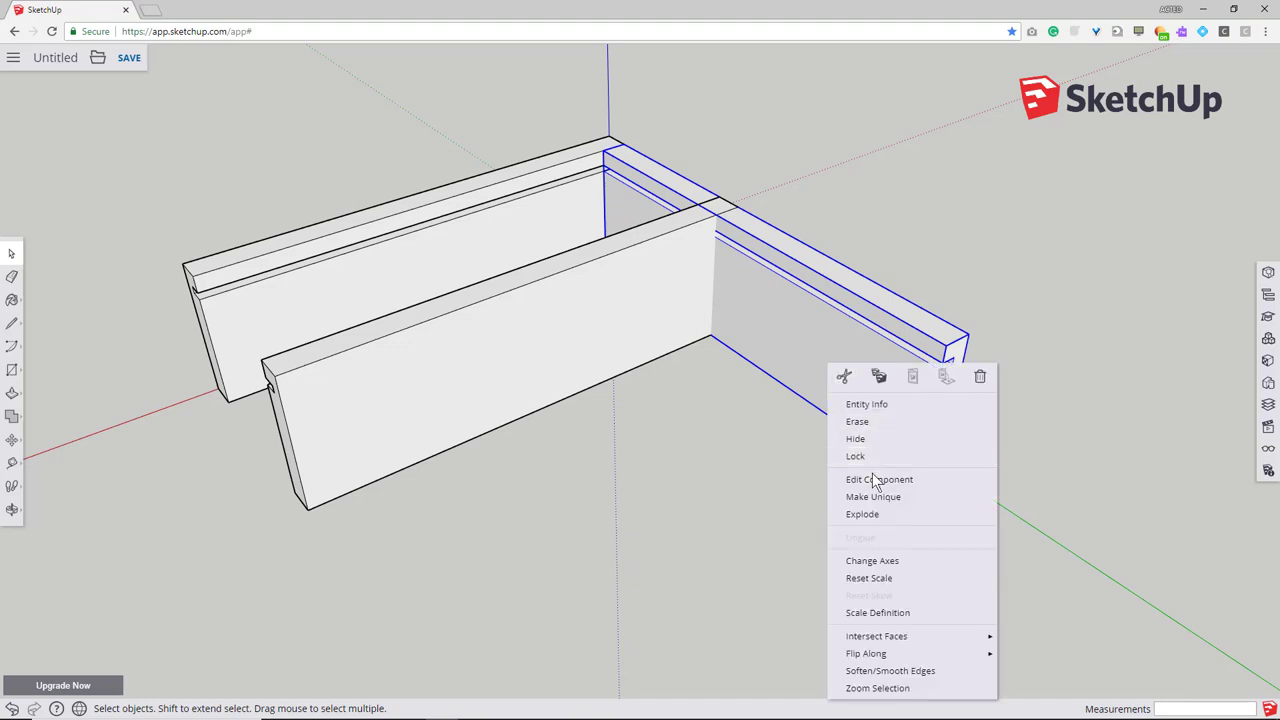
pyautogui.click(861, 514)
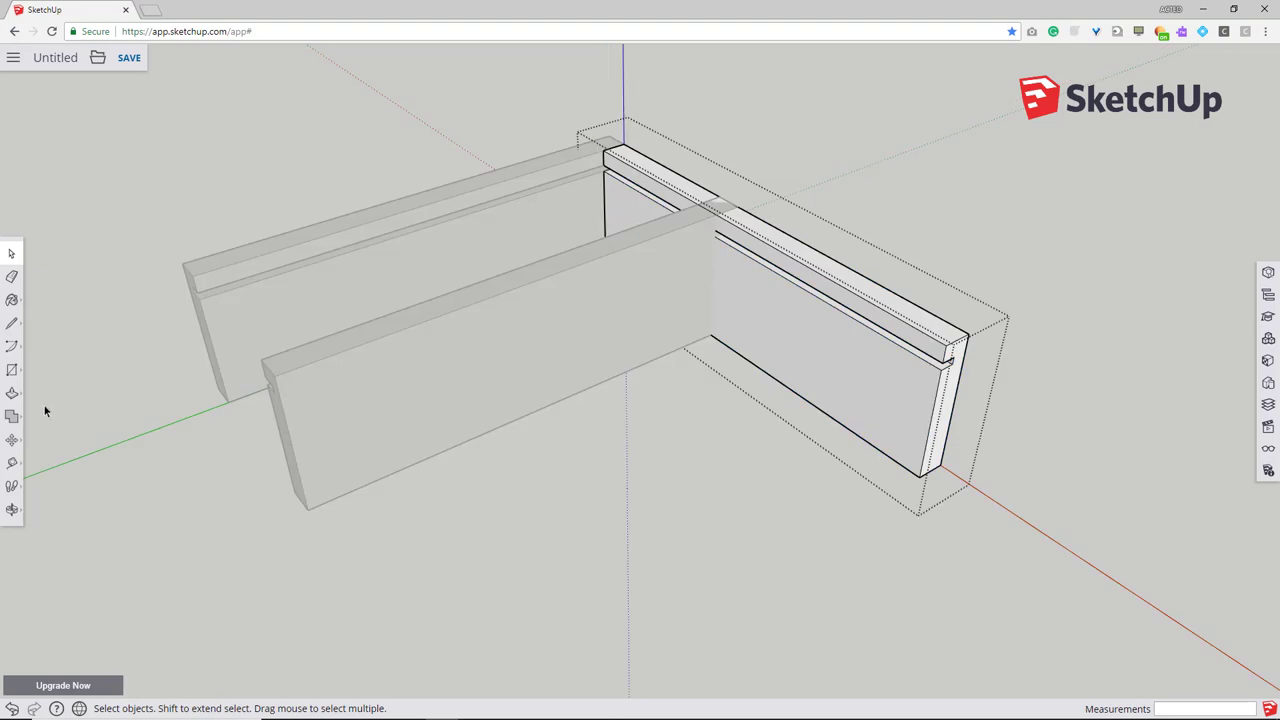
pyautogui.moveTo(945, 365); pyautogui.dragTo(838, 365)
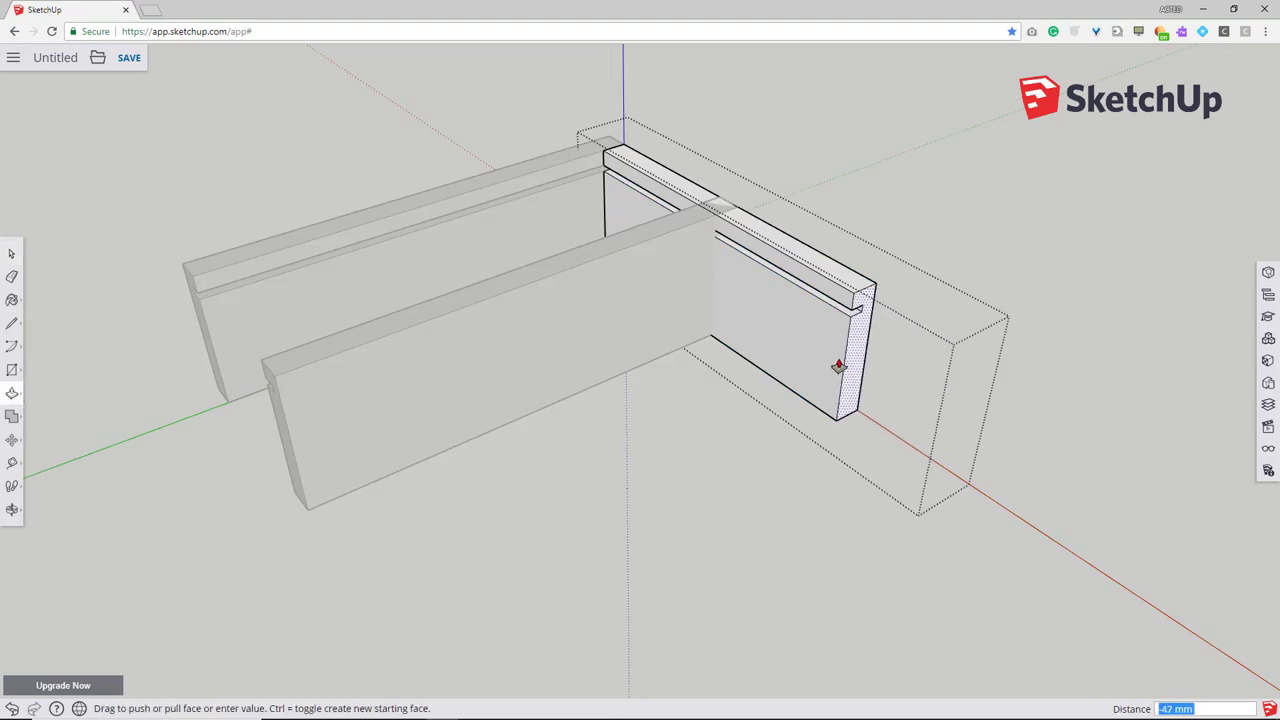
pyautogui.moveTo(838, 367); pyautogui.dragTo(758, 337)
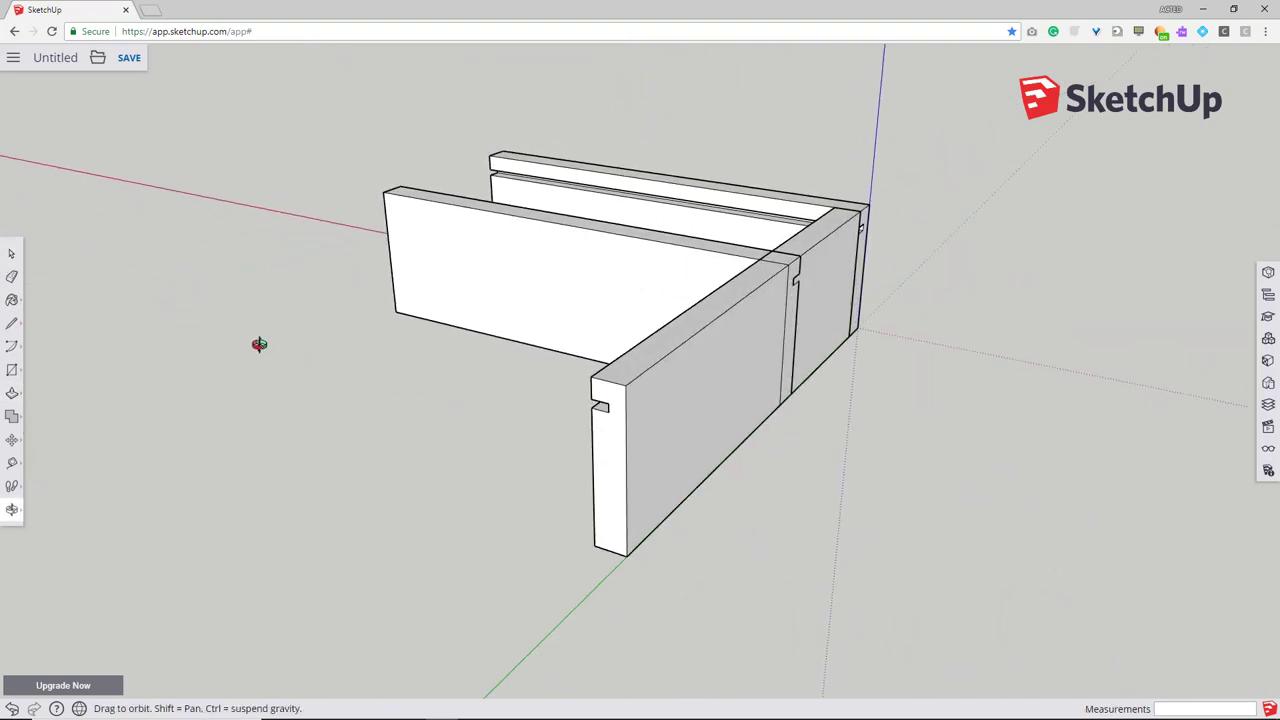
pyautogui.moveTo(259, 344); pyautogui.dragTo(825, 352)
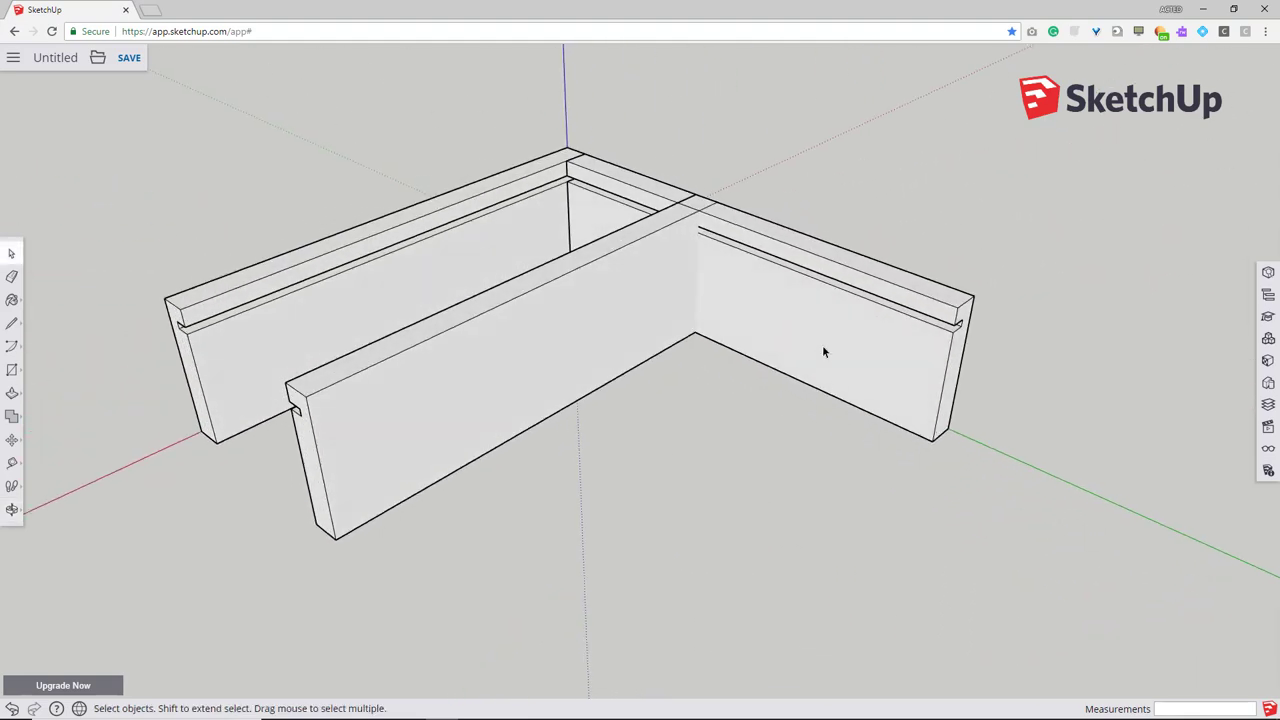
pyautogui.click(823, 351)
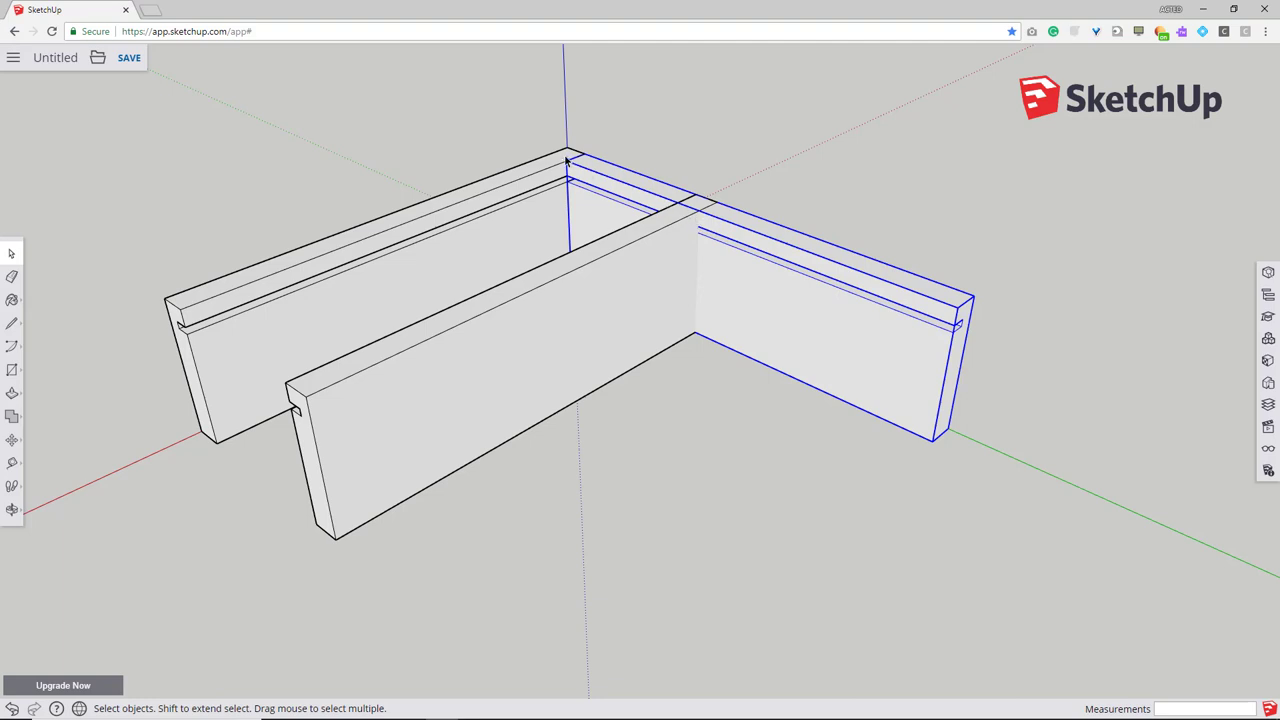
pyautogui.moveTo(594, 197)
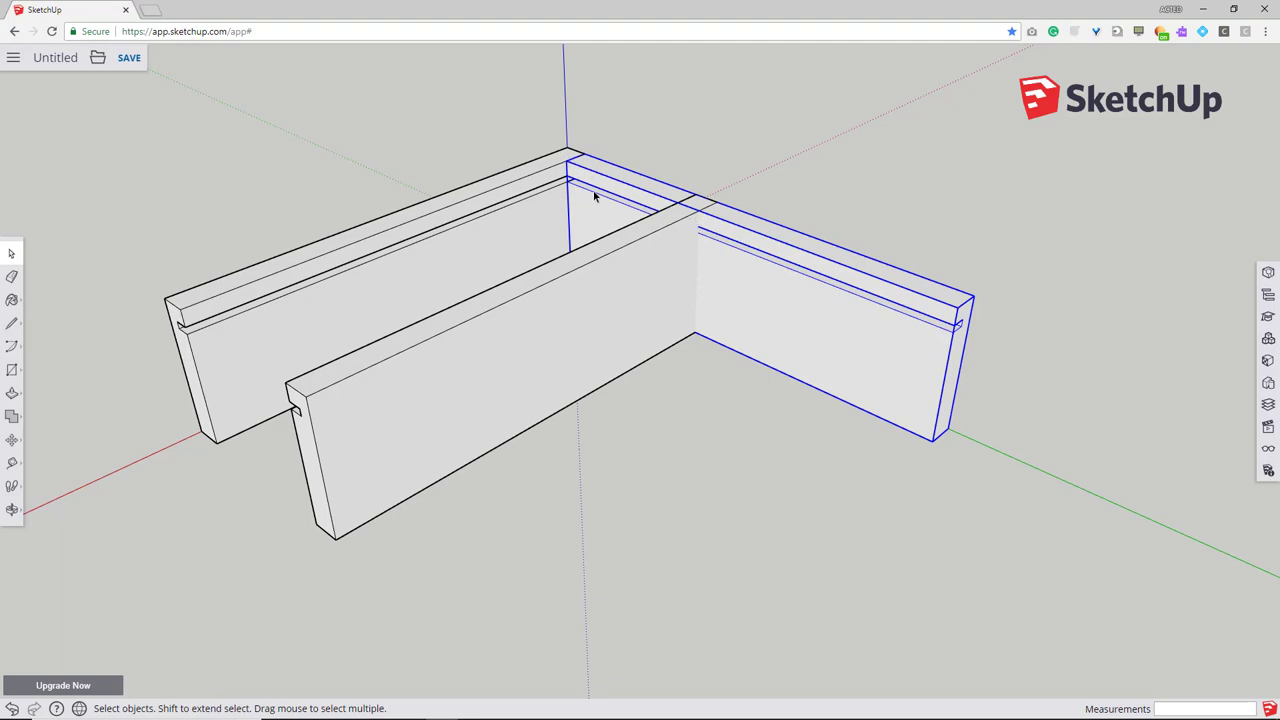
pyautogui.moveTo(950, 352)
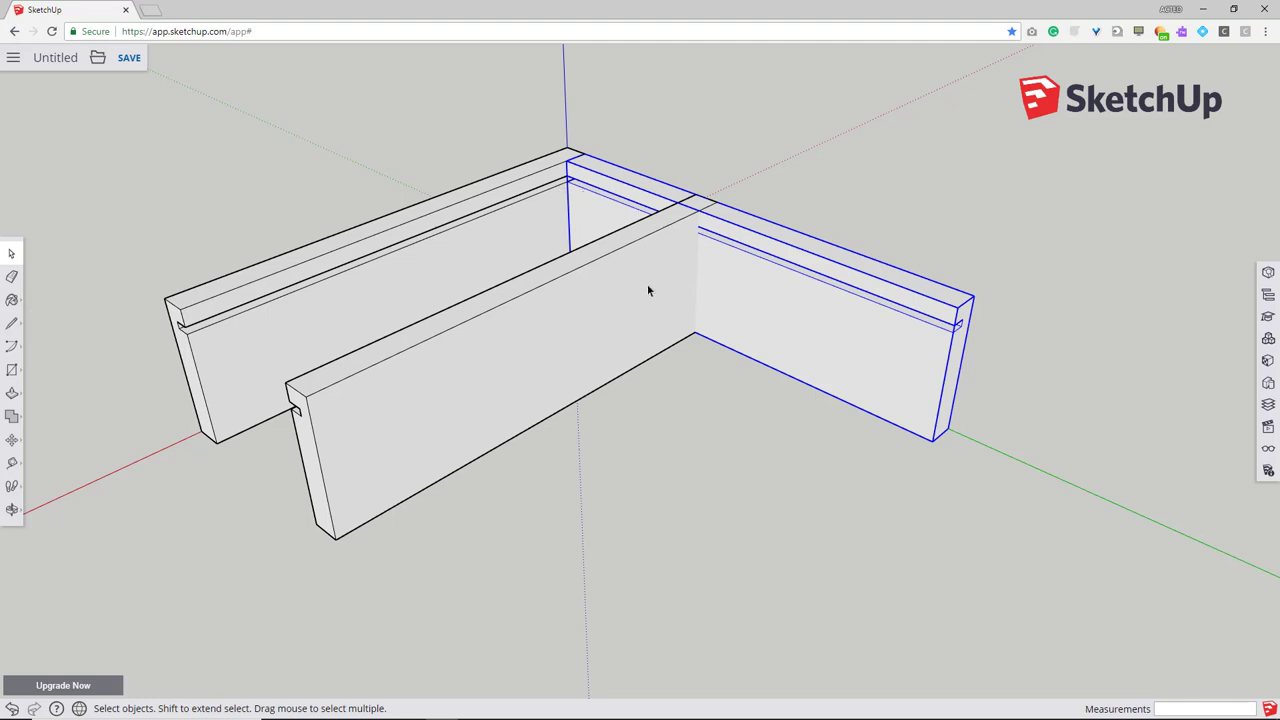
pyautogui.moveTo(132, 387)
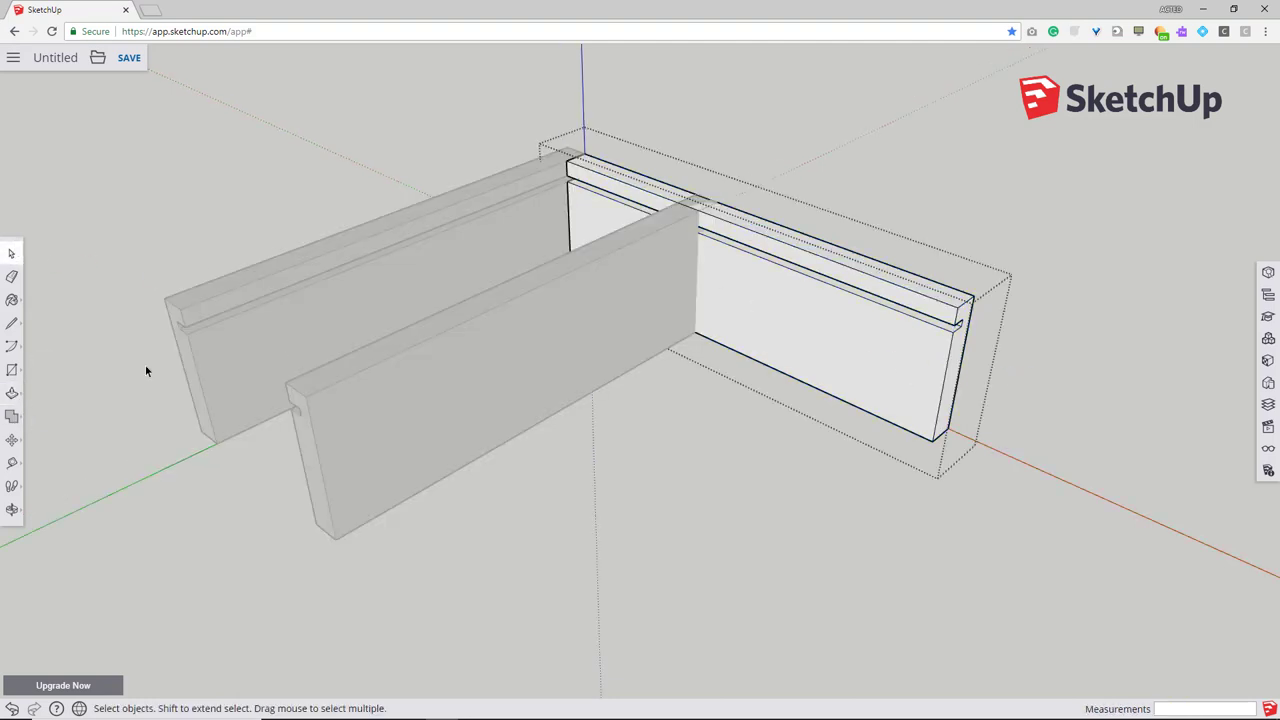
# - Push/Pull the crosswise board's end face to shorten it to 120 mm
pyautogui.click(10, 370)
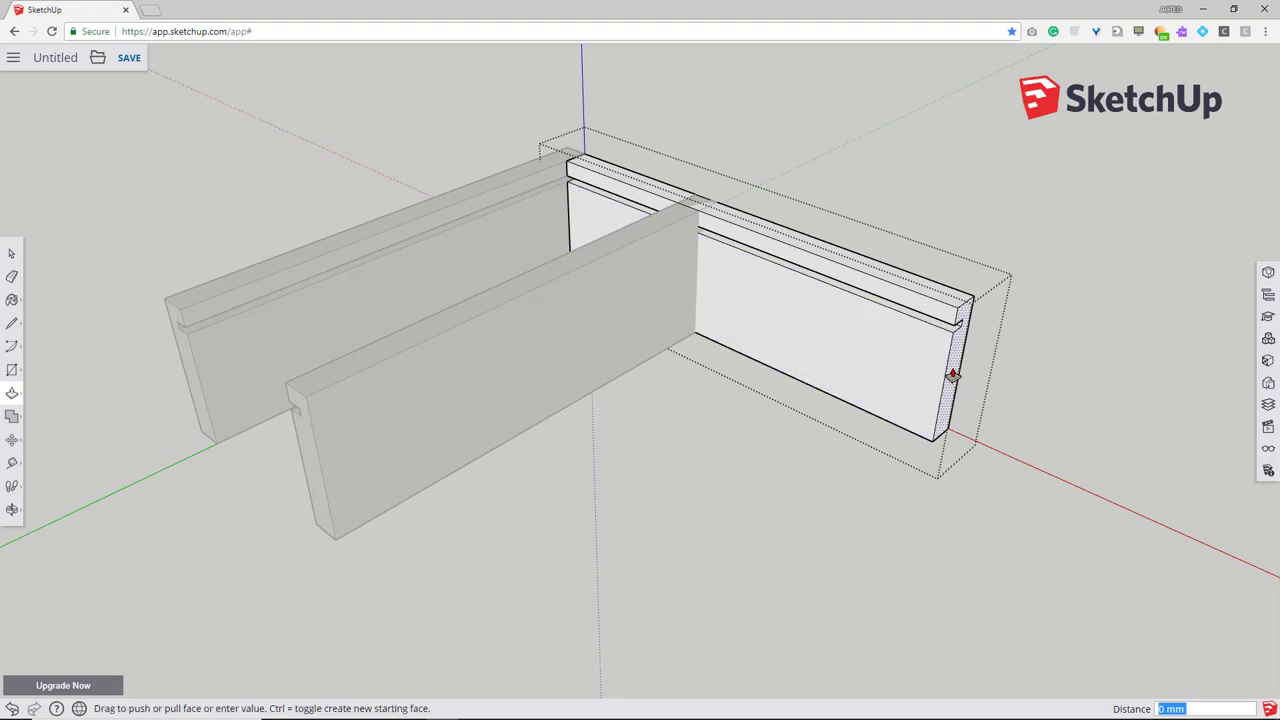
pyautogui.moveTo(953, 376); pyautogui.dragTo(915, 347)
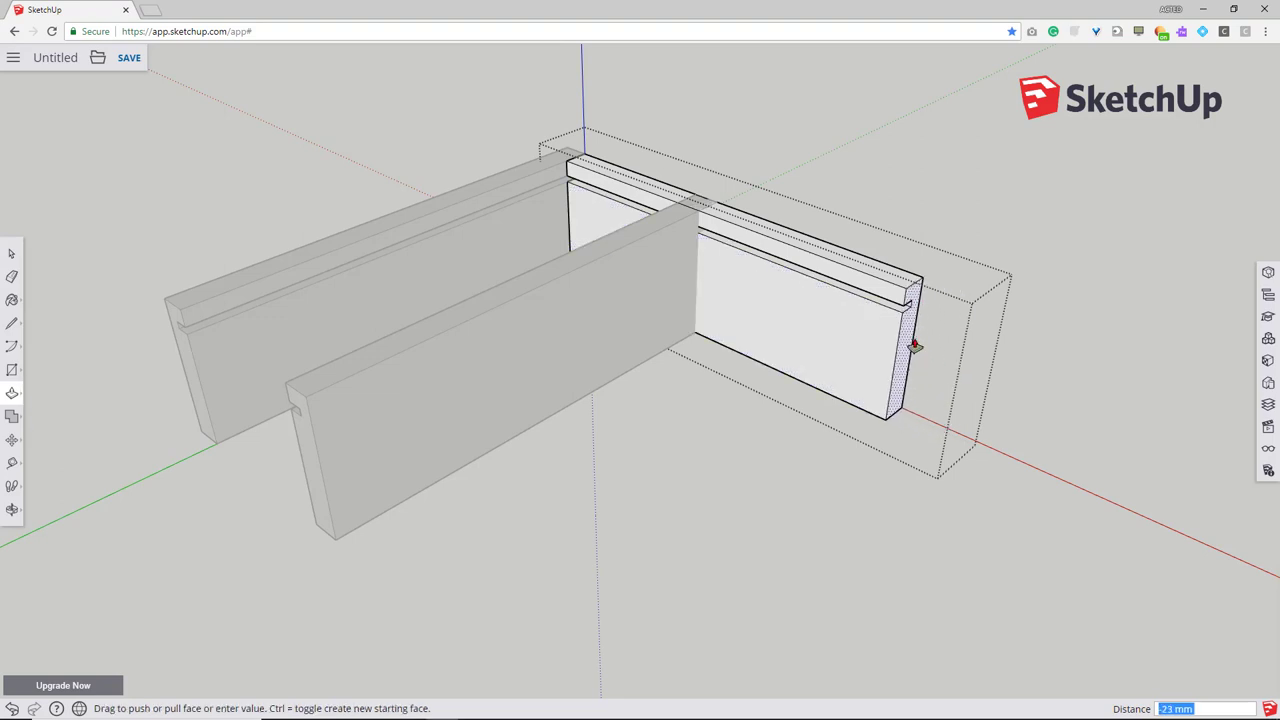
pyautogui.moveTo(910, 345); pyautogui.dragTo(655, 220)
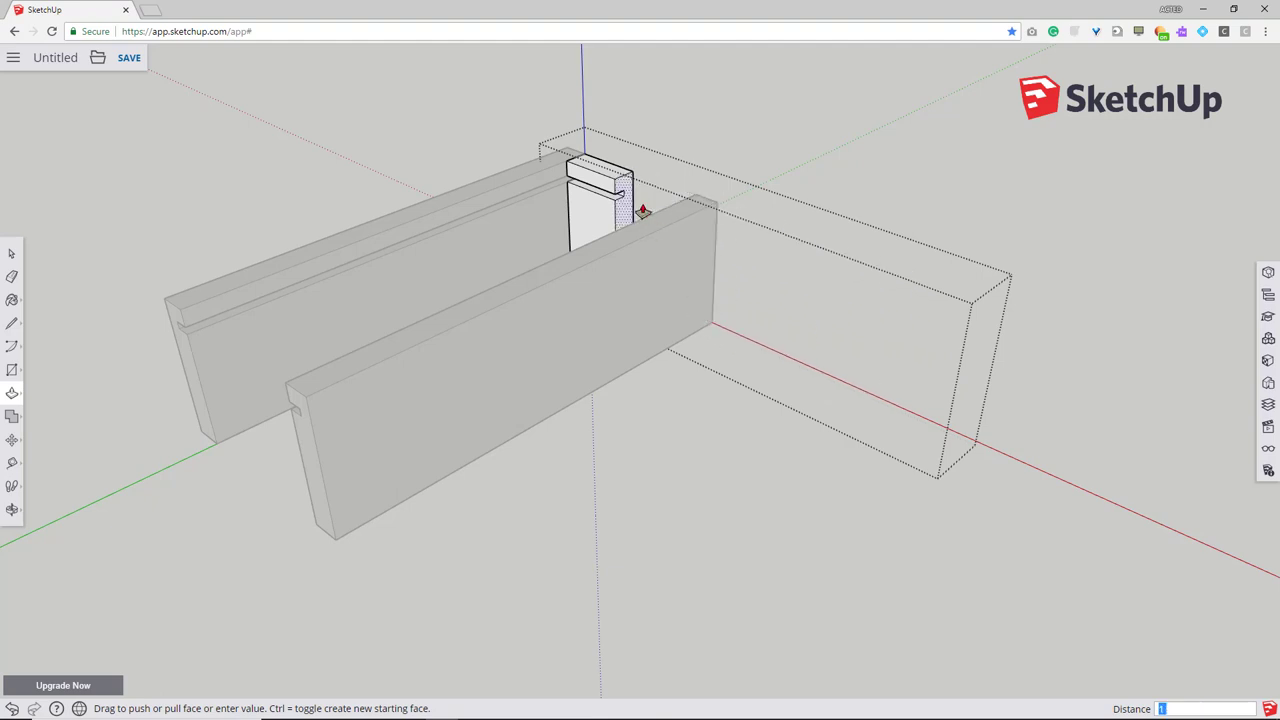
pyautogui.write('120')
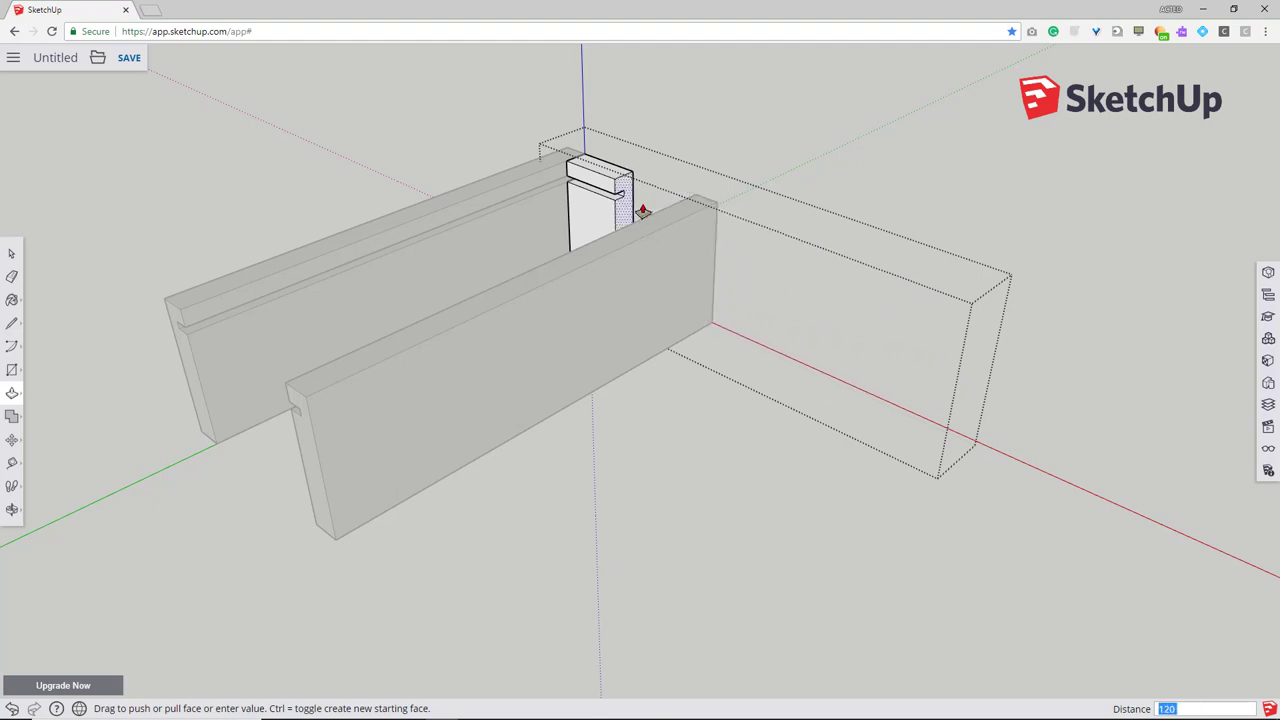
pyautogui.moveTo(643, 211); pyautogui.dragTo(985, 442)
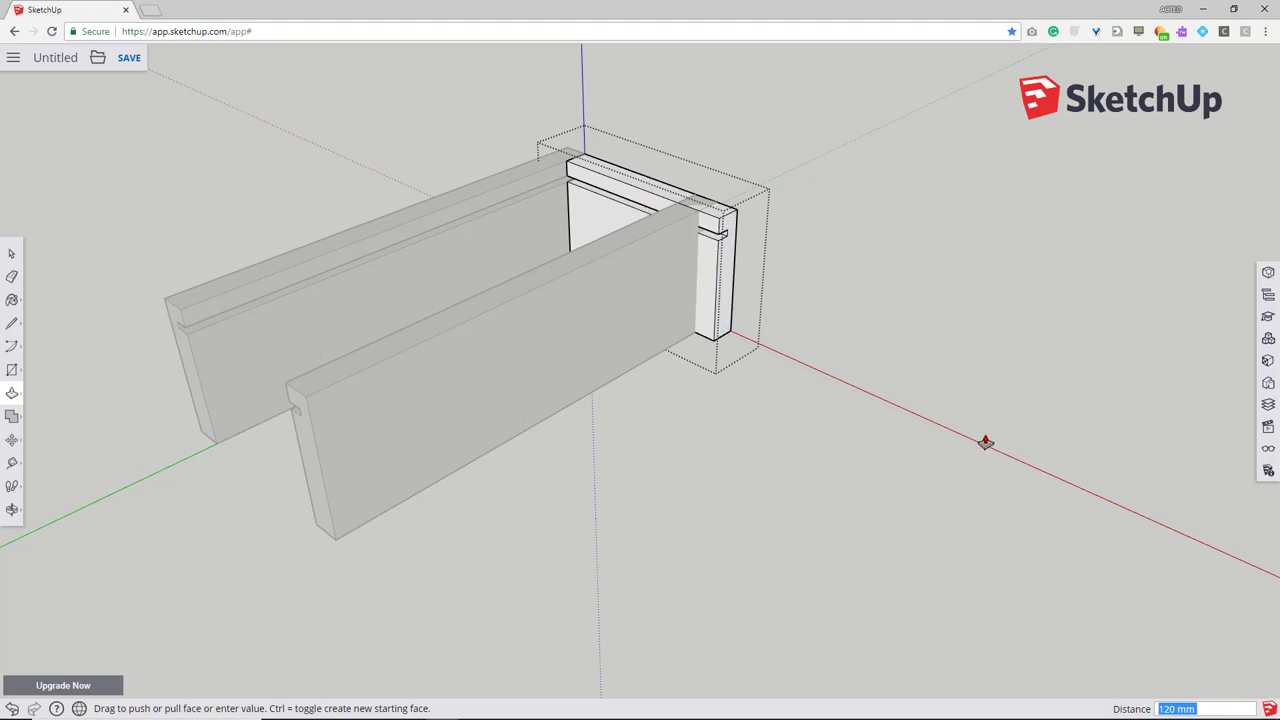
pyautogui.moveTo(844, 358)
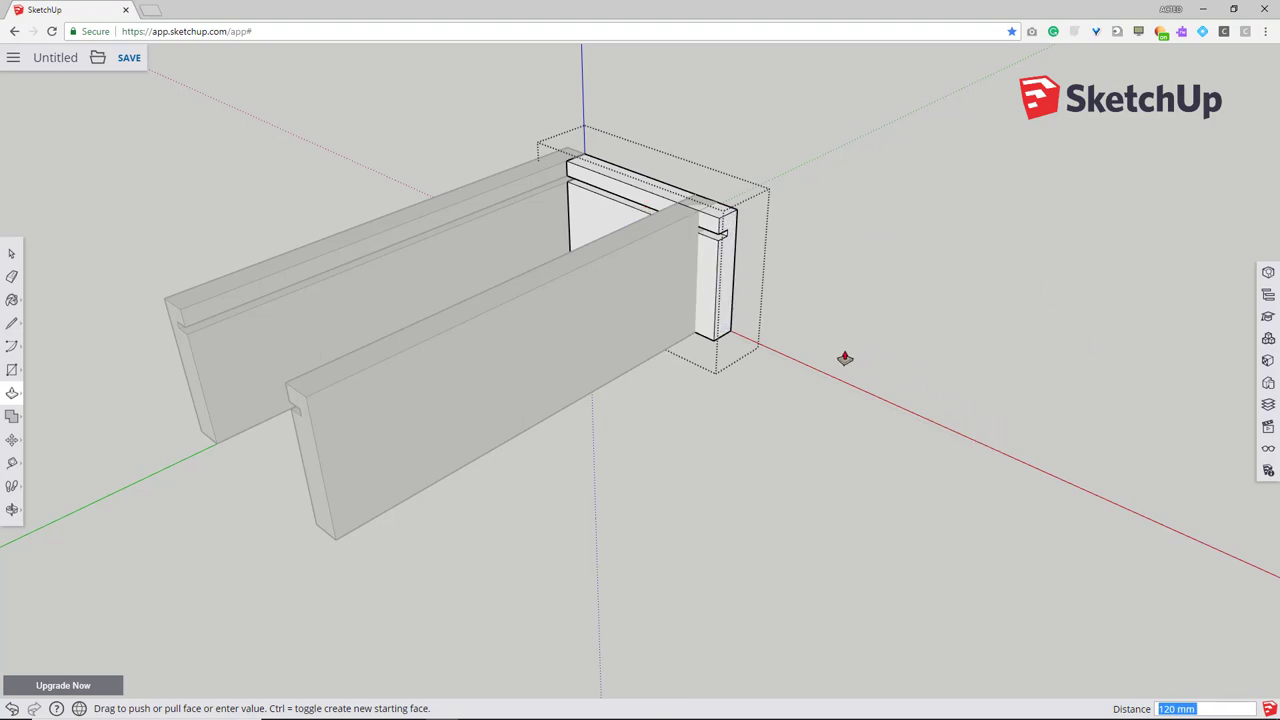
pyautogui.moveTo(406, 320)
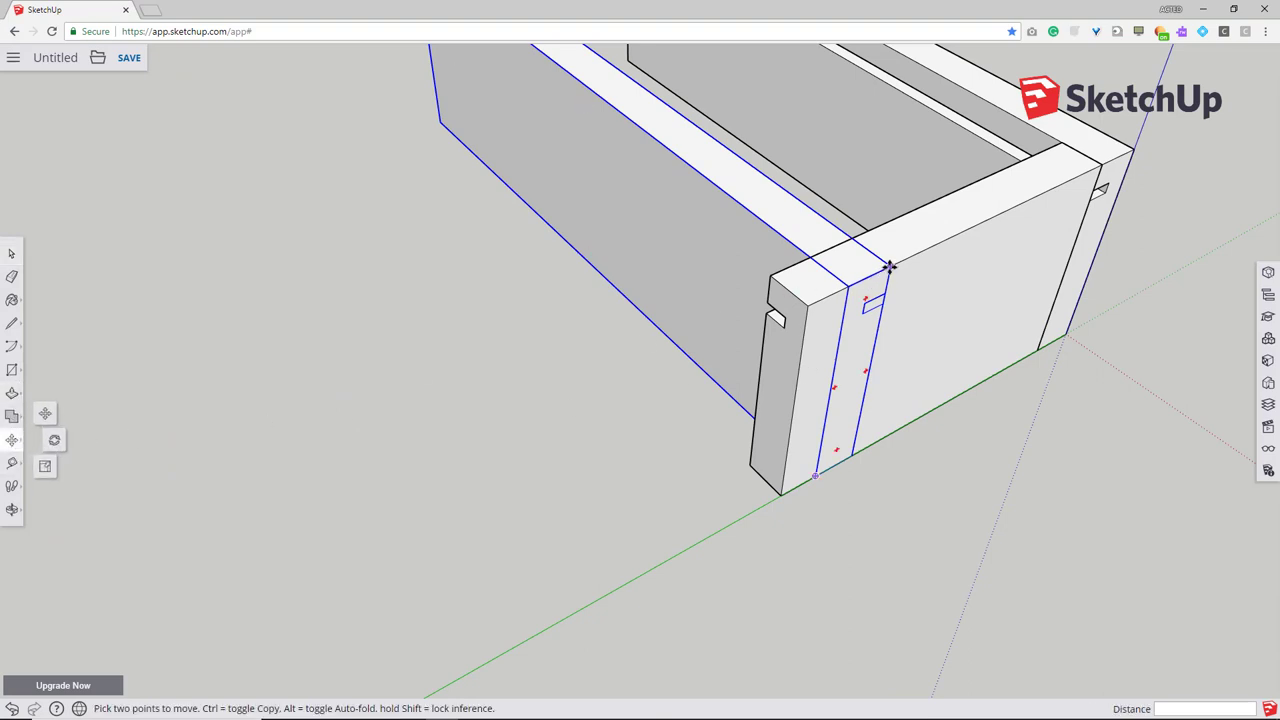
pyautogui.moveTo(884, 273)
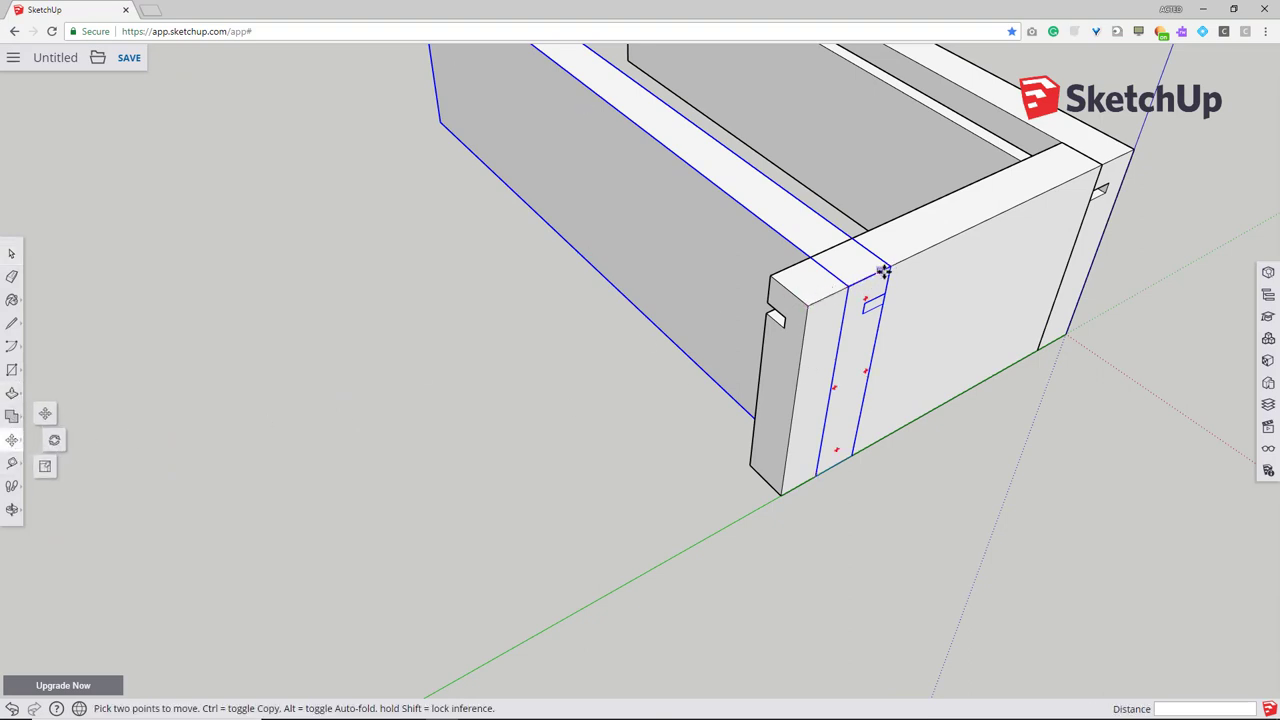
# - Move the end board to the side boards' ends and orbit to check the fit
pyautogui.moveTo(885, 272); pyautogui.dragTo(835, 295)
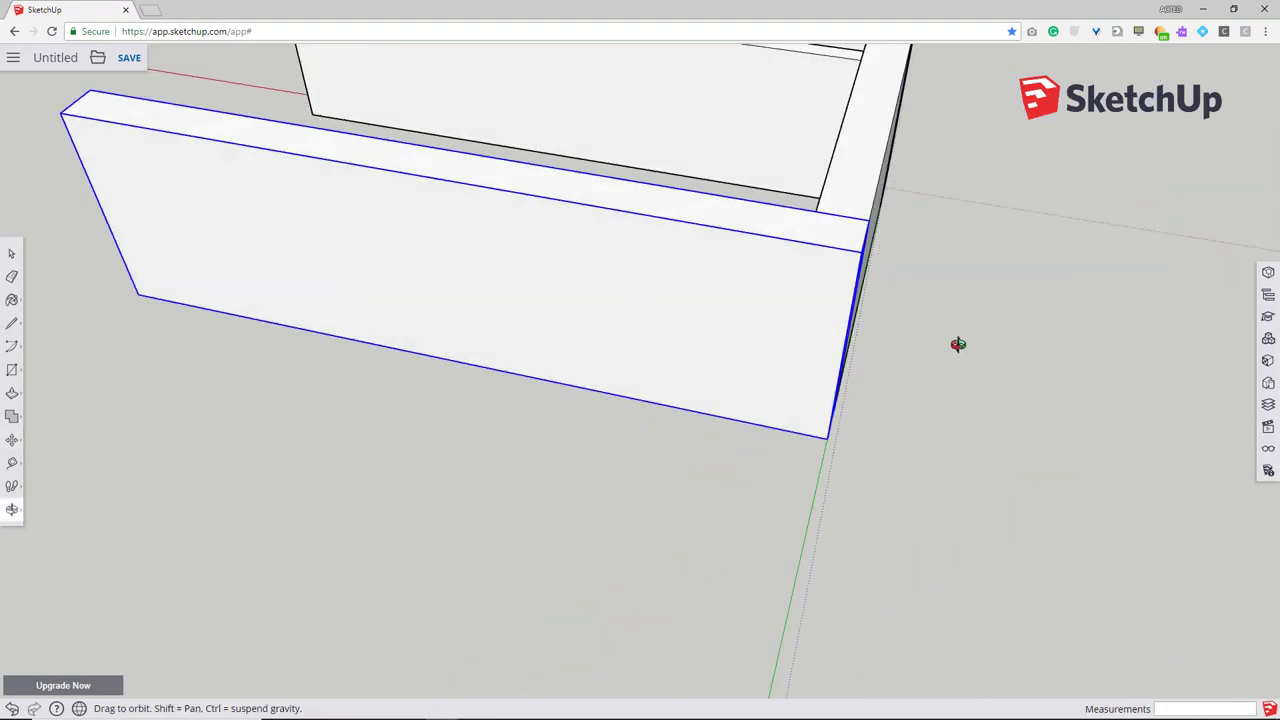
pyautogui.moveTo(958, 344); pyautogui.dragTo(866, 305)
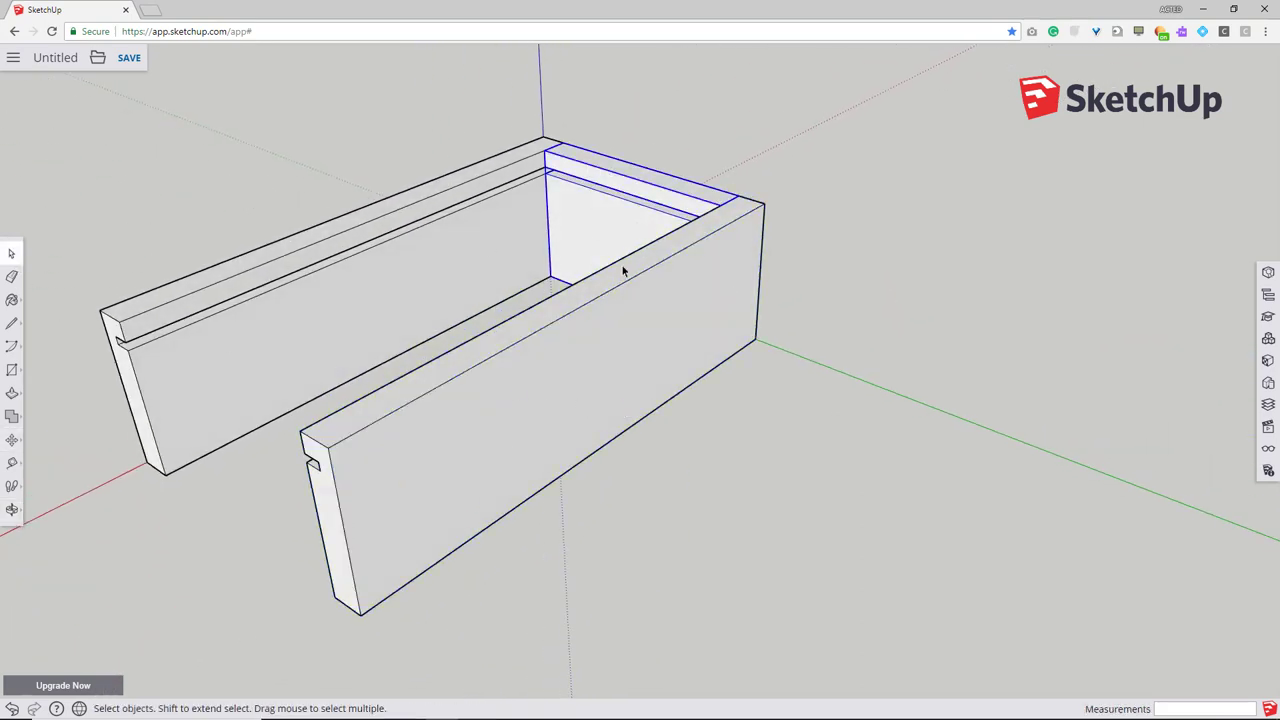
pyautogui.click(10, 441)
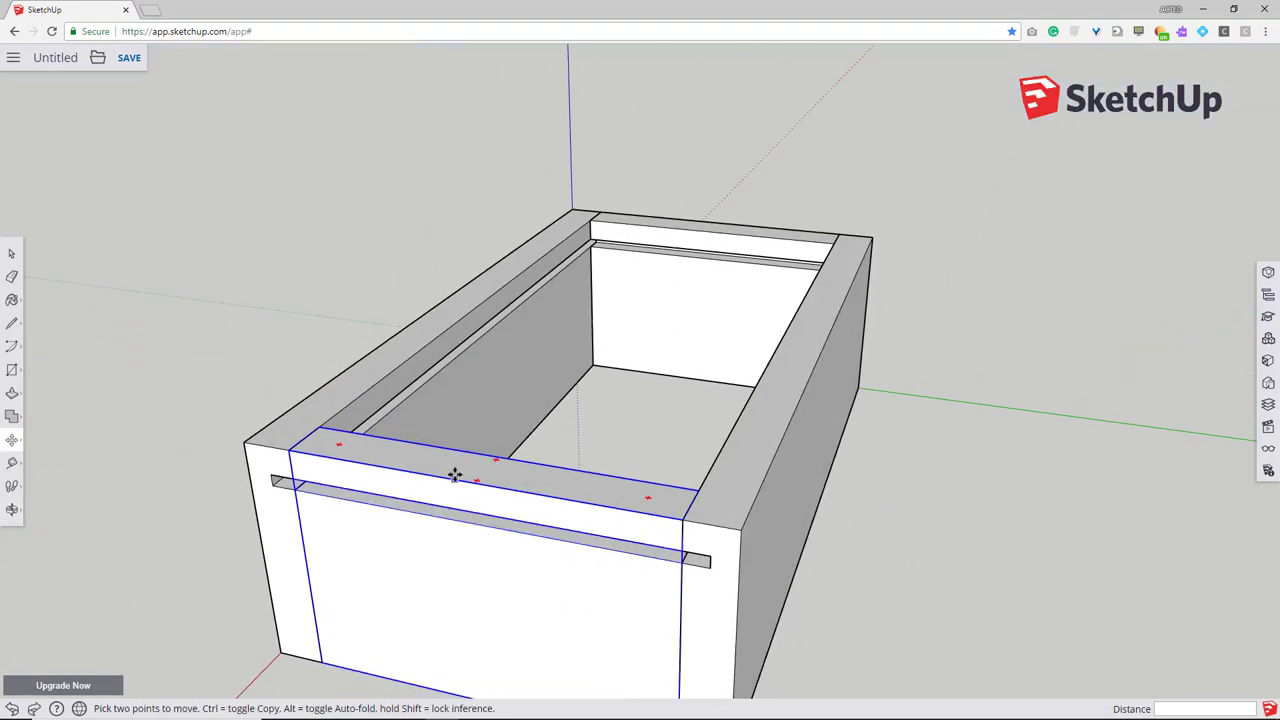
pyautogui.rightClick(457, 476)
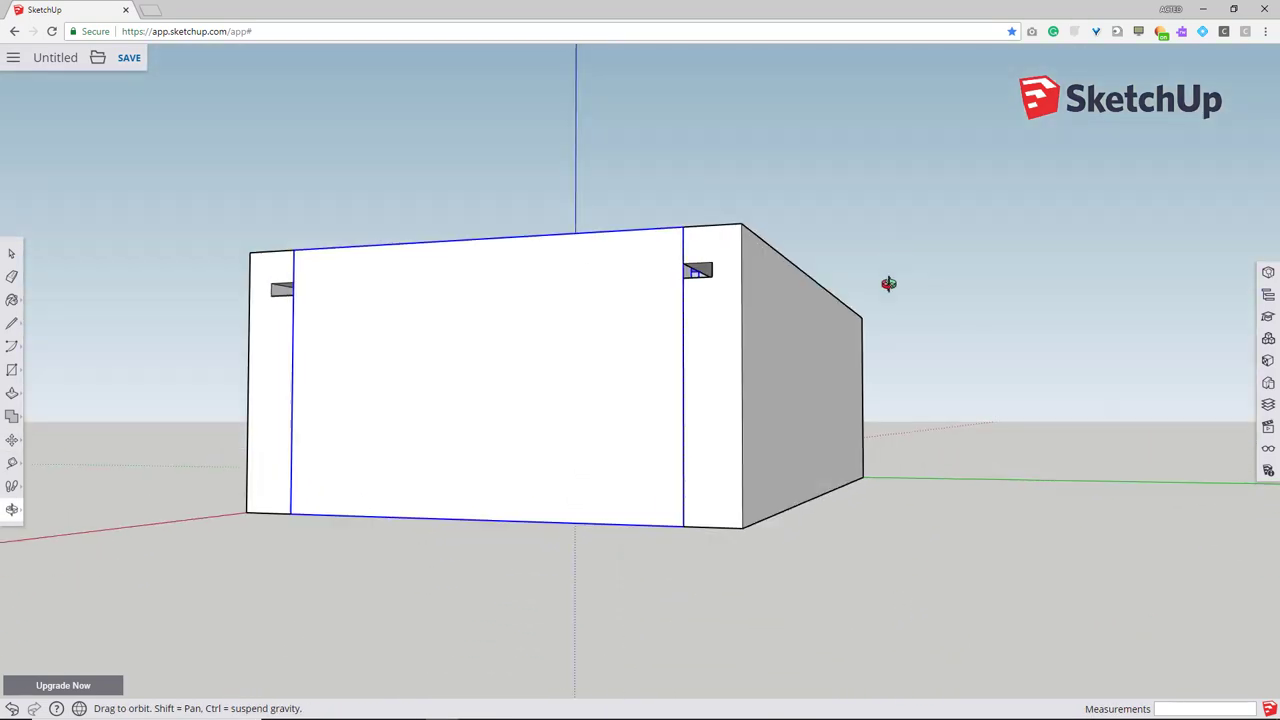
pyautogui.moveTo(888, 284); pyautogui.dragTo(389, 411)
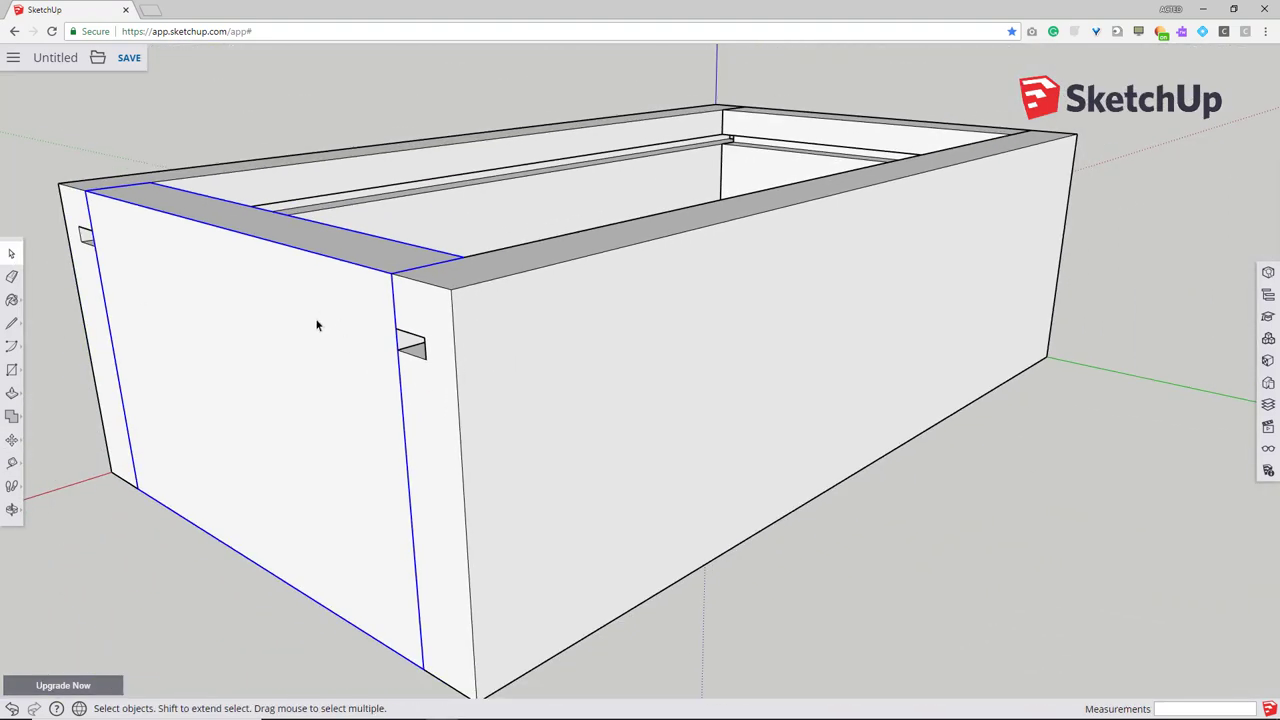
# - Make the end panel unique and orbit to view its top edge
pyautogui.rightClick(318, 325)
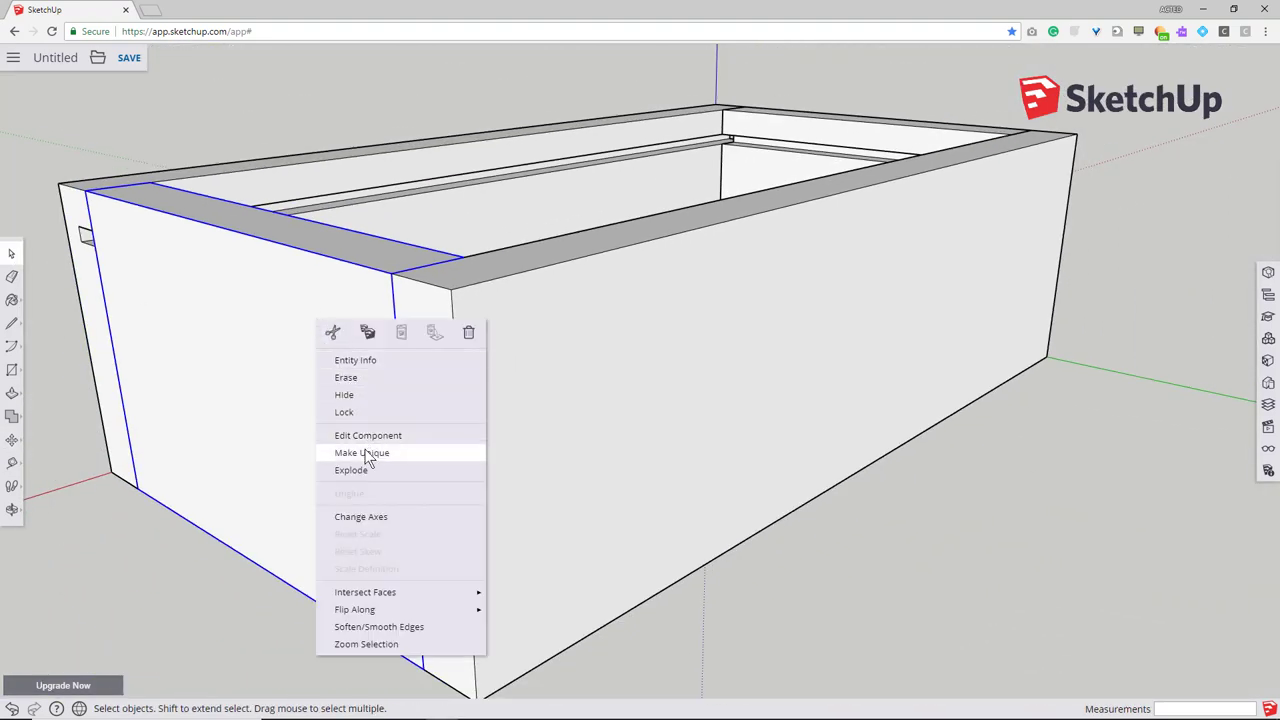
pyautogui.click(362, 452)
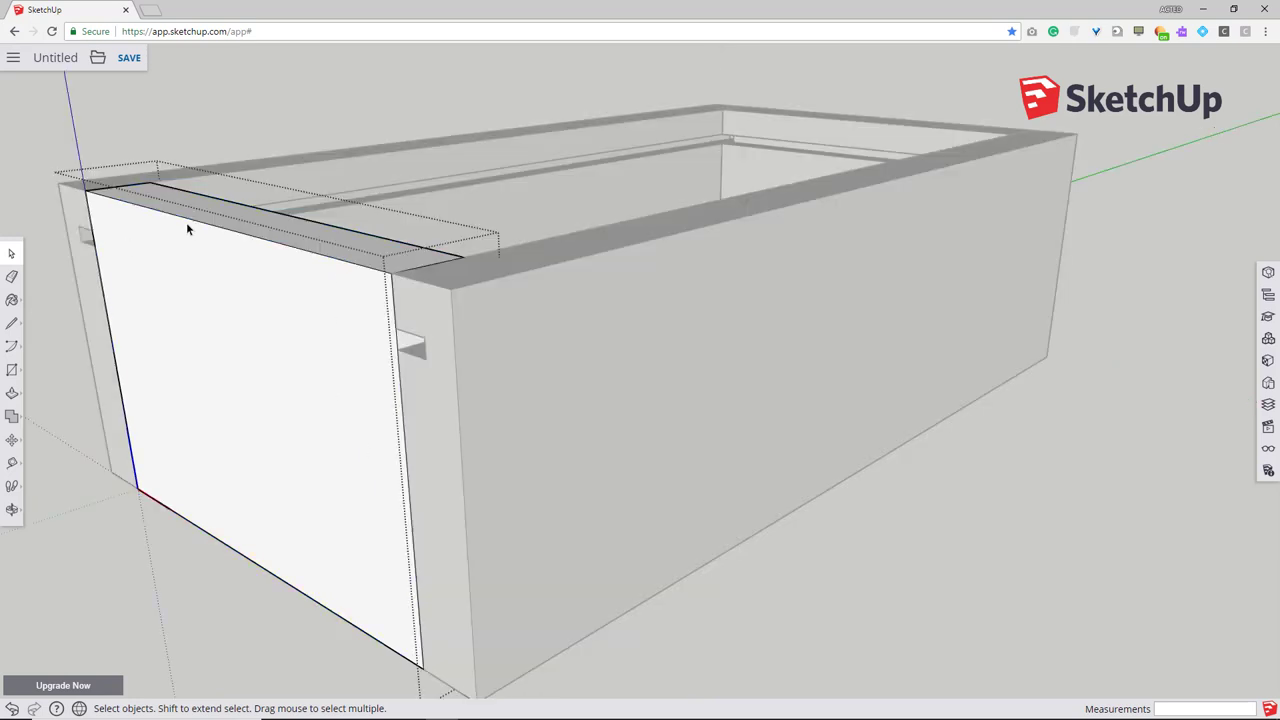
pyautogui.moveTo(285, 338)
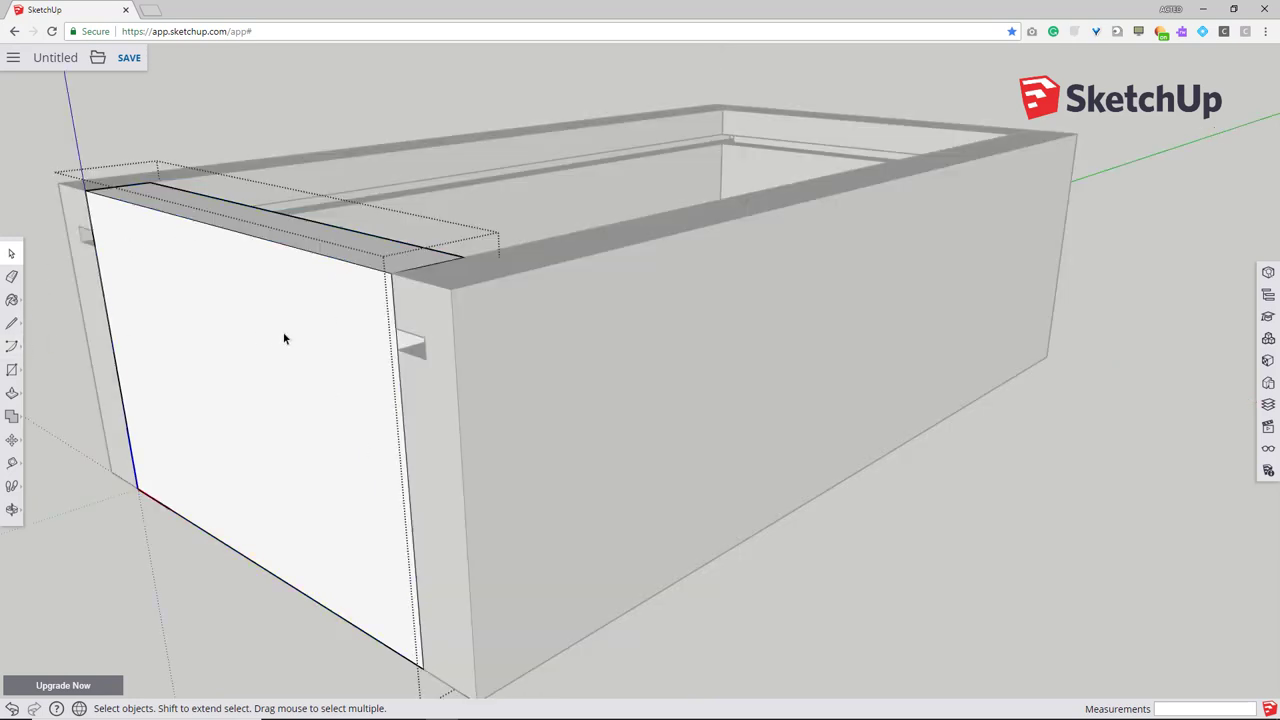
pyautogui.moveTo(240, 322)
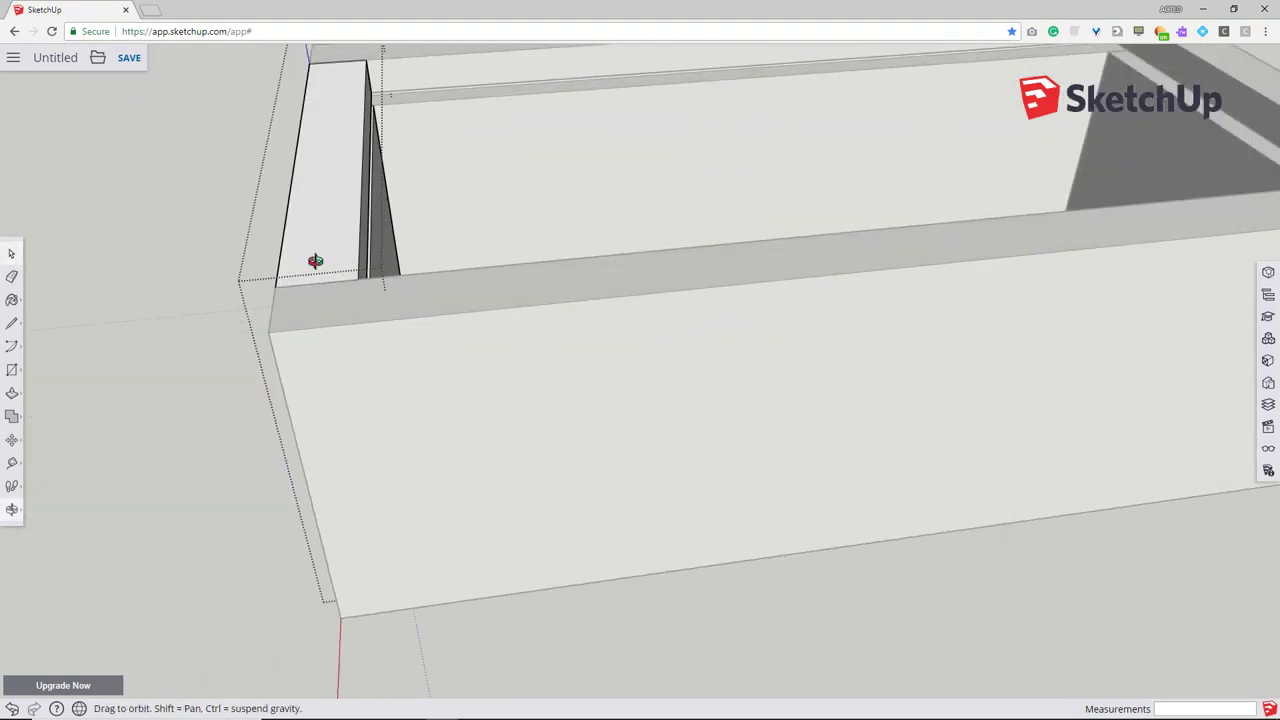
pyautogui.moveTo(315, 260); pyautogui.dragTo(510, 135)
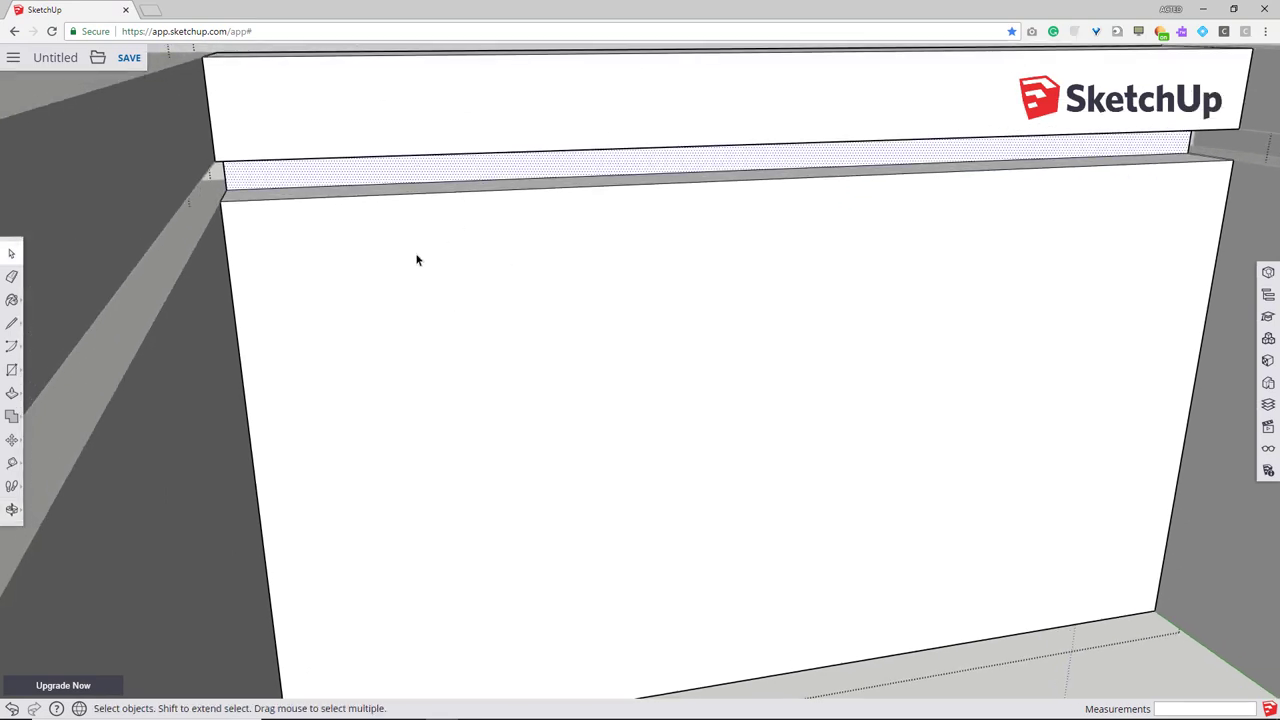
pyautogui.moveTo(11, 347)
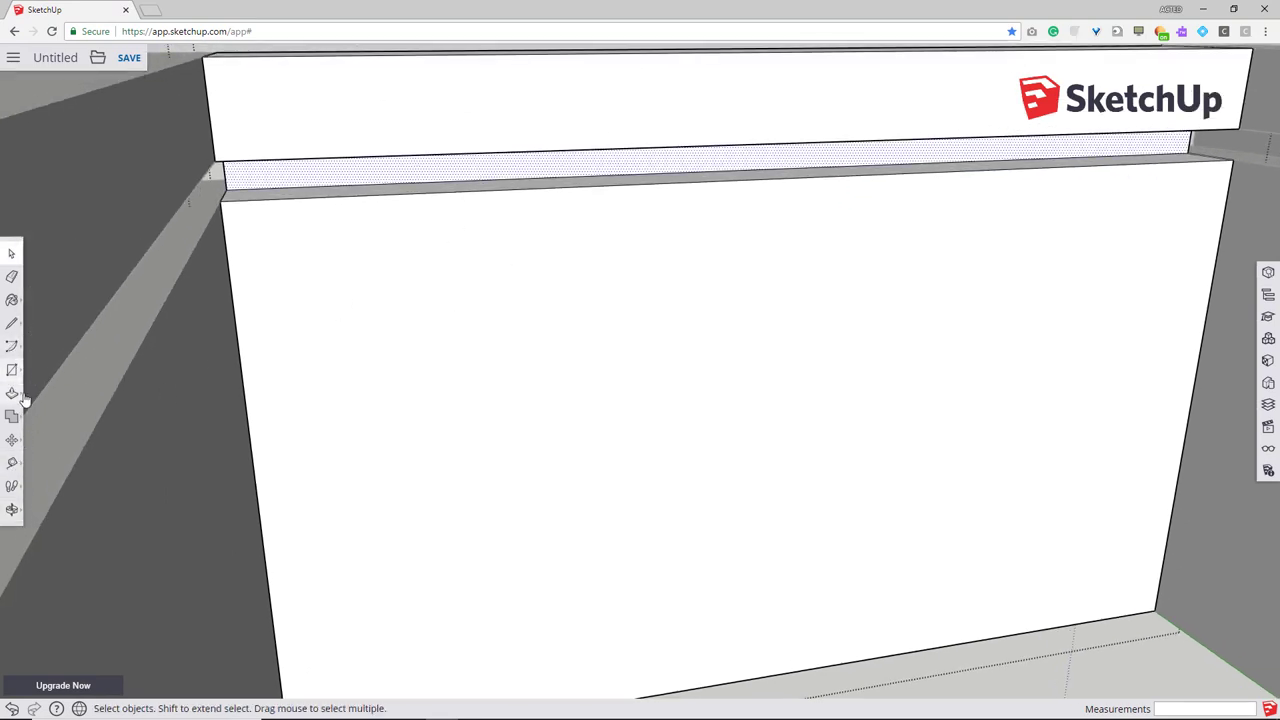
# - Push/Pull the end panel's top, front and strip faces to reshape it
pyautogui.click(11, 390)
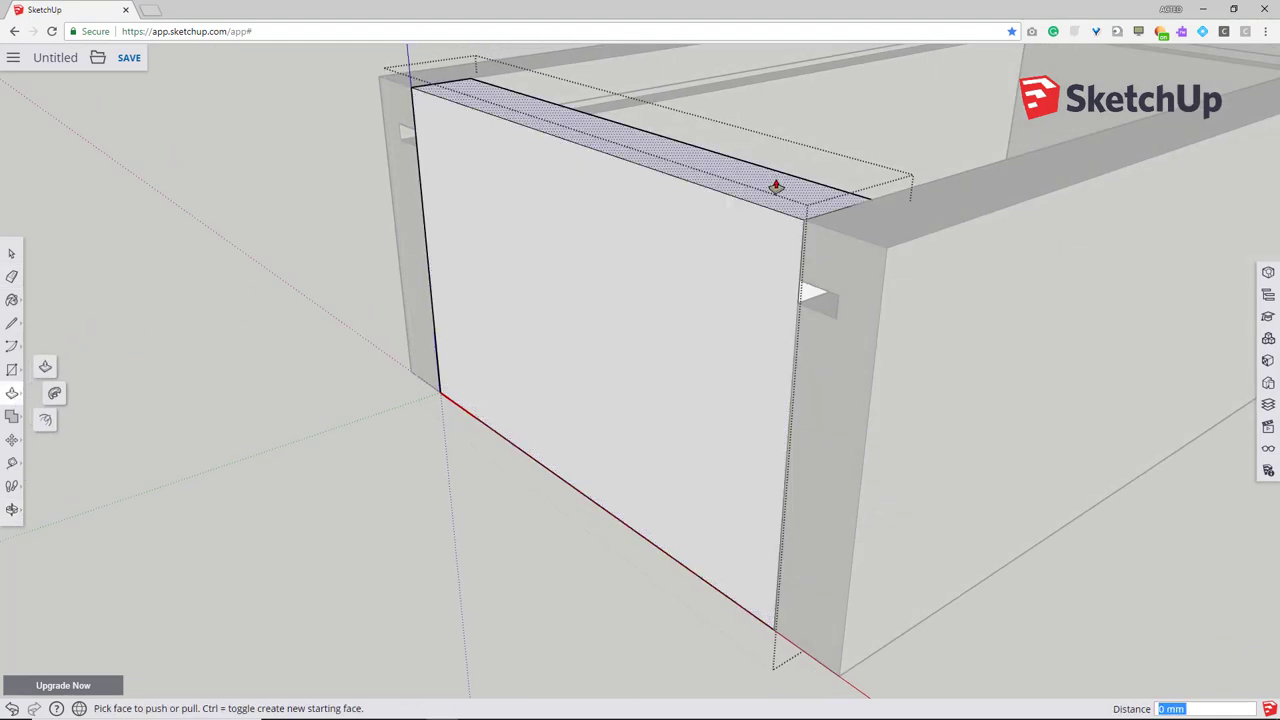
pyautogui.moveTo(775, 187); pyautogui.dragTo(820, 307)
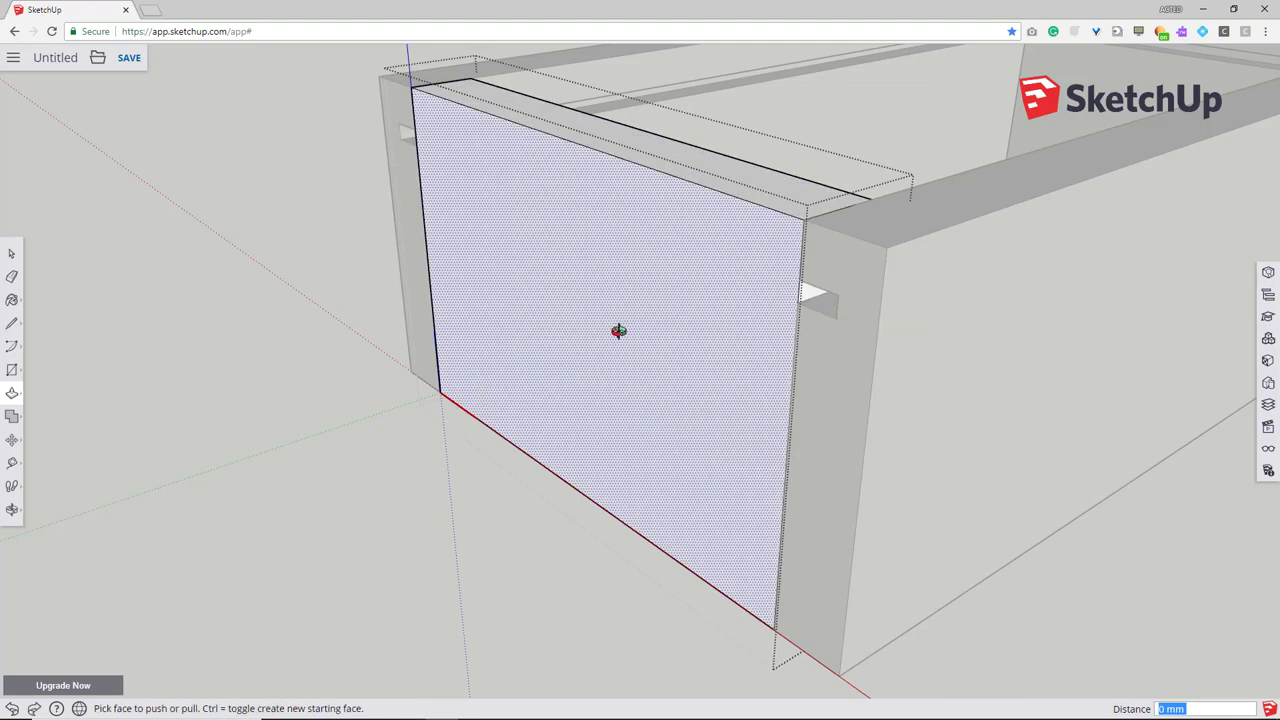
pyautogui.moveTo(620, 330); pyautogui.dragTo(690, 290)
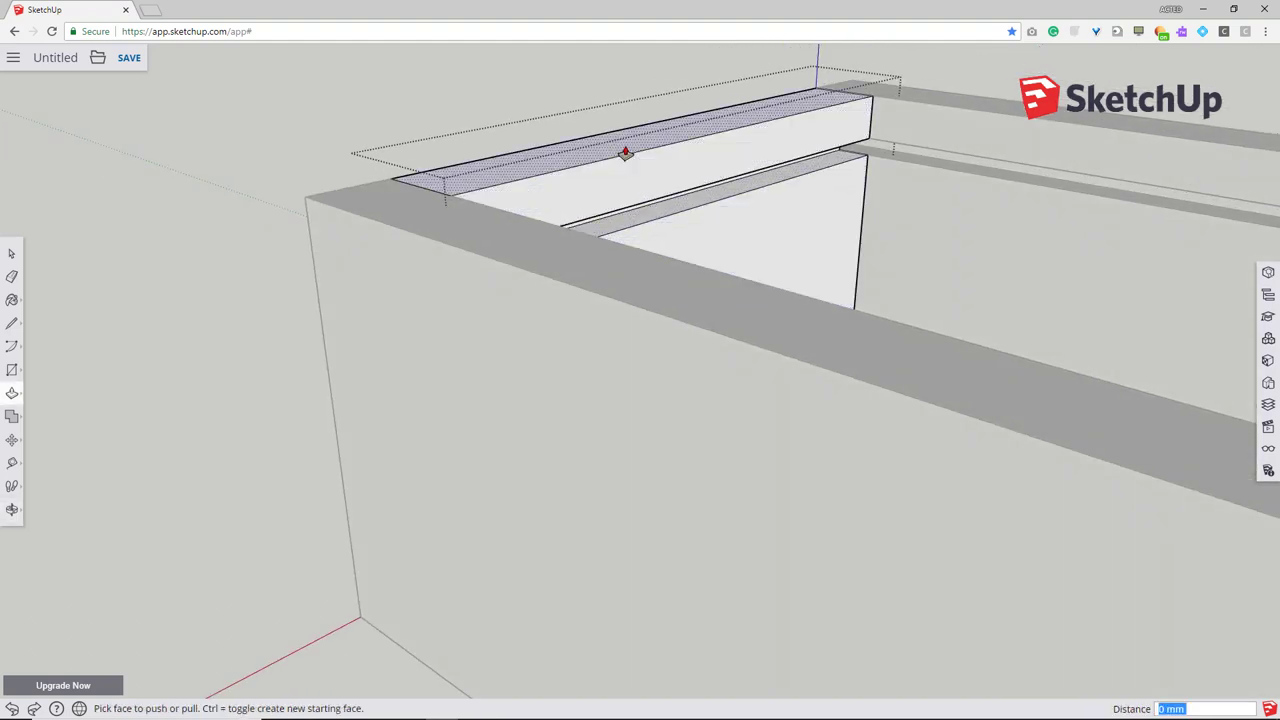
pyautogui.moveTo(625, 152); pyautogui.dragTo(668, 210)
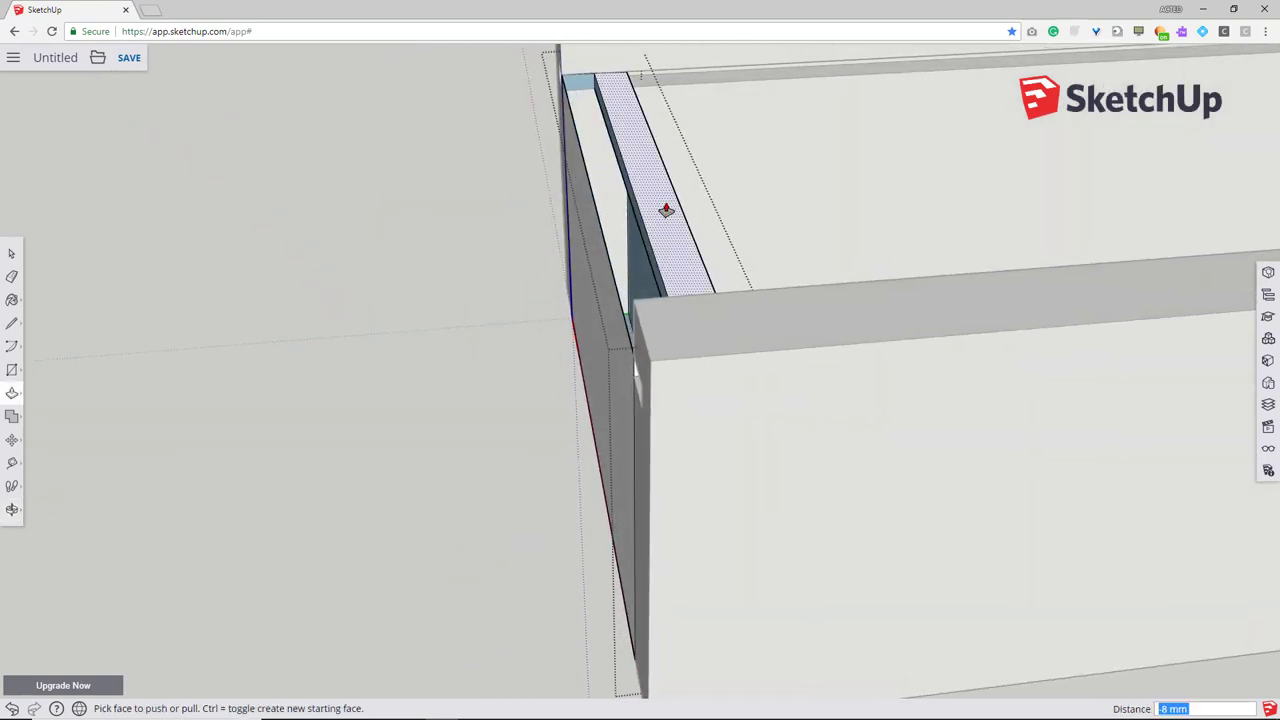
pyautogui.moveTo(665, 218)
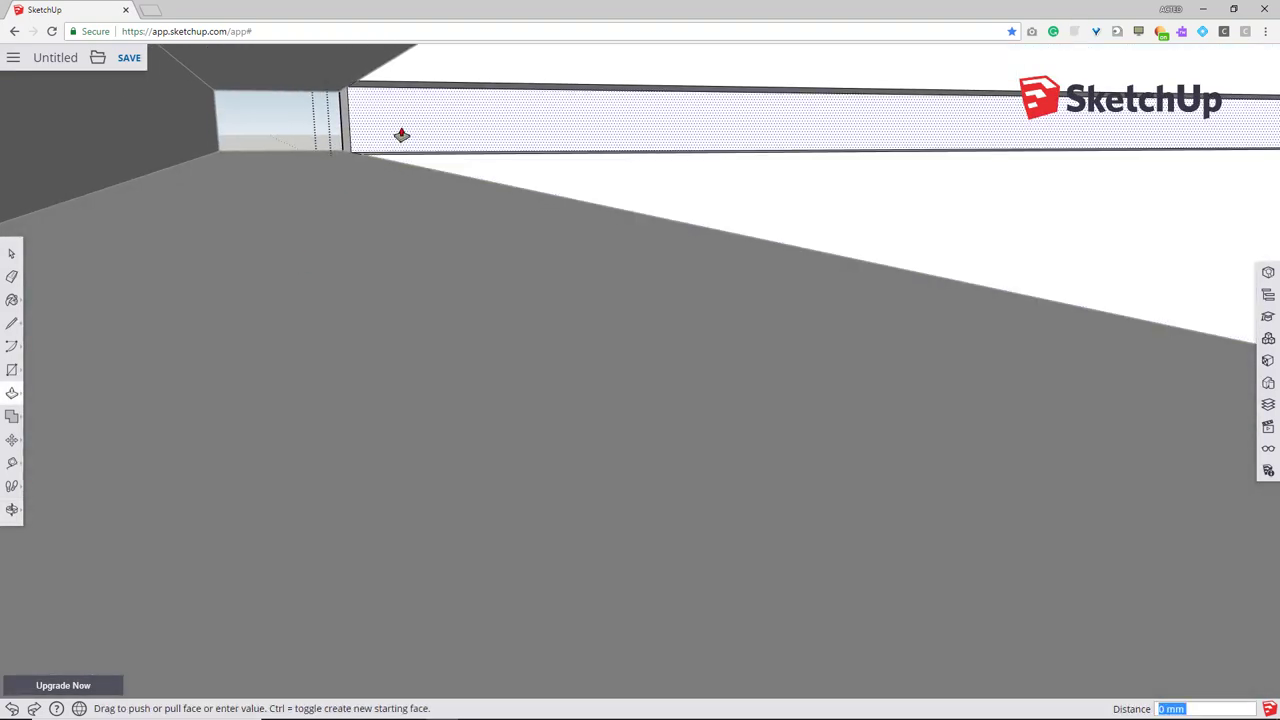
pyautogui.moveTo(401, 135); pyautogui.dragTo(568, 147)
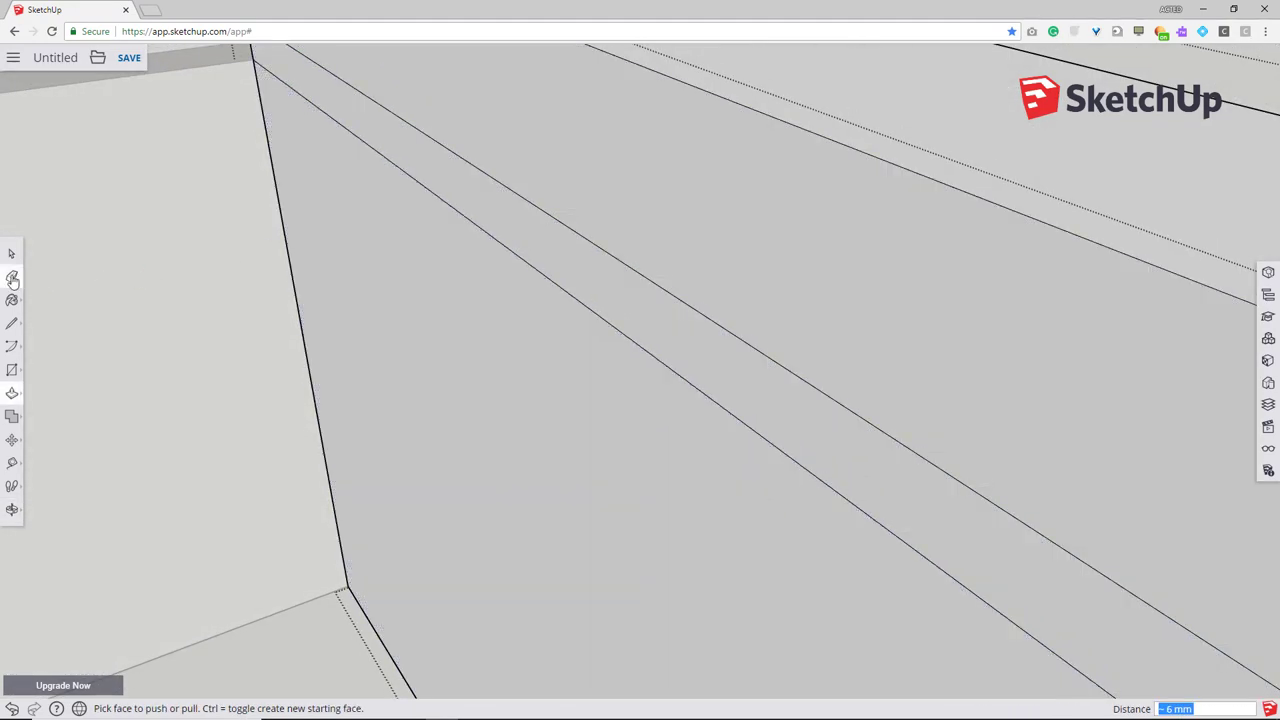
# - Orbit to the panel's top edge and push its top face down
pyautogui.click(12, 279)
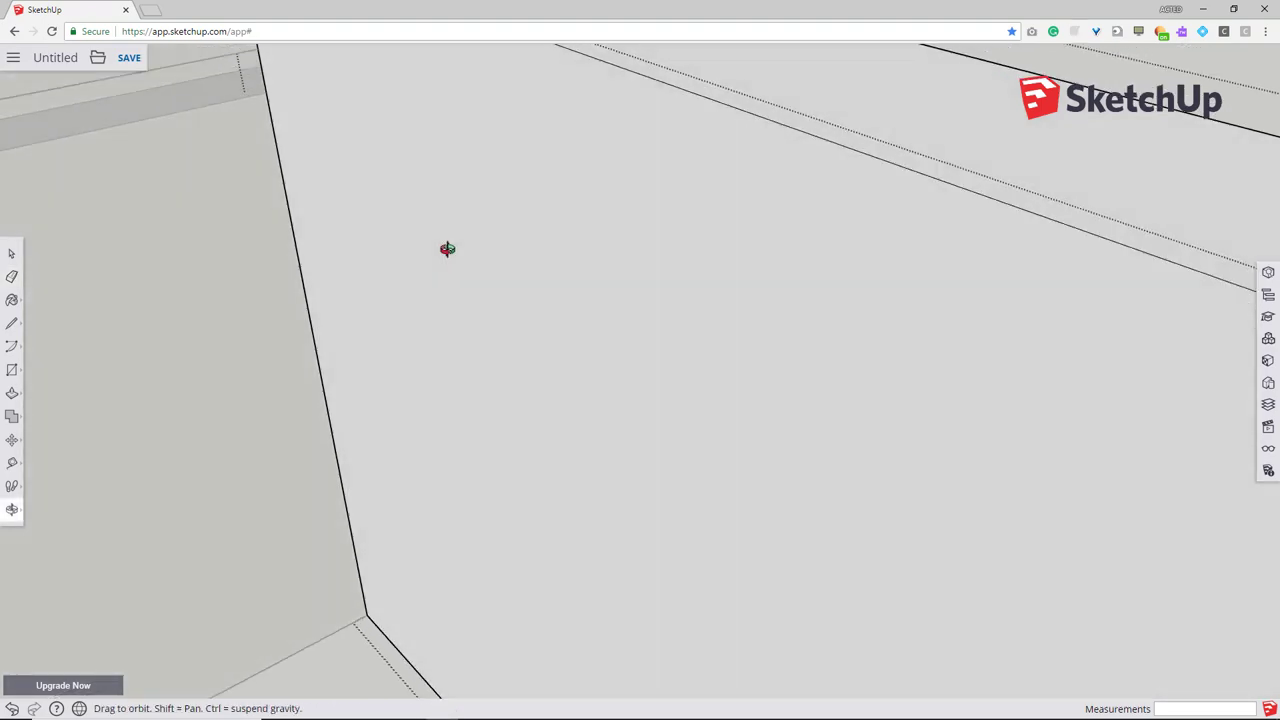
pyautogui.moveTo(447, 249); pyautogui.dragTo(597, 316)
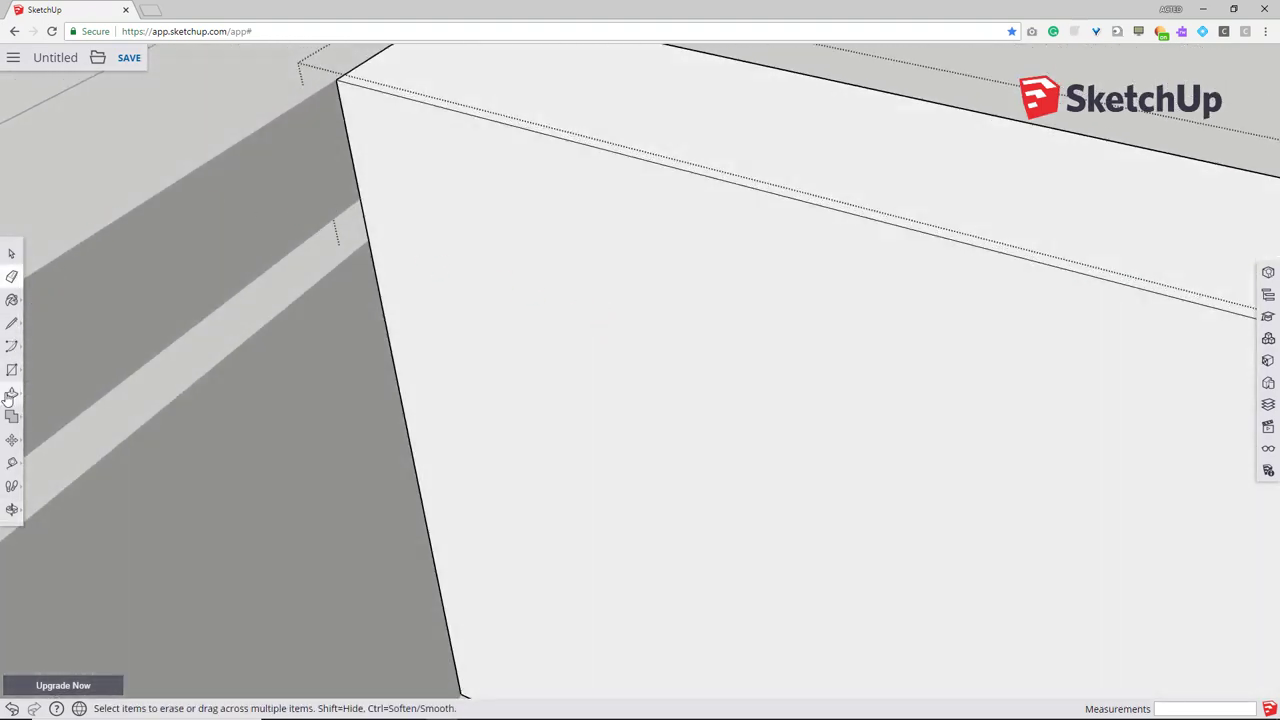
pyautogui.click(13, 393)
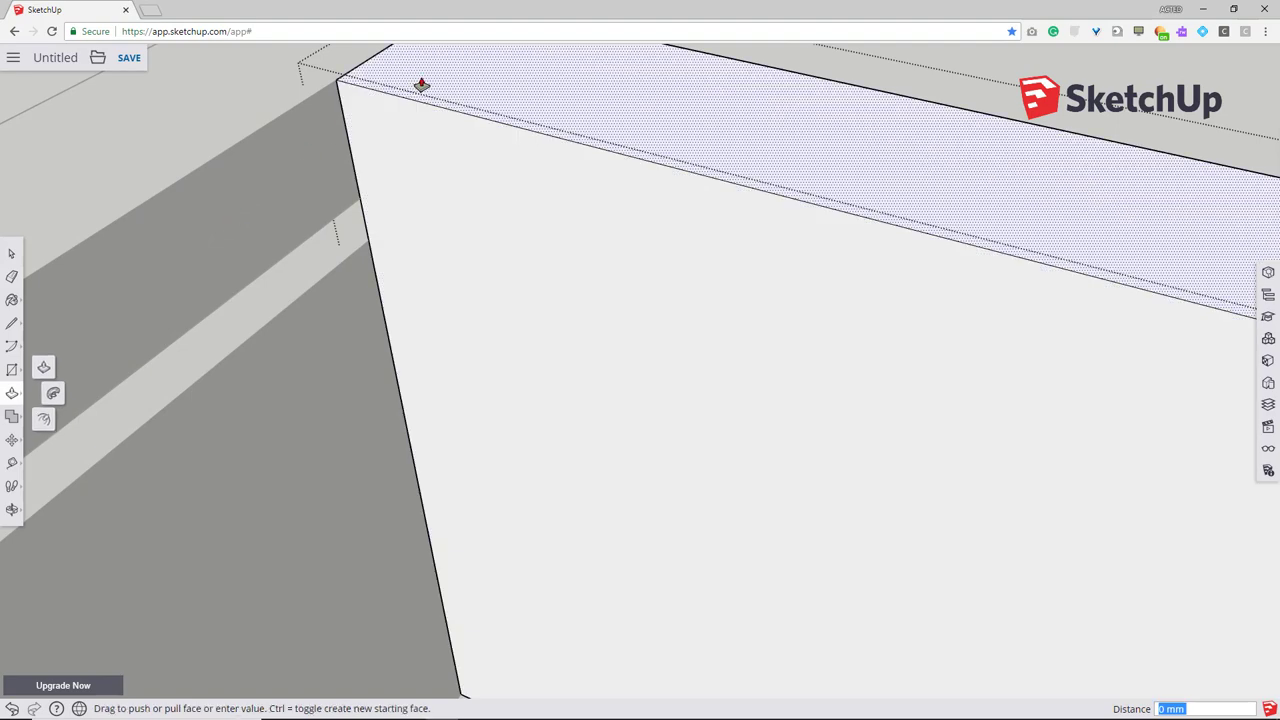
pyautogui.moveTo(420, 84); pyautogui.dragTo(318, 268)
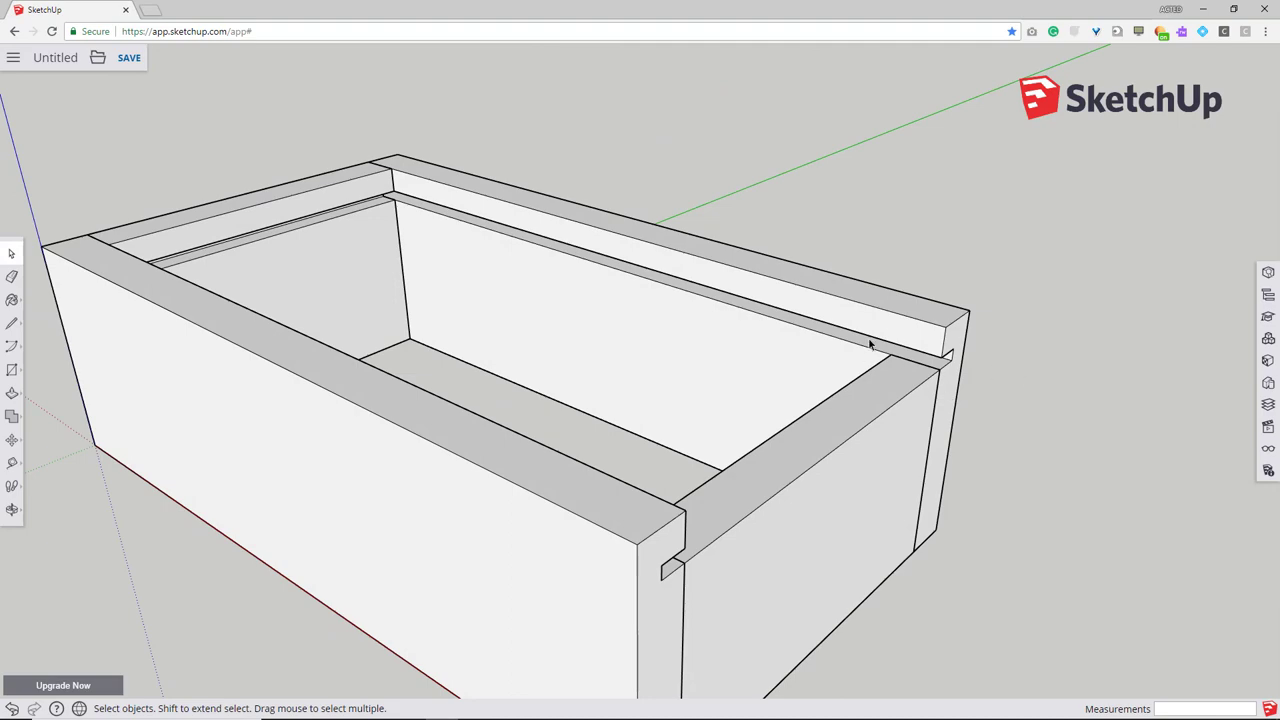
# - Orbit around the modified box to a corner view and select the lowered end panel
pyautogui.moveTo(860, 350); pyautogui.dragTo(592, 356)
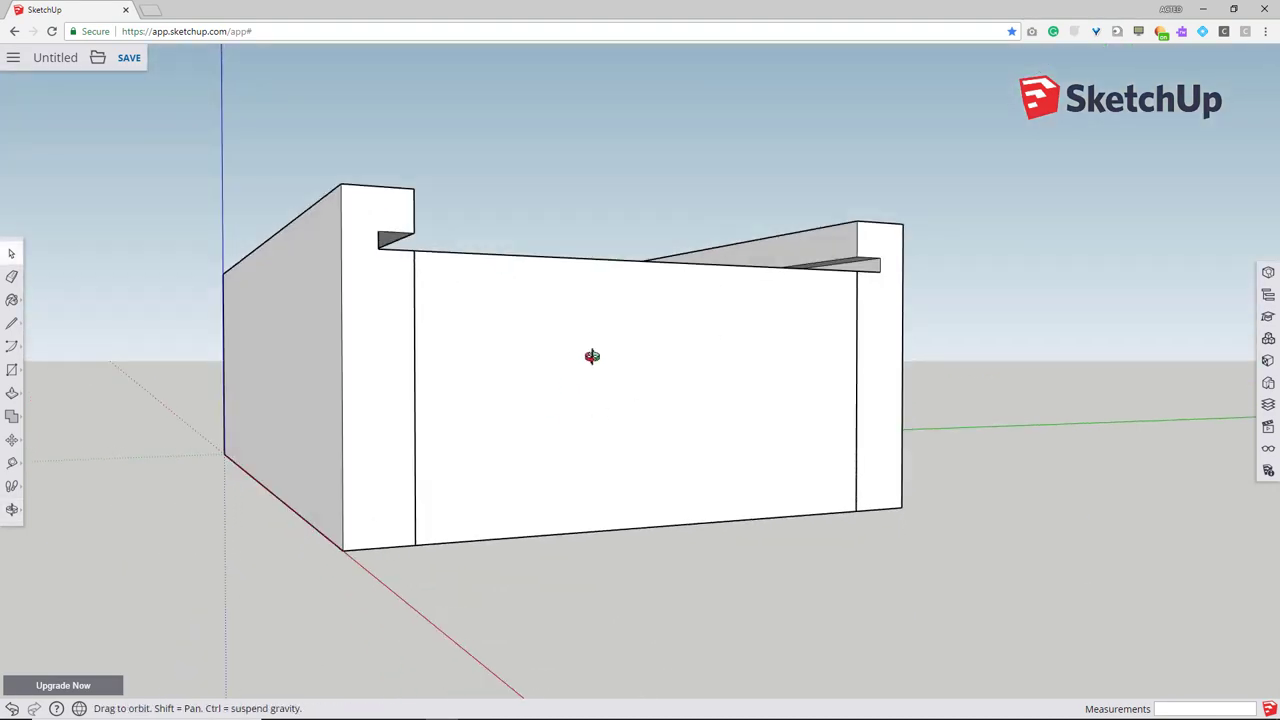
pyautogui.moveTo(592, 356); pyautogui.dragTo(497, 467)
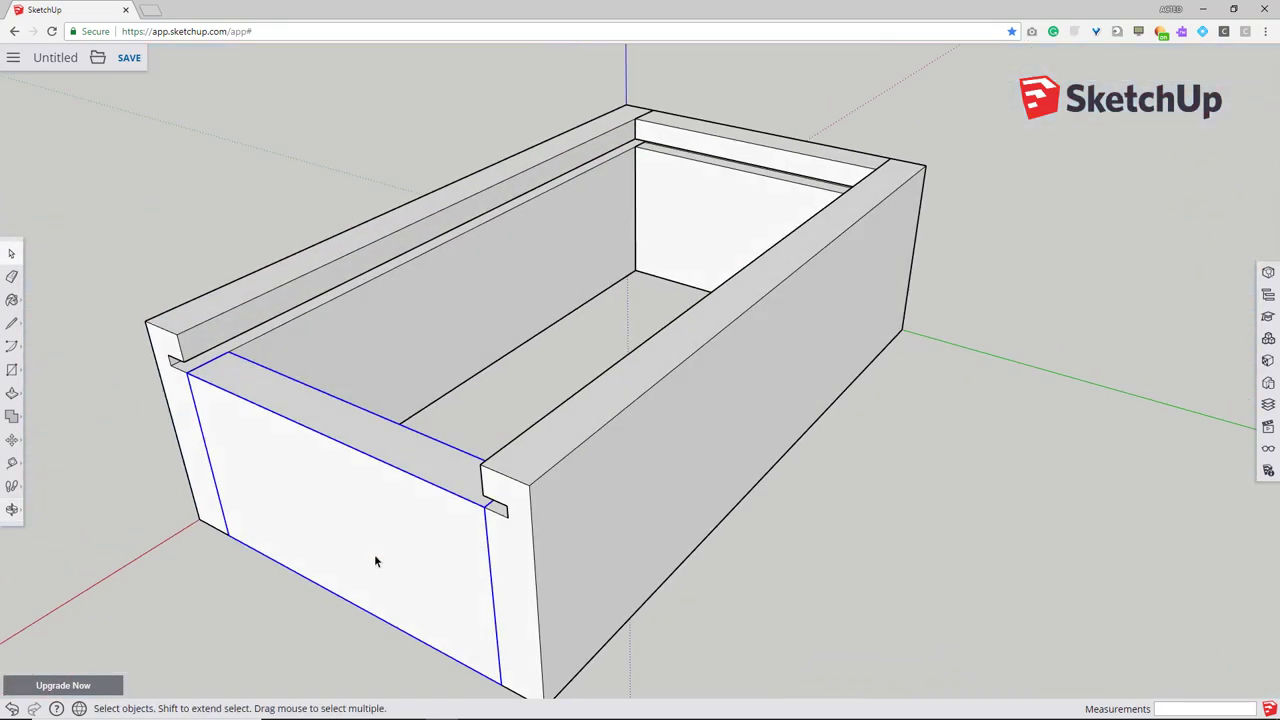
pyautogui.click(762, 347)
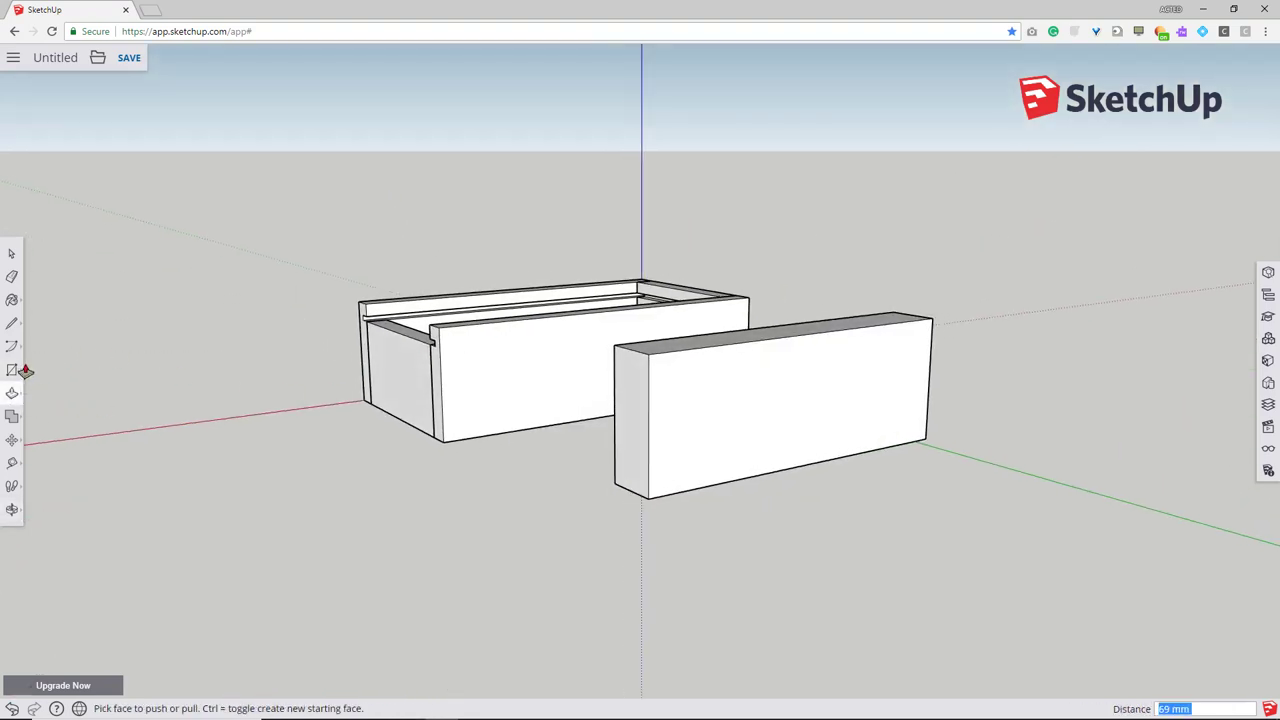
# - Draw a rectangle on the block, group the copied shell, and move it onto the box
pyautogui.click(11, 369)
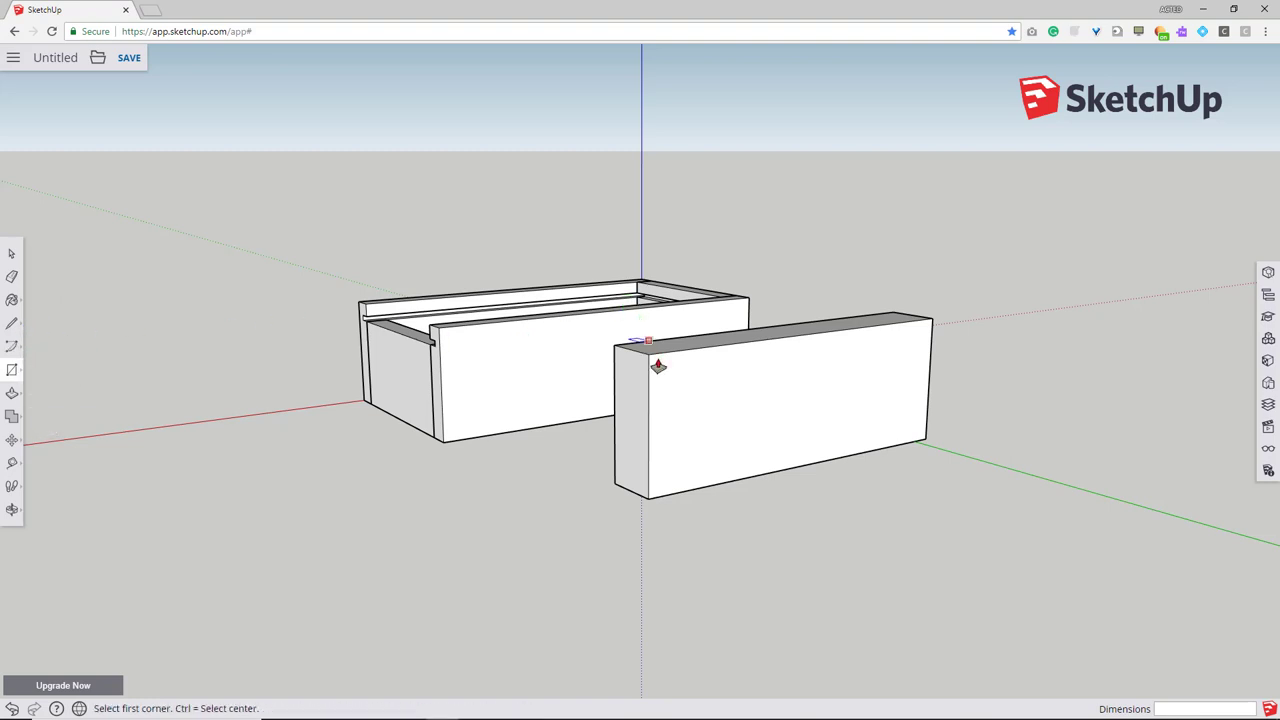
pyautogui.click(645, 357)
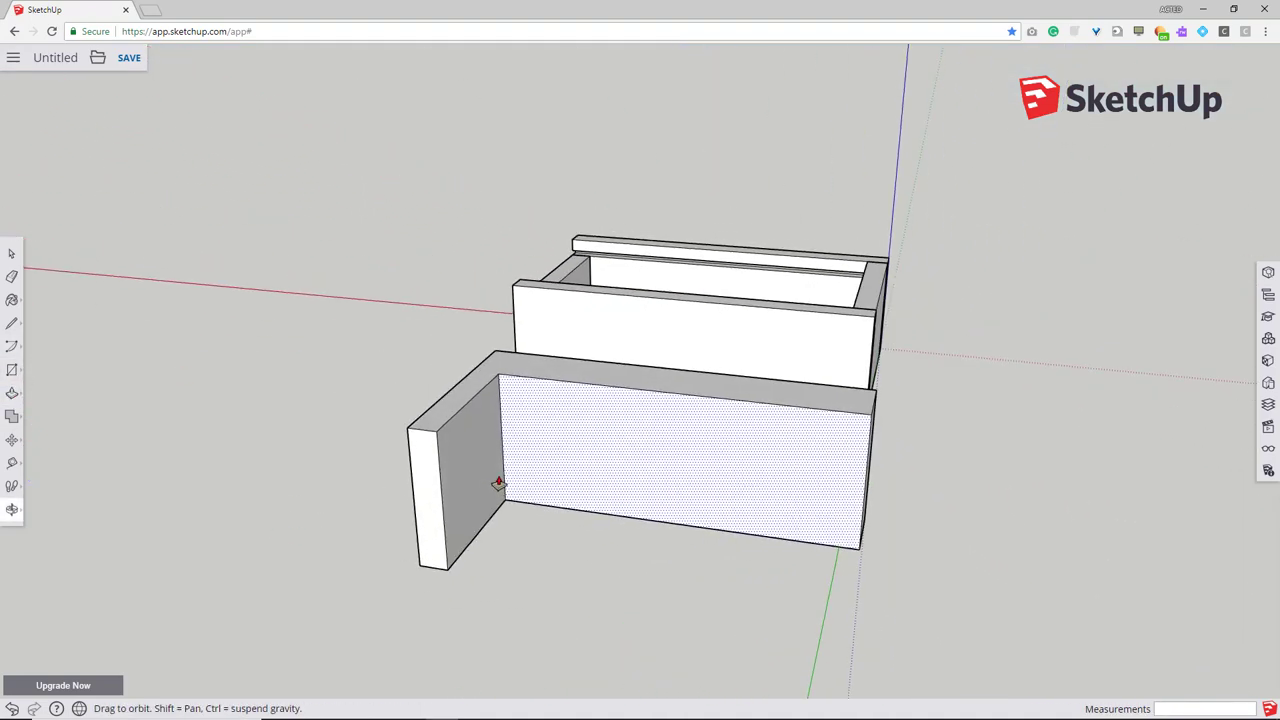
pyautogui.moveTo(500, 485); pyautogui.dragTo(923, 485)
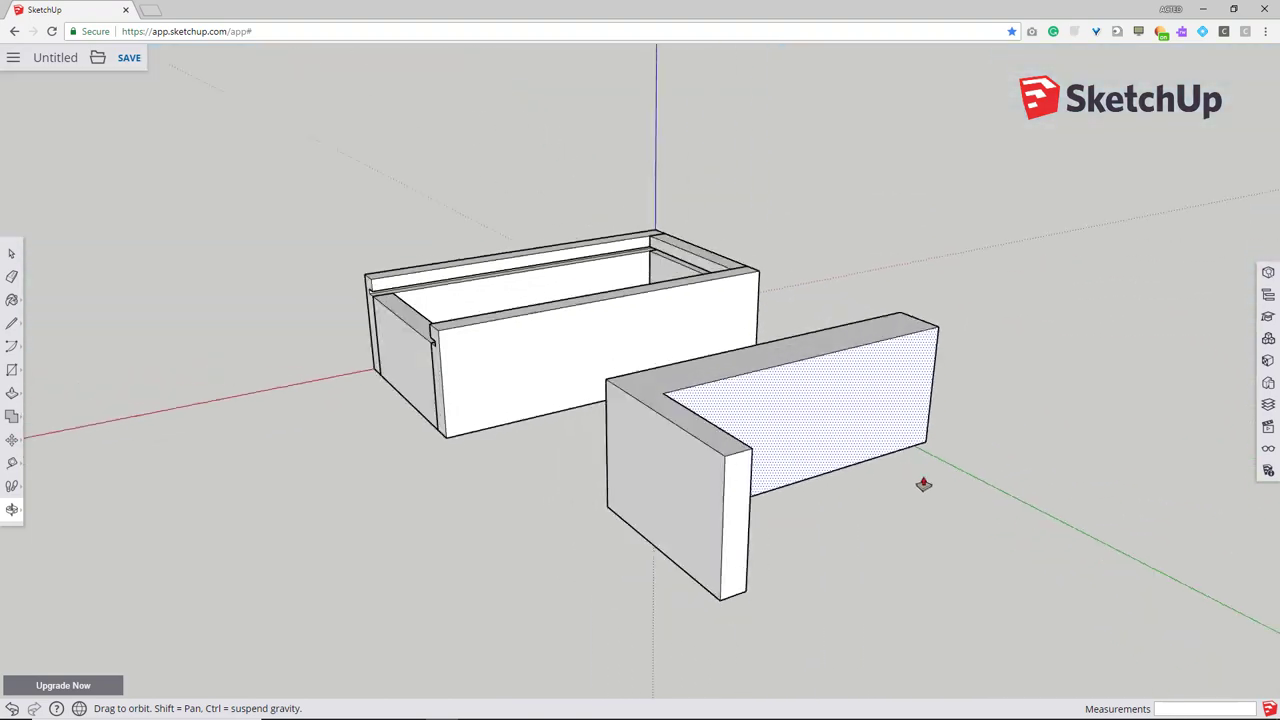
pyautogui.moveTo(920, 485); pyautogui.dragTo(855, 495)
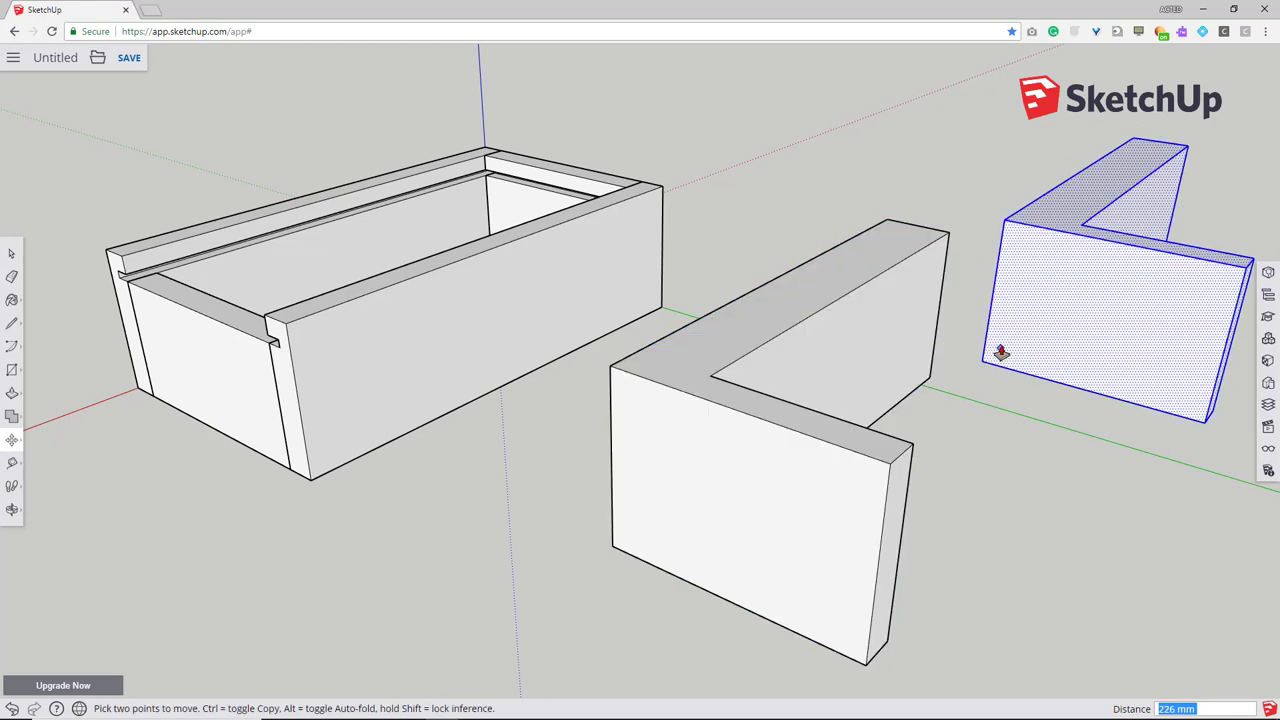
pyautogui.rightClick(1002, 351)
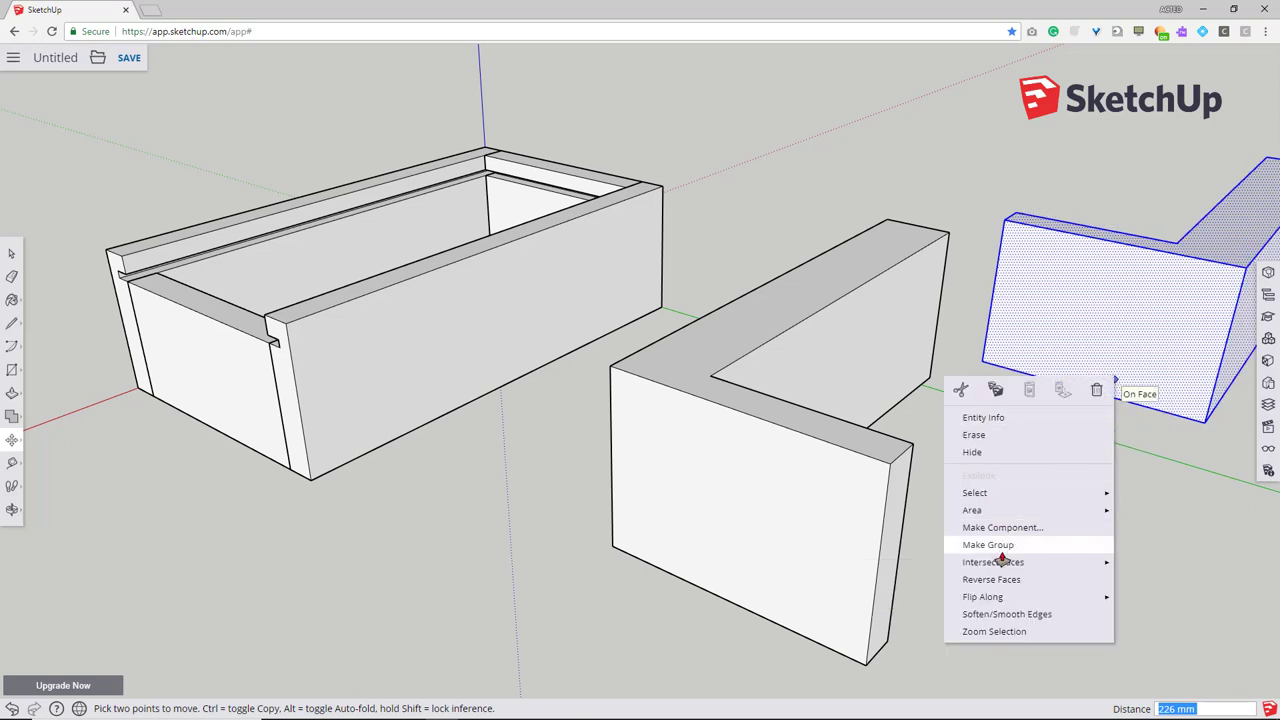
pyautogui.moveTo(982, 596)
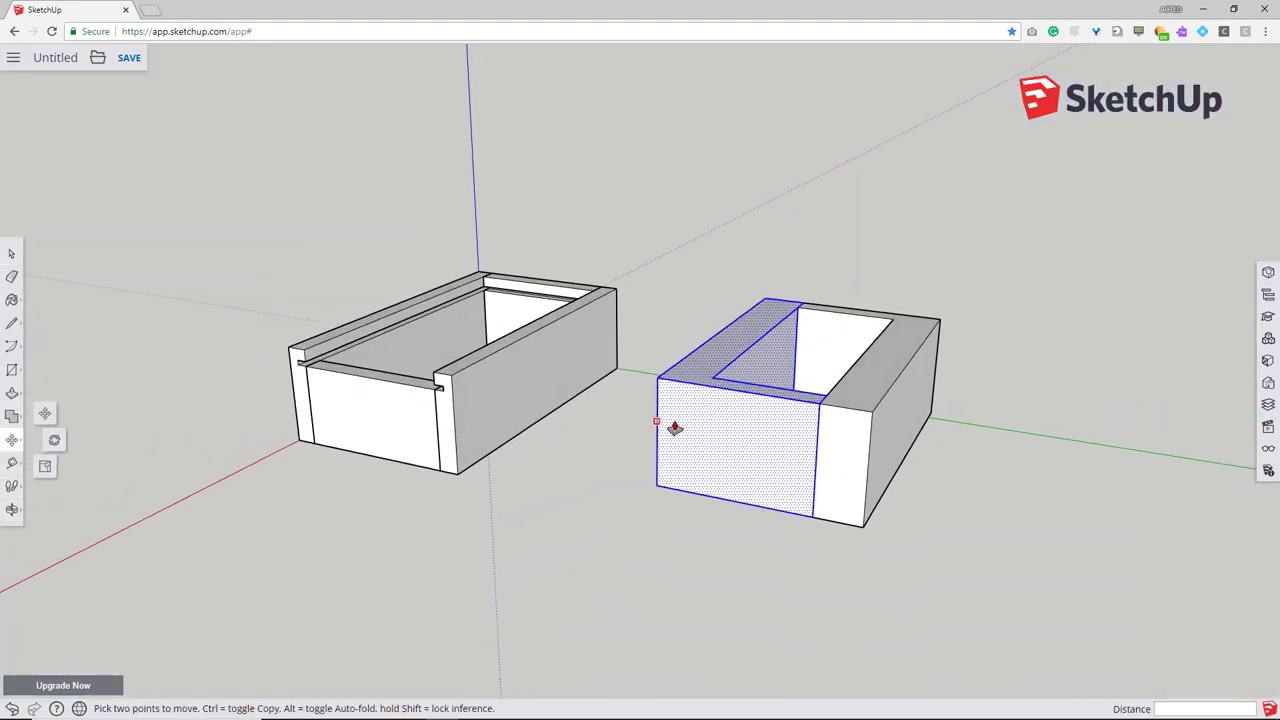
pyautogui.moveTo(675, 430); pyautogui.dragTo(877, 432)
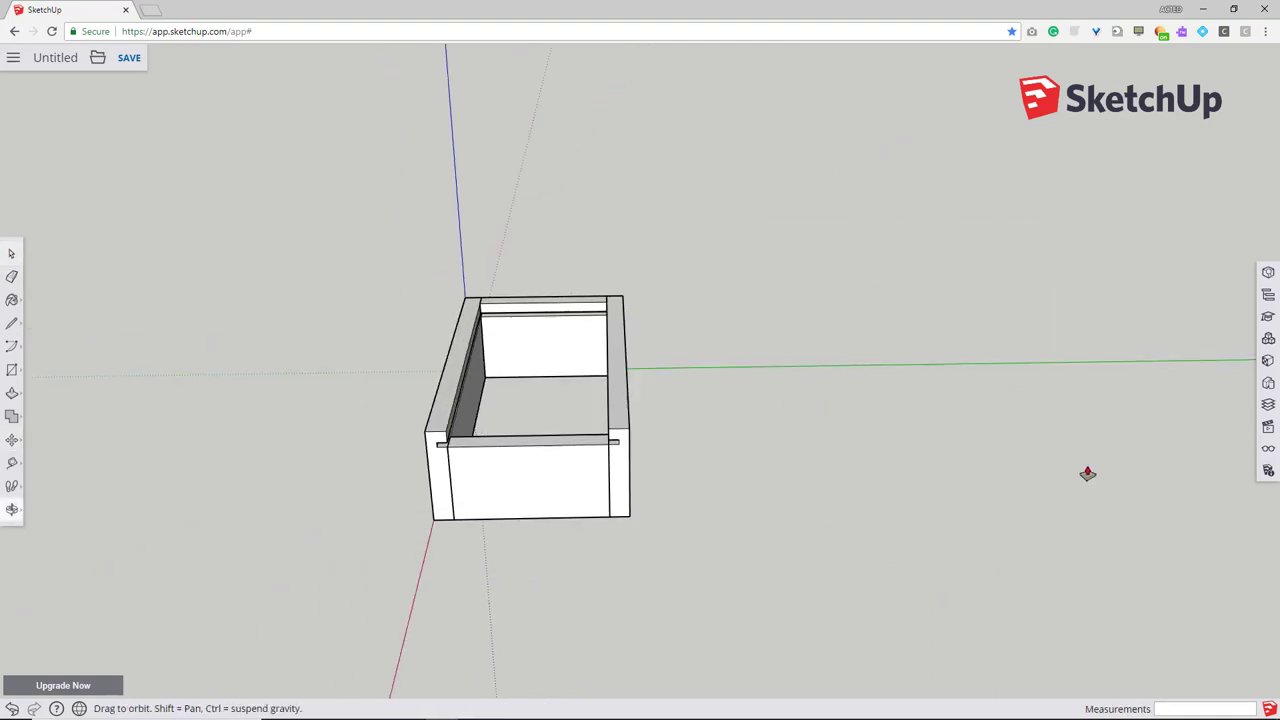
# - Push/Pull the box's underside face out into a 13 mm base slab
pyautogui.moveTo(1088, 473); pyautogui.dragTo(762, 541)
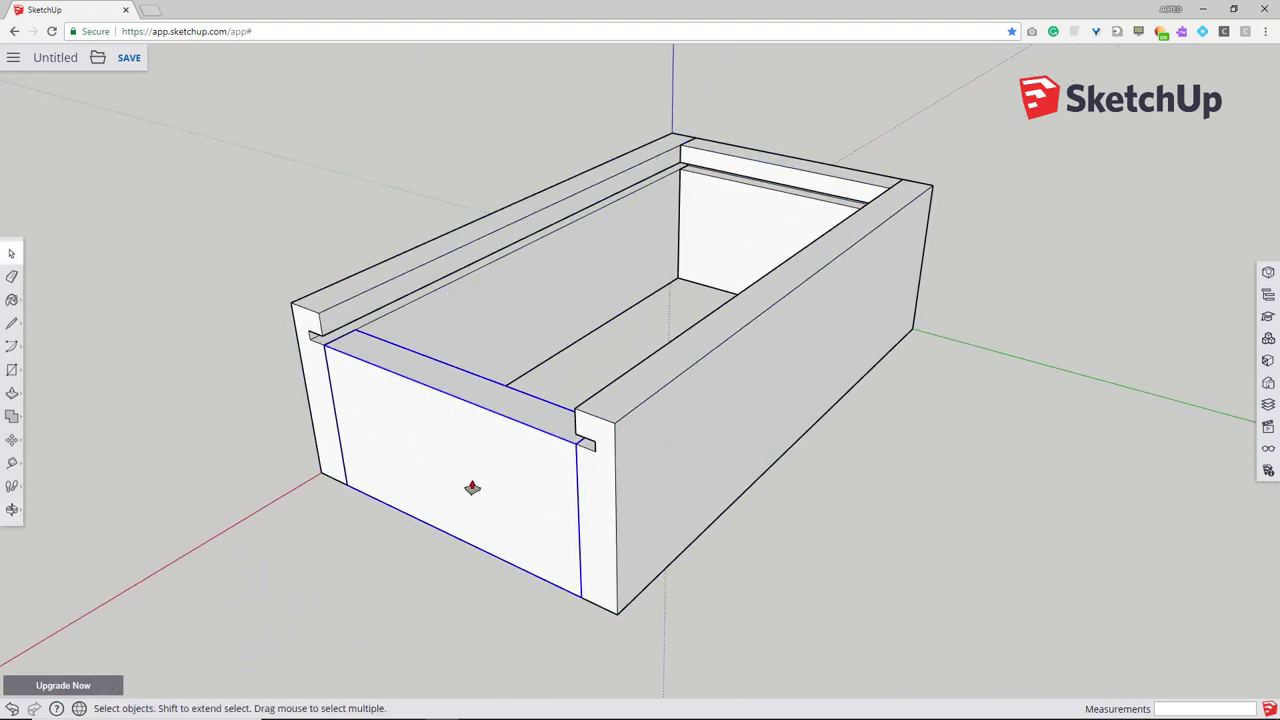
pyautogui.moveTo(472, 446)
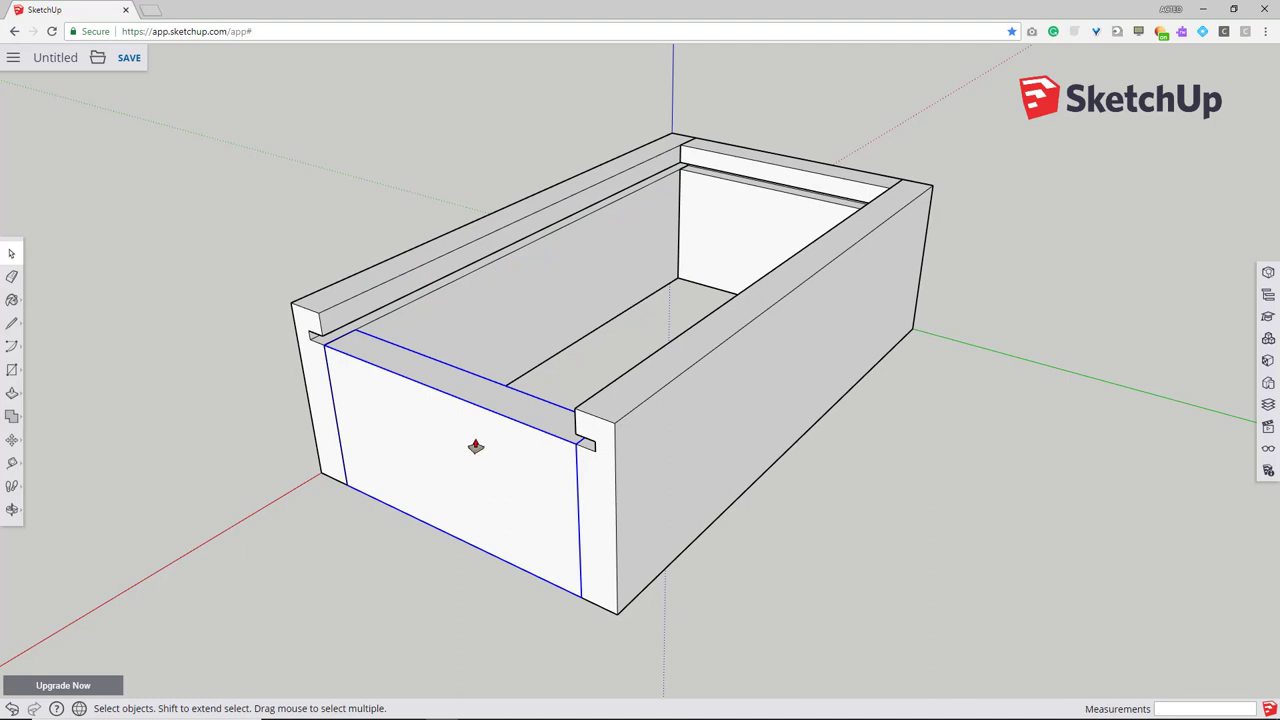
pyautogui.moveTo(615, 411)
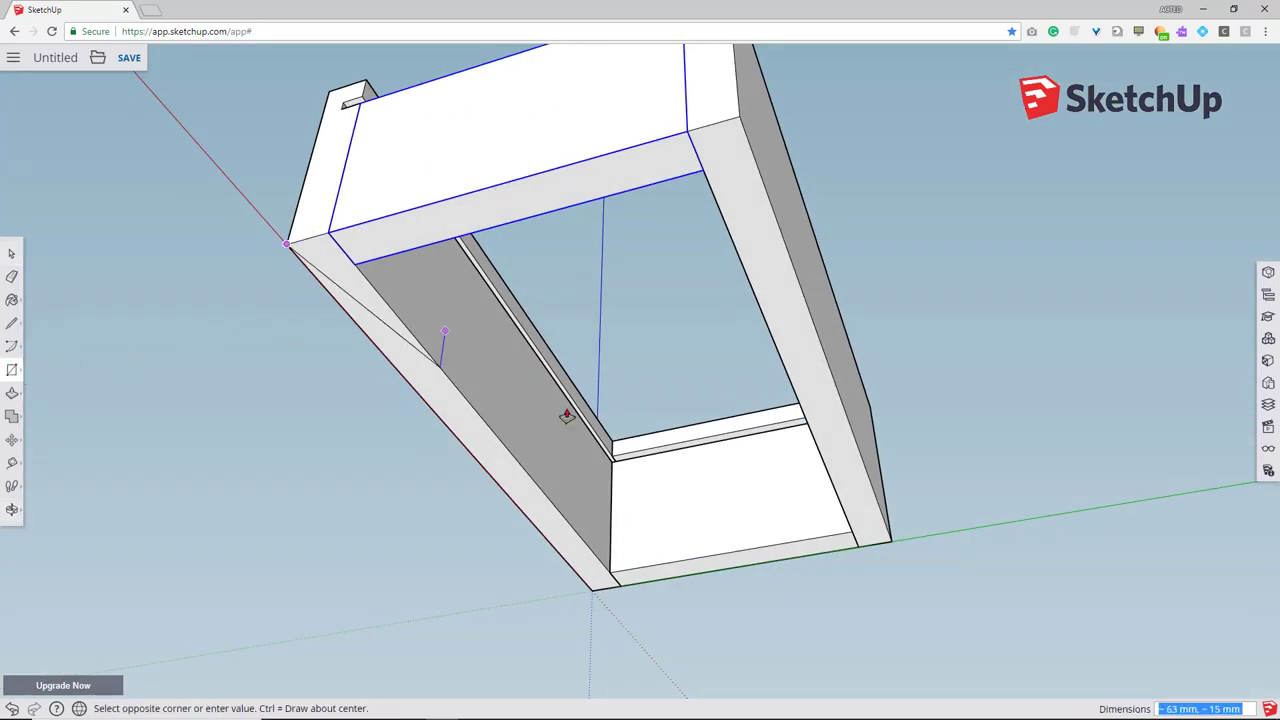
pyautogui.moveTo(567, 415); pyautogui.dragTo(798, 601)
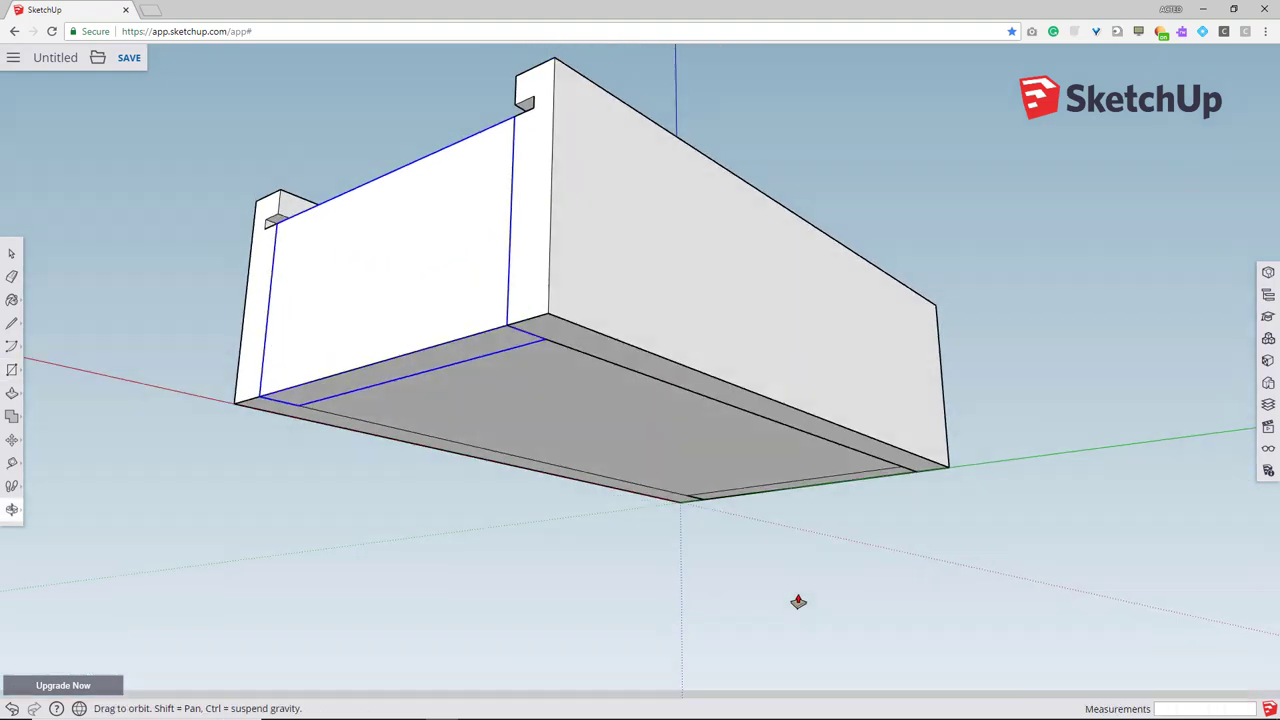
pyautogui.moveTo(798, 601); pyautogui.dragTo(674, 393)
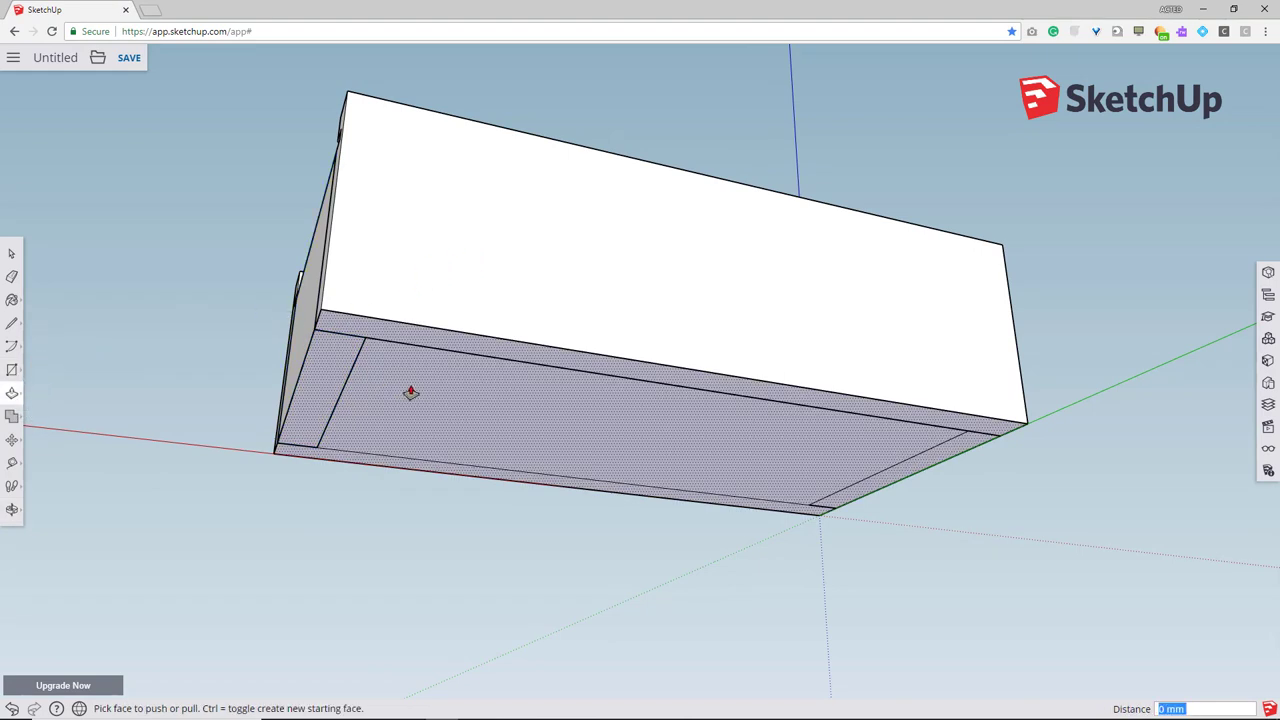
pyautogui.moveTo(410, 393); pyautogui.dragTo(415, 500)
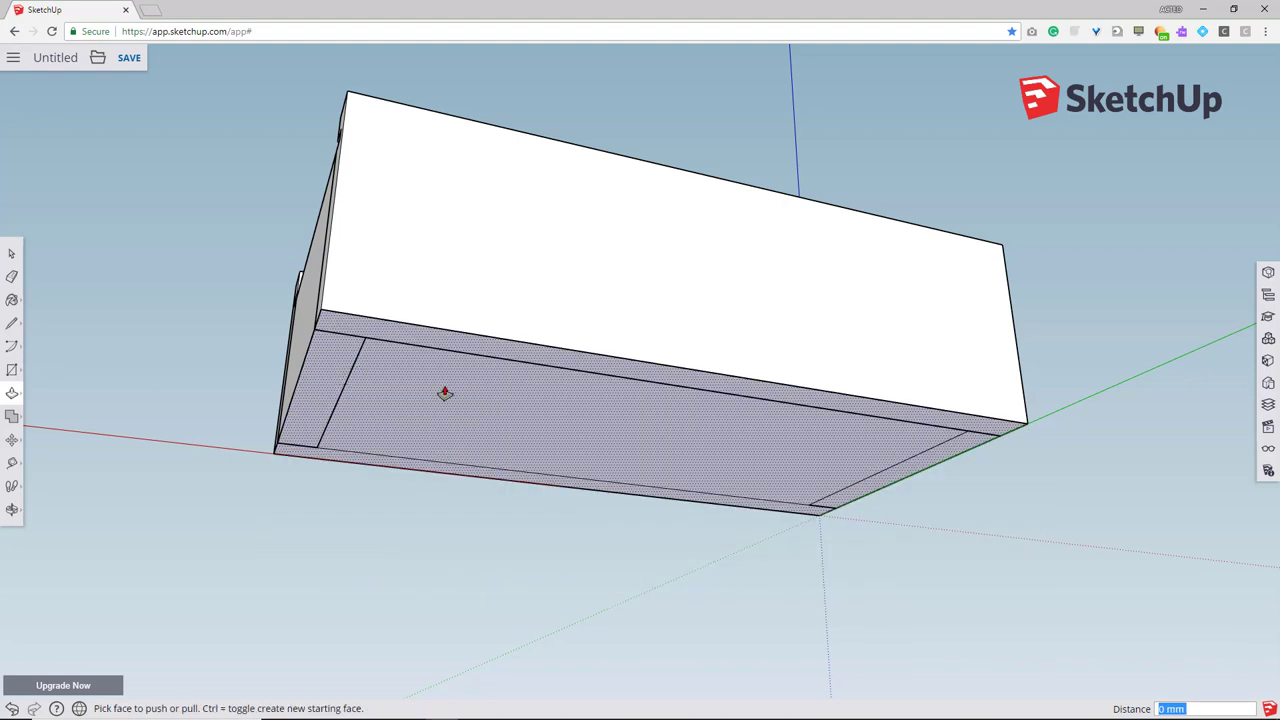
pyautogui.moveTo(452, 379)
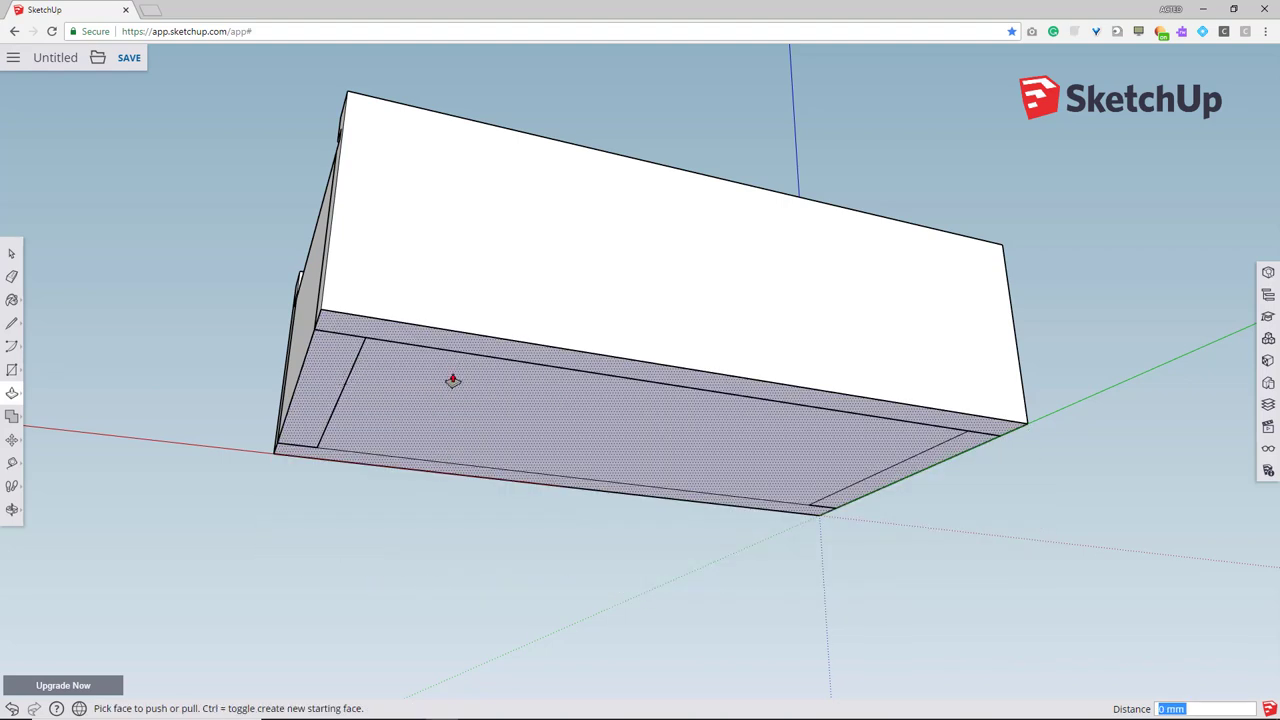
pyautogui.moveTo(452, 380); pyautogui.dragTo(396, 455)
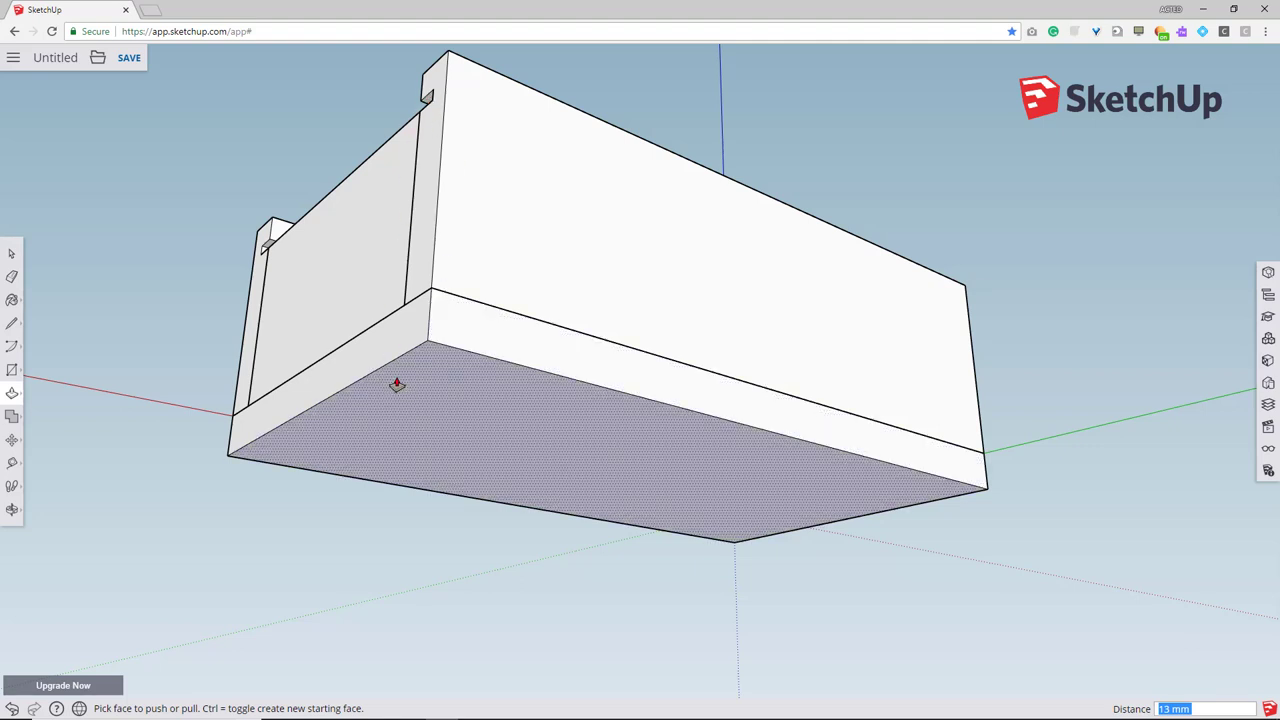
pyautogui.moveTo(409, 398)
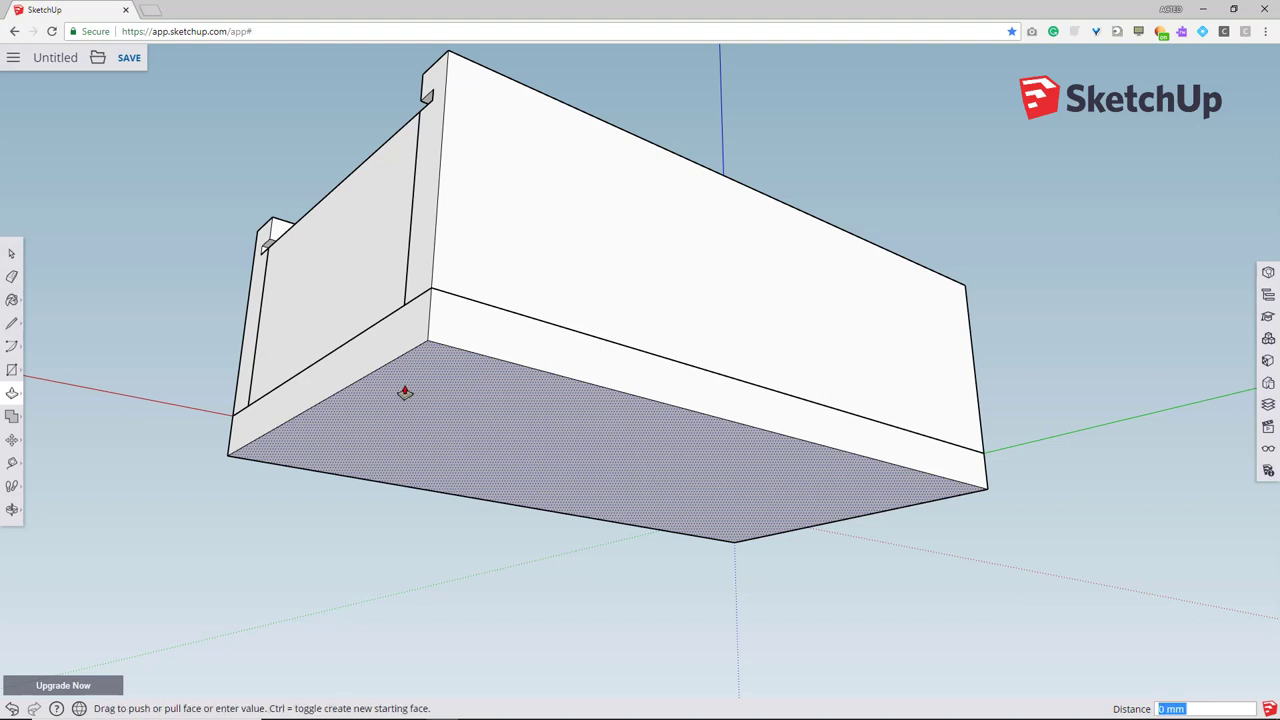
pyautogui.moveTo(405, 393); pyautogui.dragTo(410, 375)
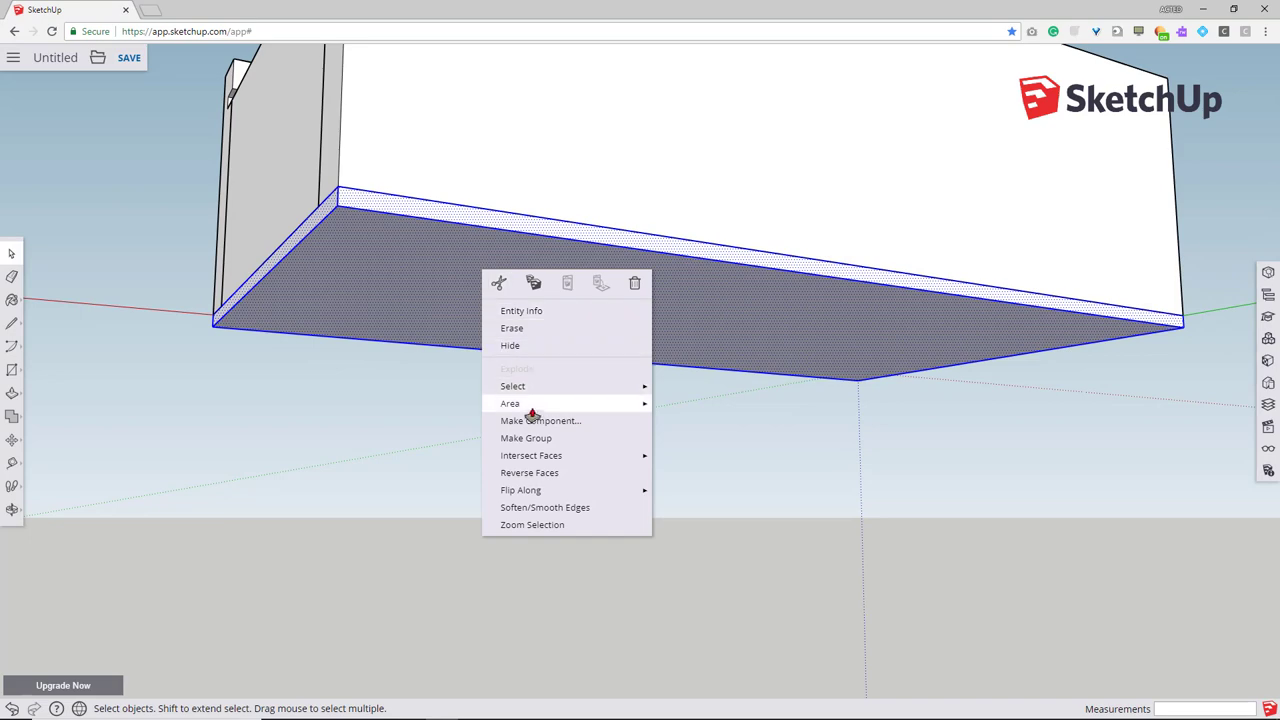
# - Make the base slab a component named 'Base'
pyautogui.click(535, 420)
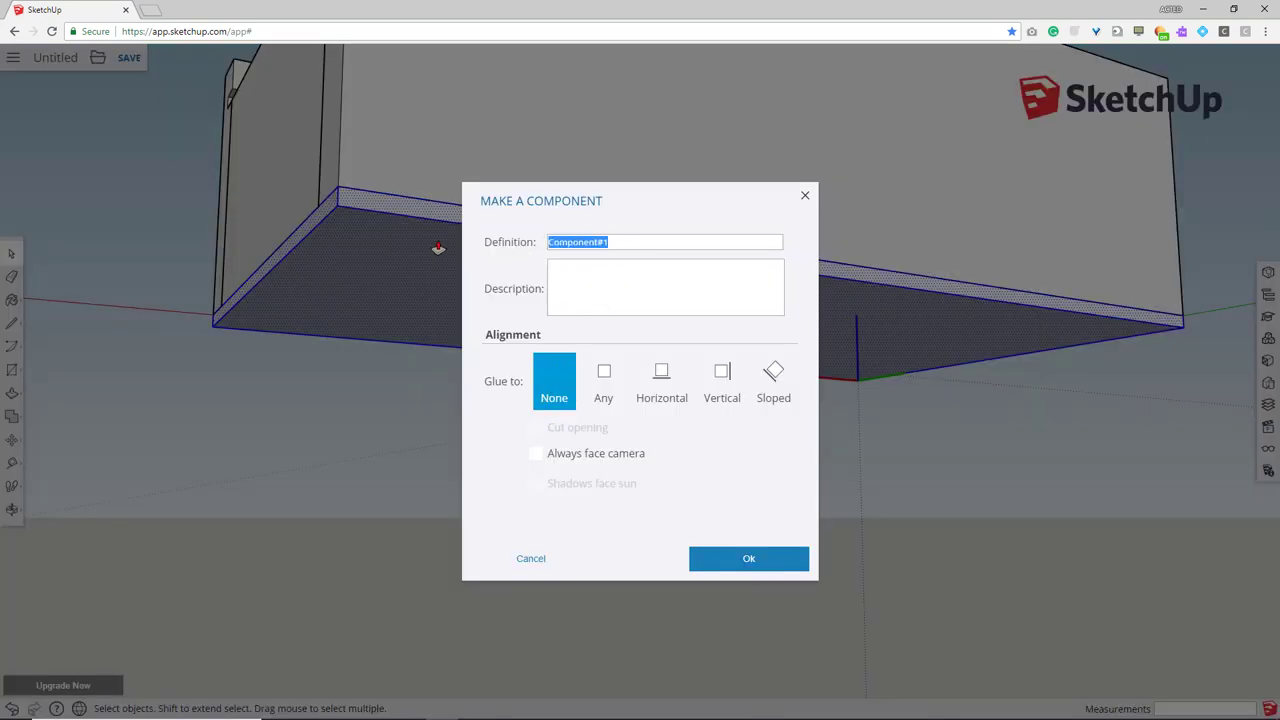
pyautogui.write('Base')
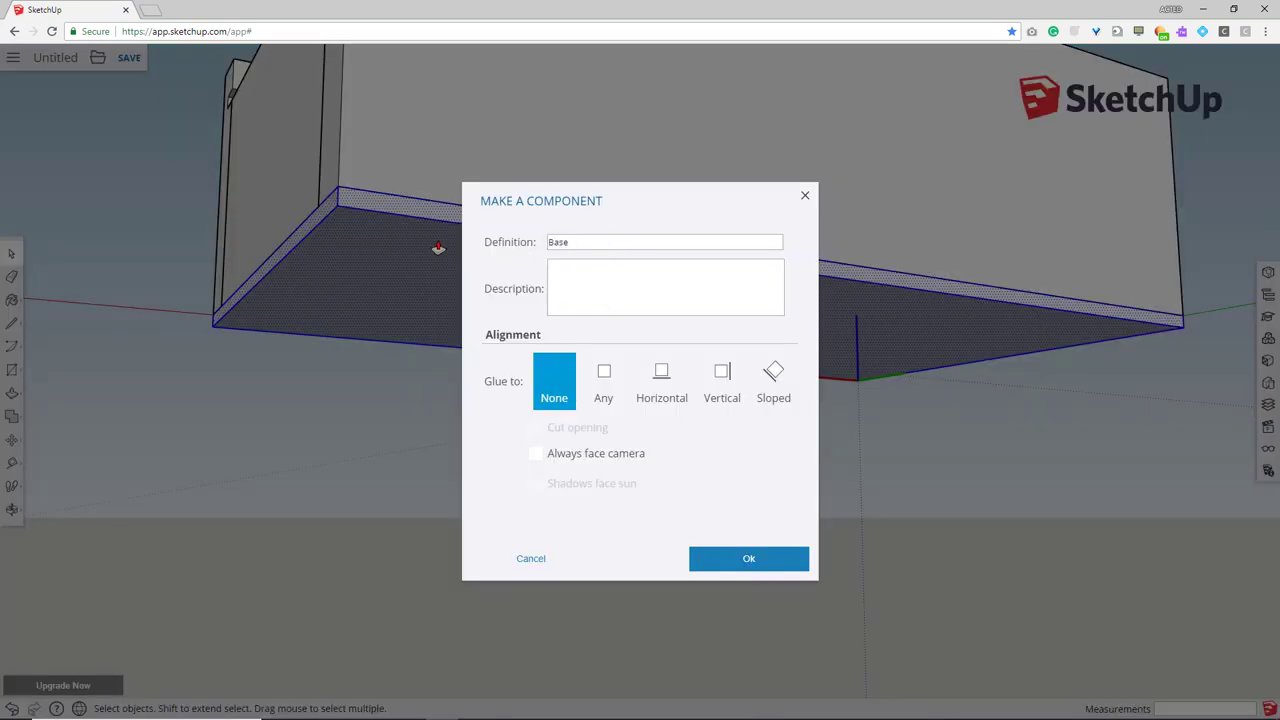
pyautogui.click(748, 558)
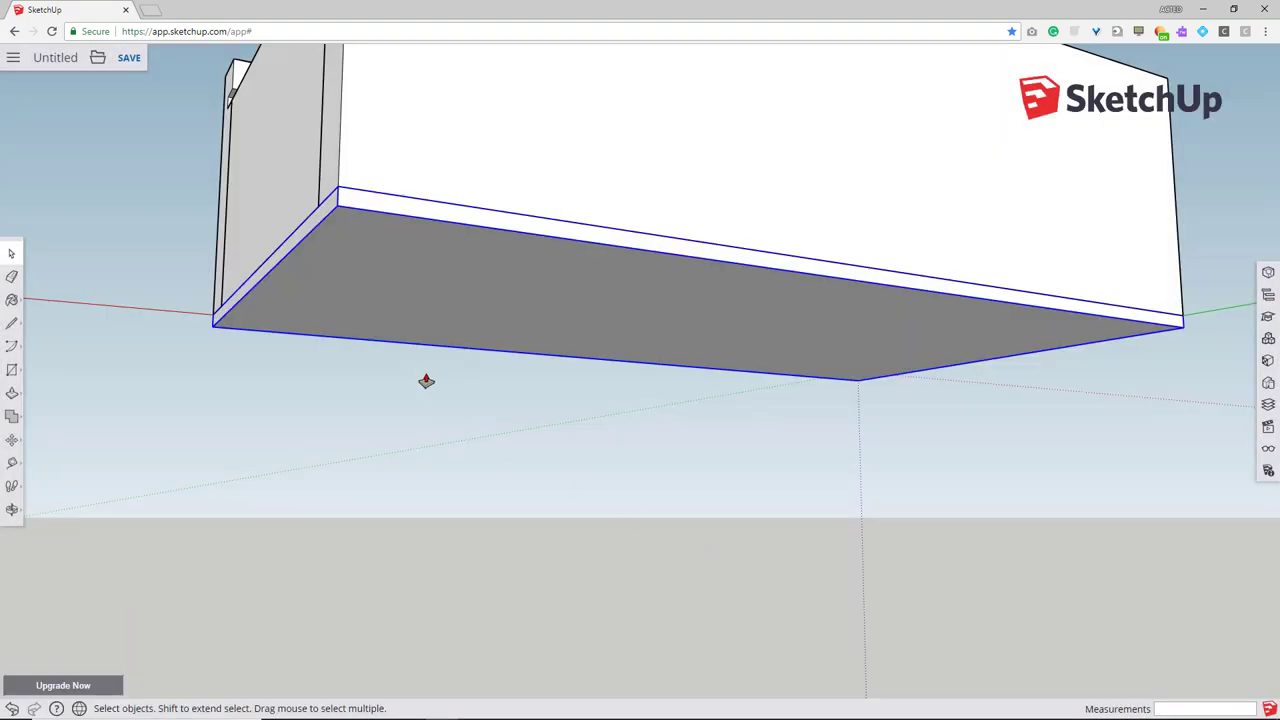
# - Pull the lid panel's end face about 168 mm into the far-end grooves
pyautogui.moveTo(427, 381); pyautogui.dragTo(403, 423)
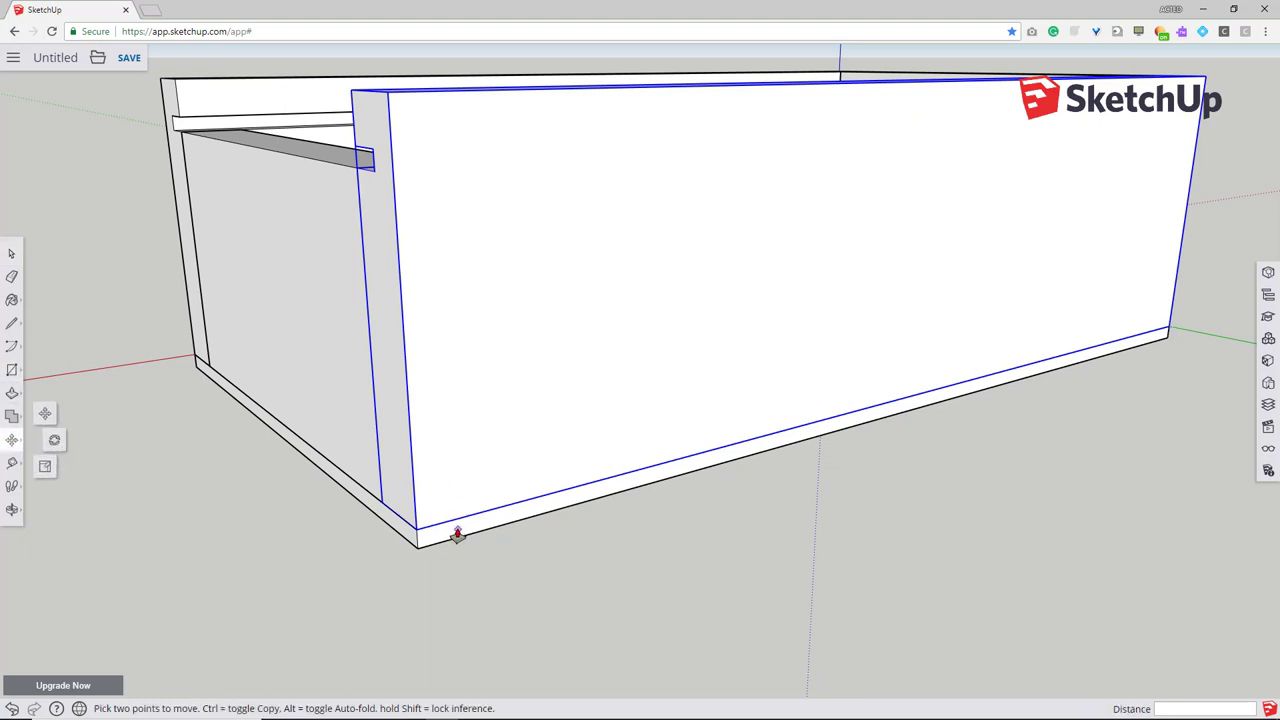
pyautogui.moveTo(457, 533); pyautogui.dragTo(357, 173)
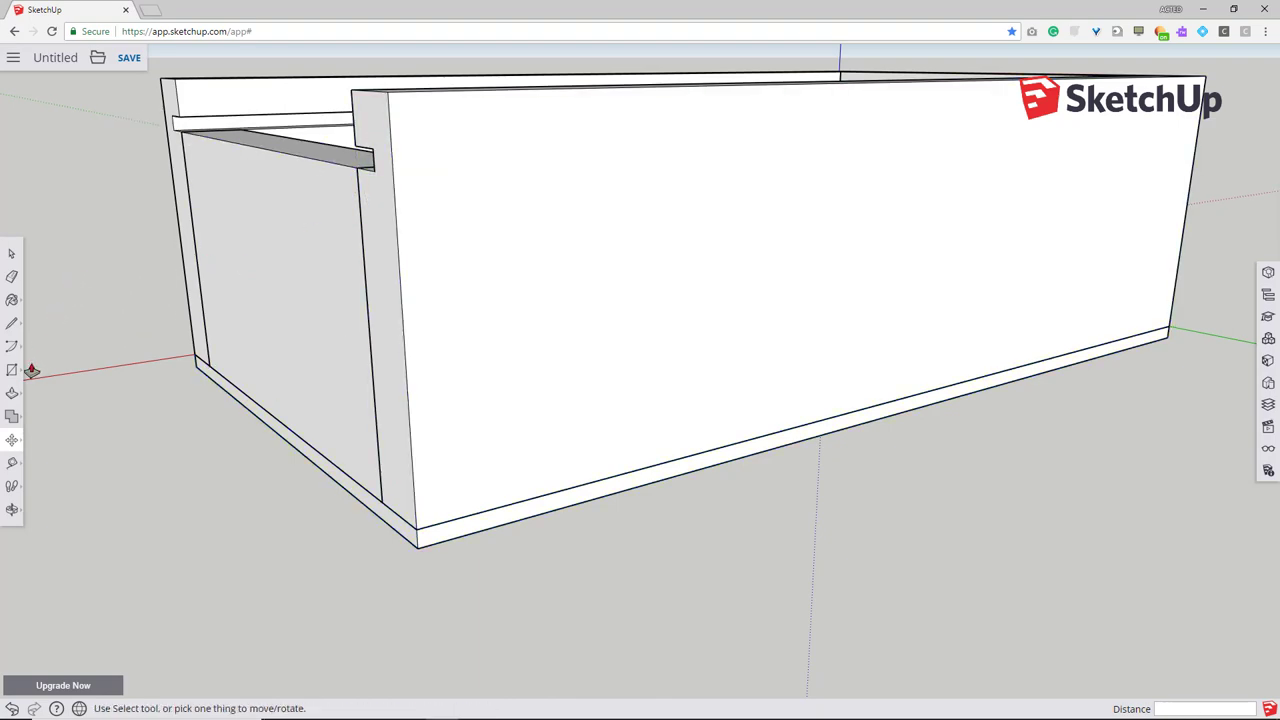
pyautogui.click(12, 369)
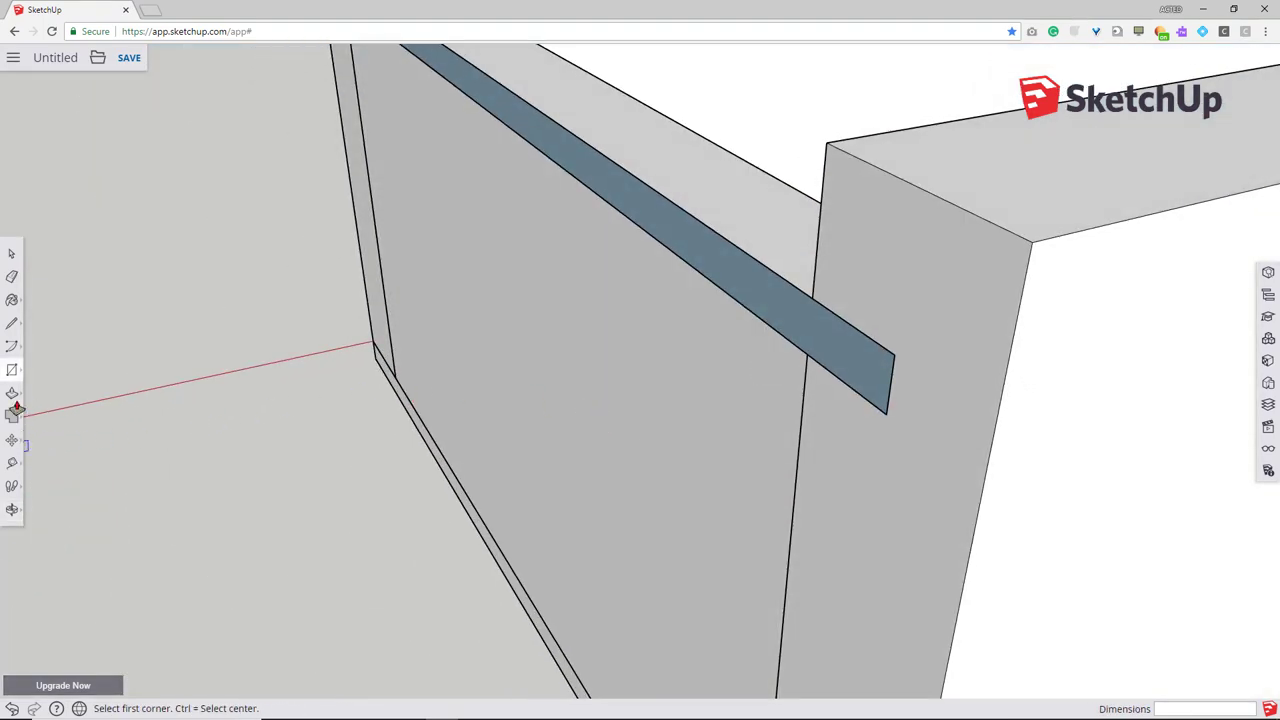
pyautogui.click(14, 414)
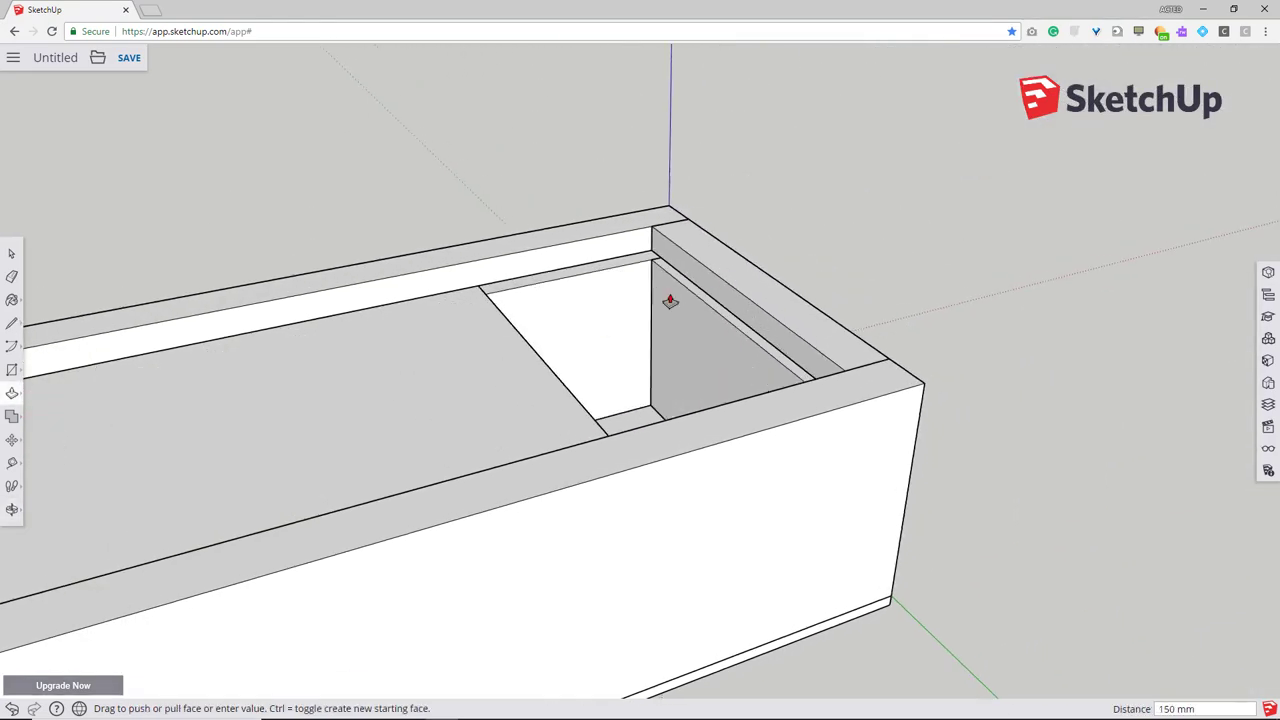
pyautogui.moveTo(670, 302); pyautogui.dragTo(698, 256)
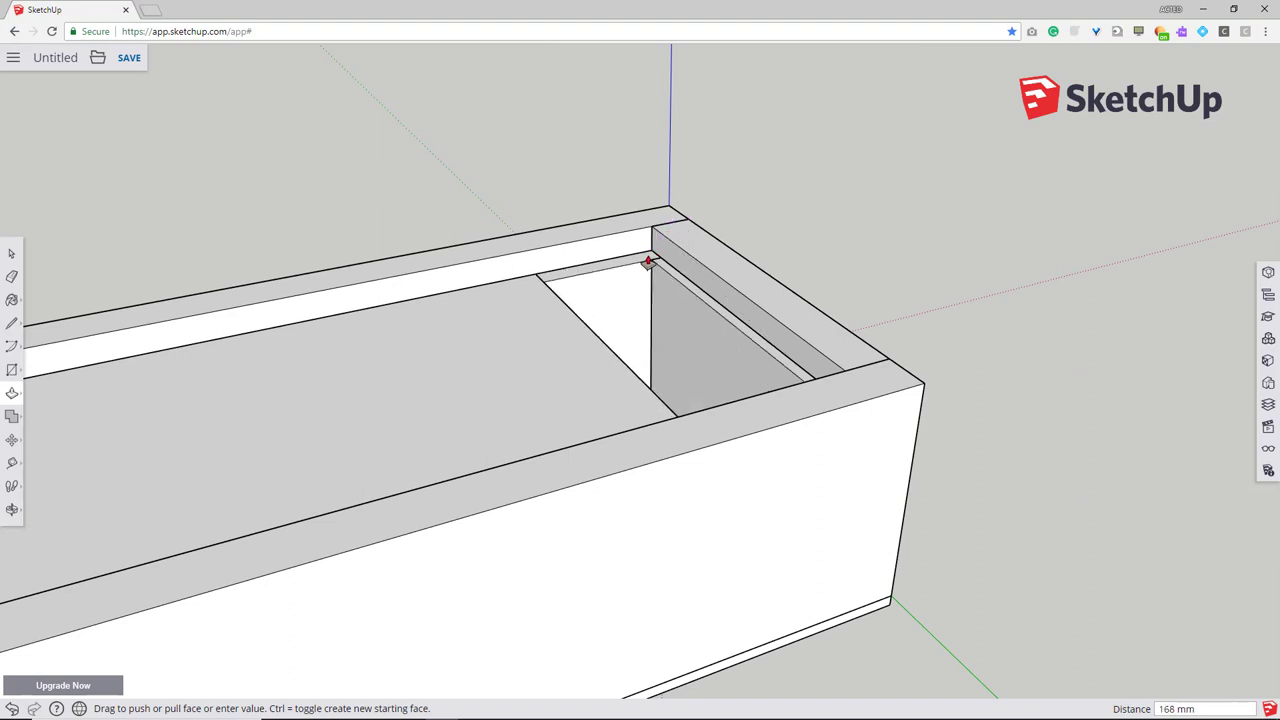
pyautogui.moveTo(648, 262); pyautogui.dragTo(724, 278)
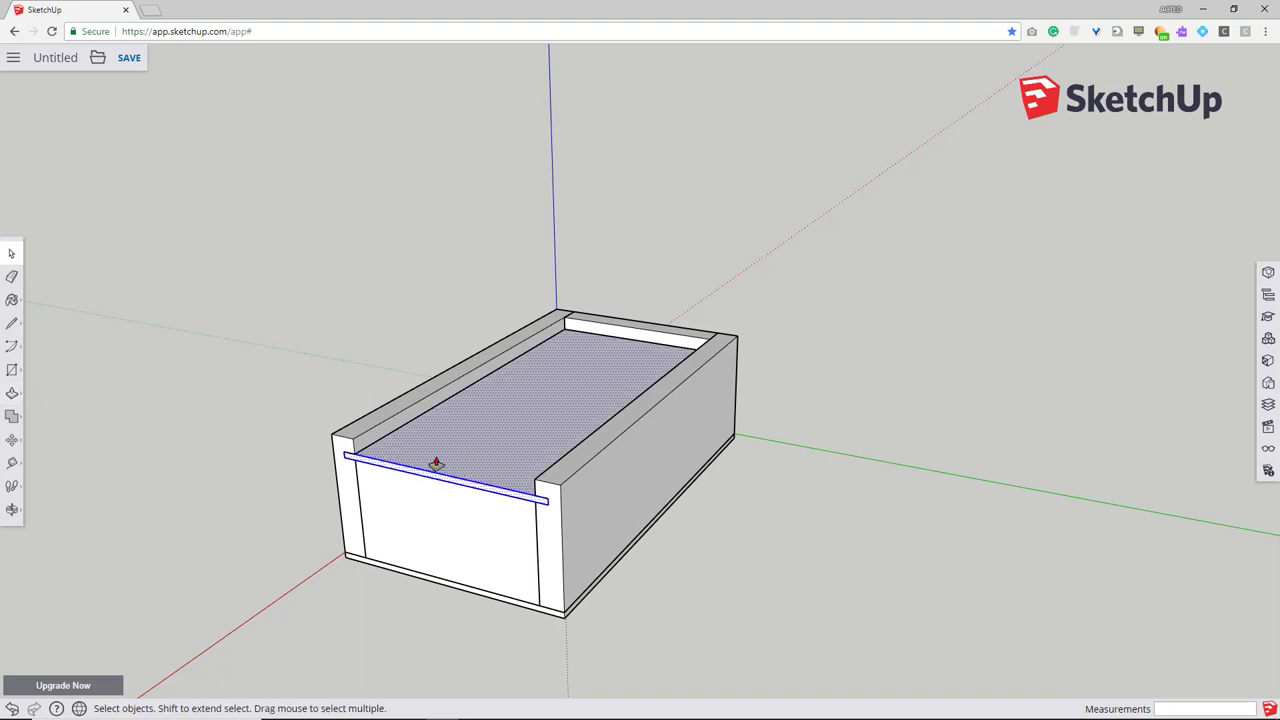
pyautogui.rightClick(436, 463)
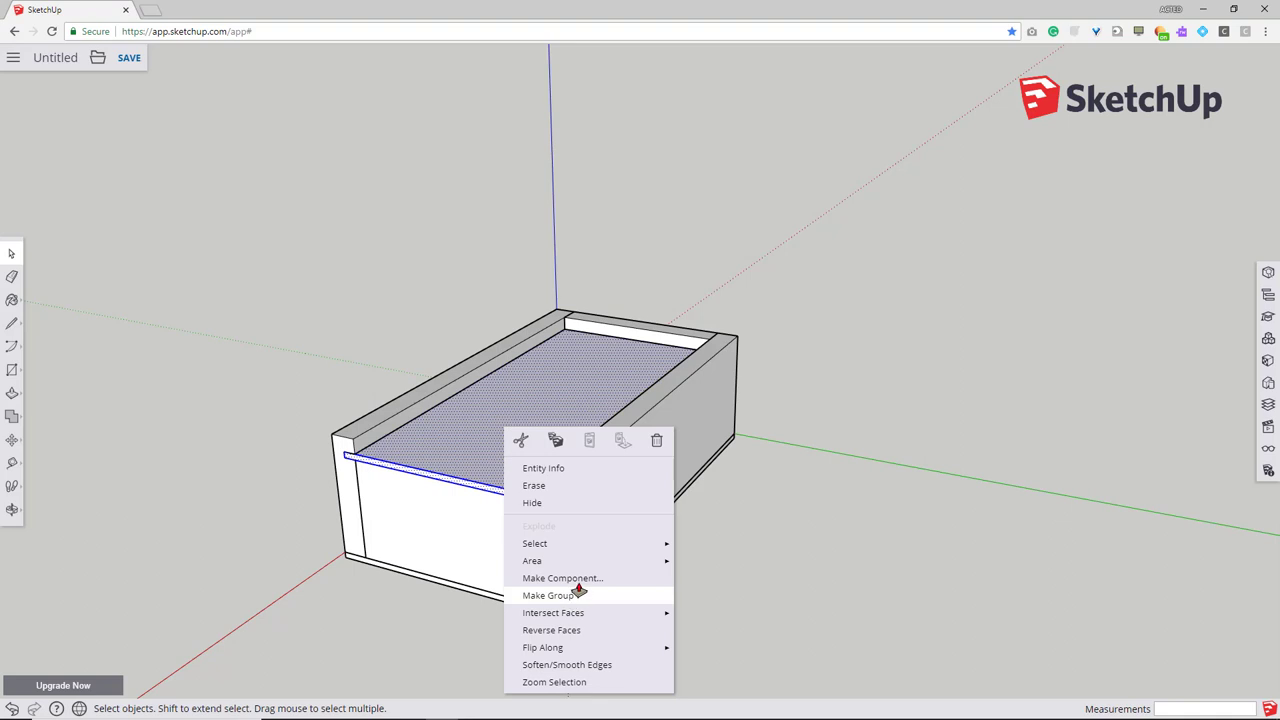
# - Make the lid panel a component named 'Lid'
pyautogui.click(547, 578)
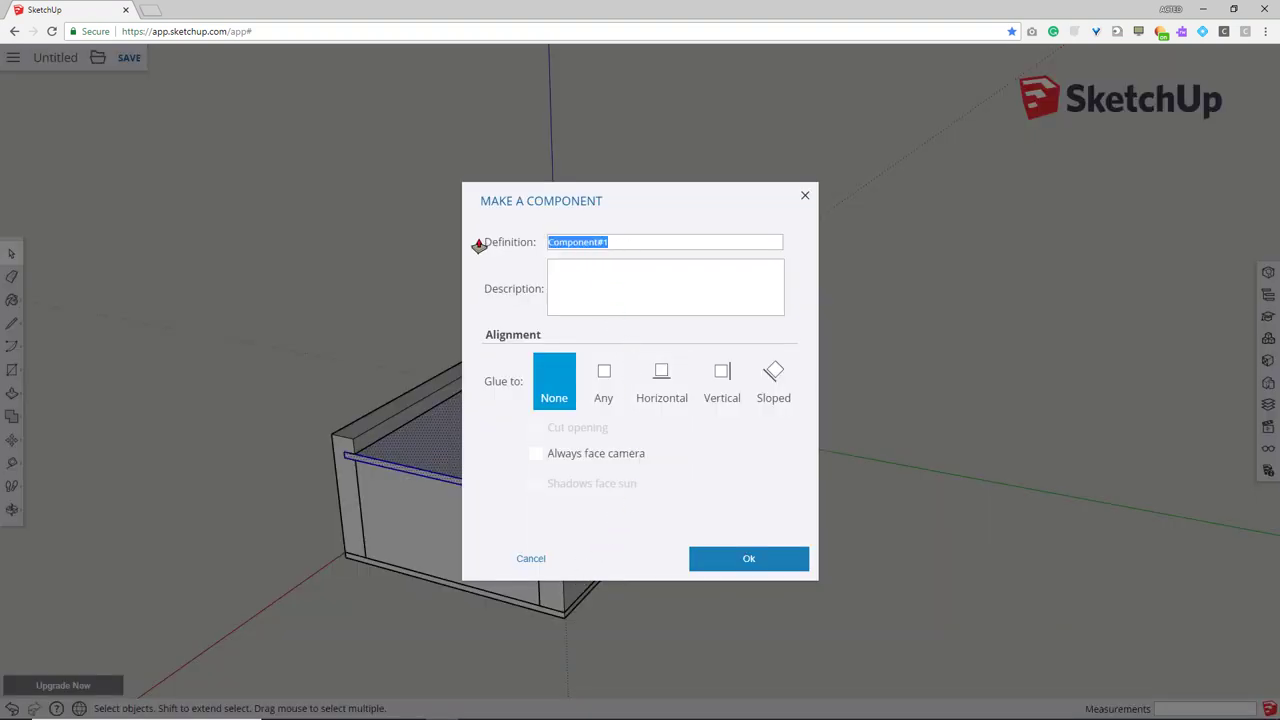
pyautogui.write('Lid')
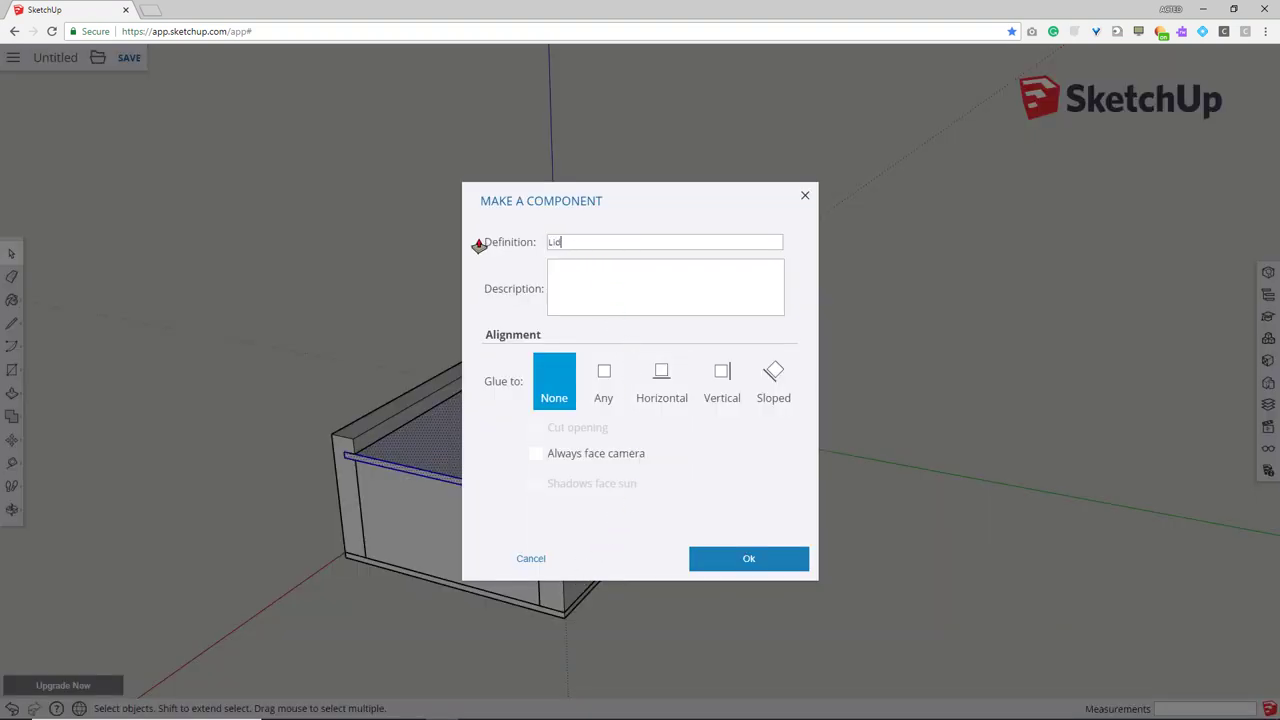
pyautogui.click(748, 558)
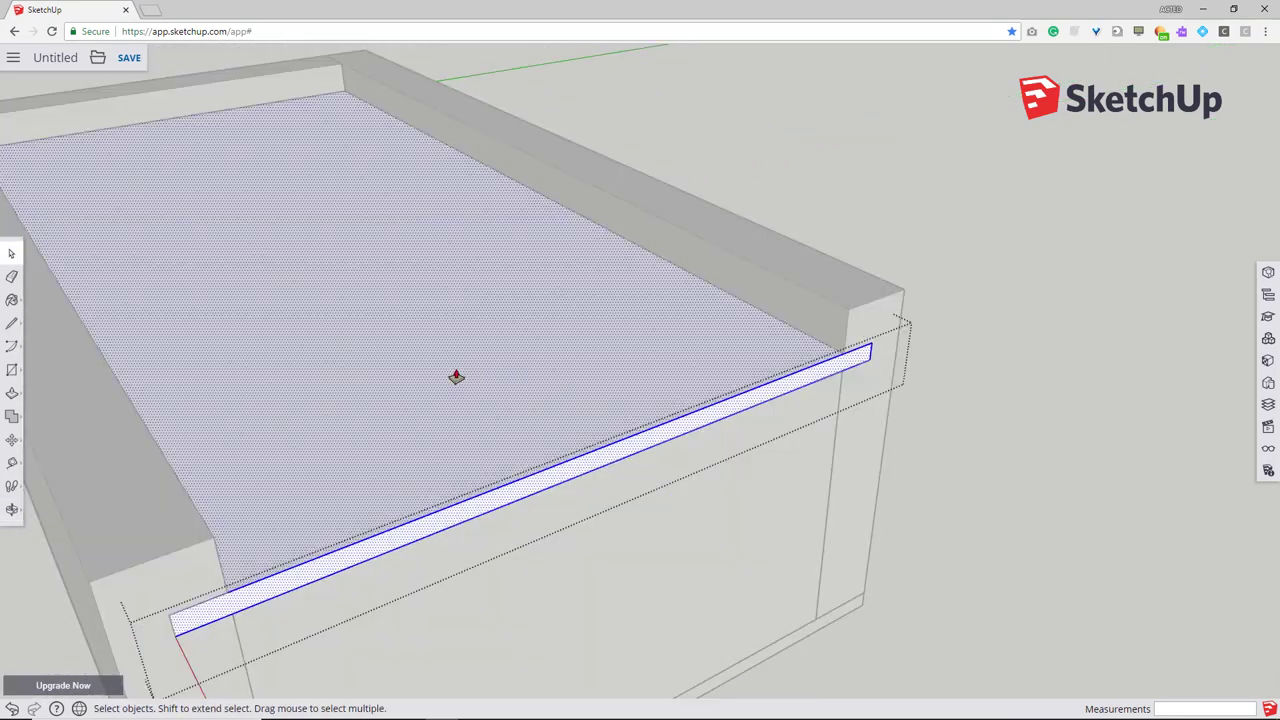
# - Draw a 9 mm radius circle on top of the lid
pyautogui.click(10, 371)
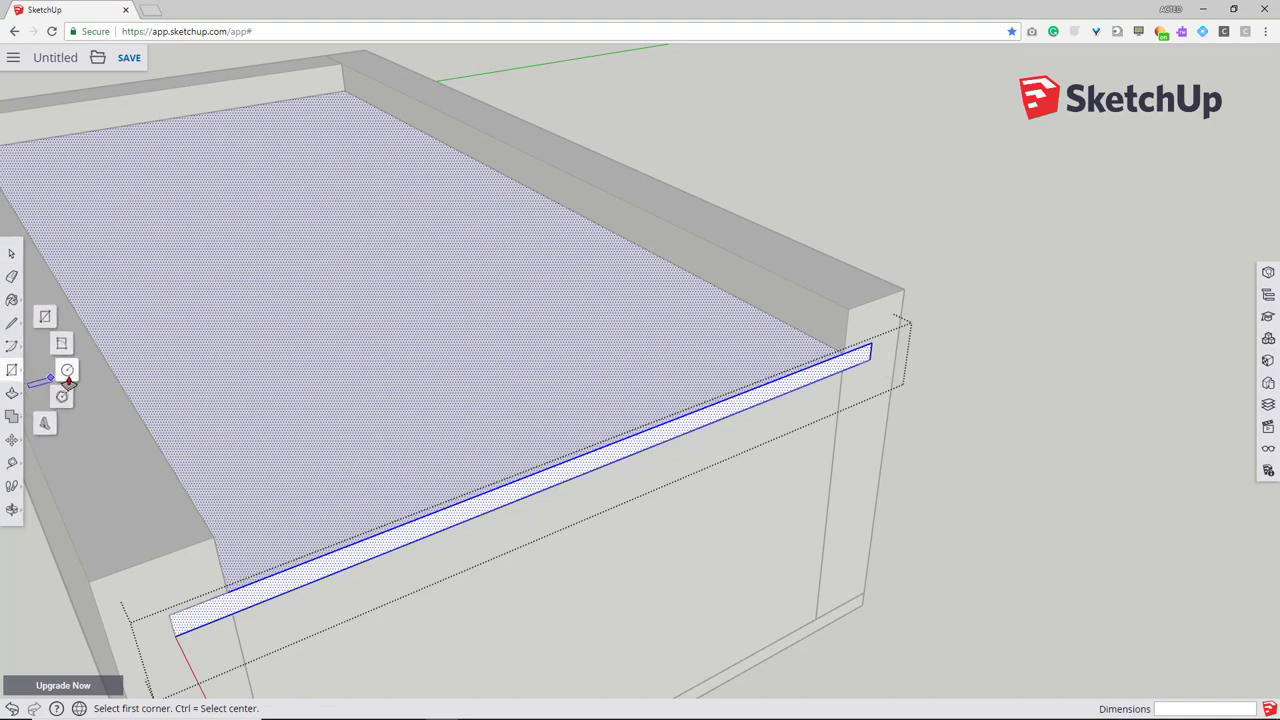
pyautogui.click(12, 370)
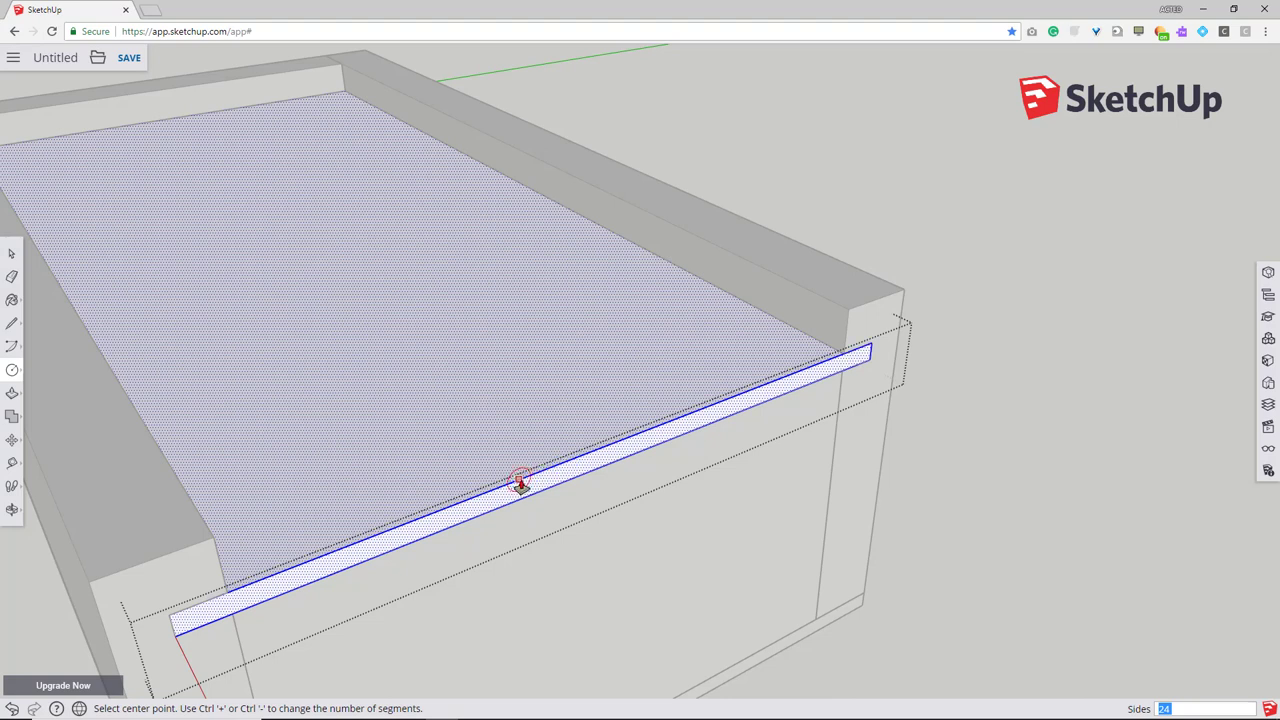
pyautogui.moveTo(578, 460)
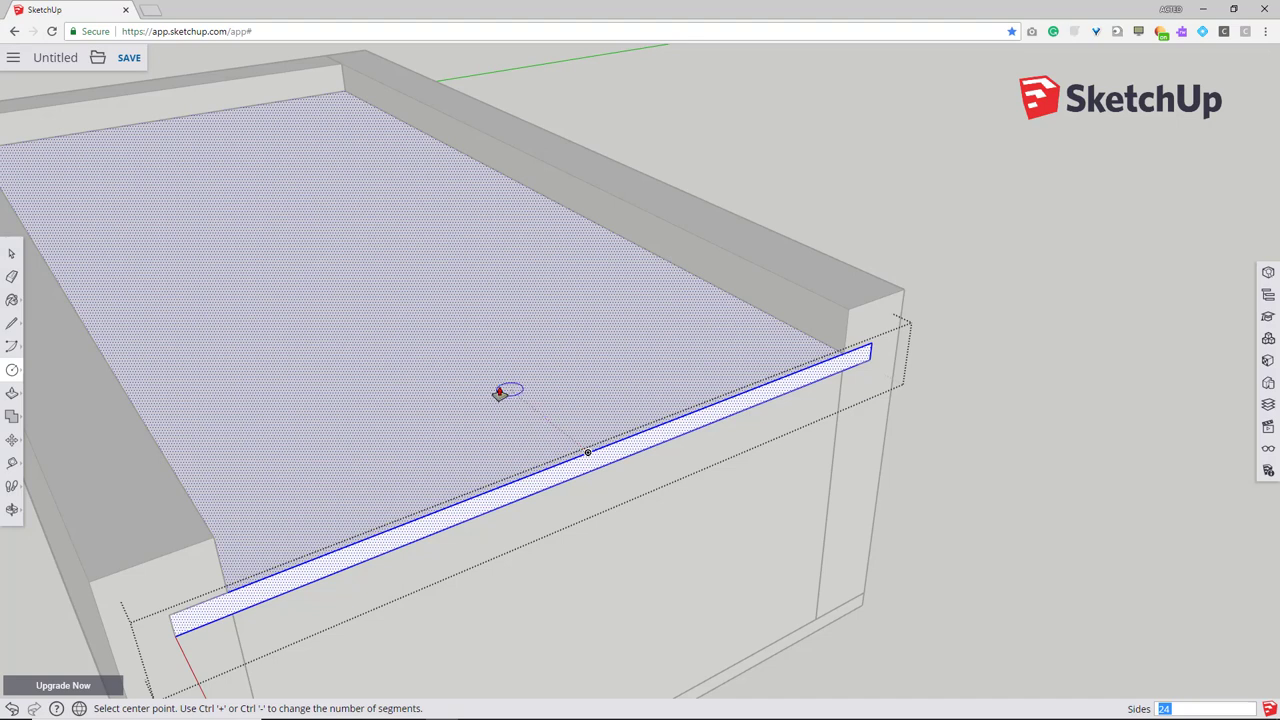
pyautogui.moveTo(462, 360)
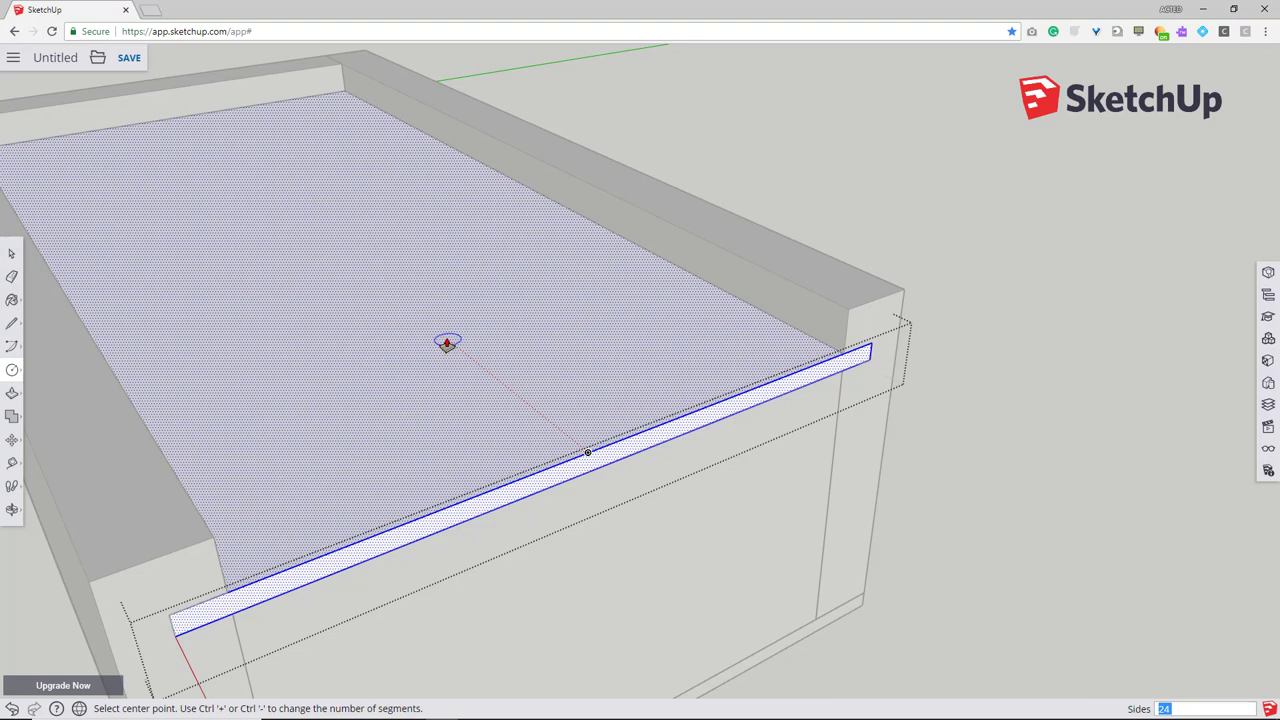
pyautogui.moveTo(471, 364)
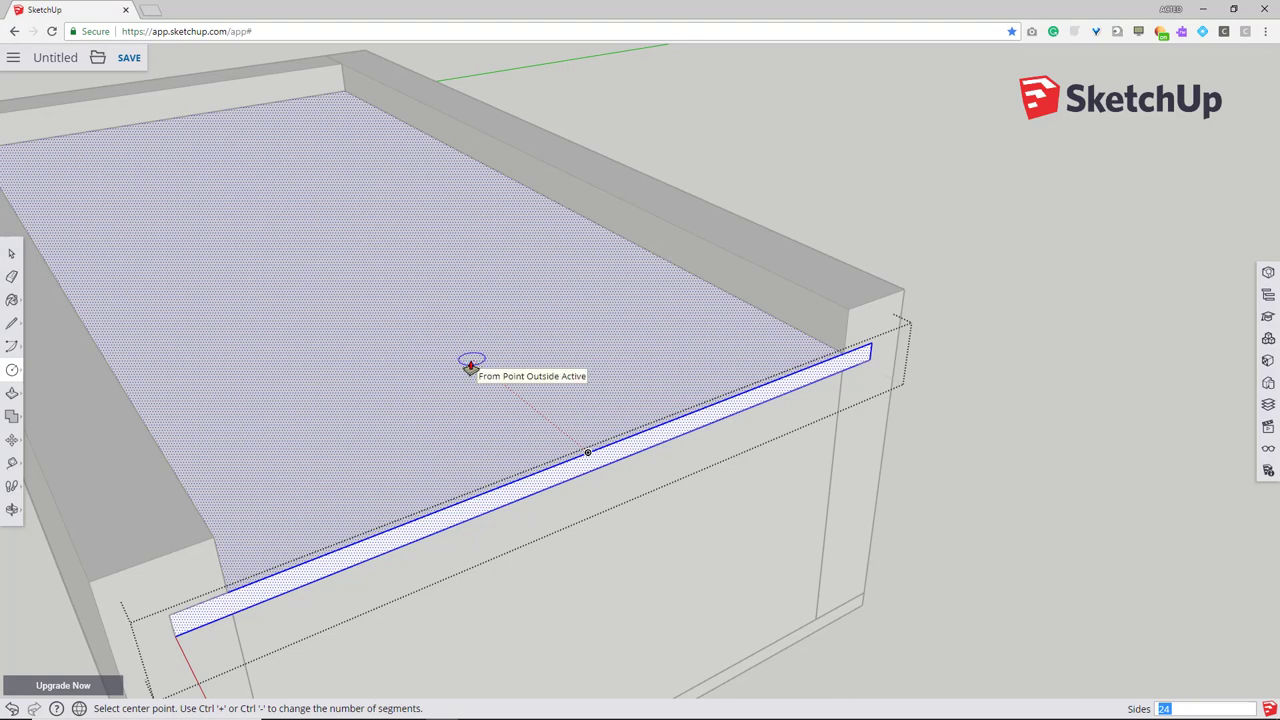
pyautogui.click(470, 364)
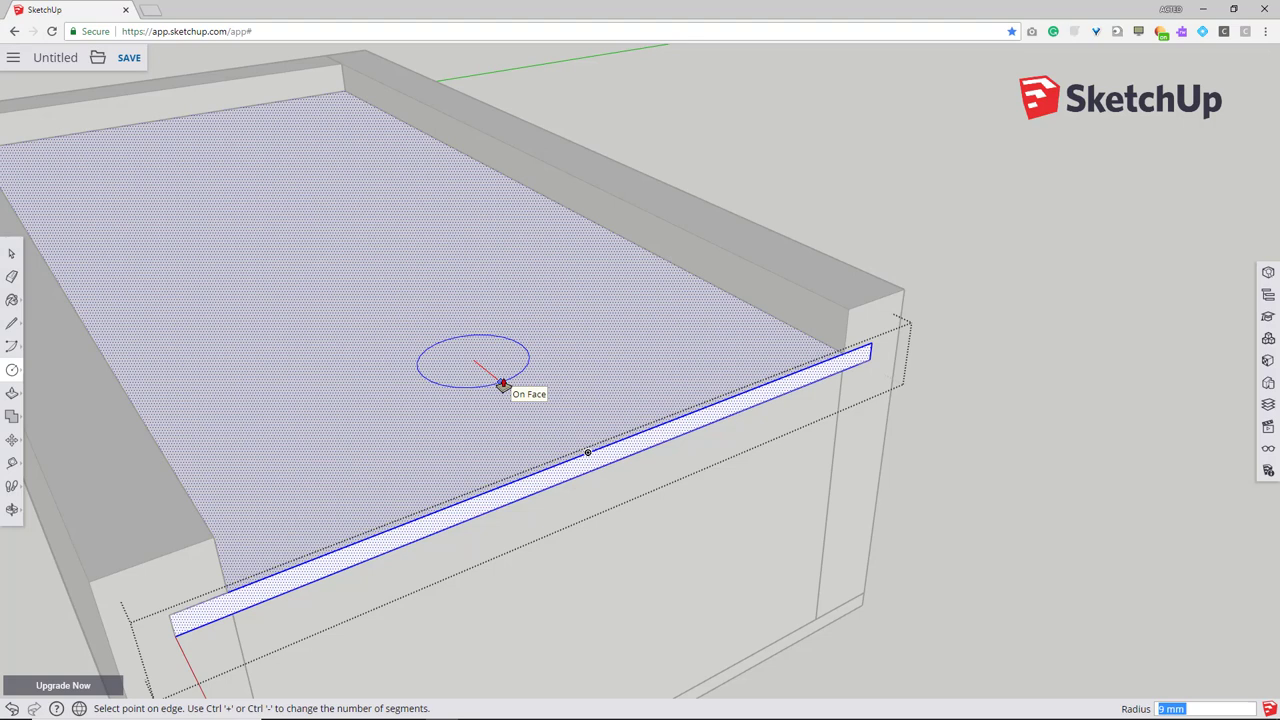
pyautogui.click(499, 385)
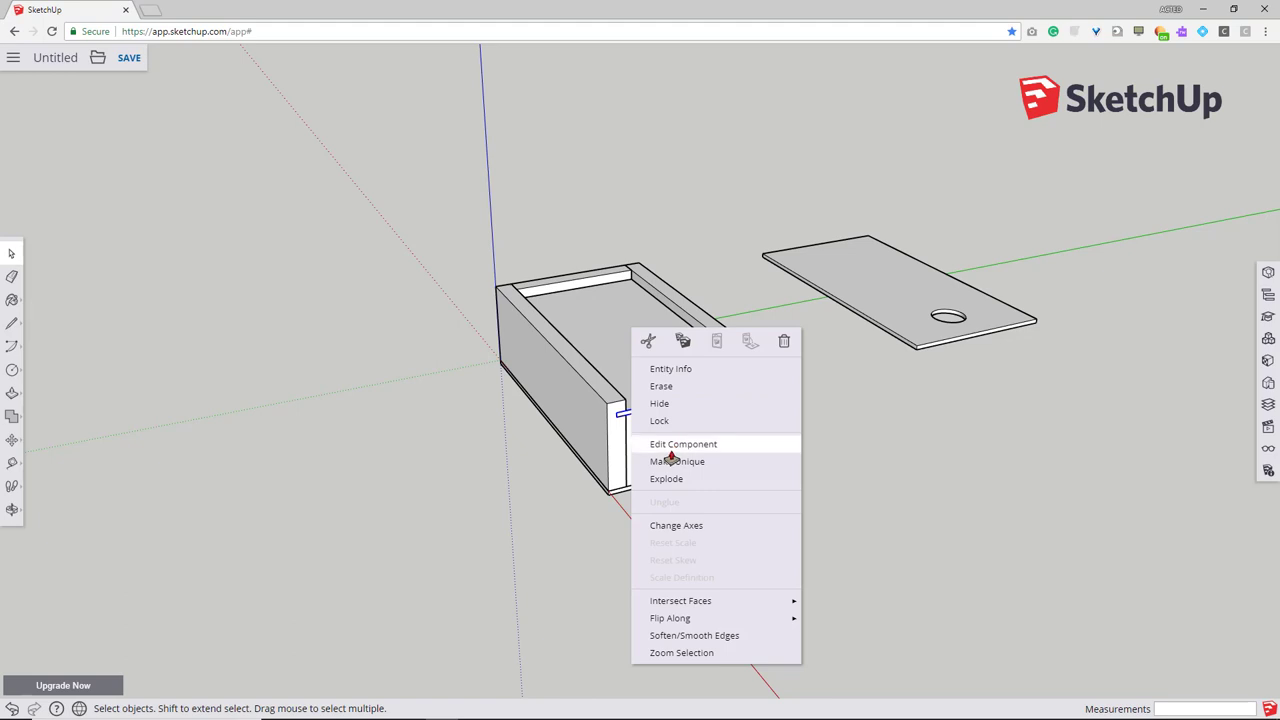
# - Enter editing mode on the box component
pyautogui.click(683, 444)
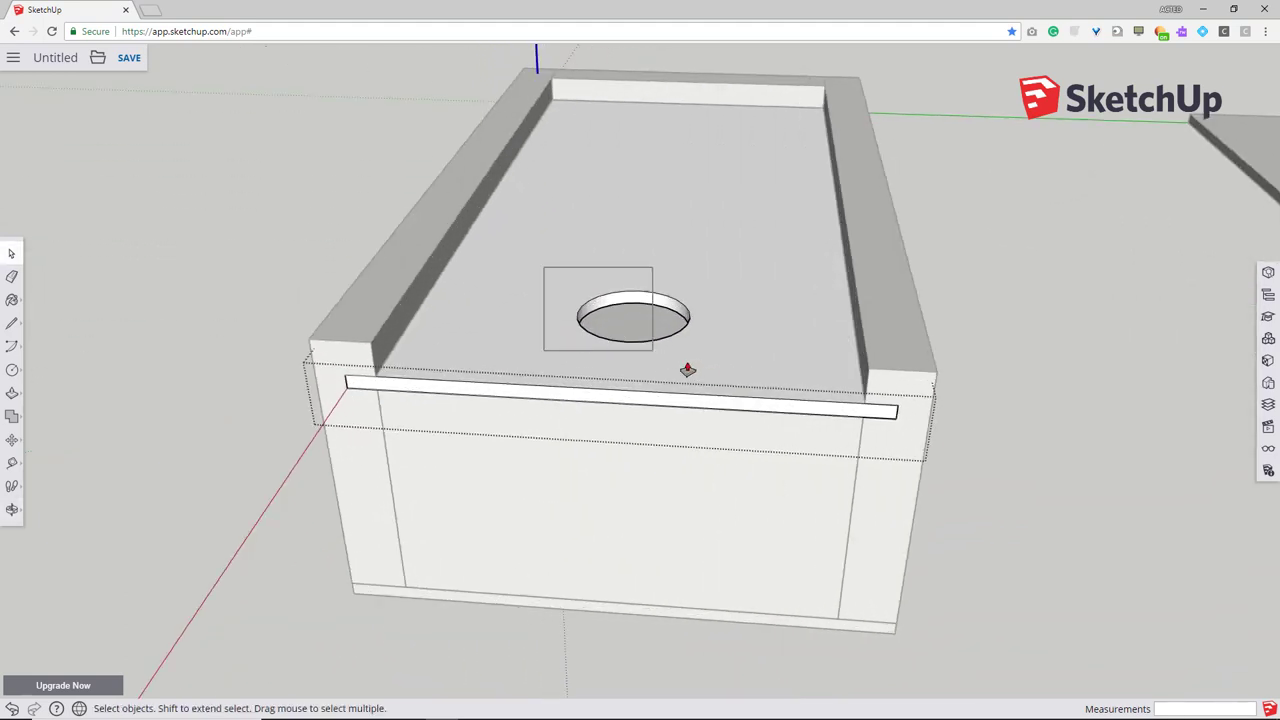
pyautogui.click(683, 368)
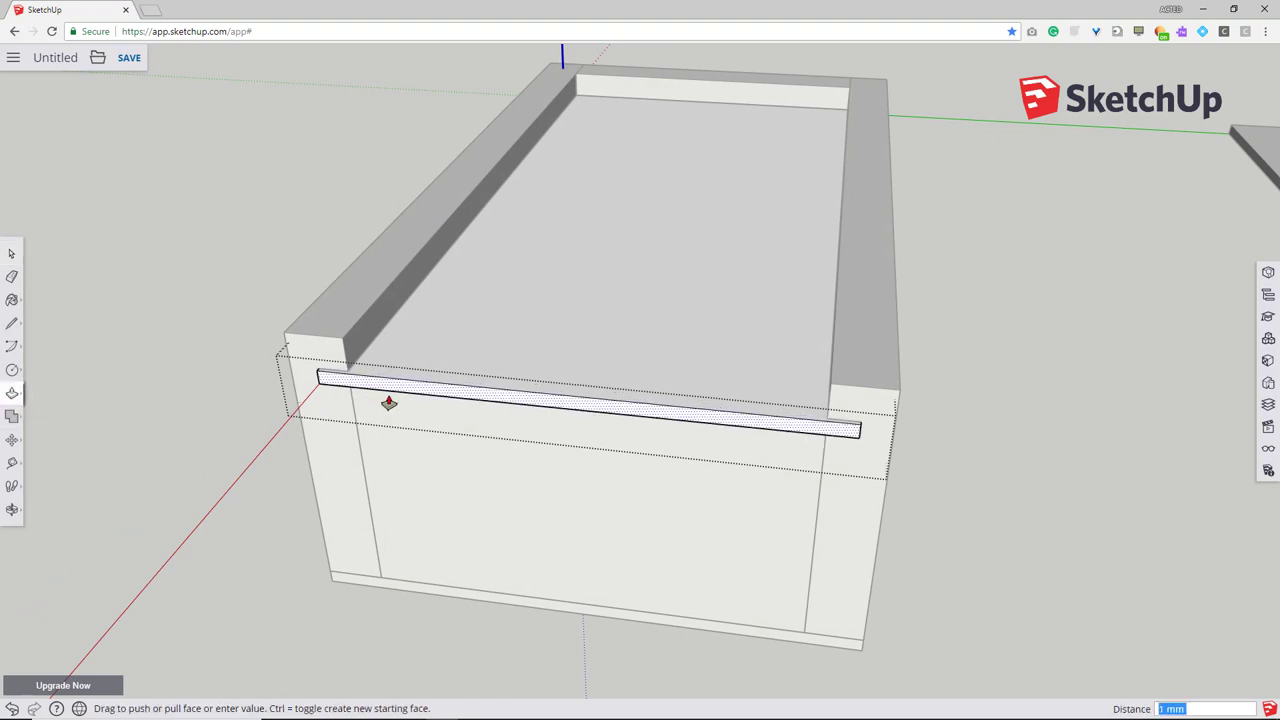
# - Pull the groove strip out 1 mm and extend the lid's end and side faces into an overhang
pyautogui.moveTo(390, 403); pyautogui.dragTo(480, 468)
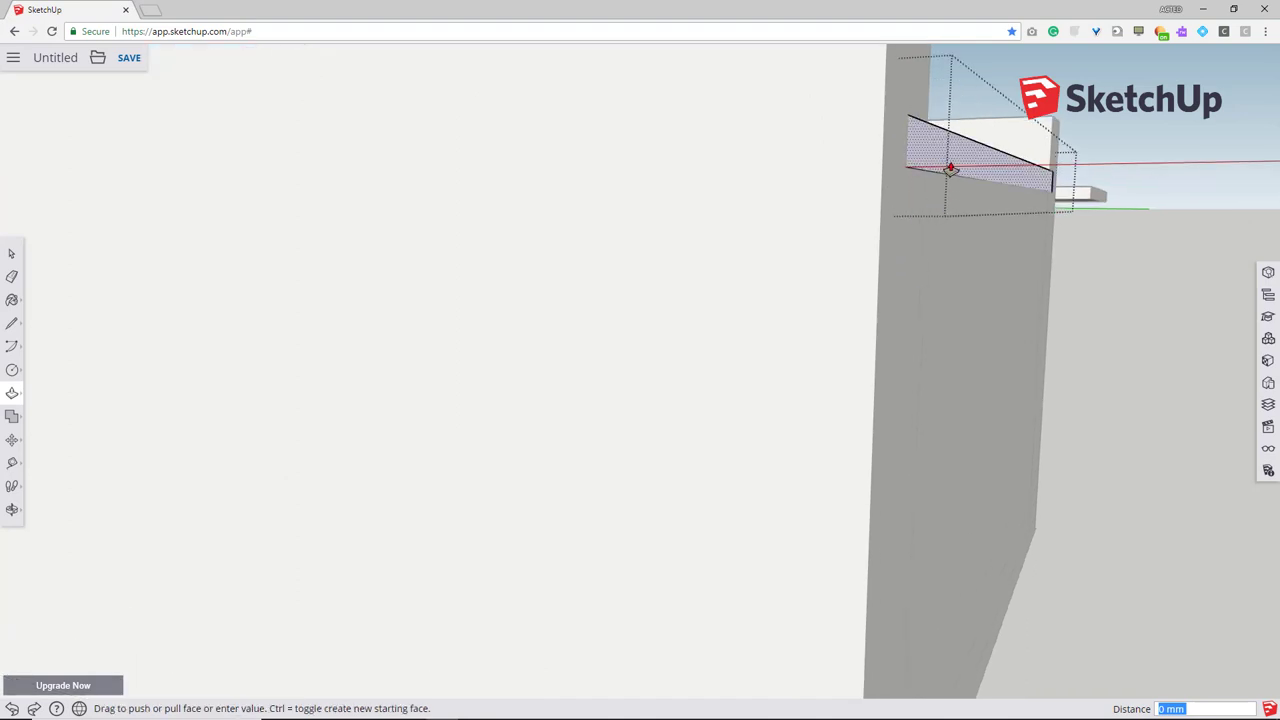
pyautogui.moveTo(950, 167); pyautogui.dragTo(1037, 167)
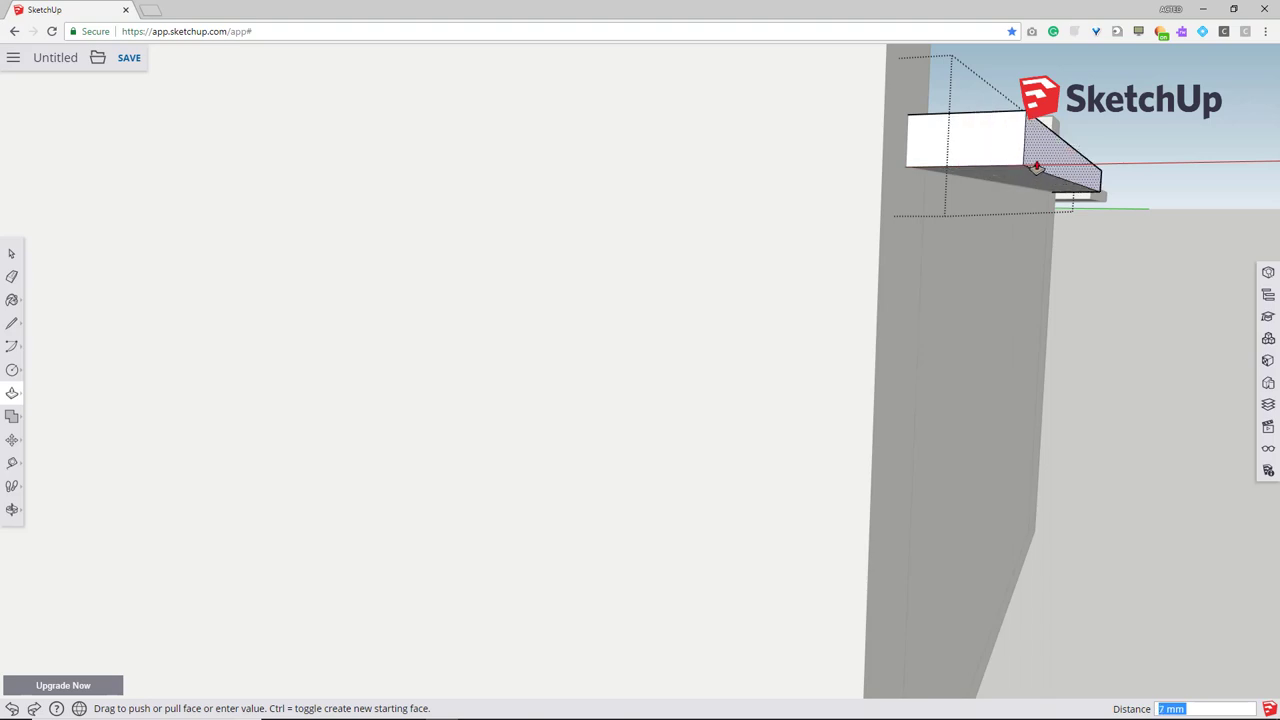
pyautogui.moveTo(1037, 167); pyautogui.dragTo(888, 165)
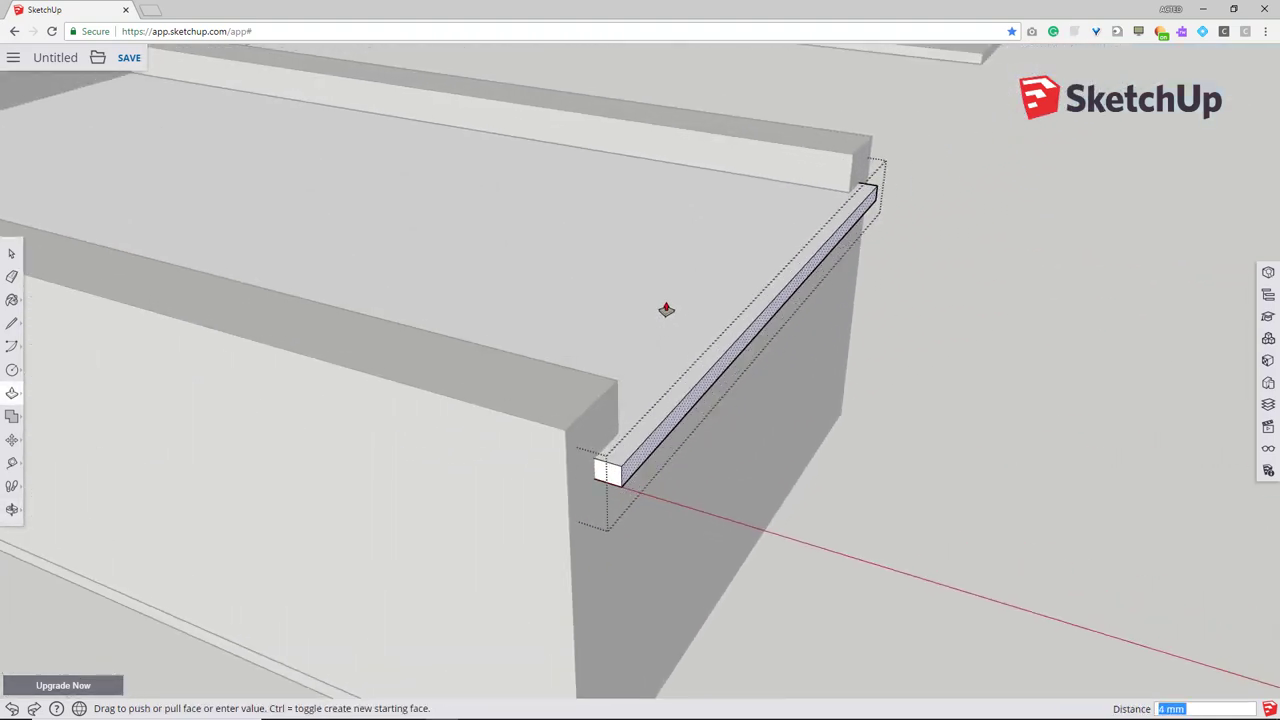
pyautogui.moveTo(667, 310); pyautogui.dragTo(535, 255)
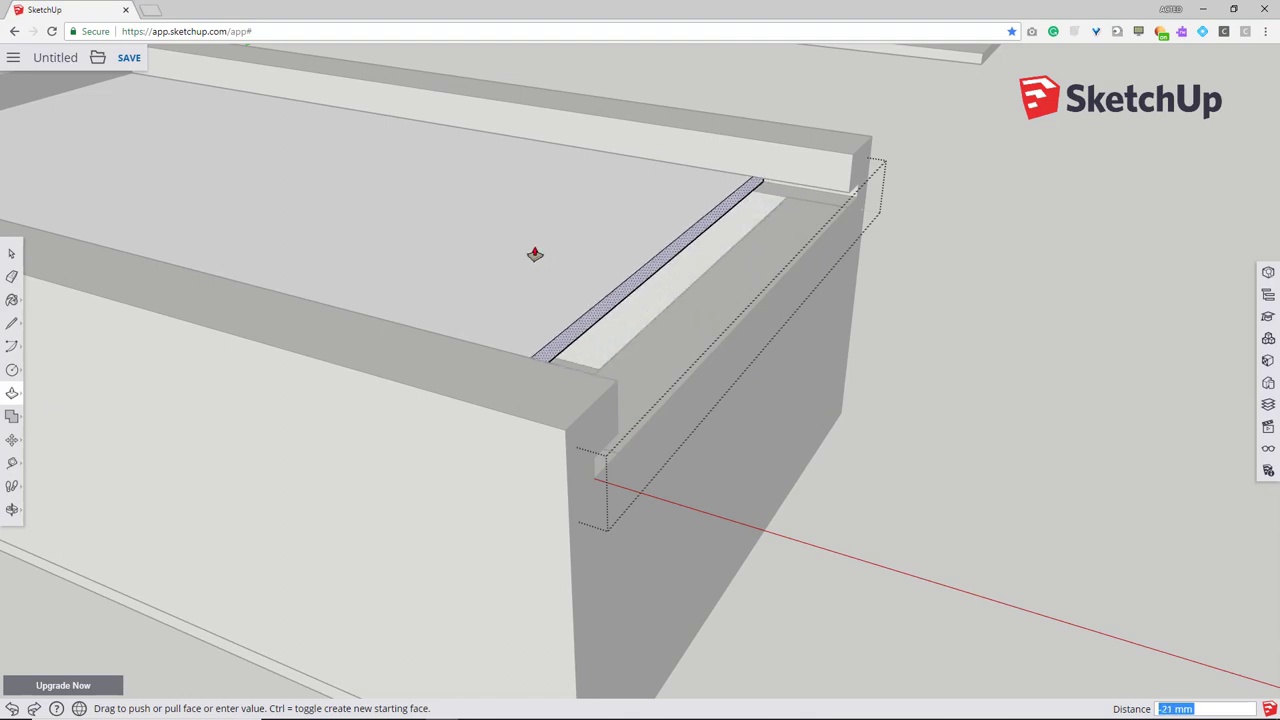
pyautogui.moveTo(535, 255); pyautogui.dragTo(563, 262)
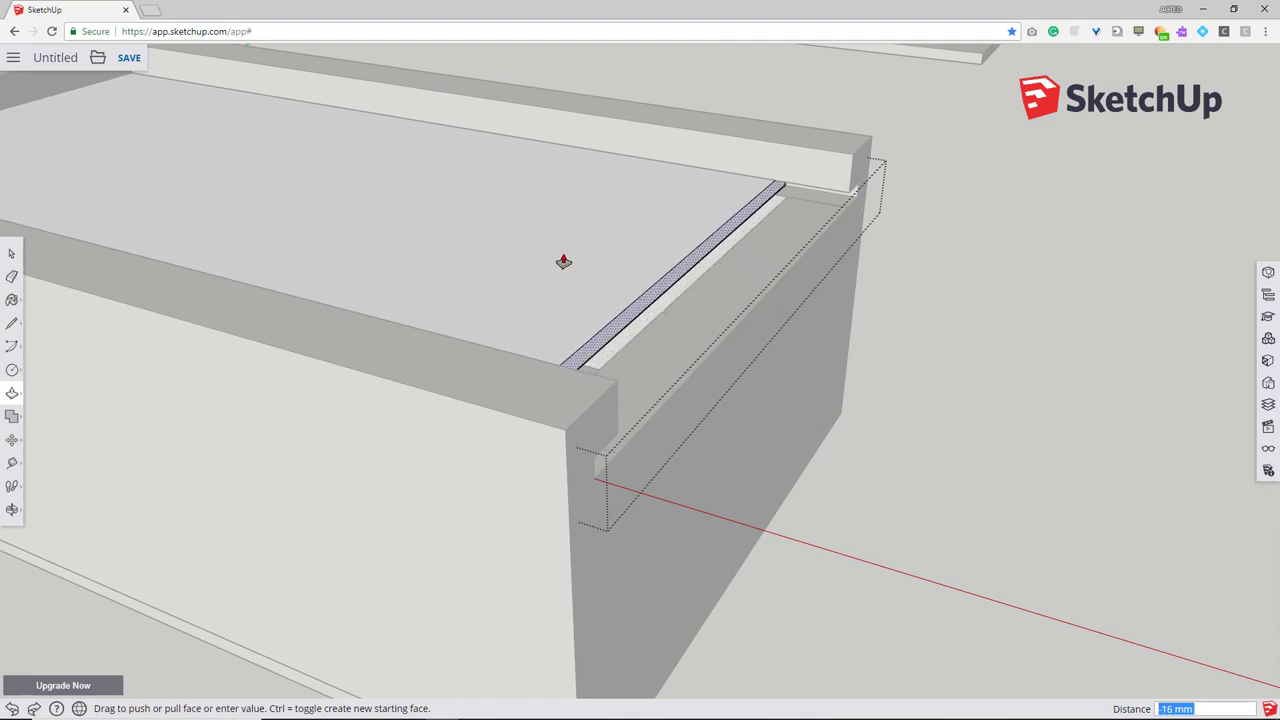
pyautogui.moveTo(563, 262); pyautogui.dragTo(811, 323)
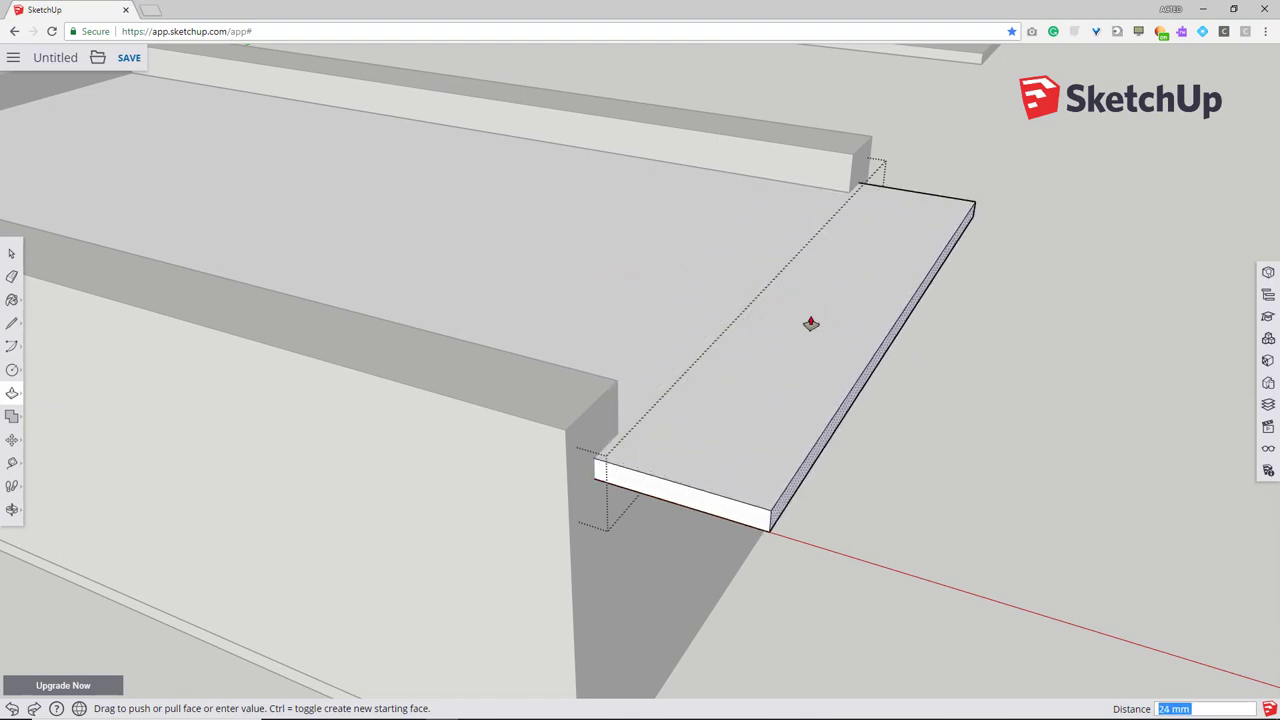
pyautogui.moveTo(811, 324); pyautogui.dragTo(630, 524)
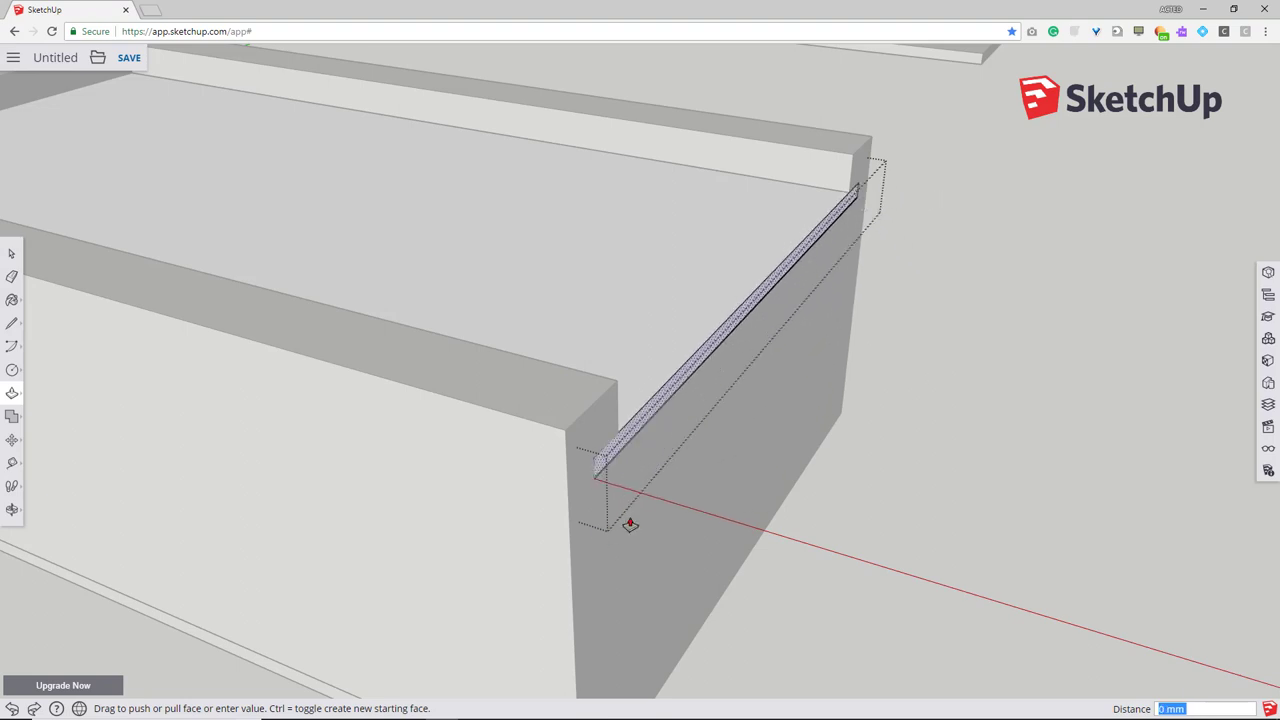
pyautogui.moveTo(630, 525); pyautogui.dragTo(710, 490)
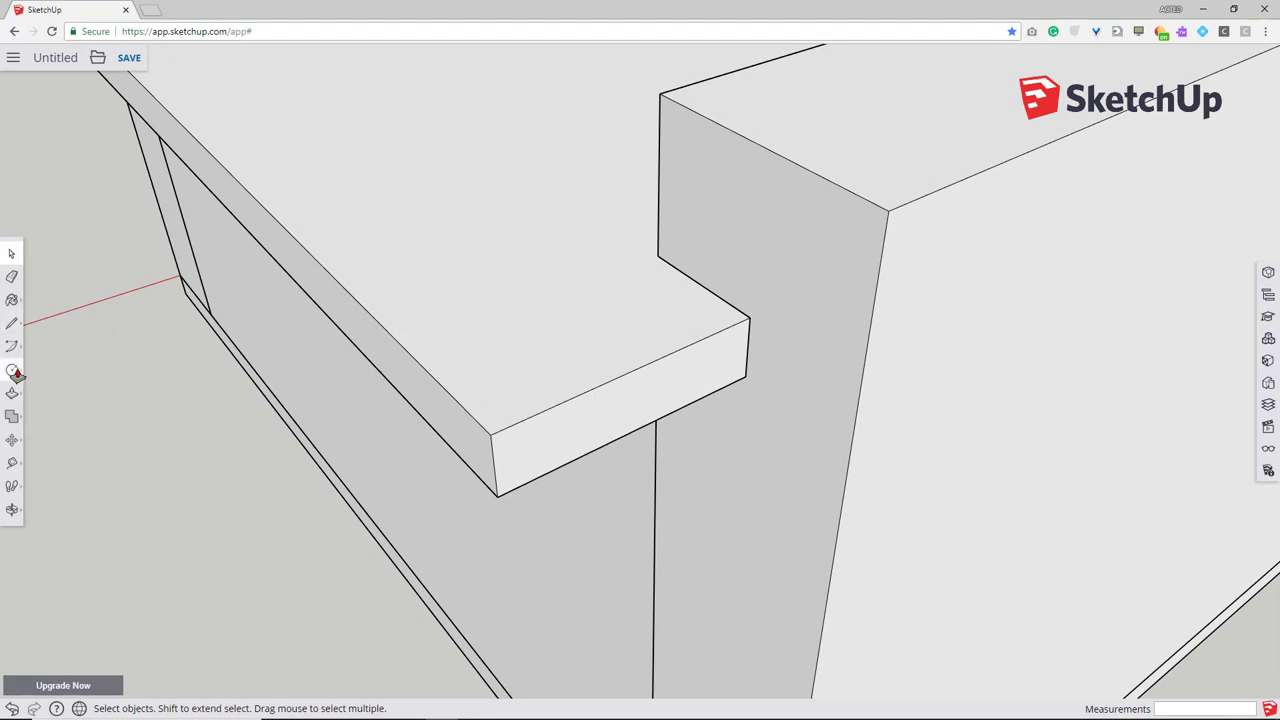
pyautogui.click(13, 369)
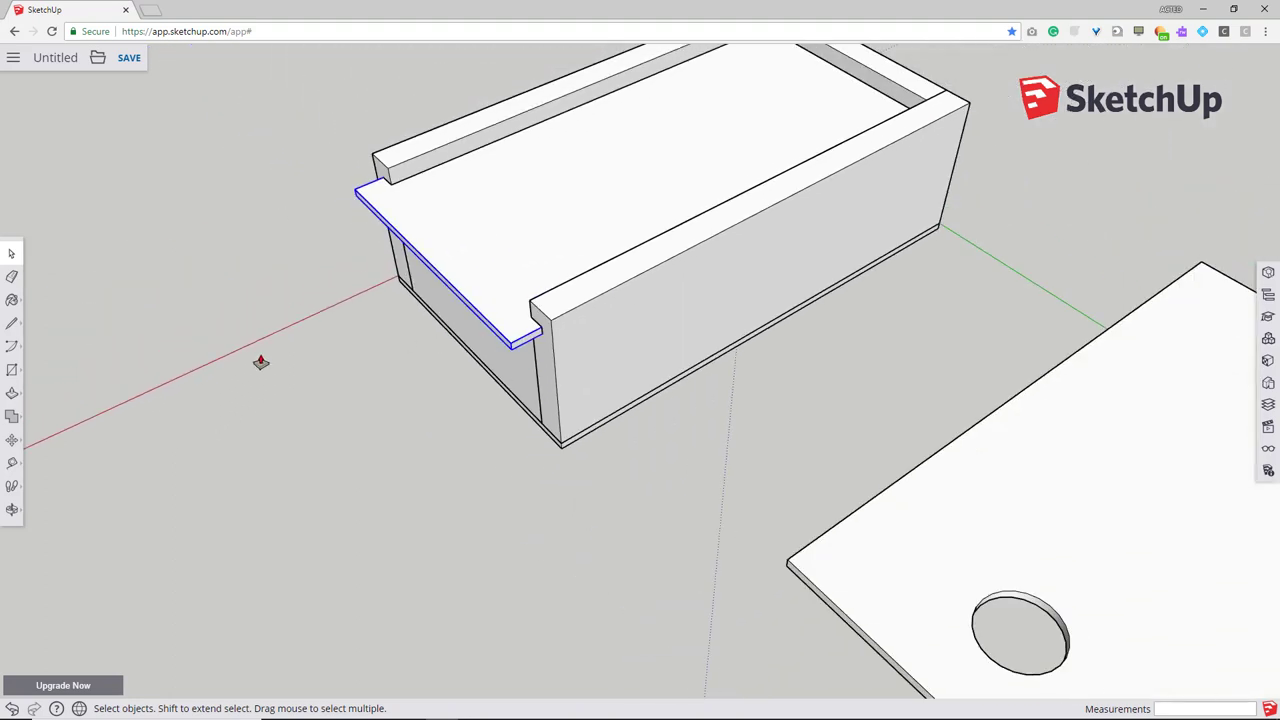
pyautogui.moveTo(527, 180); pyautogui.dragTo(604, 197)
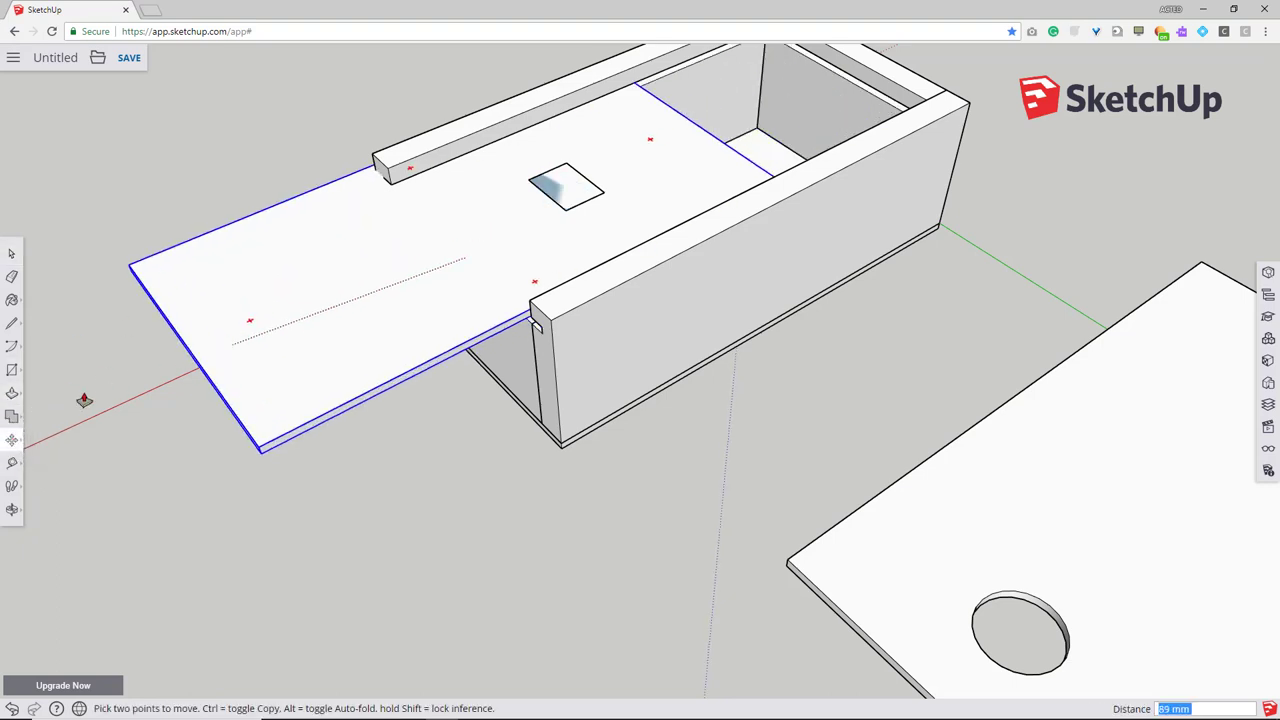
pyautogui.moveTo(85, 400); pyautogui.dragTo(730, 445)
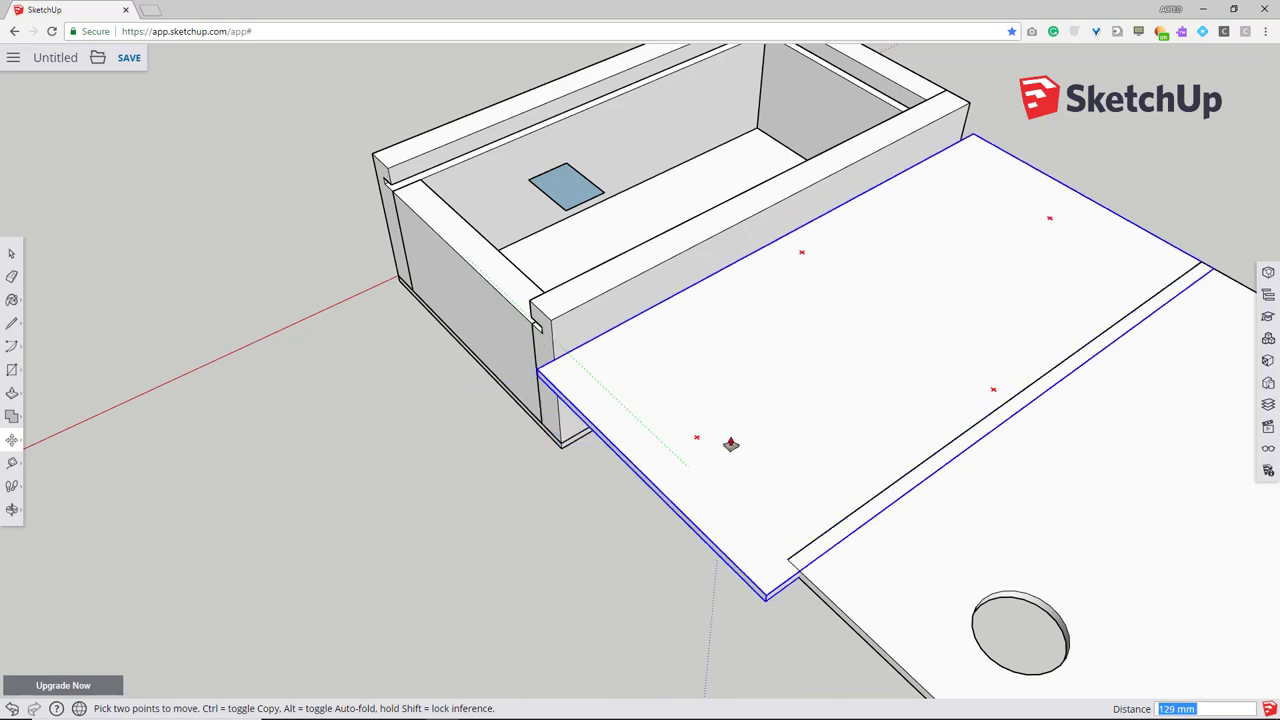
pyautogui.moveTo(730, 445); pyautogui.dragTo(620, 325)
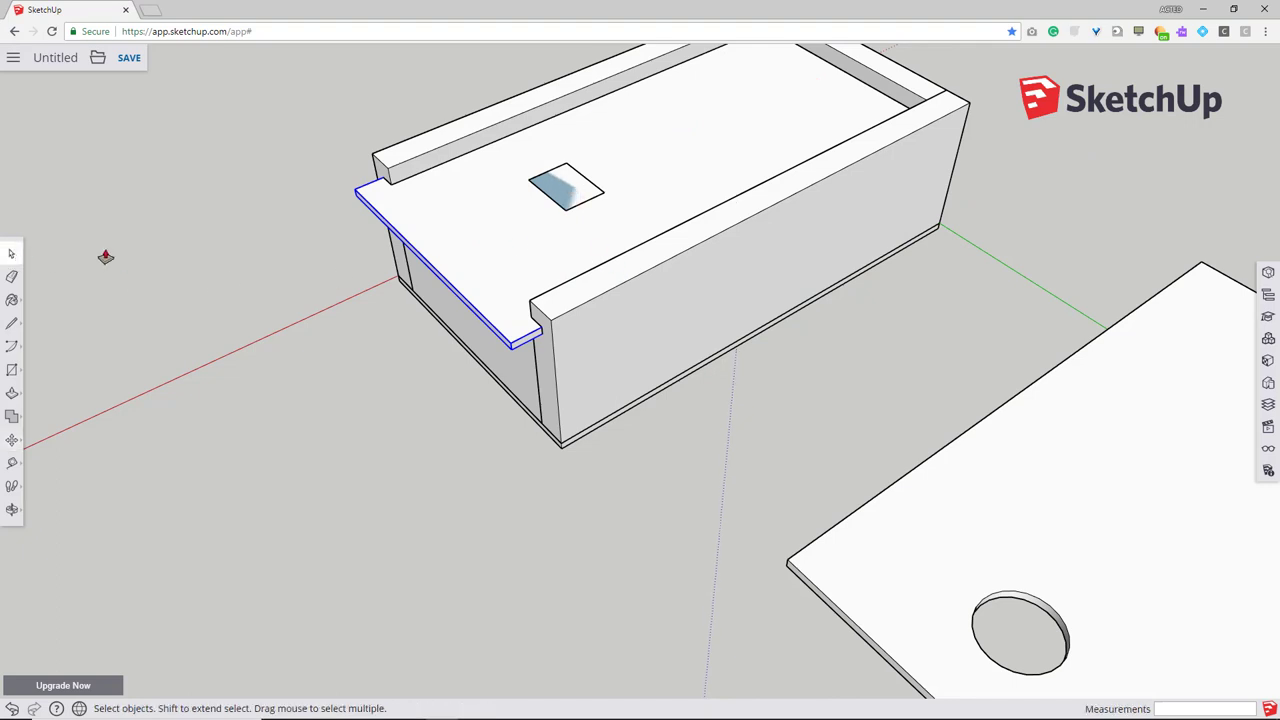
pyautogui.click(558, 195)
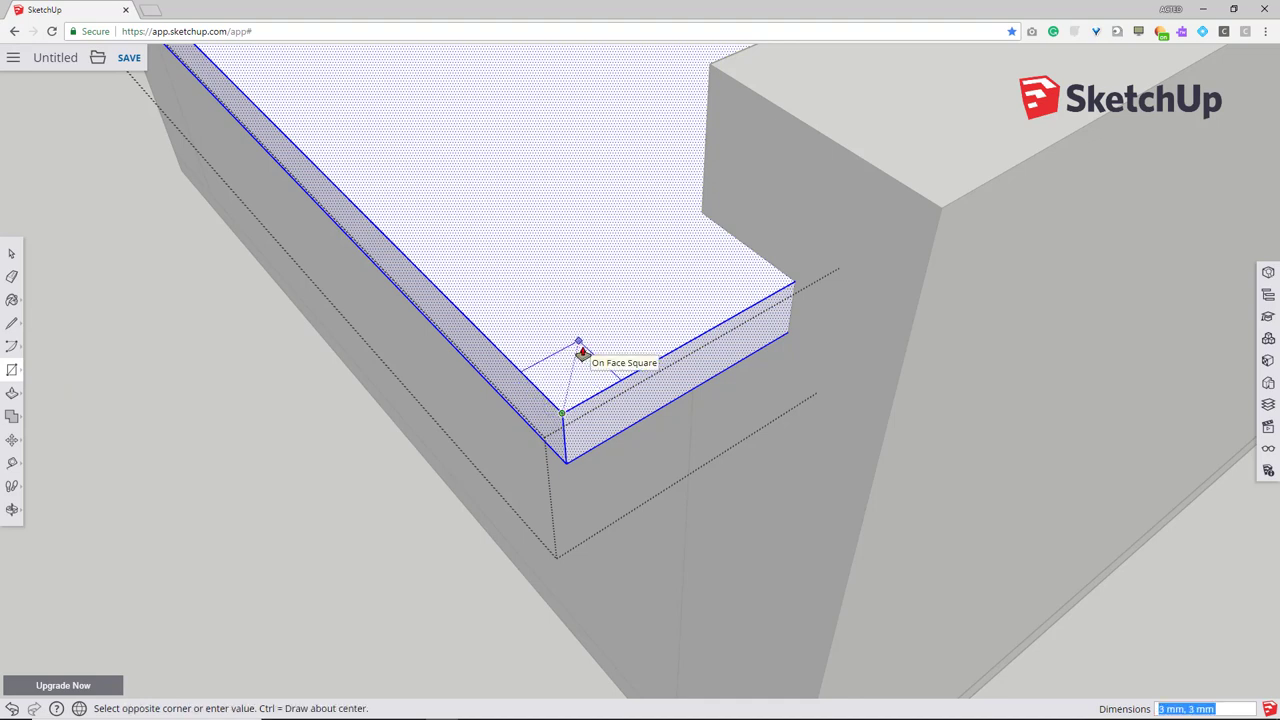
# - Draw a centre-point arc in the 10 mm corner square and remove the outer corner piece
pyautogui.write('10,10')
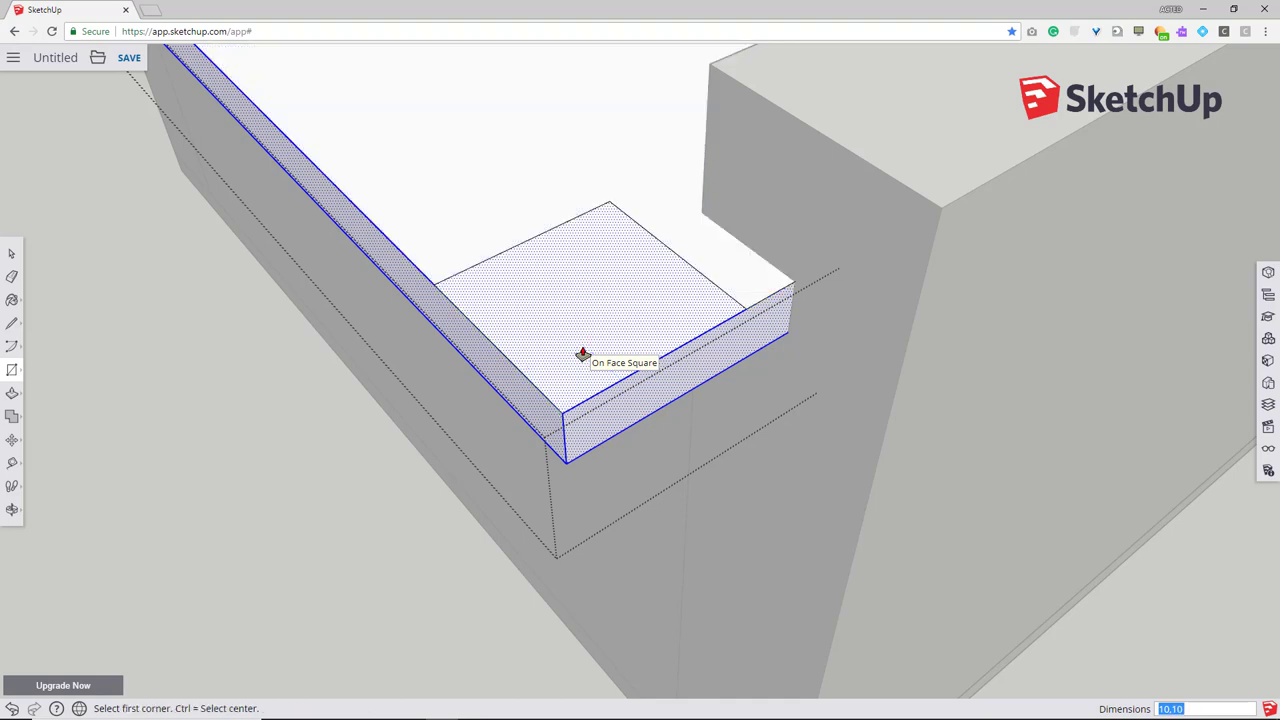
pyautogui.moveTo(741, 313)
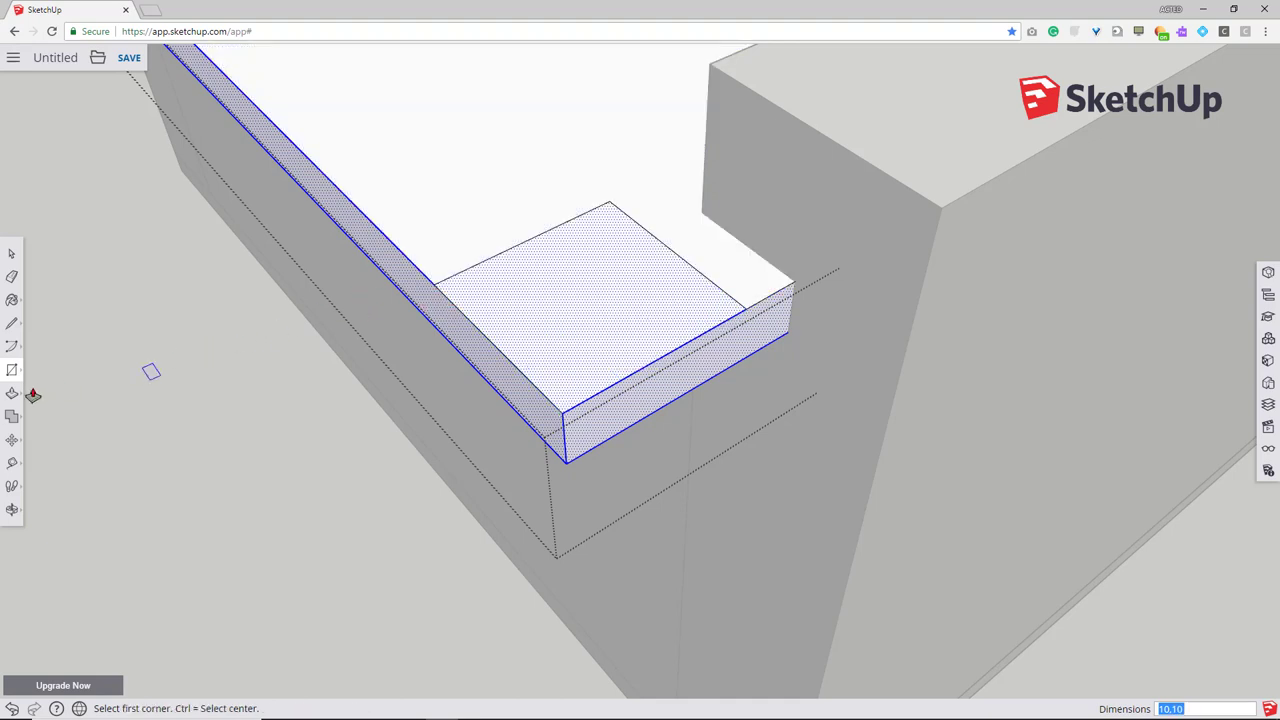
pyautogui.click(13, 347)
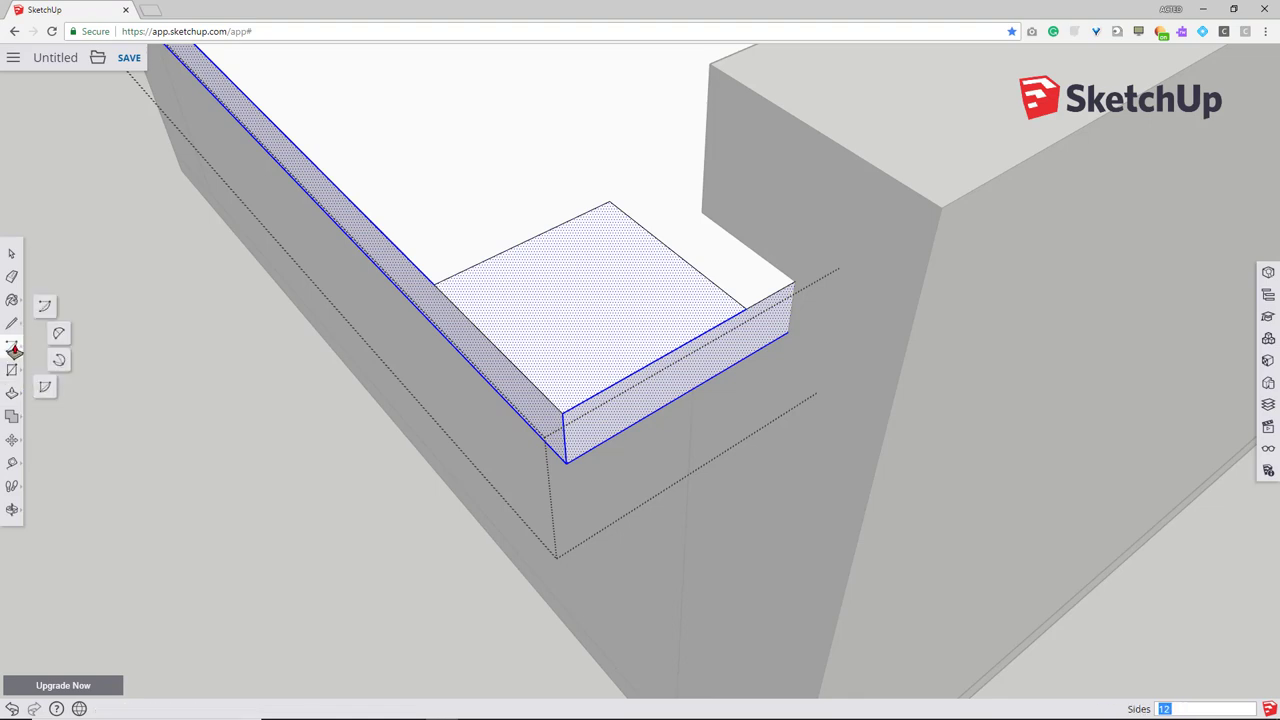
pyautogui.click(13, 349)
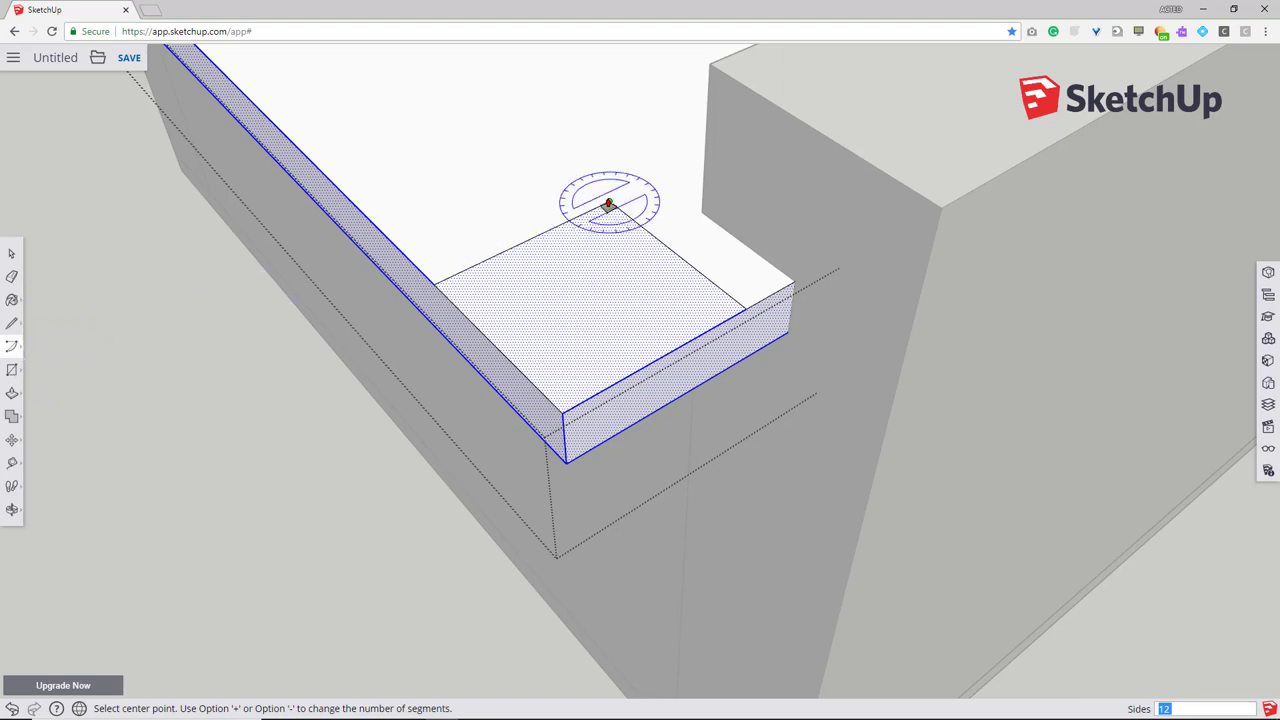
pyautogui.click(604, 205)
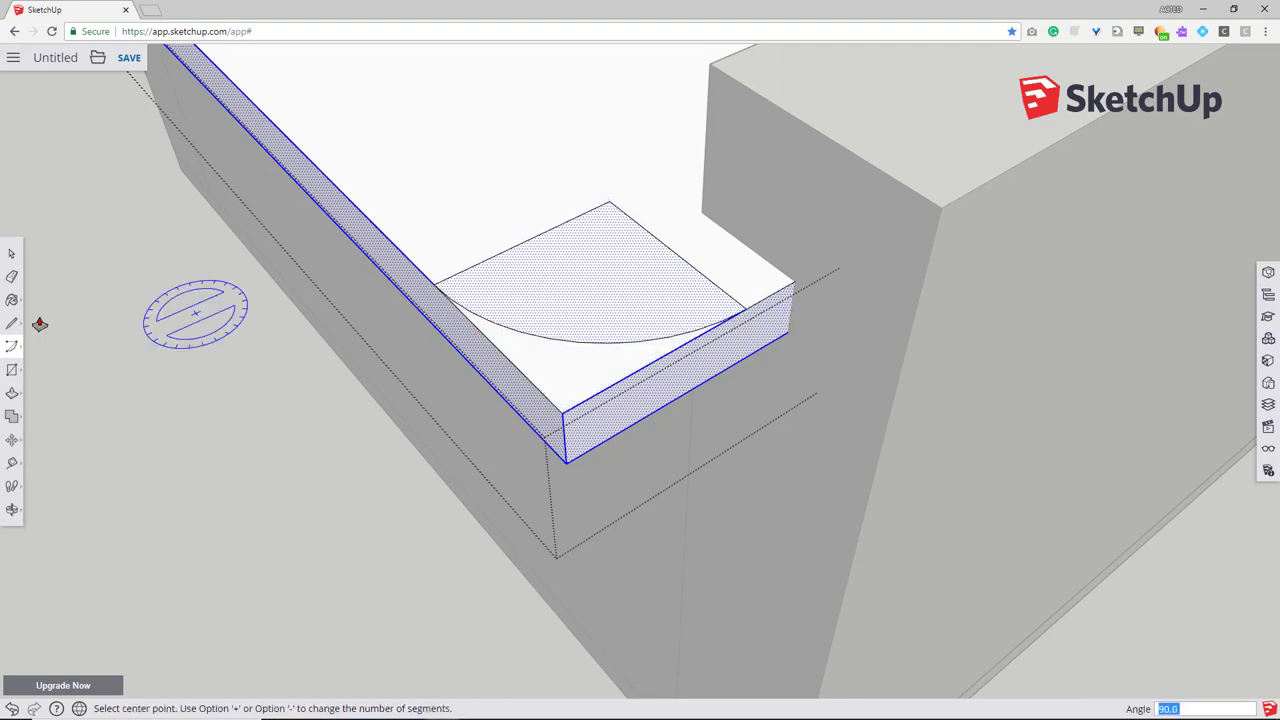
pyautogui.moveTo(13, 395)
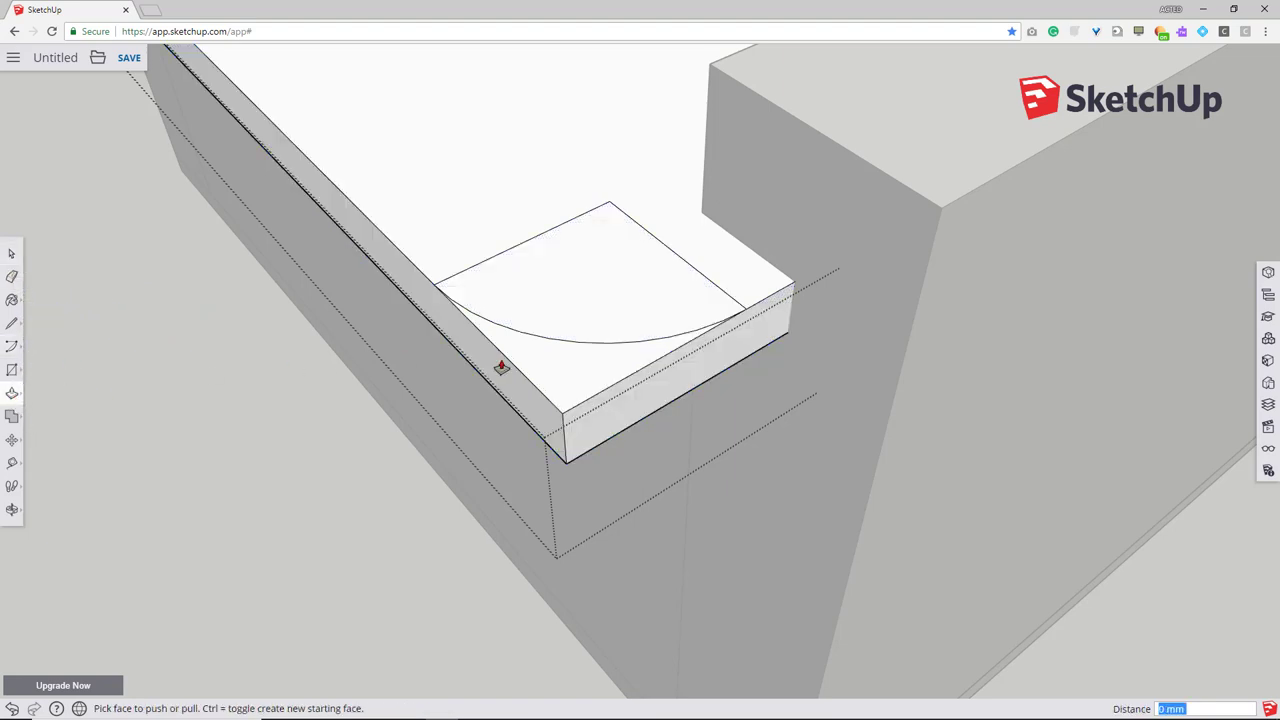
pyautogui.moveTo(500, 365); pyautogui.dragTo(548, 440)
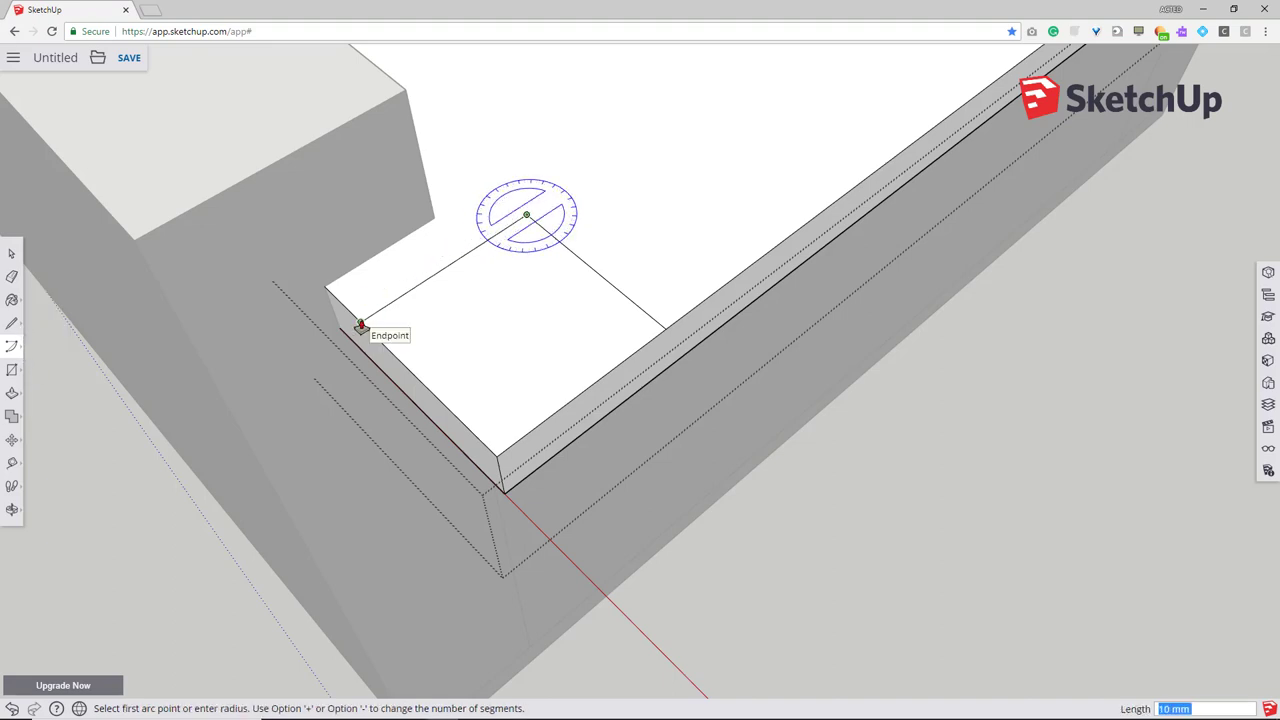
# - Start the opposite corner's arc at the lid edge endpoint
pyautogui.click(360, 324)
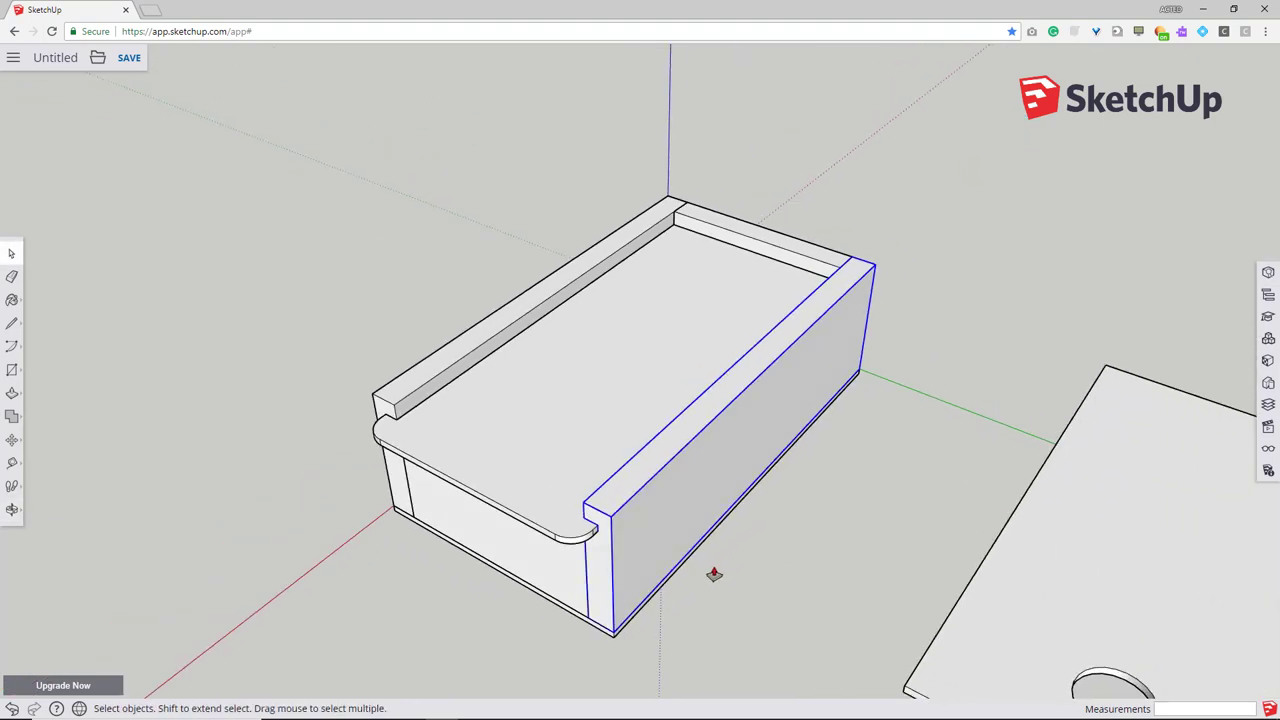
pyautogui.moveTo(1055, 549)
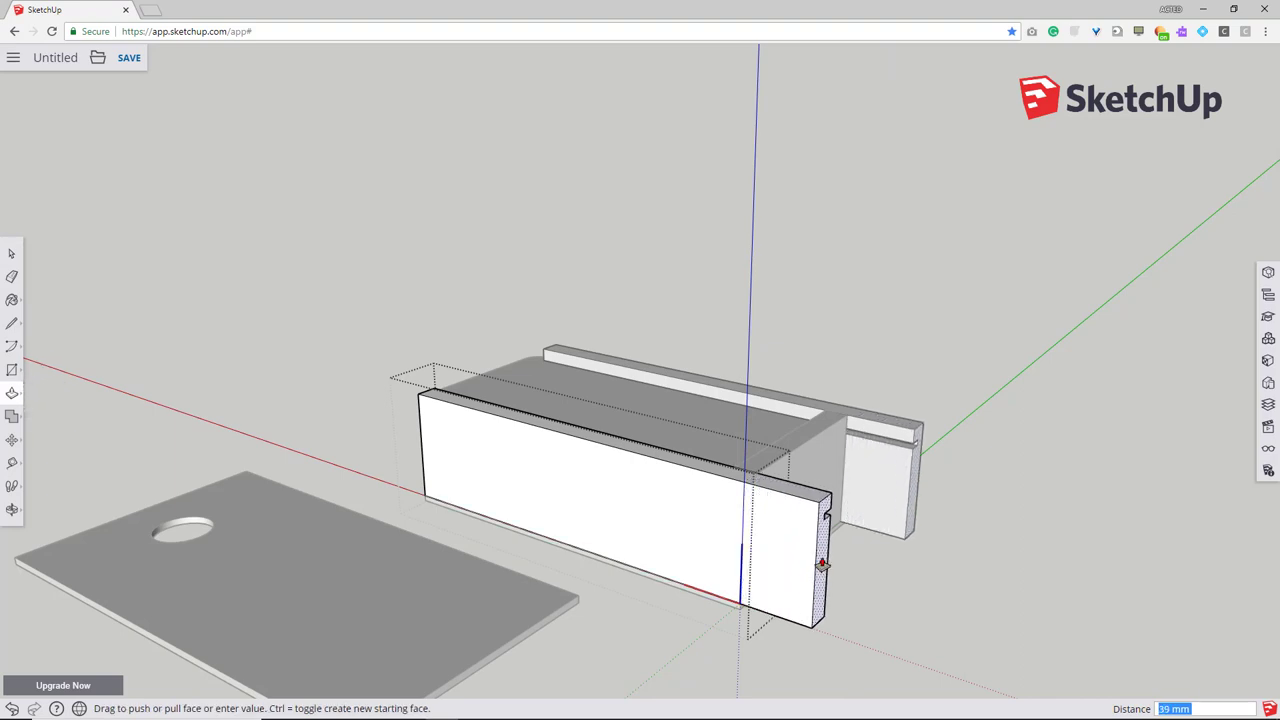
# - Pull the box's end face out to lengthen it, then orbit to inspect the underside
pyautogui.moveTo(820, 562); pyautogui.dragTo(870, 538)
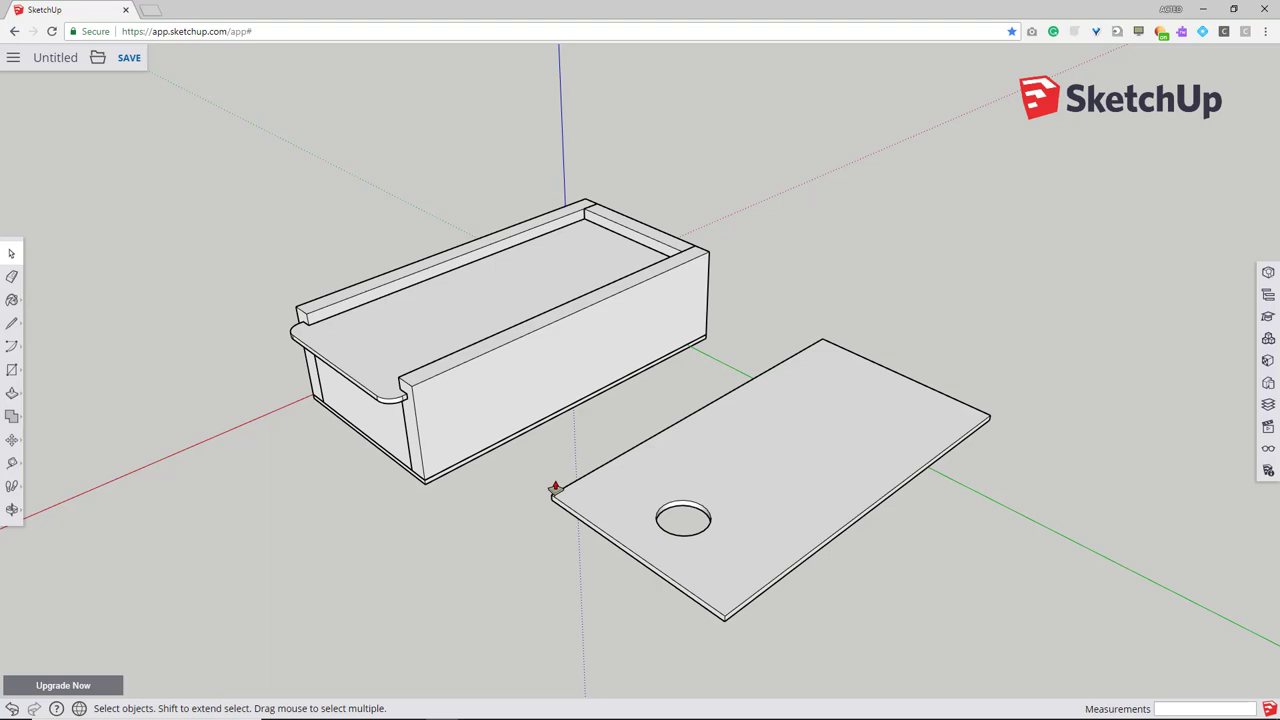
pyautogui.moveTo(555, 485); pyautogui.dragTo(438, 392)
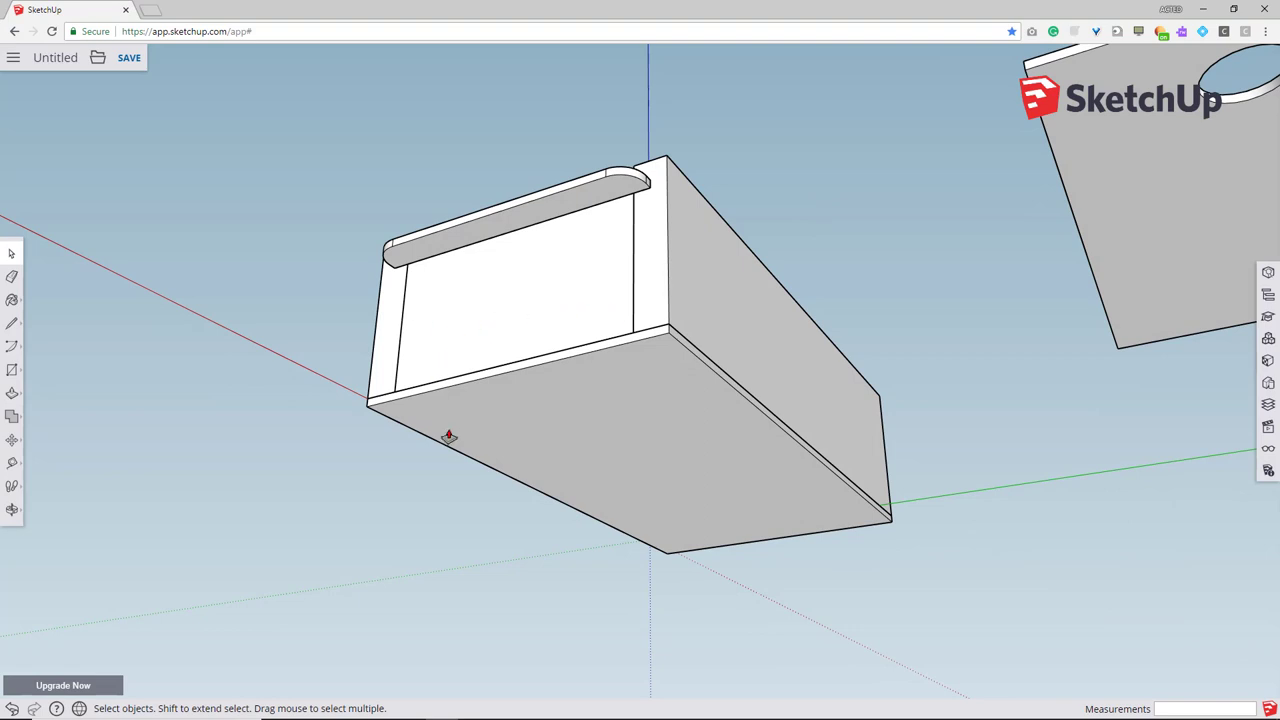
pyautogui.click(712, 303)
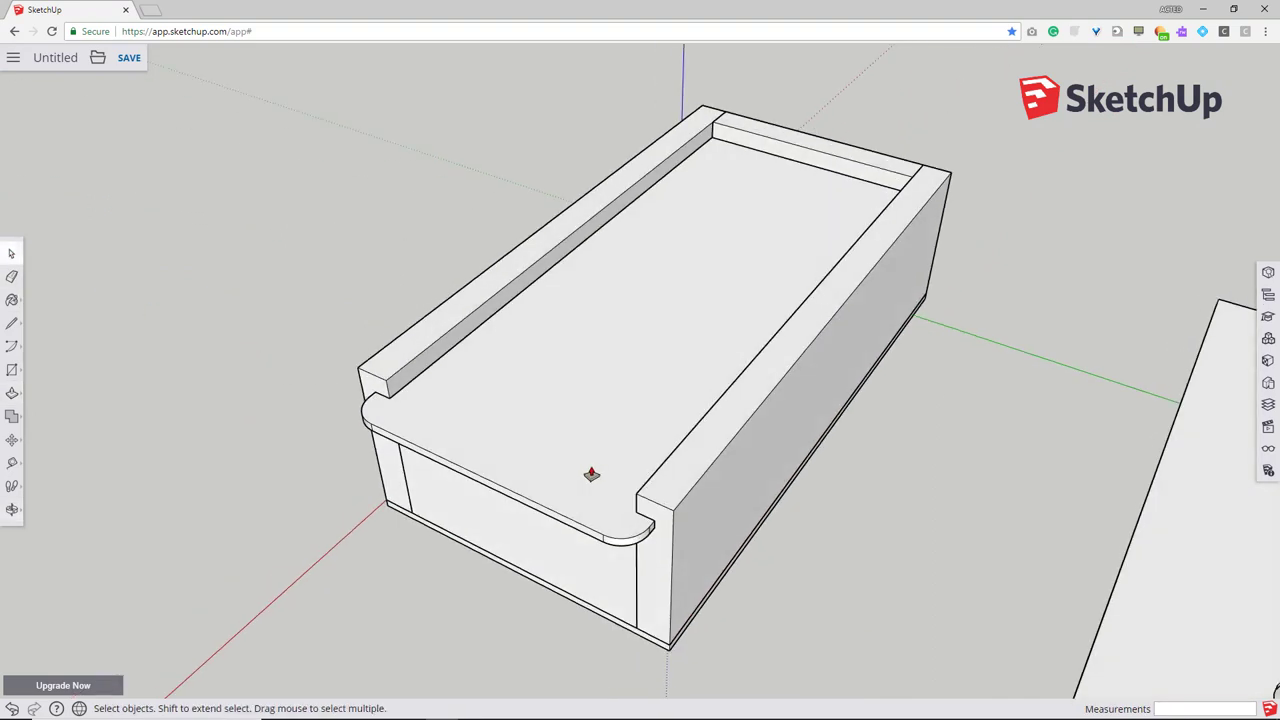
pyautogui.moveTo(637, 363)
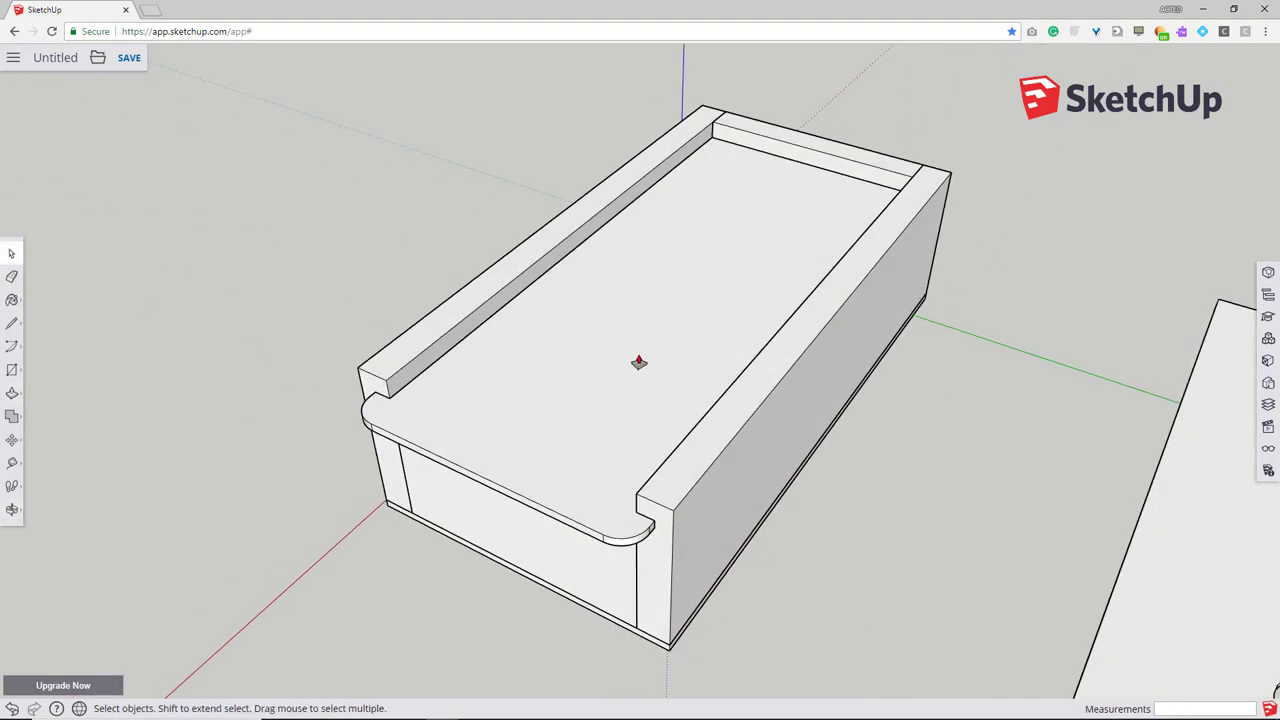
pyautogui.moveTo(620, 364)
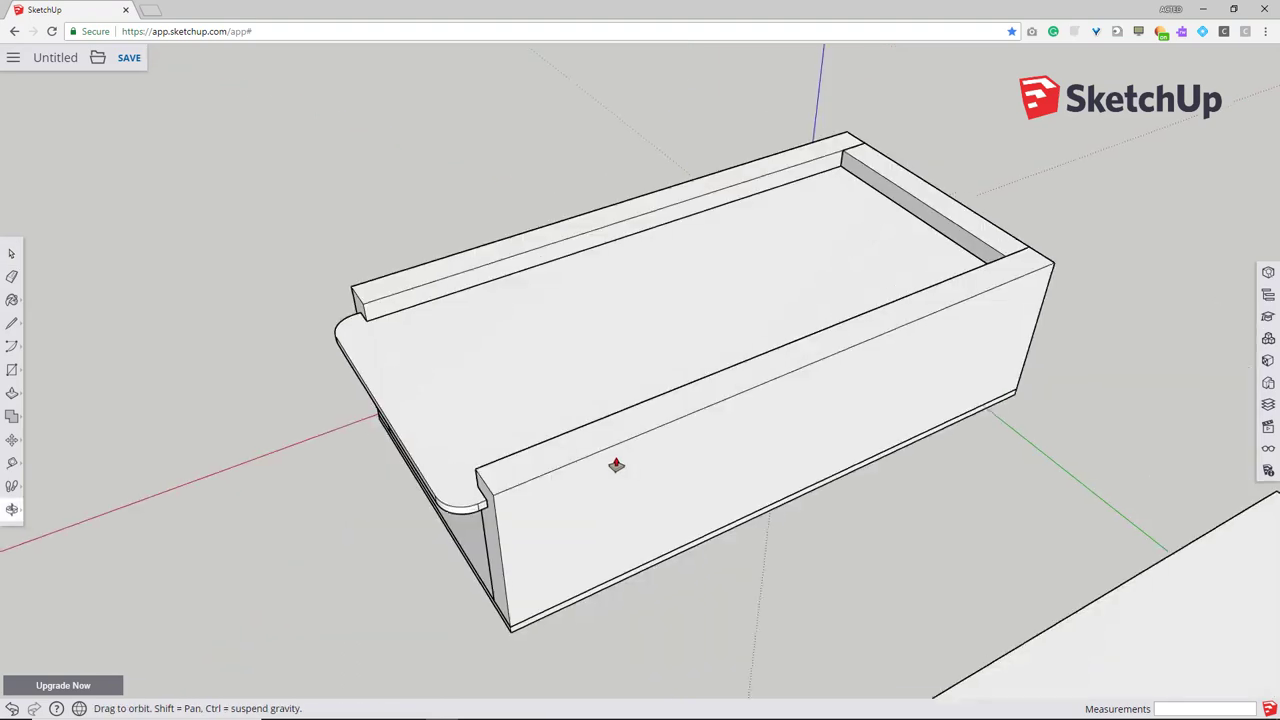
pyautogui.moveTo(617, 465); pyautogui.dragTo(653, 493)
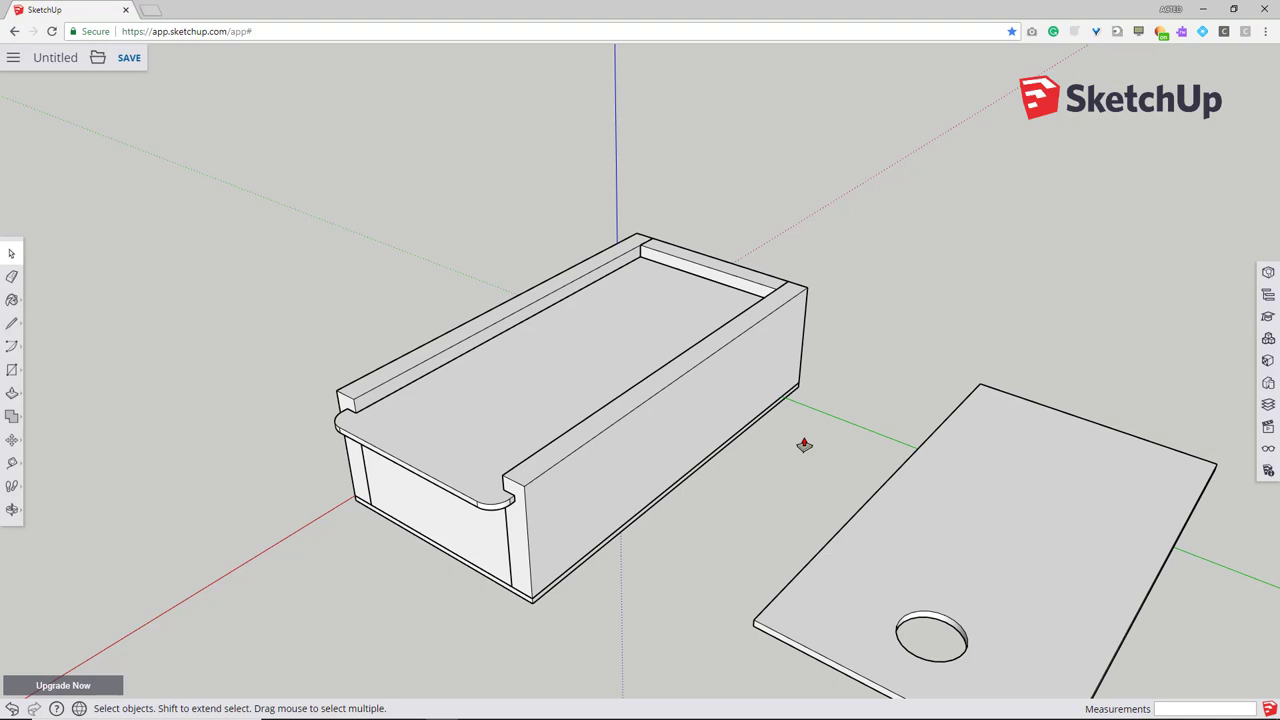
pyautogui.moveTo(703, 451)
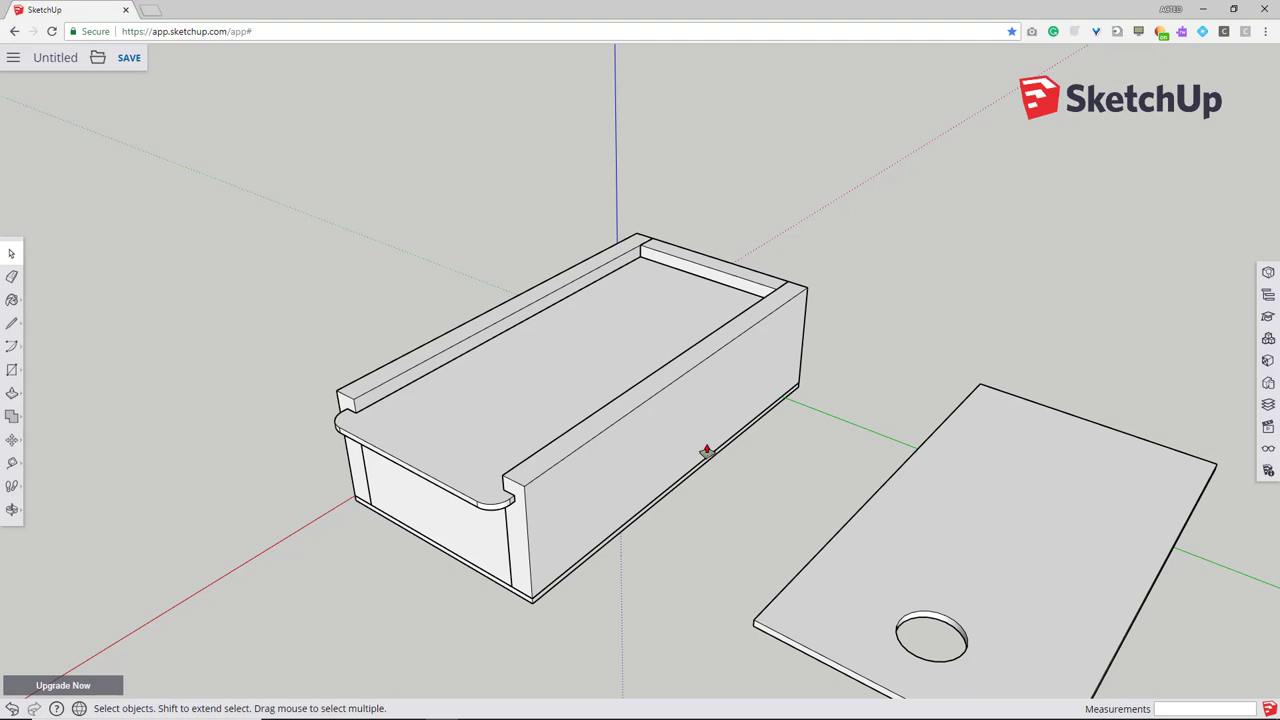
pyautogui.moveTo(87, 160)
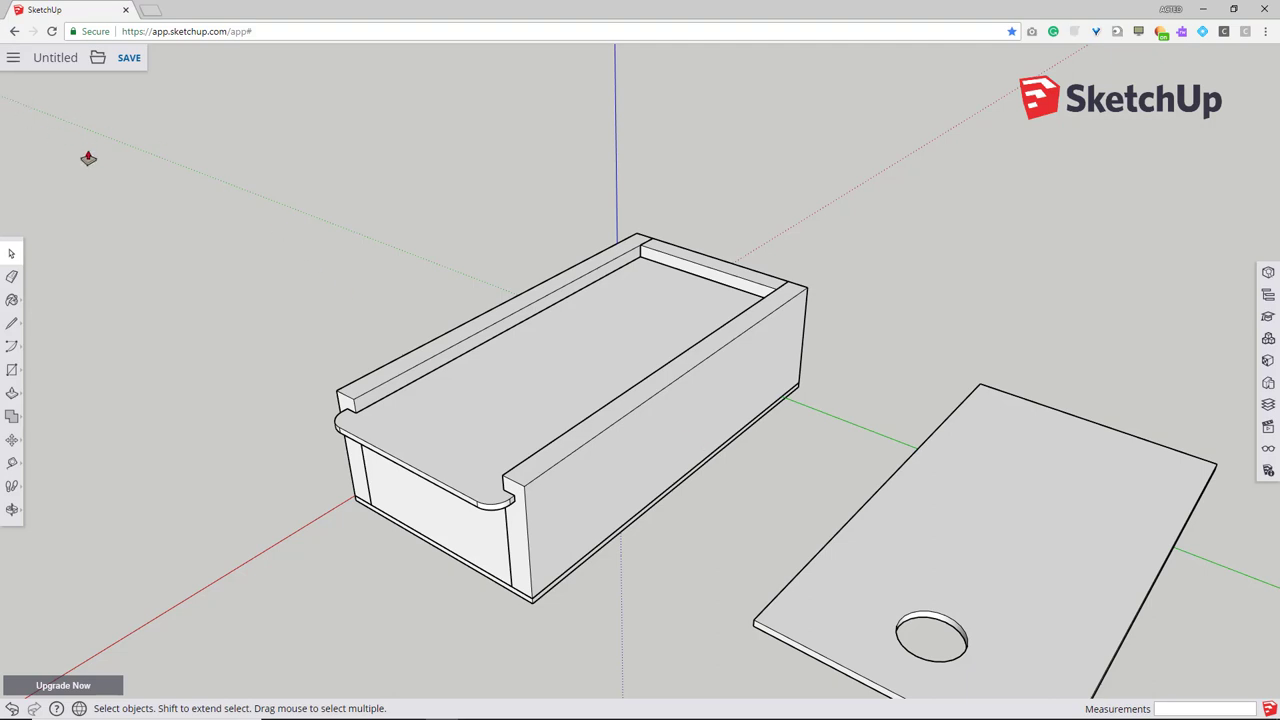